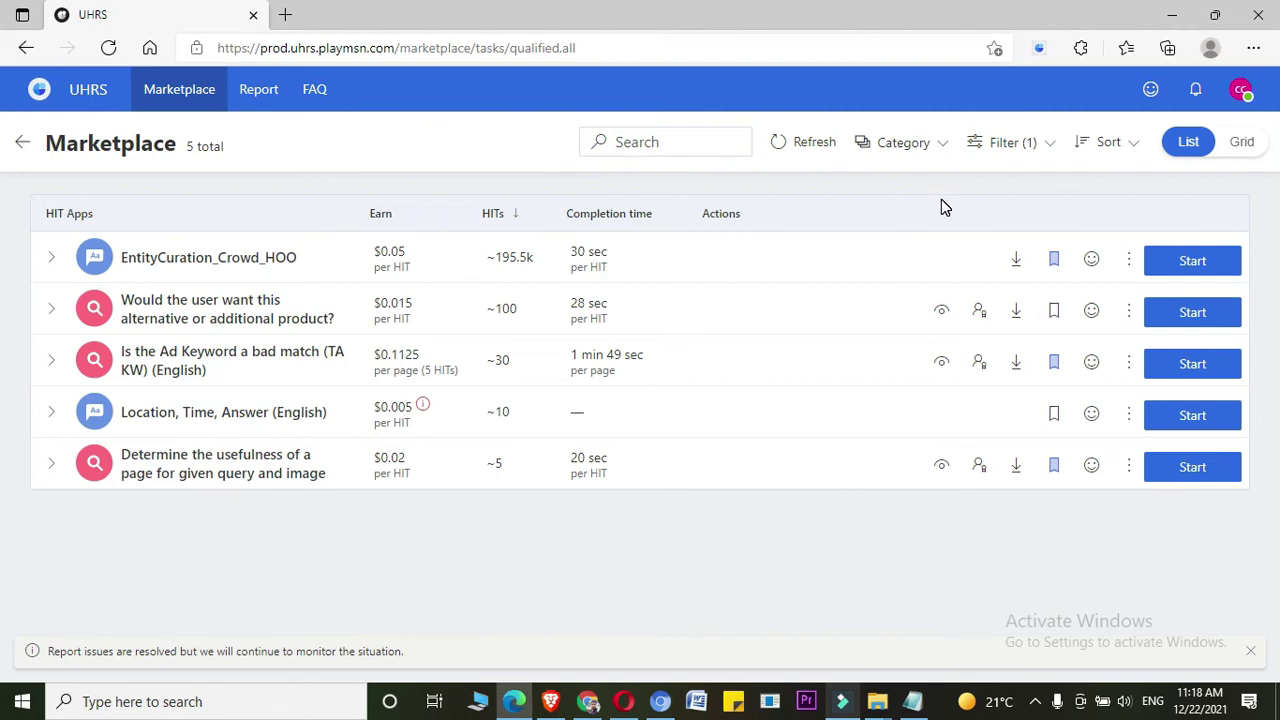
{"action": "mouse_move", "coordinate": [754, 284]}
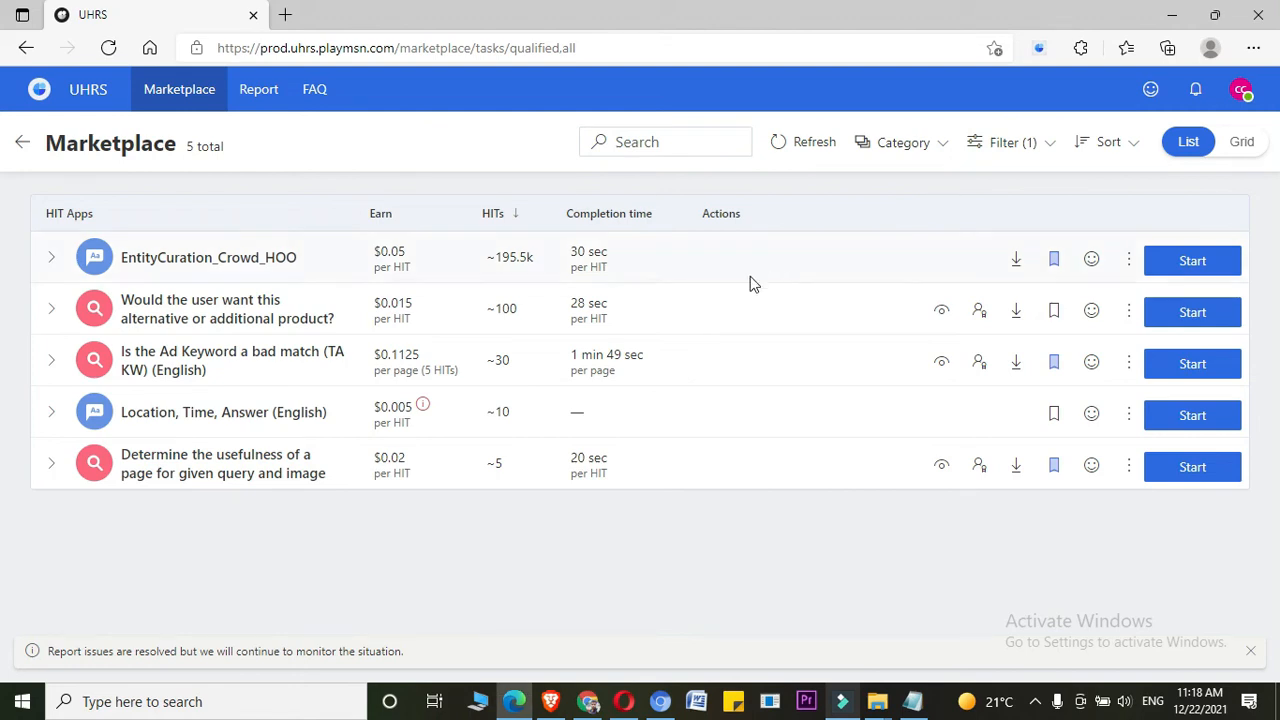
{"action": "mouse_move", "coordinate": [642, 313]}
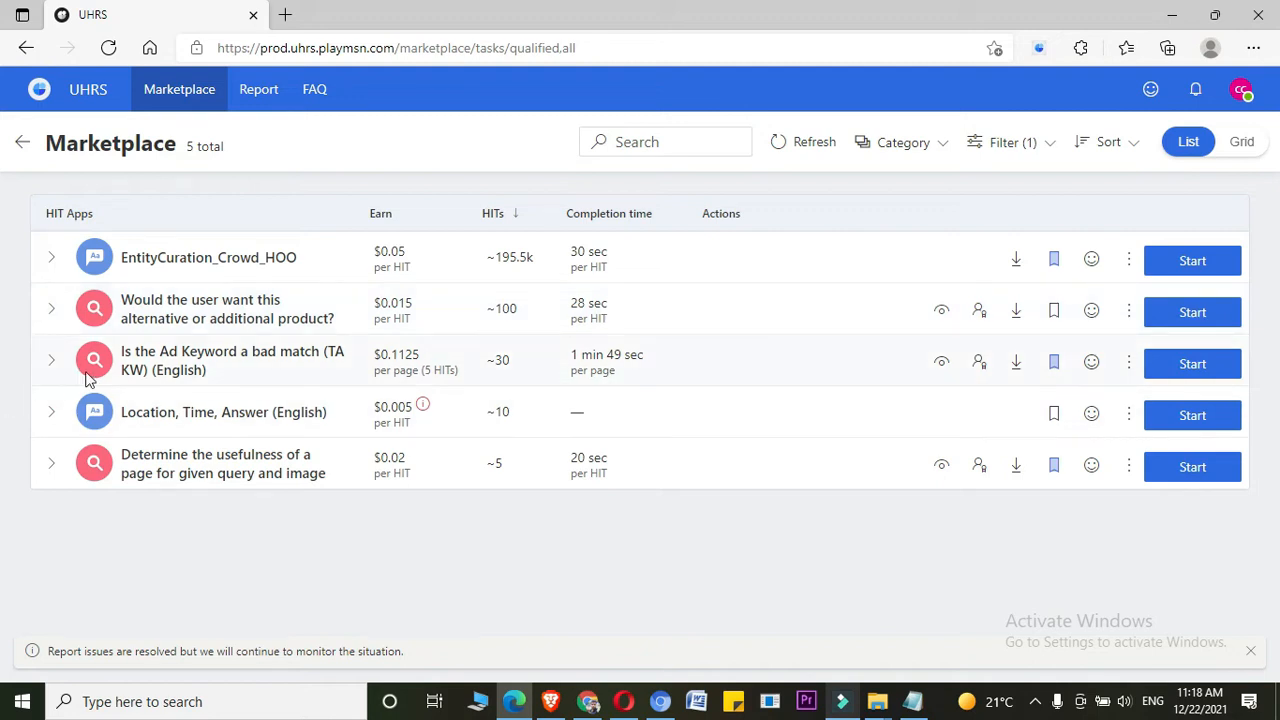
{"action": "mouse_move", "coordinate": [295, 378]}
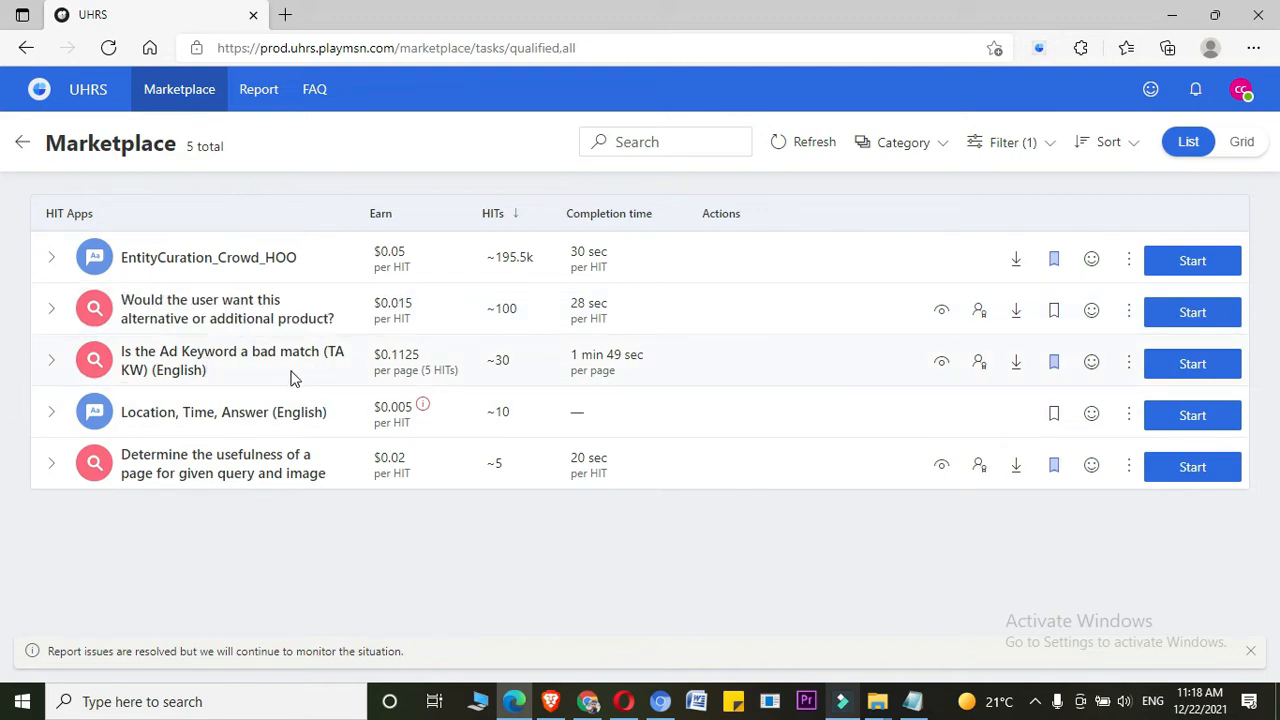
{"action": "mouse_move", "coordinate": [1091, 362]}
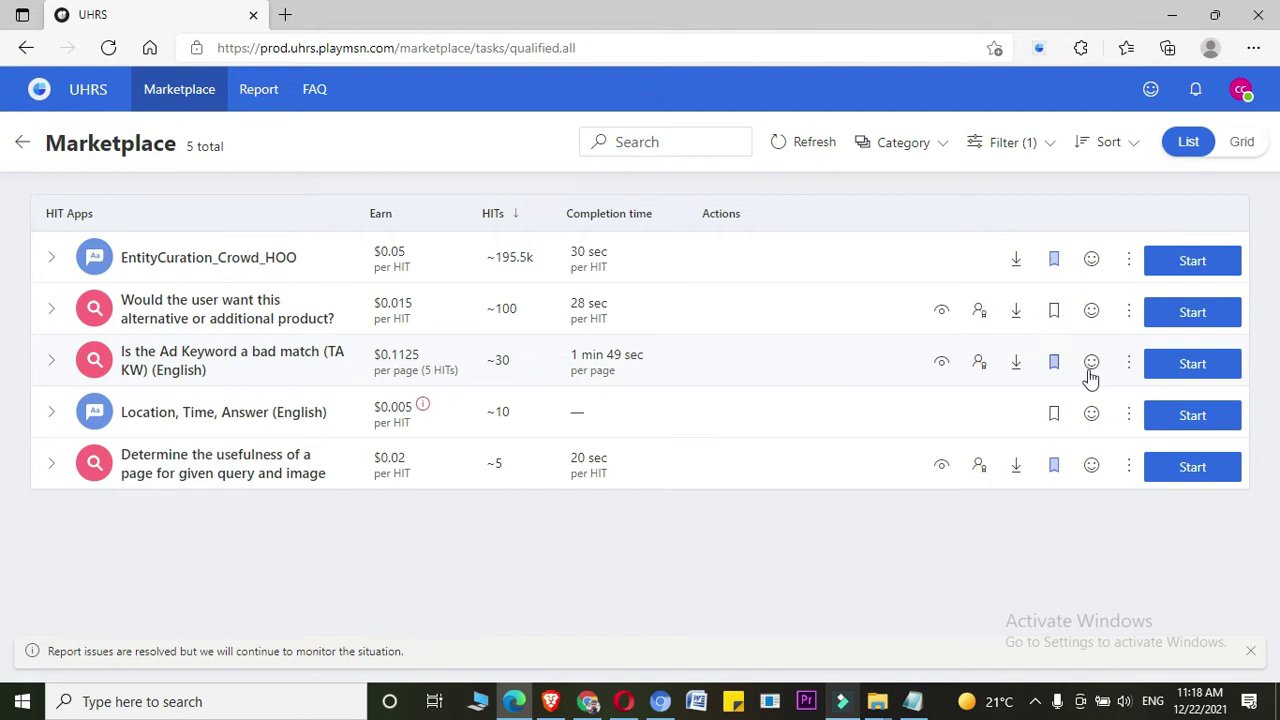
{"action": "mouse_move", "coordinate": [1192, 363]}
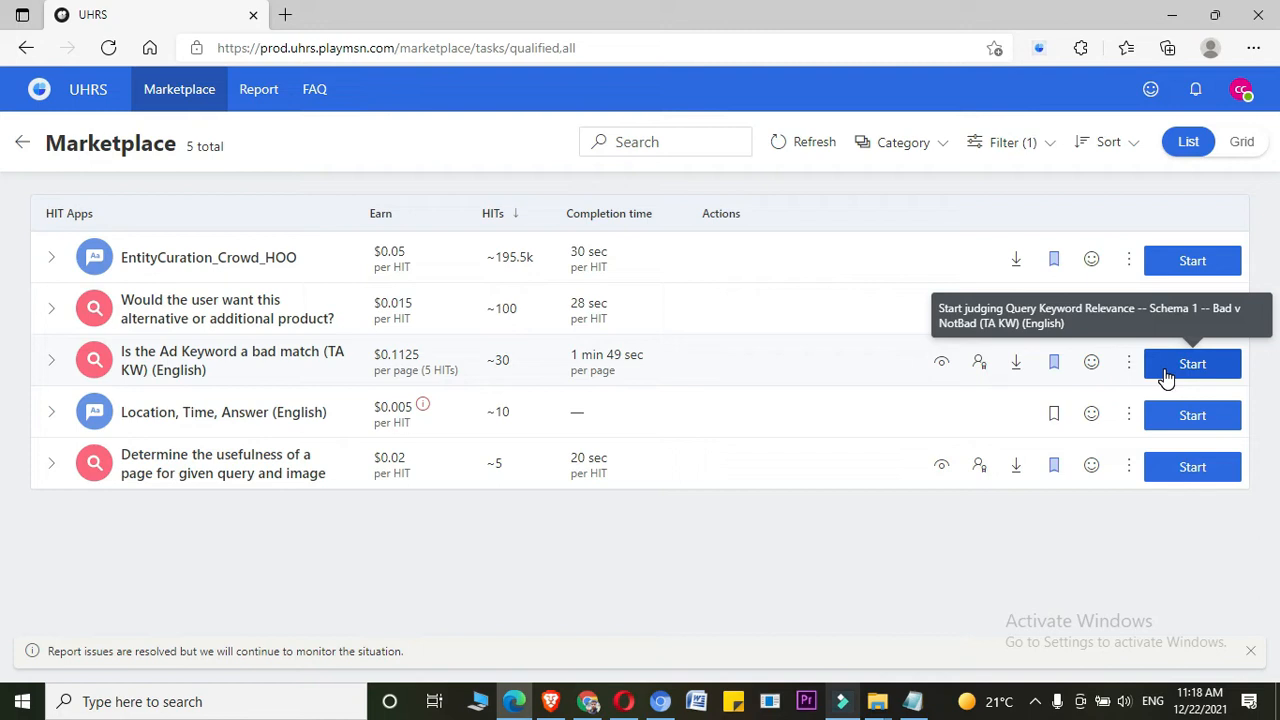
{"action": "mouse_move", "coordinate": [1160, 378]}
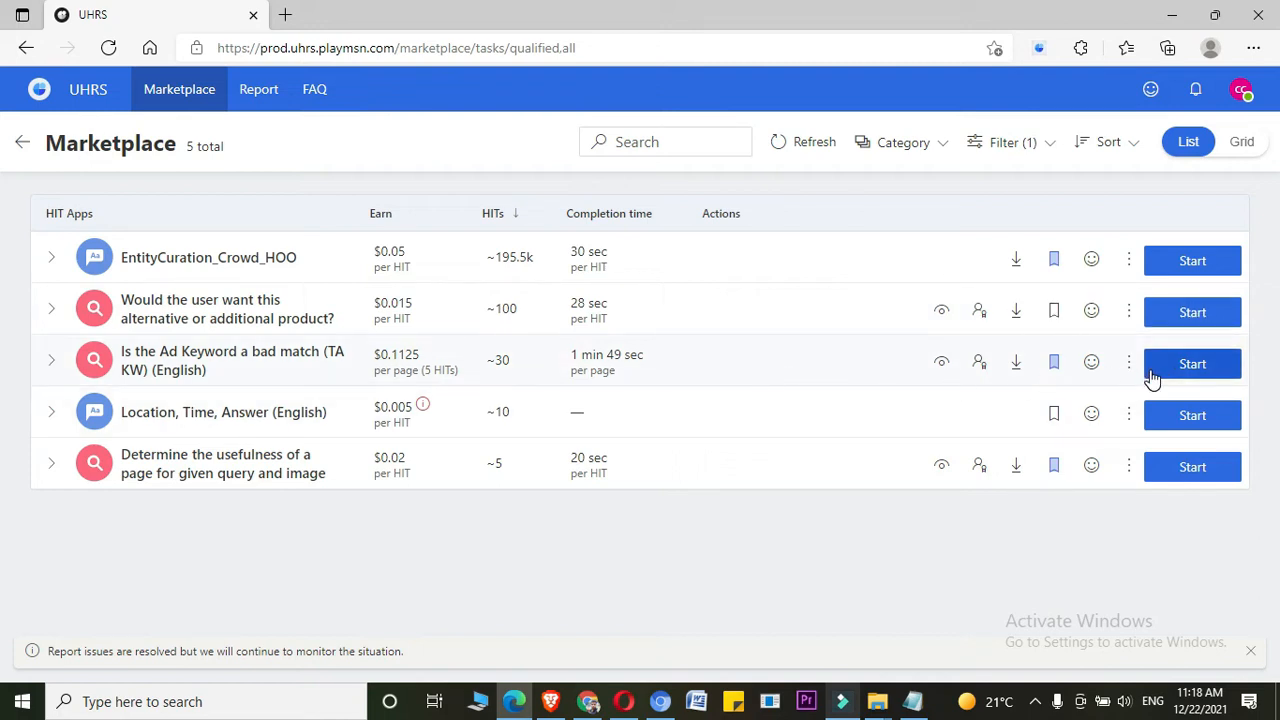
{"action": "mouse_move", "coordinate": [1192, 363]}
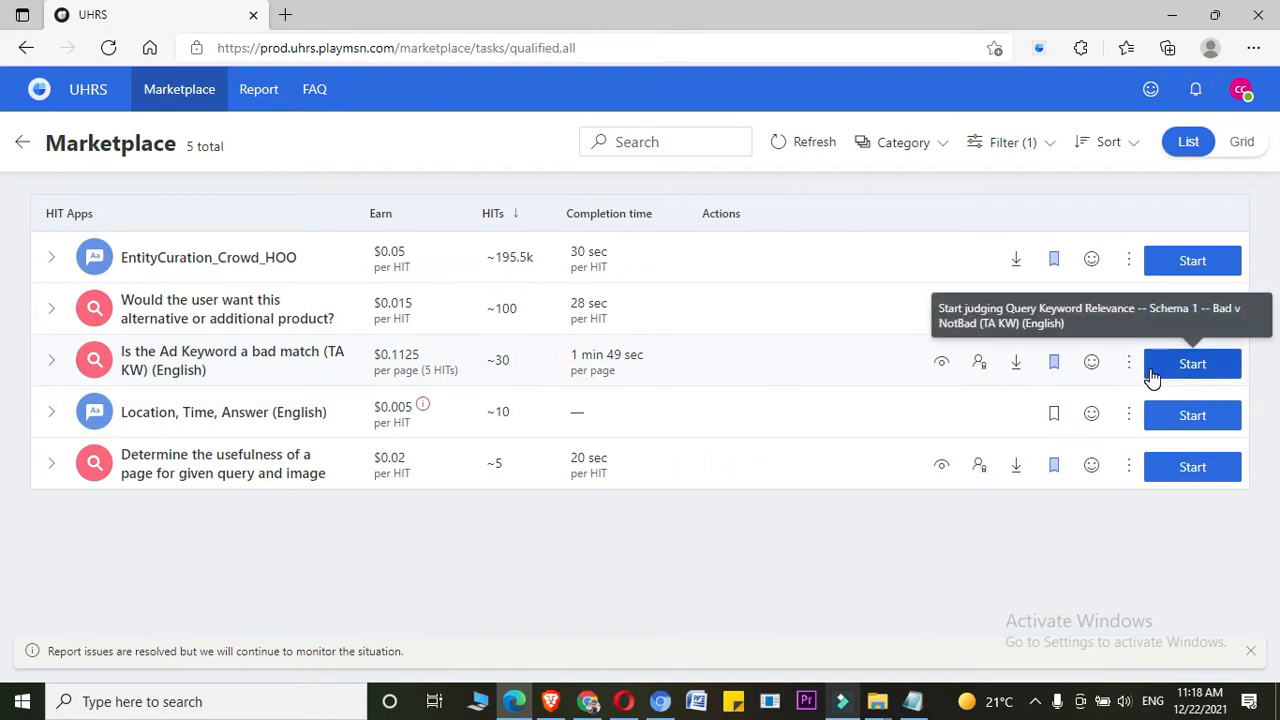
{"action": "mouse_move", "coordinate": [1160, 373]}
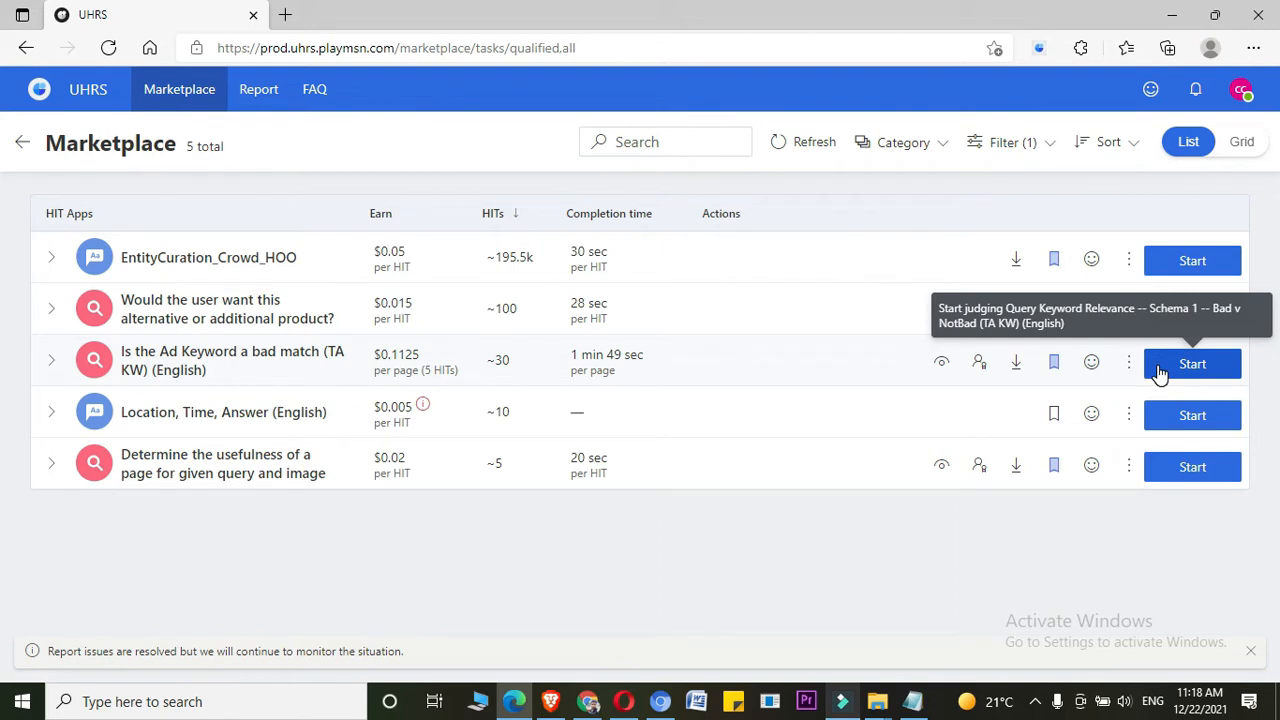
- Start the 'Is the Ad Keyword a bad match (TA KW)' HIT to show the crisis canada pair
{"action": "left_click", "coordinate": [1192, 363]}
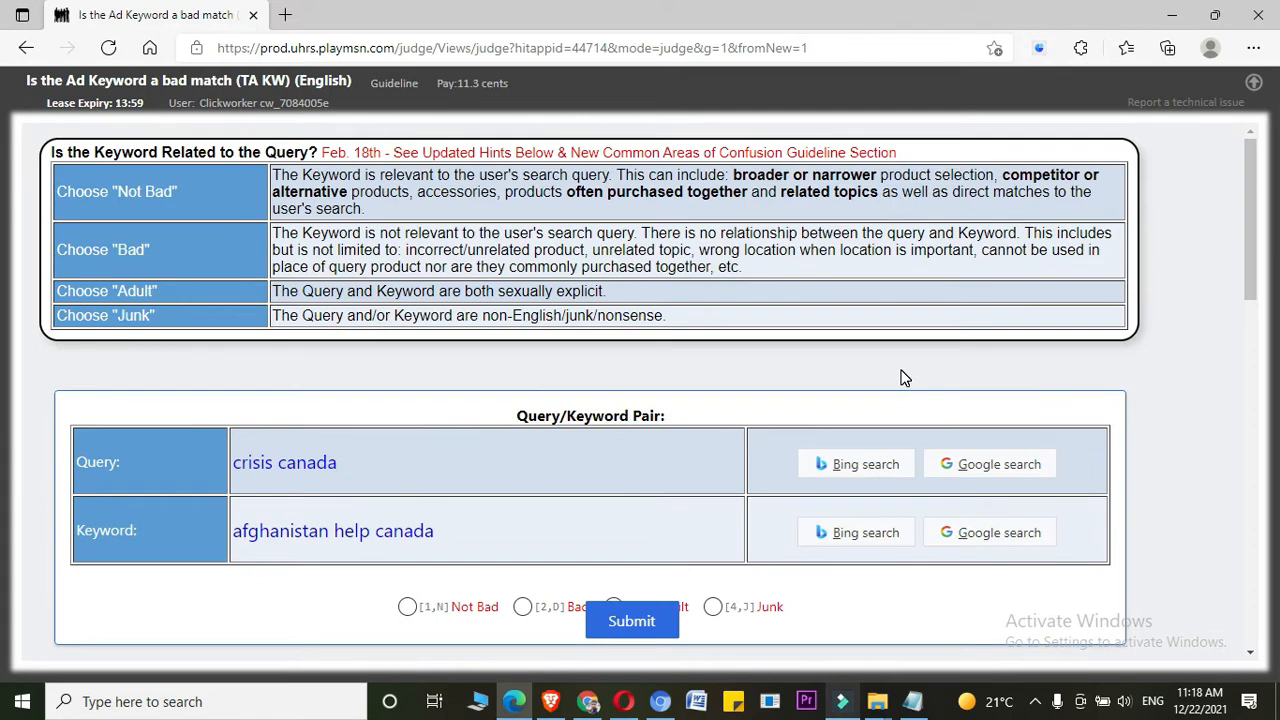
{"action": "mouse_move", "coordinate": [232, 490]}
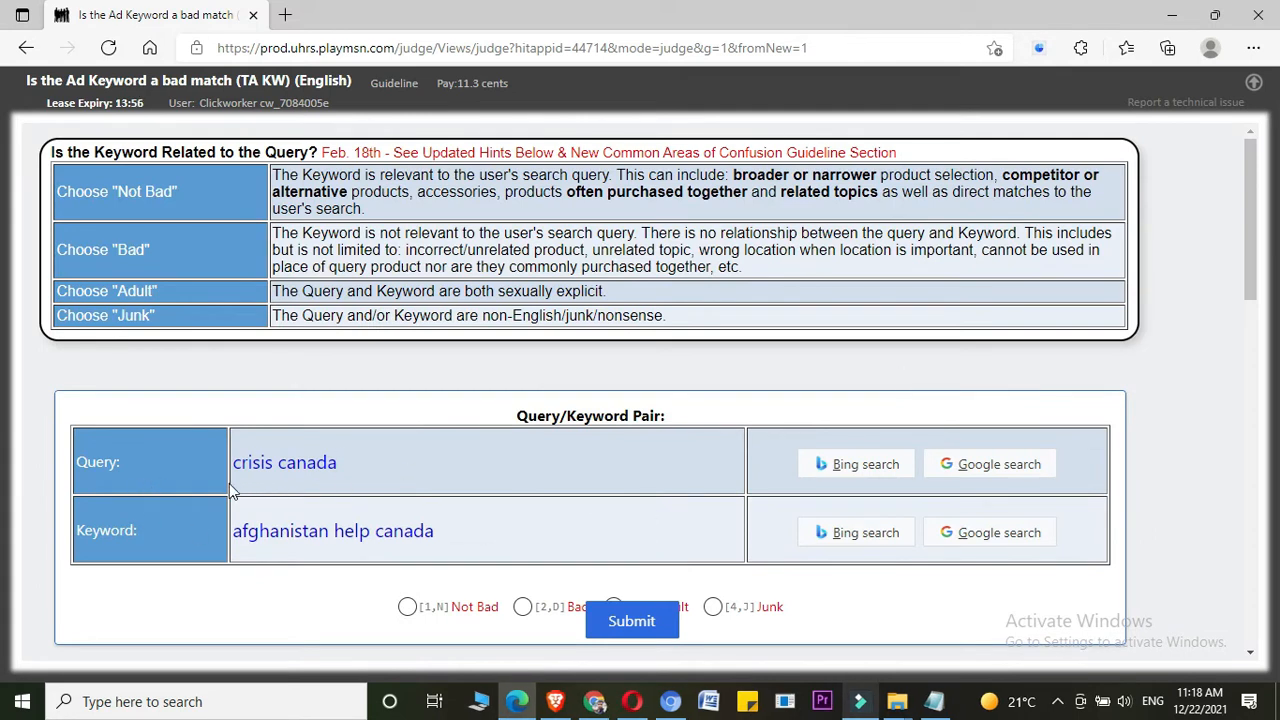
{"action": "mouse_move", "coordinate": [283, 489]}
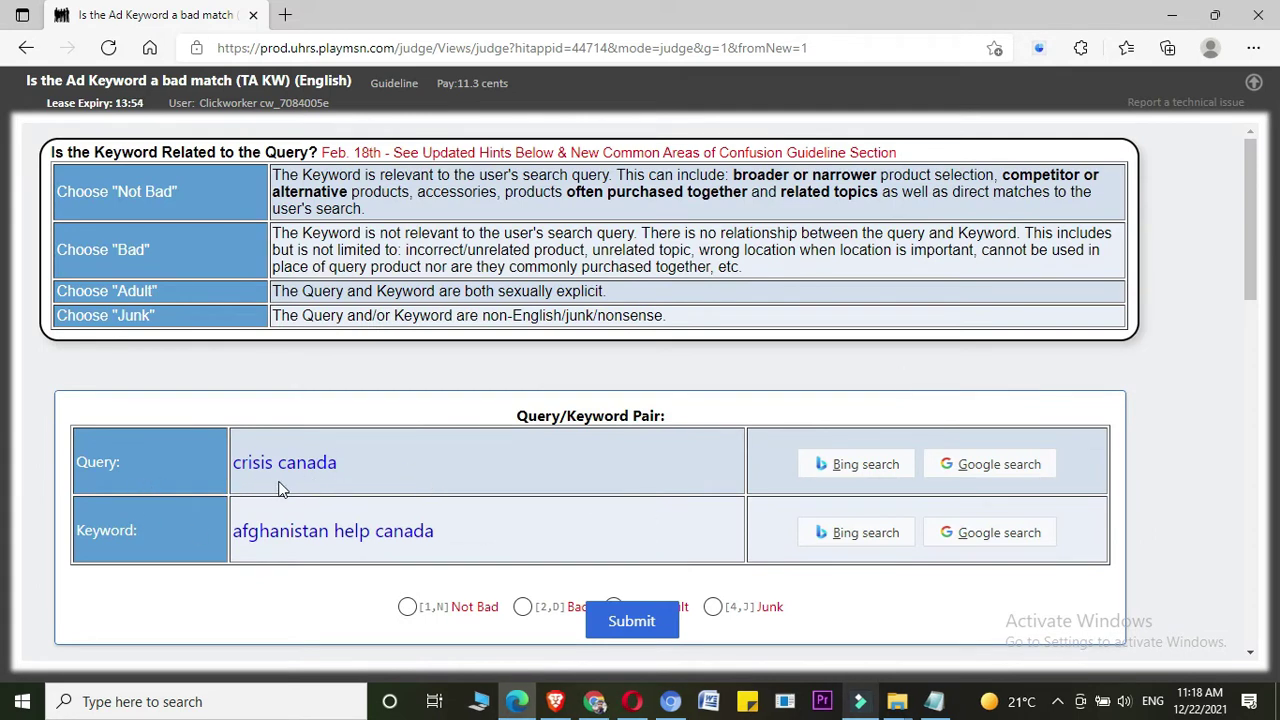
{"action": "mouse_move", "coordinate": [288, 553]}
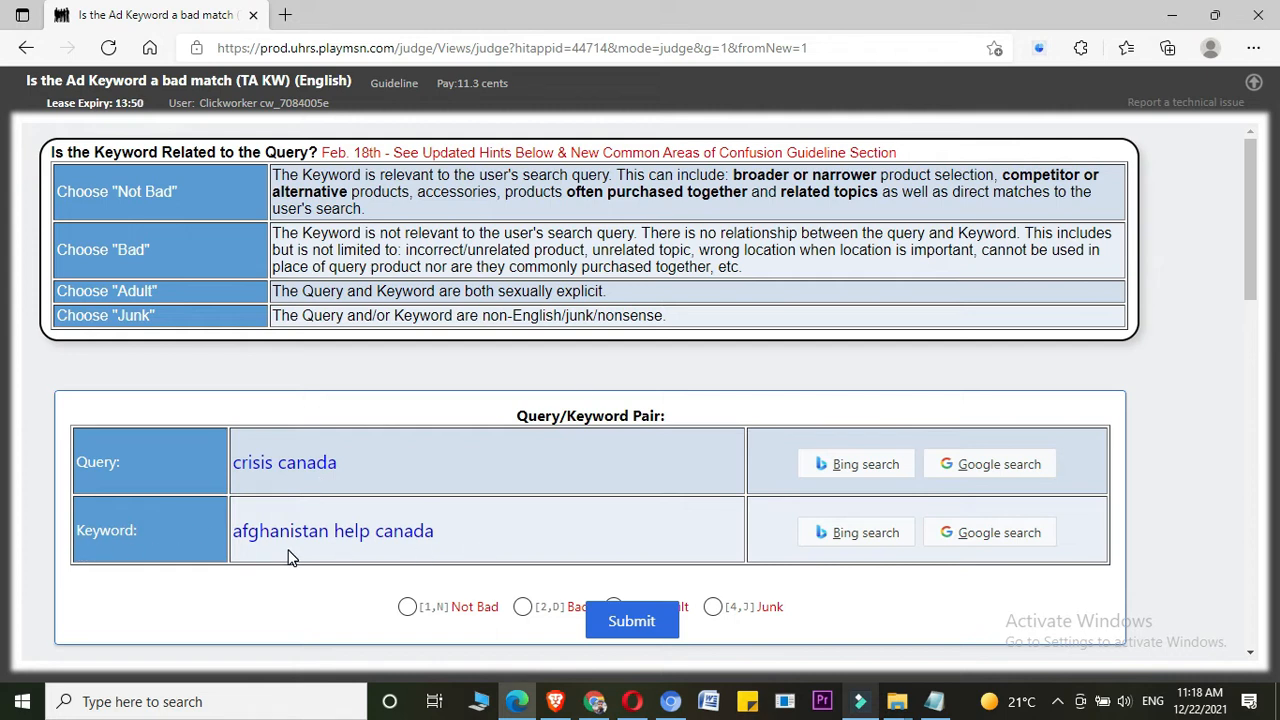
{"action": "mouse_move", "coordinate": [168, 292]}
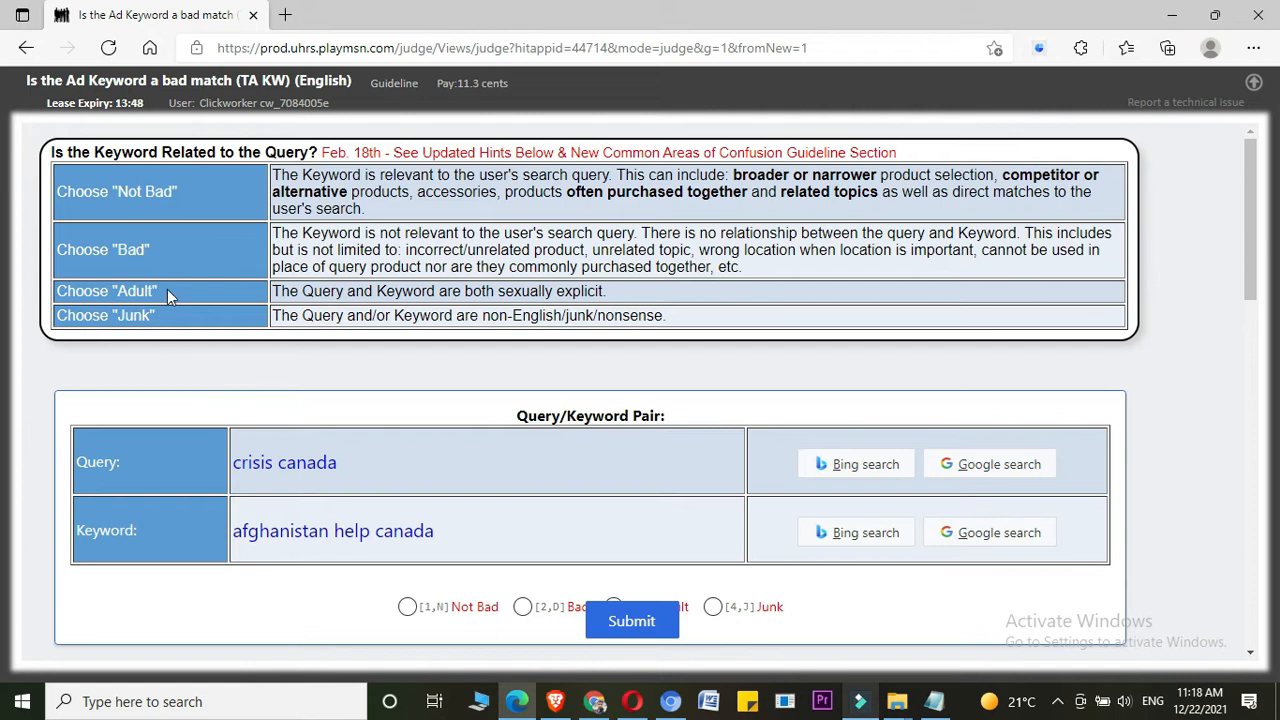
{"action": "mouse_move", "coordinate": [135, 546]}
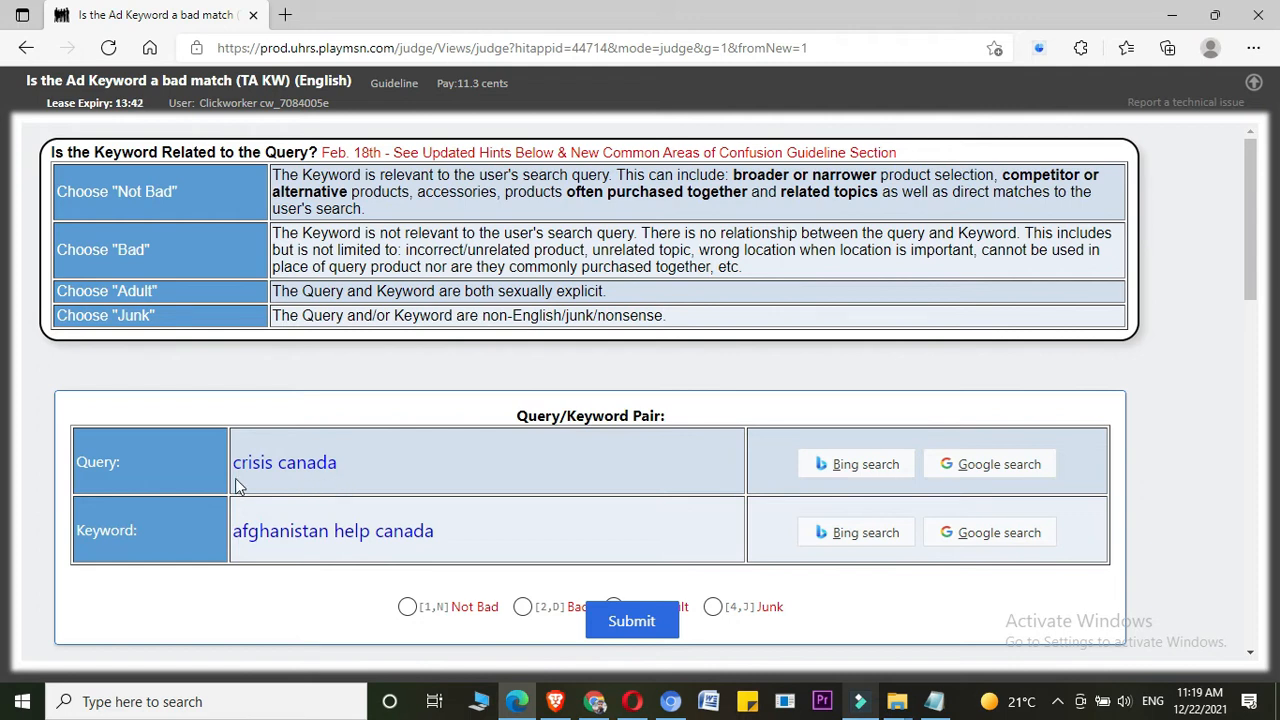
{"action": "mouse_move", "coordinate": [937, 474]}
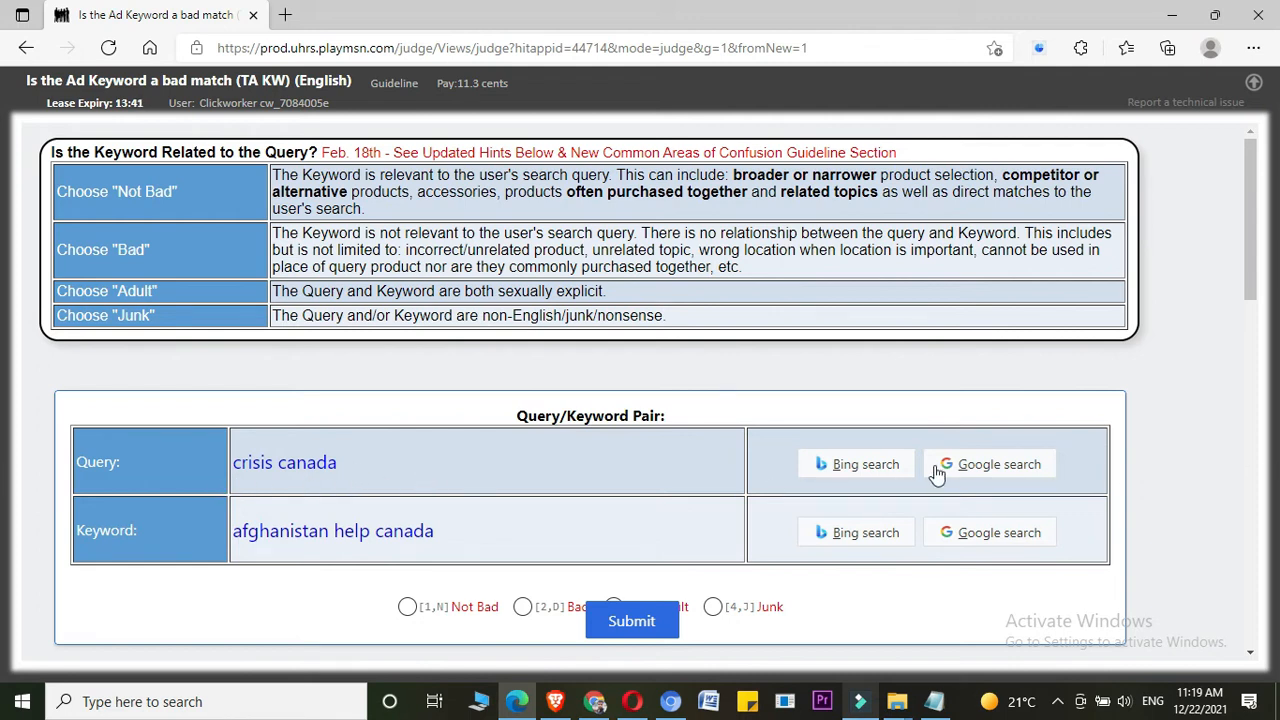
- Open Google results for 'crisis canada' in a new tab and close the extra UHRS tab
{"action": "left_click", "coordinate": [989, 463]}
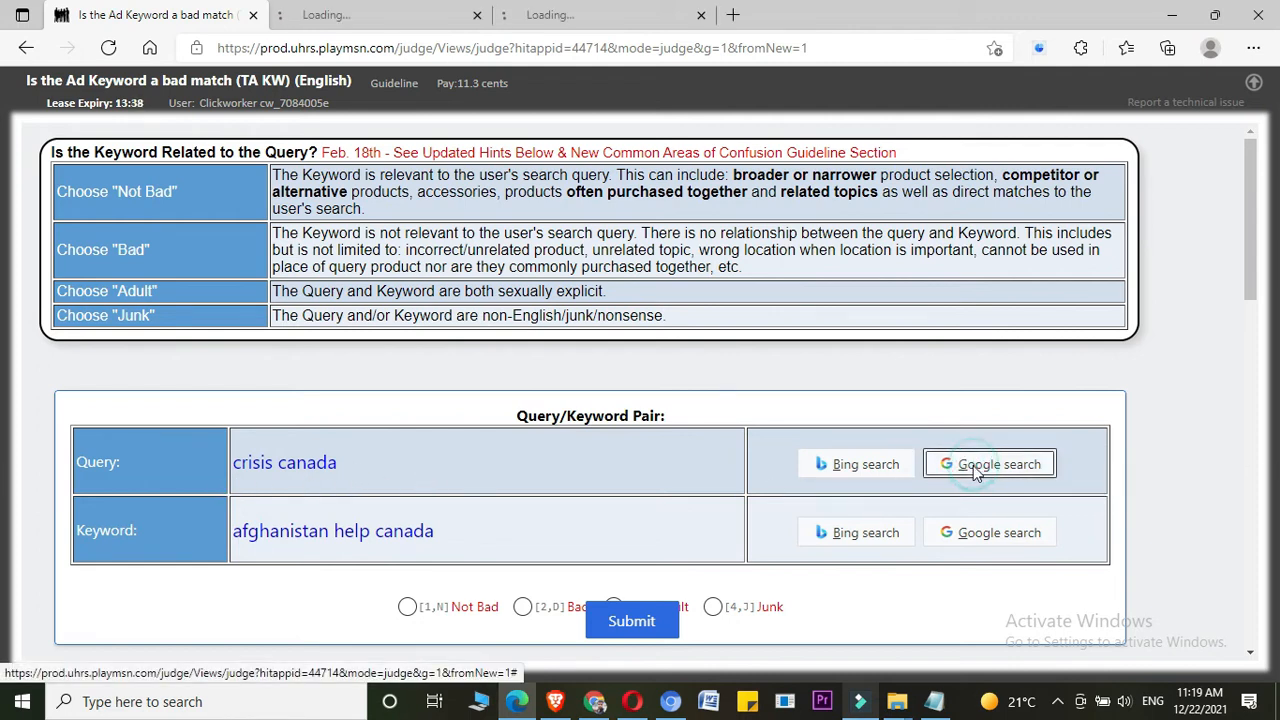
{"action": "left_click", "coordinate": [989, 463]}
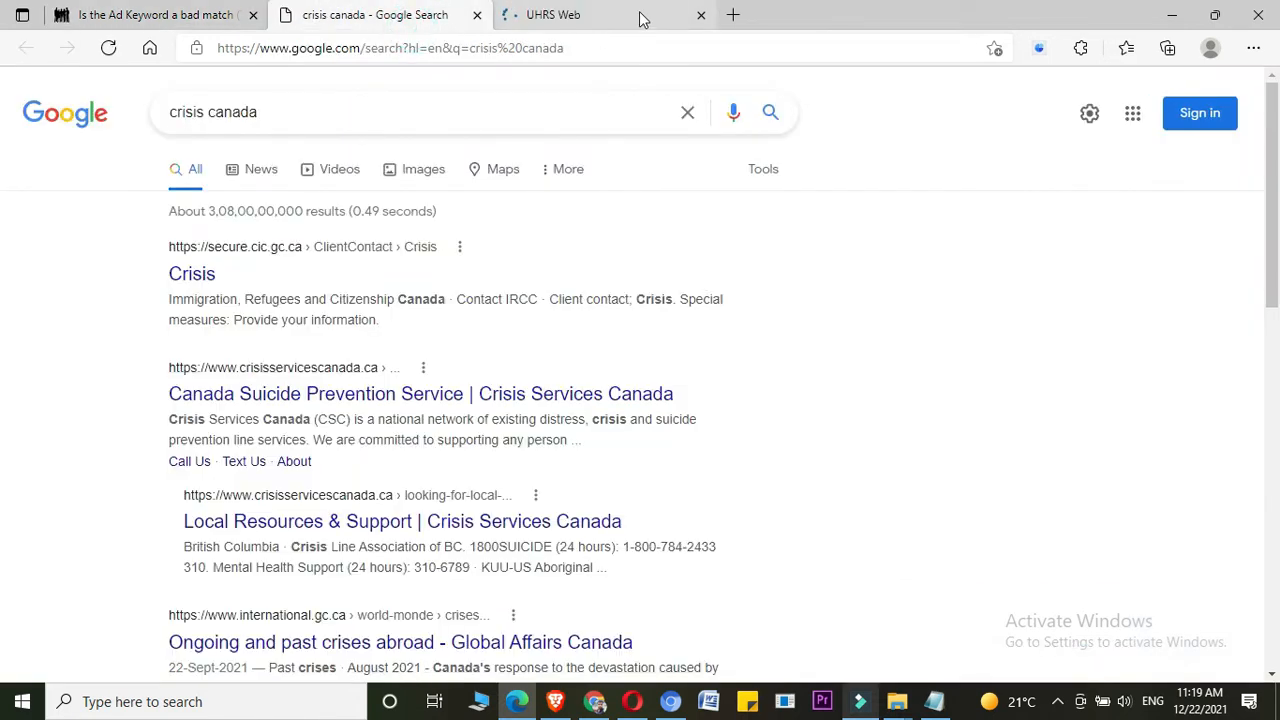
{"action": "left_click", "coordinate": [700, 14]}
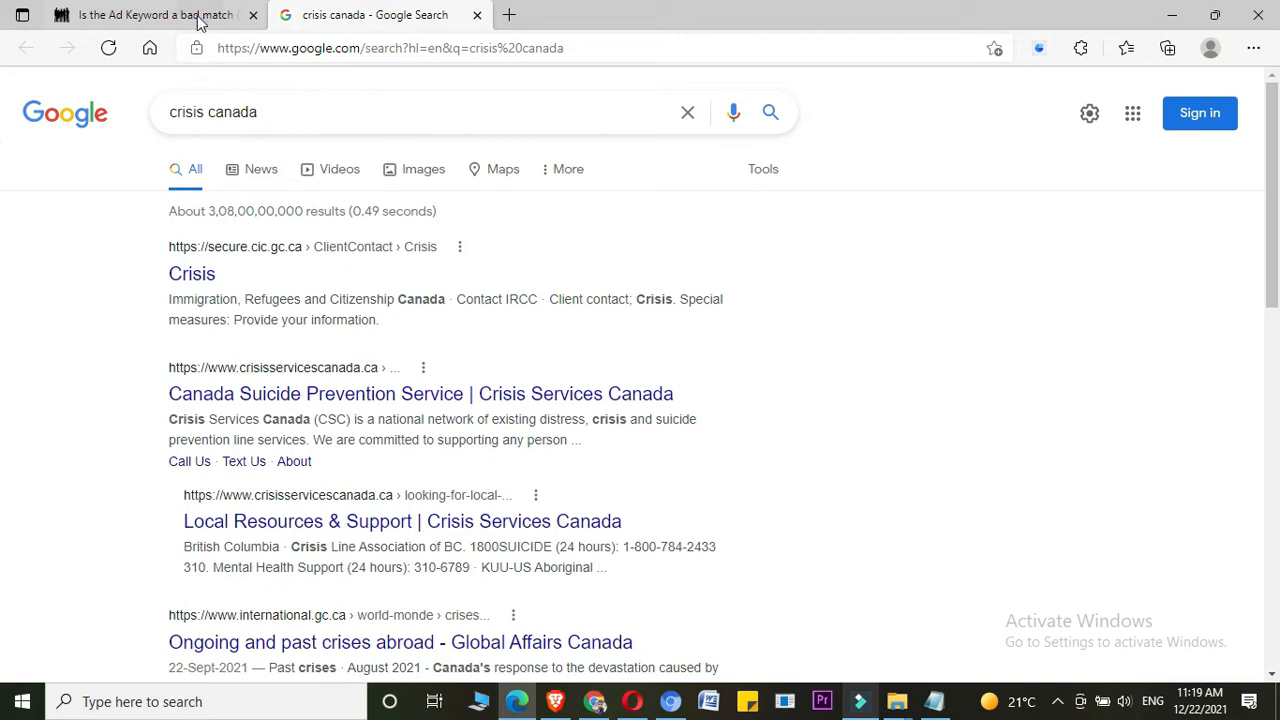
- Switch back to the HIT tab showing 'crisis canada' / 'afghanistan help canada'
{"action": "left_click", "coordinate": [150, 14]}
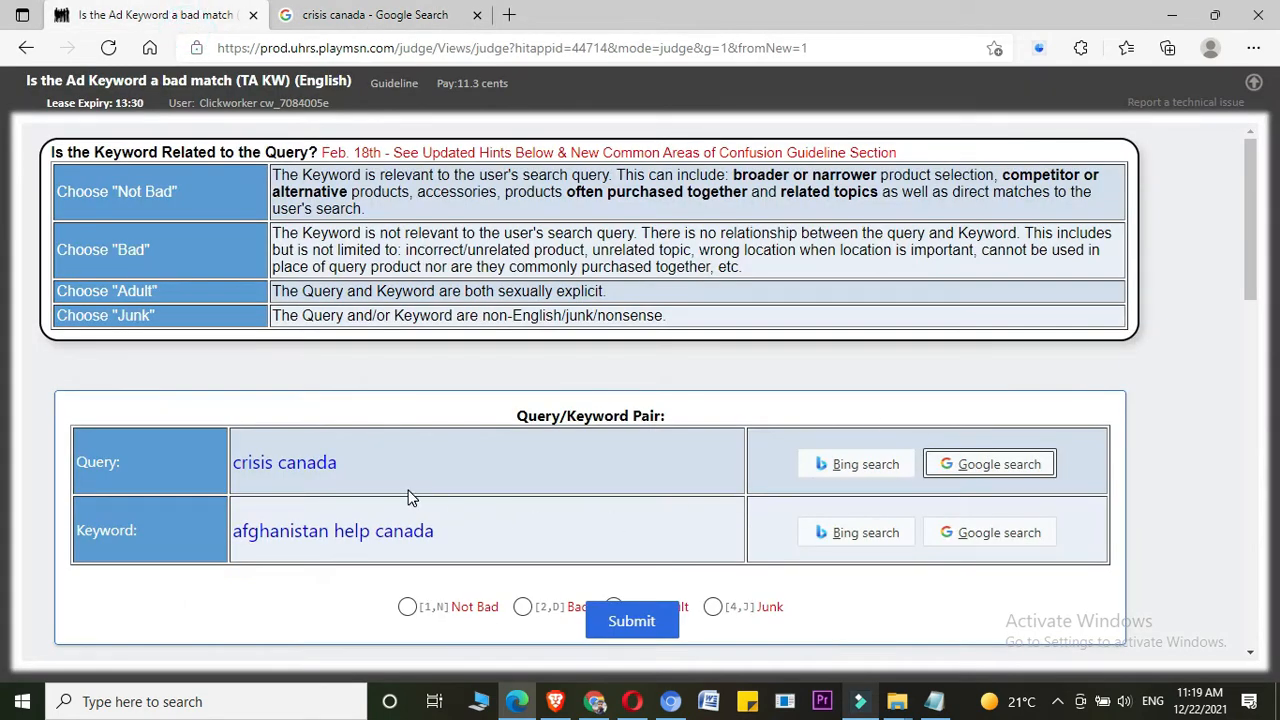
{"action": "mouse_move", "coordinate": [333, 494]}
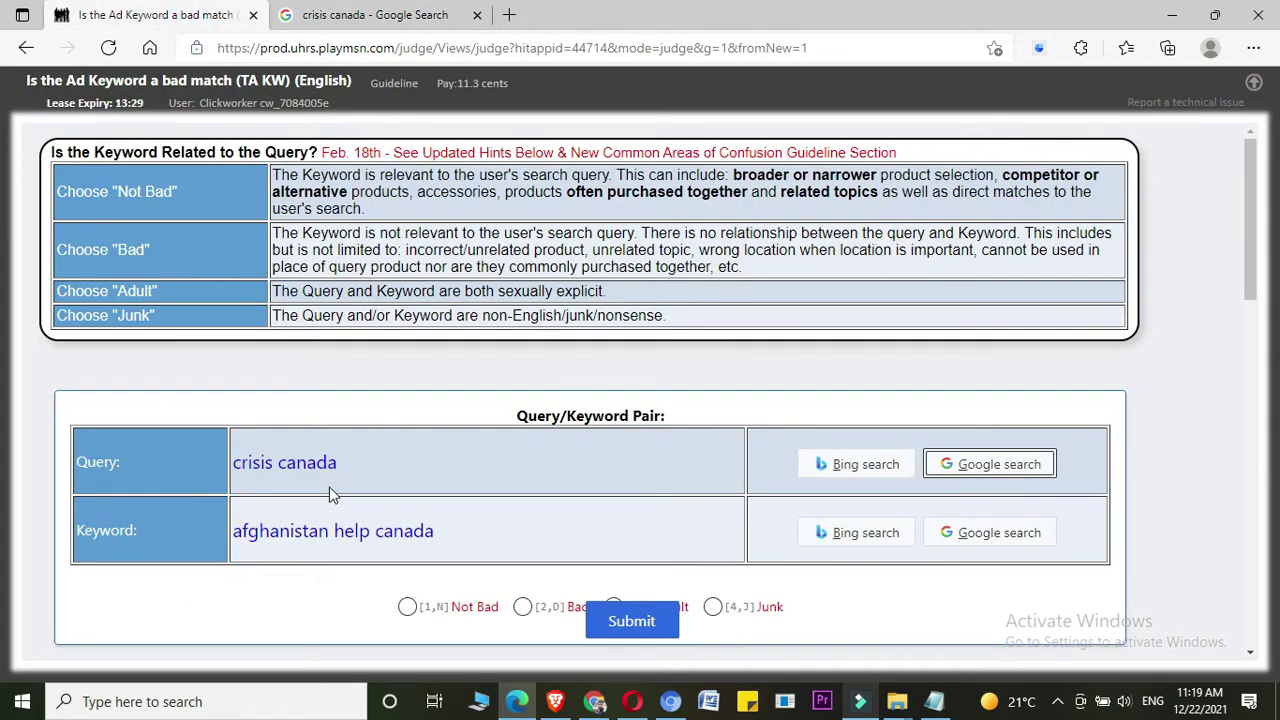
{"action": "mouse_move", "coordinate": [307, 483]}
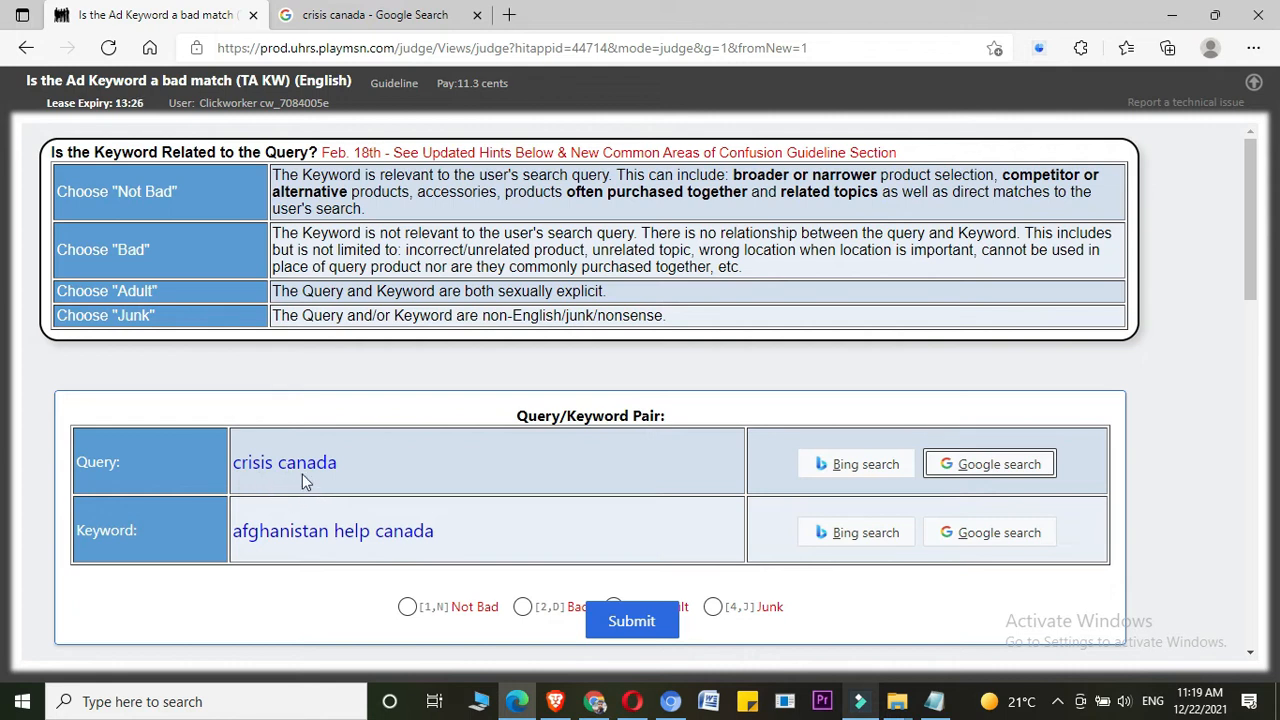
{"action": "mouse_move", "coordinate": [207, 585]}
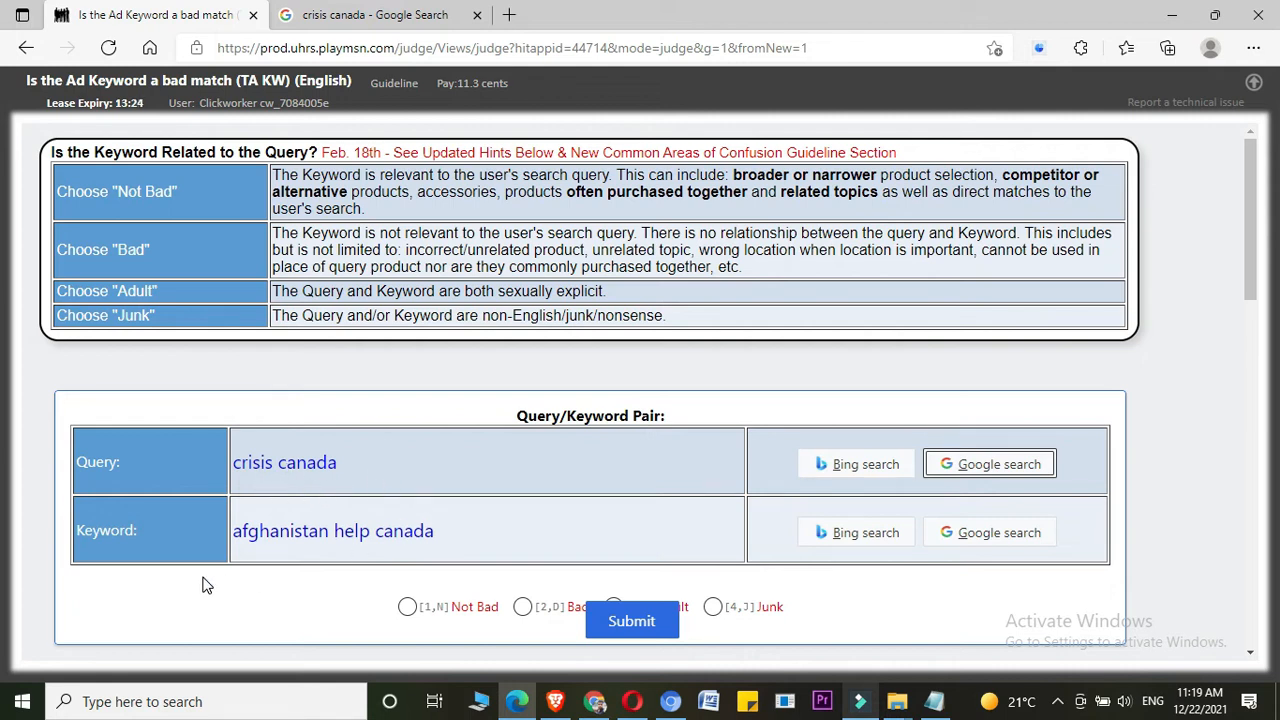
{"action": "mouse_move", "coordinate": [304, 555]}
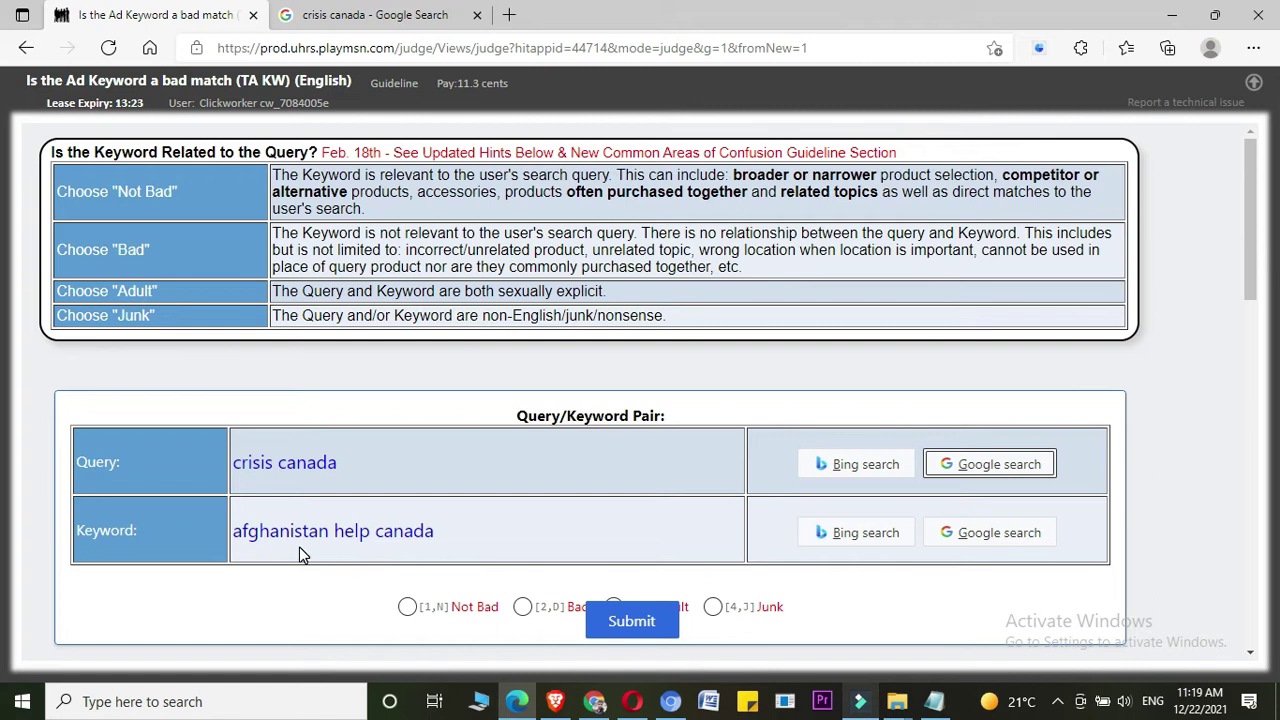
{"action": "mouse_move", "coordinate": [420, 553]}
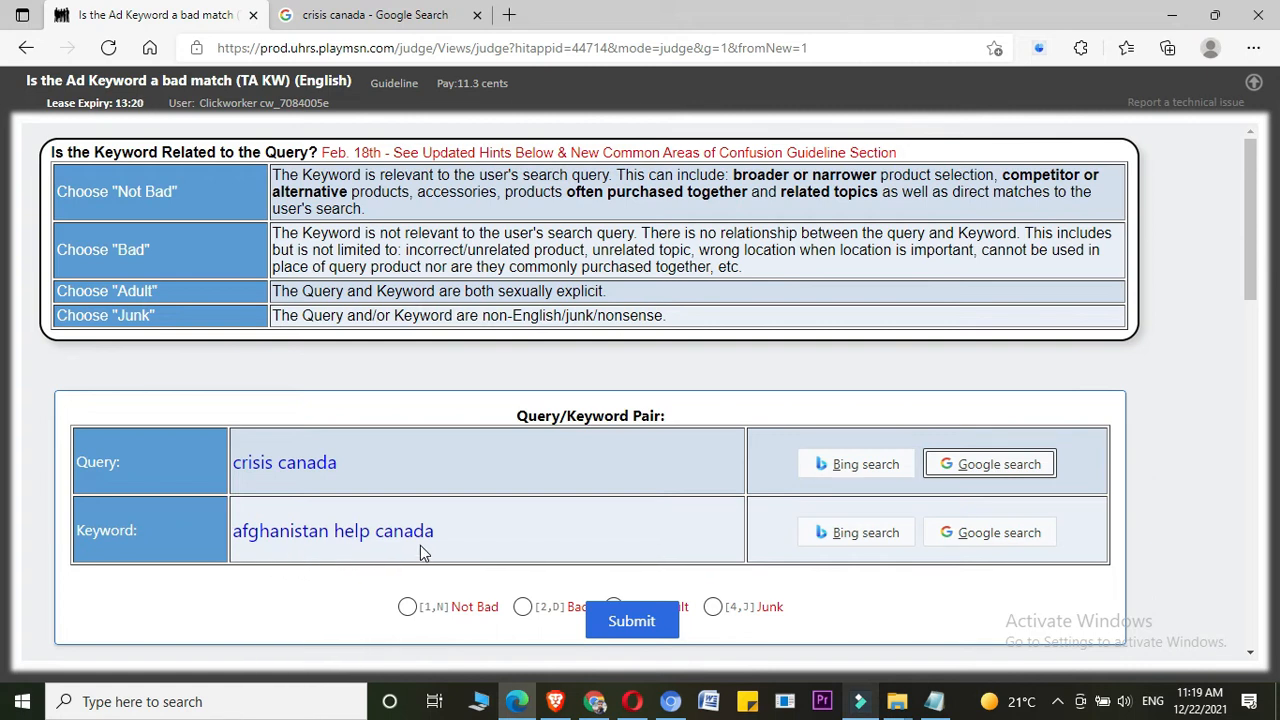
{"action": "mouse_move", "coordinate": [848, 540]}
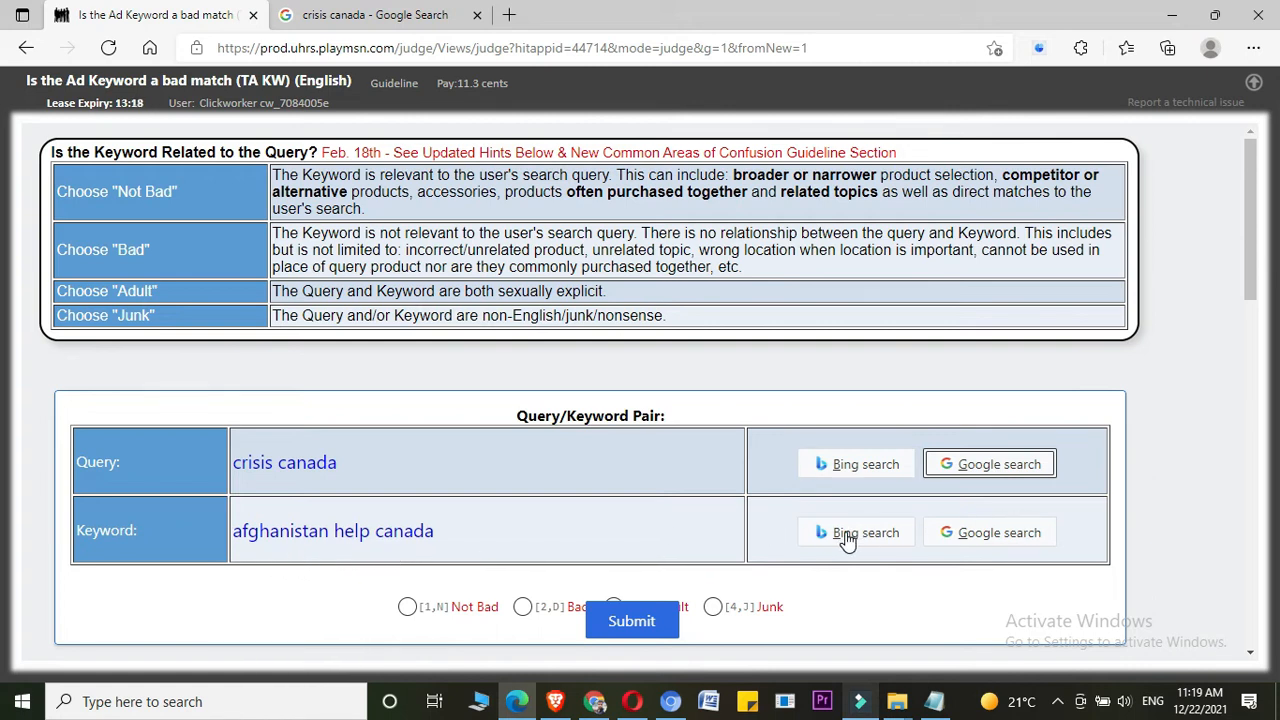
- Search Bing for 'afghanistan help canada', reset zoom, and scroll through to related searches
{"action": "left_click", "coordinate": [855, 532]}
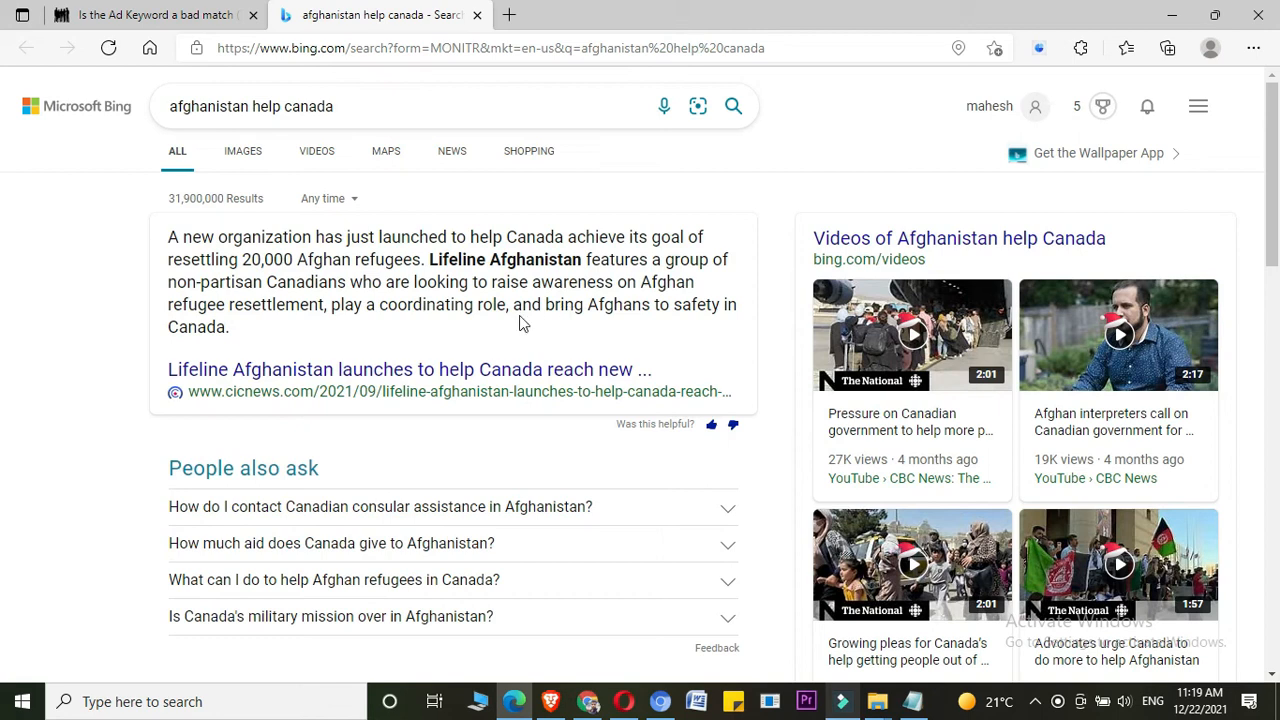
{"action": "left_click", "coordinate": [263, 106]}
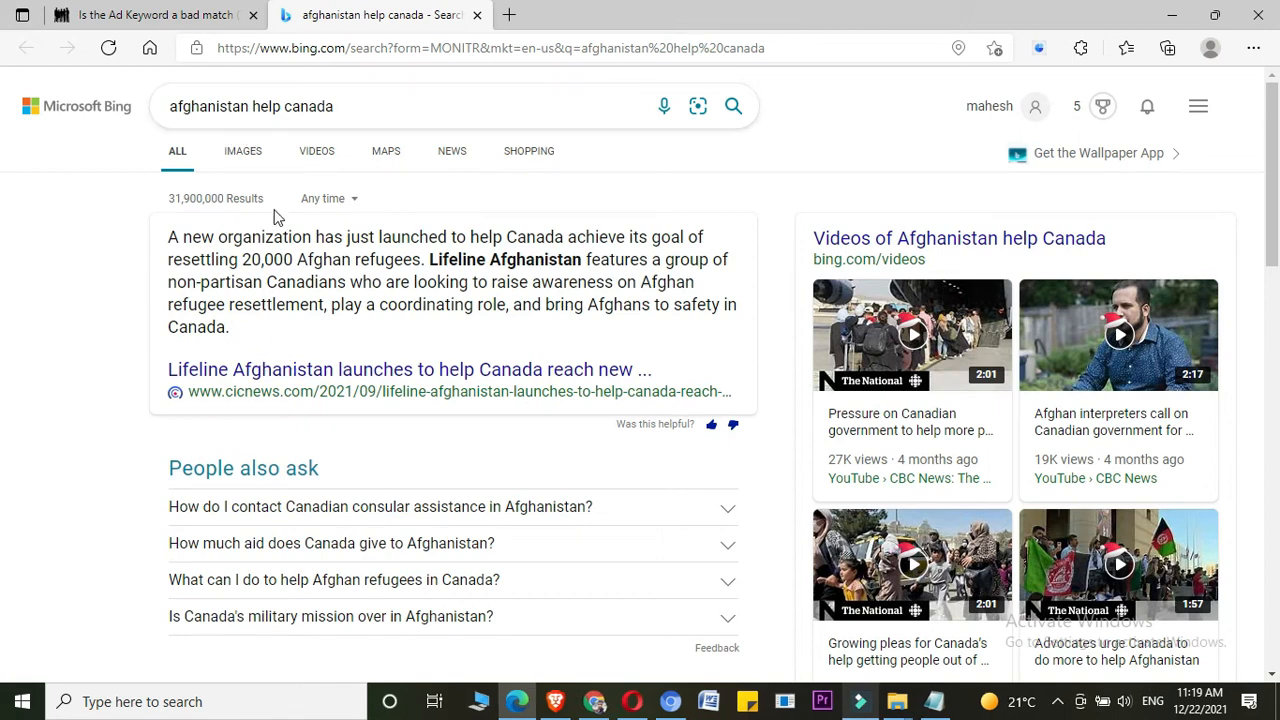
{"action": "mouse_move", "coordinate": [155, 130]}
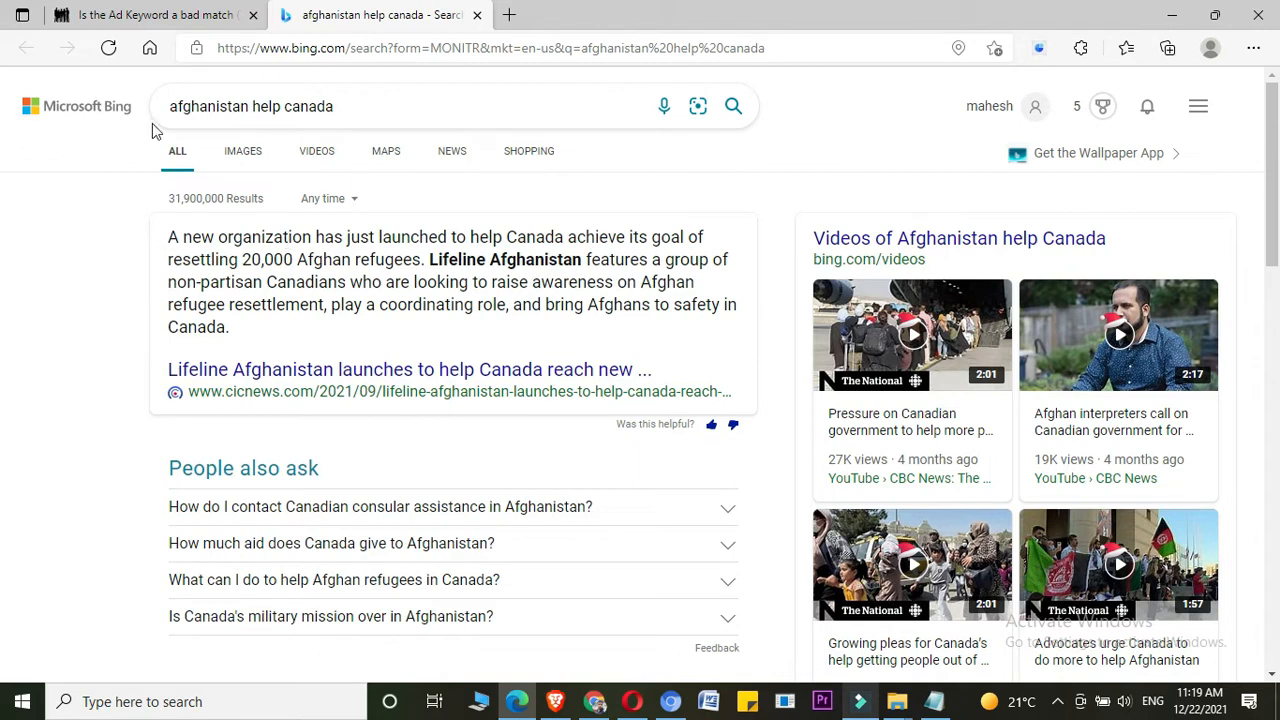
{"action": "mouse_move", "coordinate": [210, 388]}
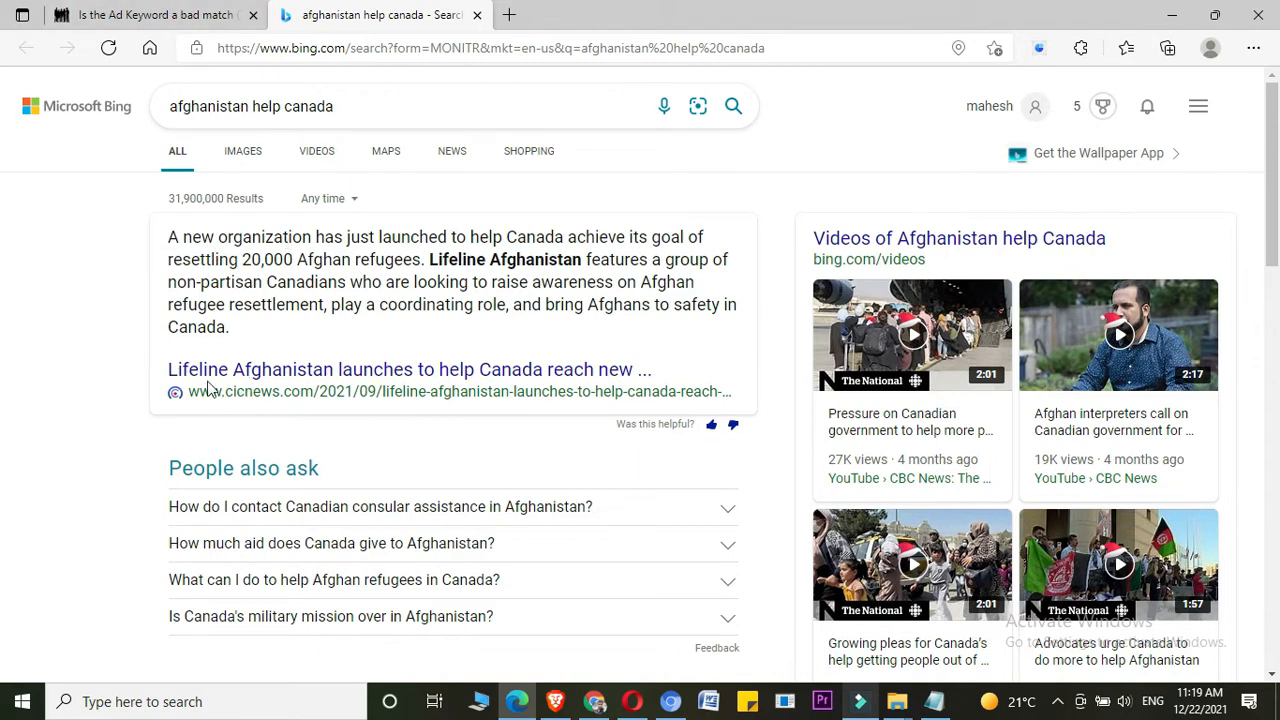
{"action": "mouse_move", "coordinate": [422, 388]}
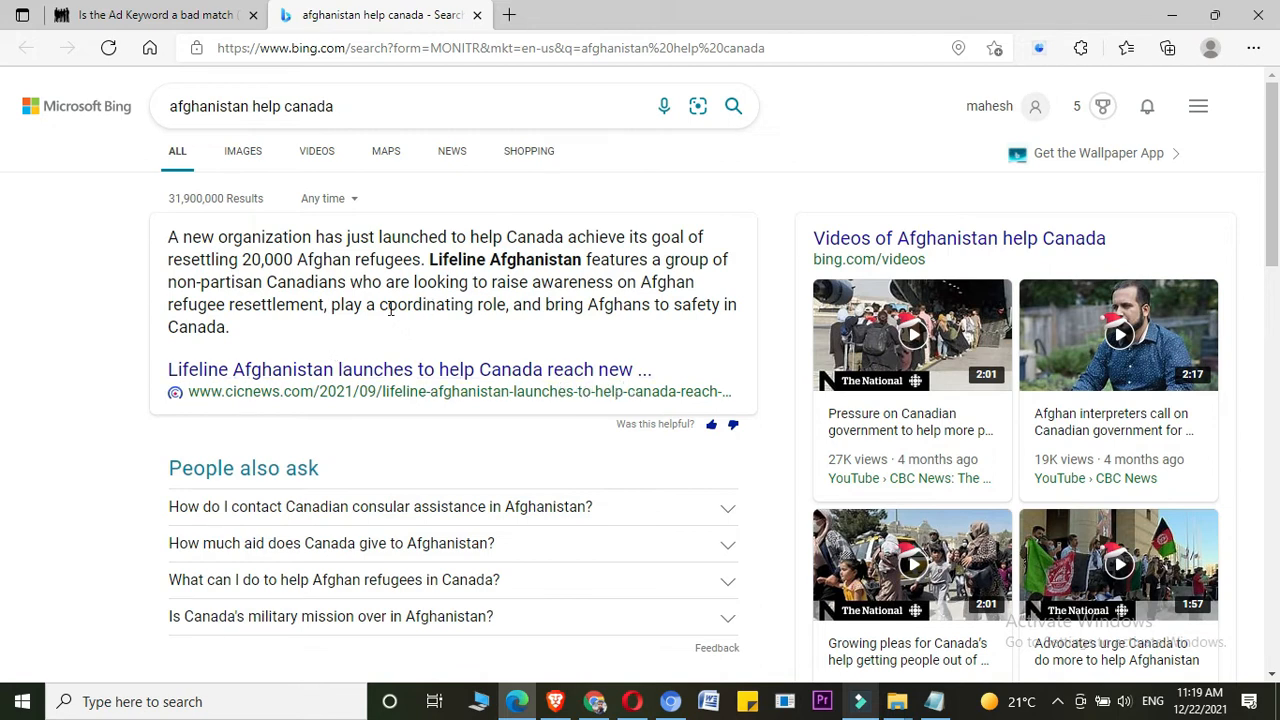
{"action": "left_click", "coordinate": [959, 48]}
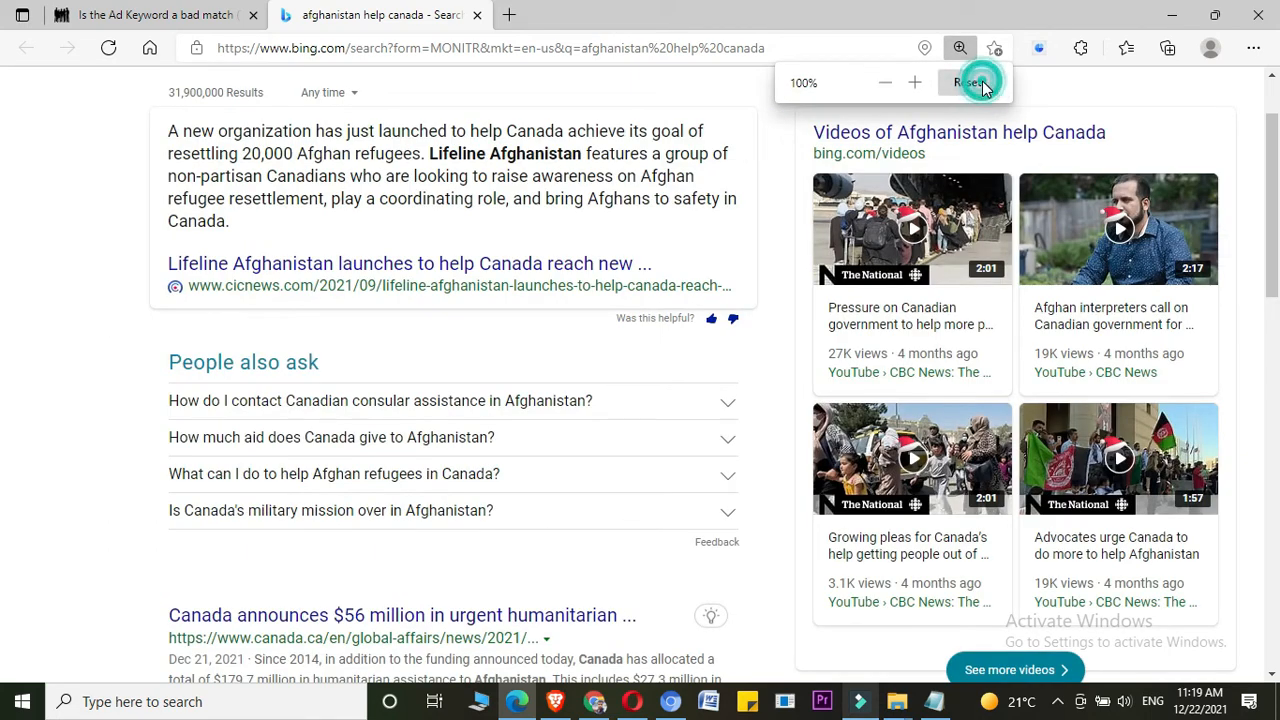
{"action": "scroll", "scroll_direction": "down", "scroll_amount": 3}
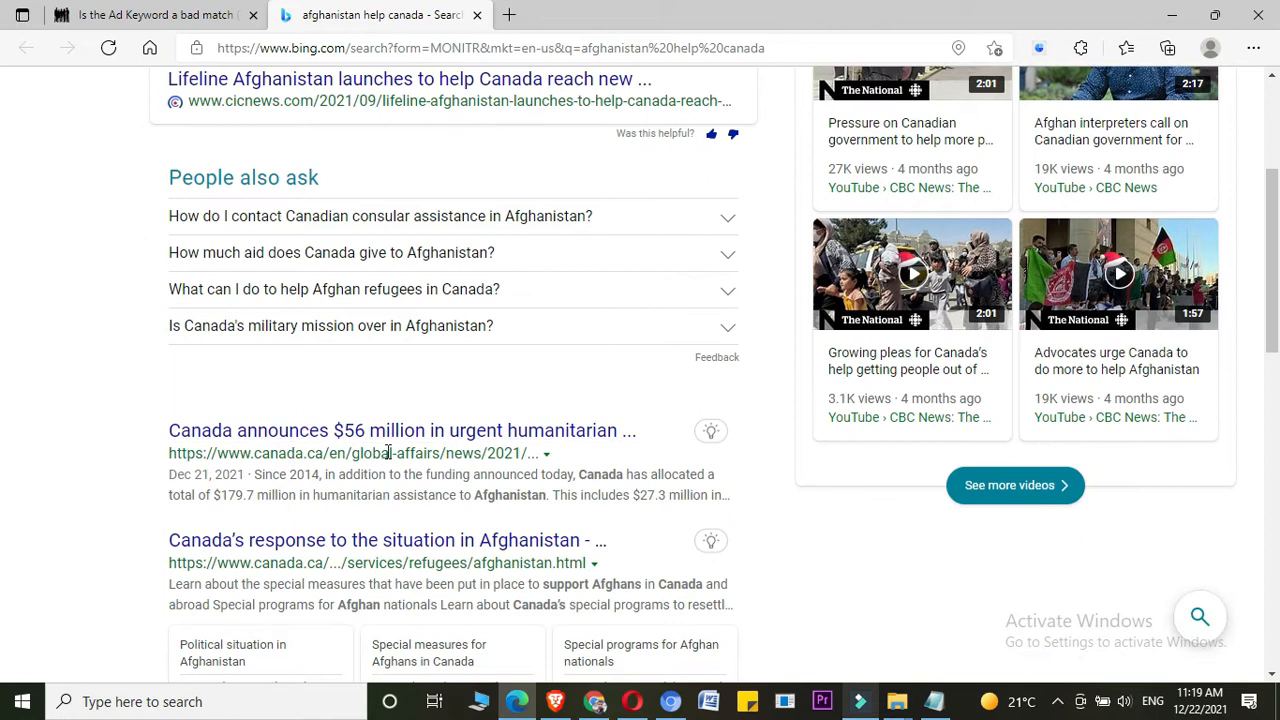
{"action": "mouse_move", "coordinate": [632, 578]}
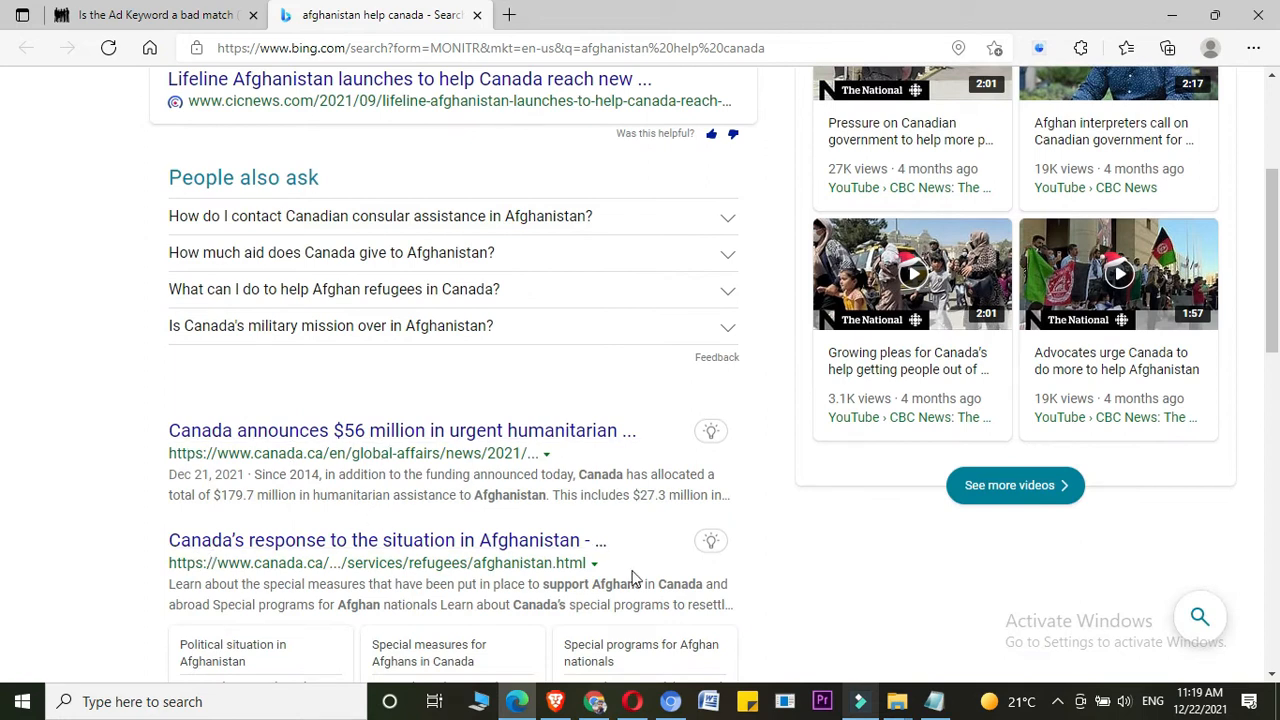
{"action": "scroll", "scroll_direction": "down", "scroll_amount": 3}
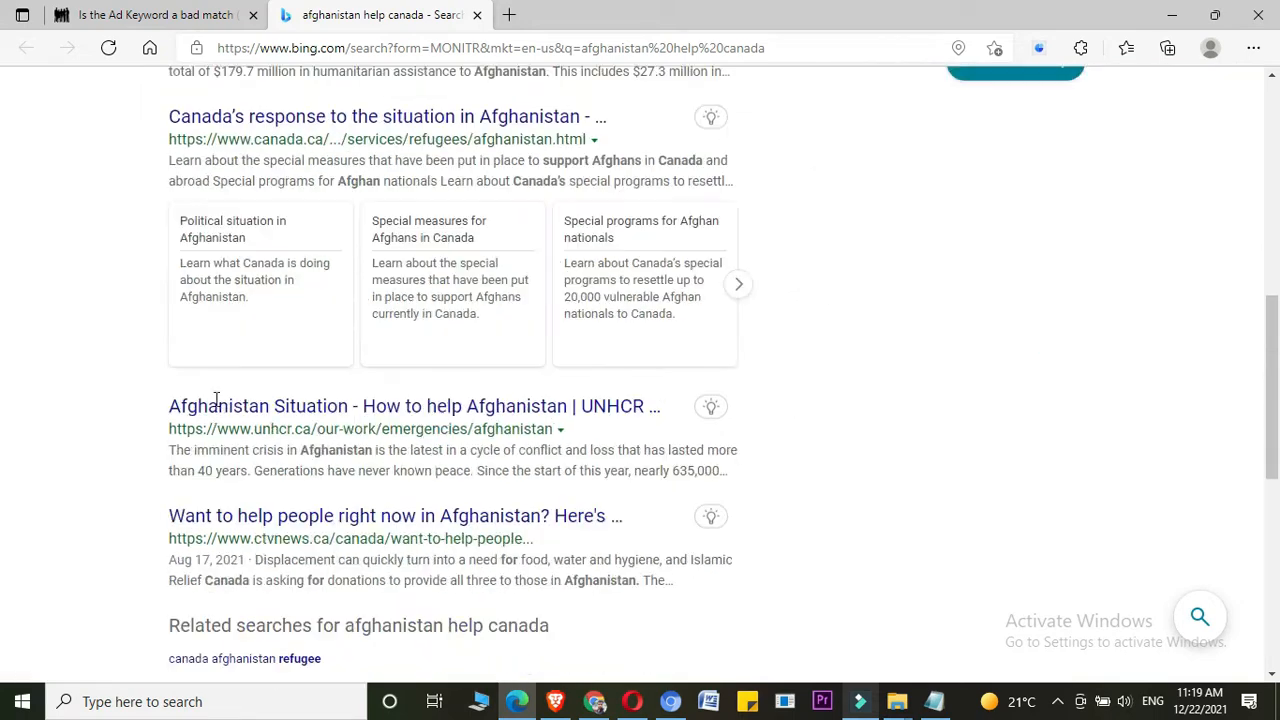
{"action": "scroll", "scroll_direction": "up", "scroll_amount": 3}
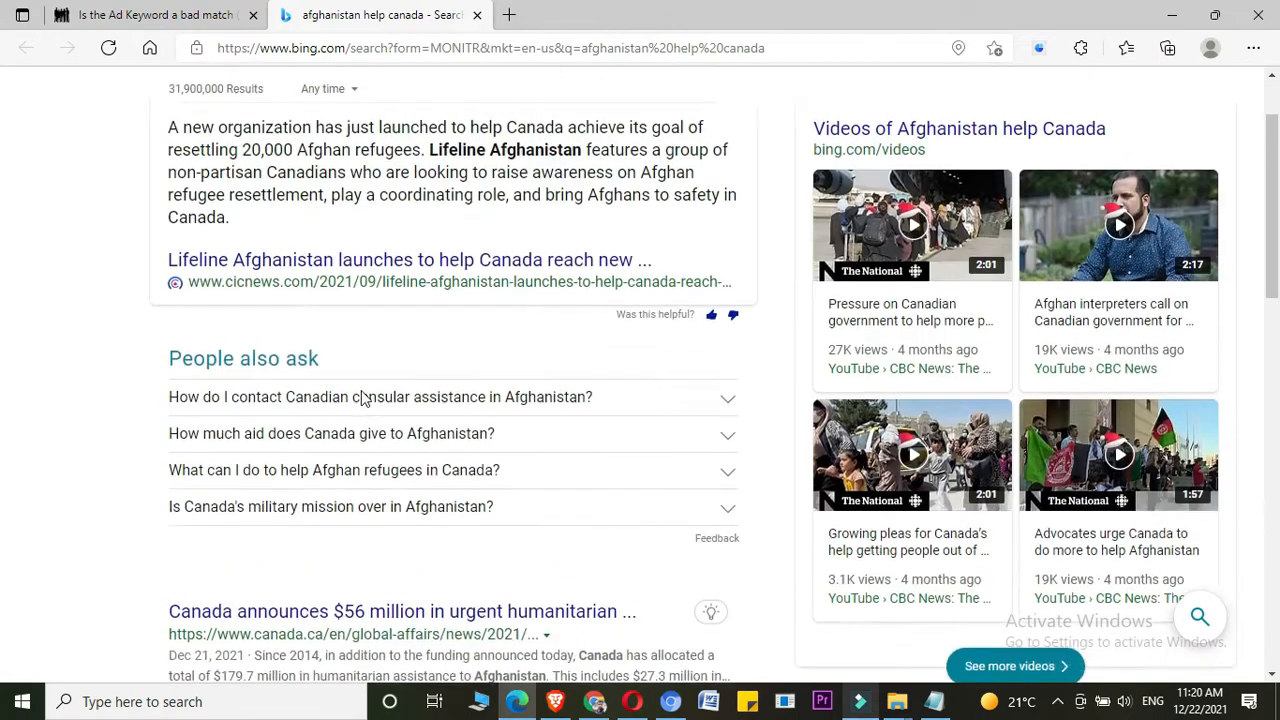
{"action": "scroll", "scroll_direction": "up", "scroll_amount": 3}
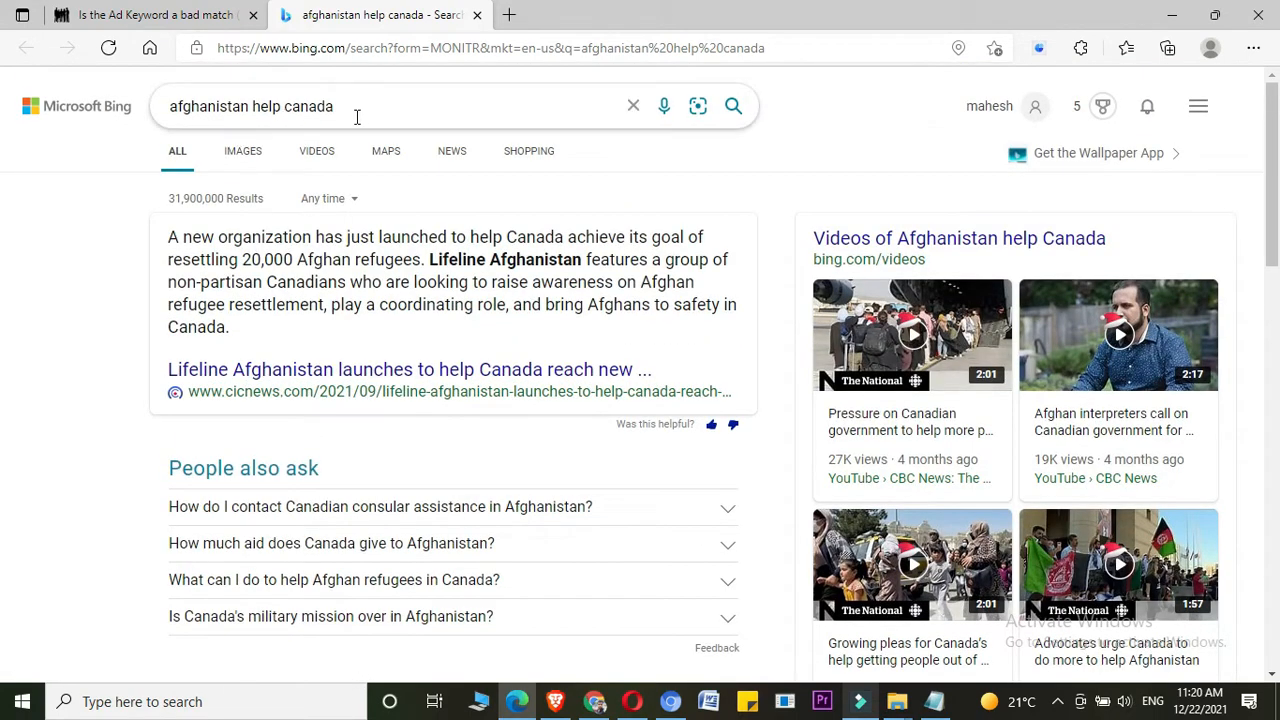
{"action": "scroll", "scroll_direction": "down", "scroll_amount": 3}
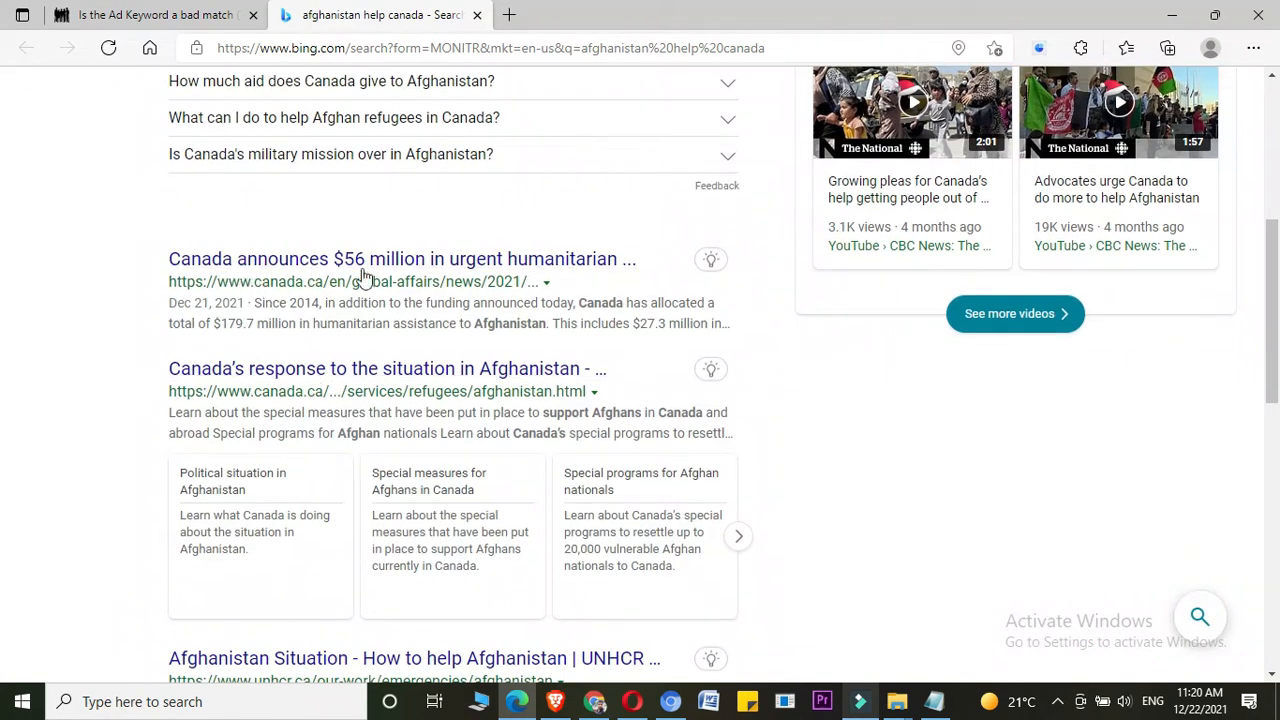
{"action": "scroll", "scroll_direction": "down", "scroll_amount": 3}
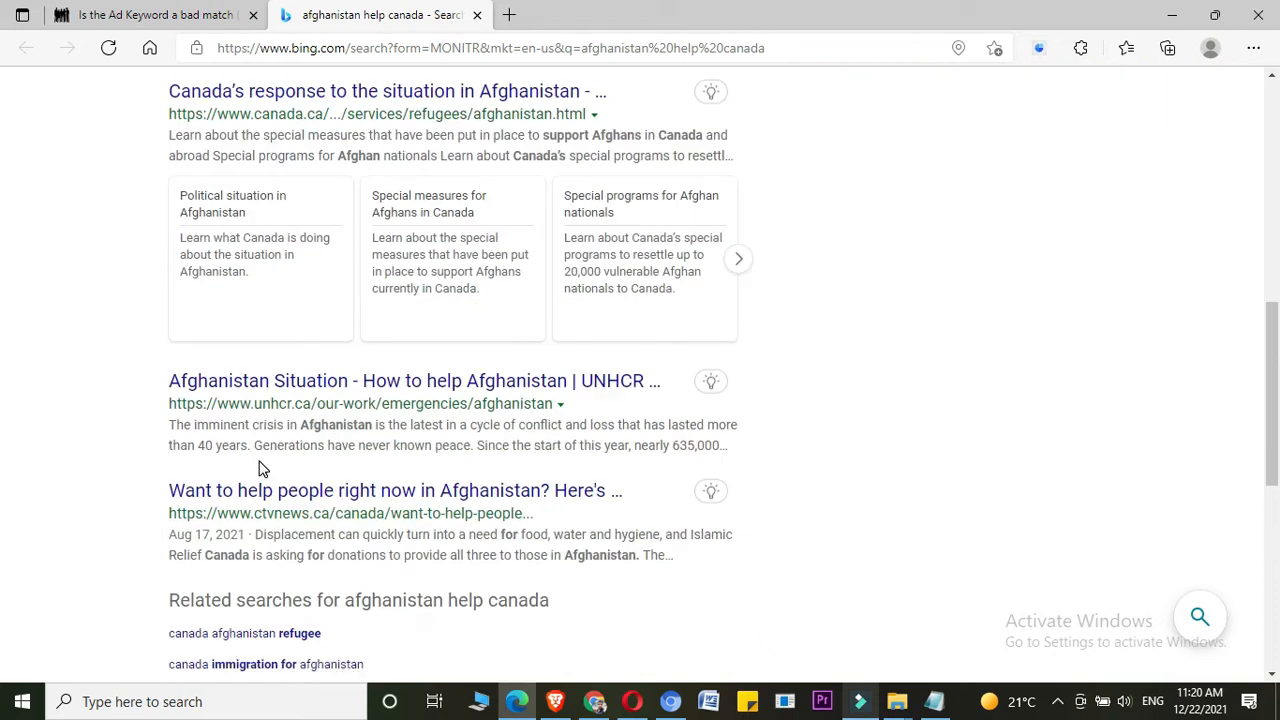
- Return to the UHRS HIT tab and scroll down to the crisis canada pair
{"action": "left_click", "coordinate": [150, 14]}
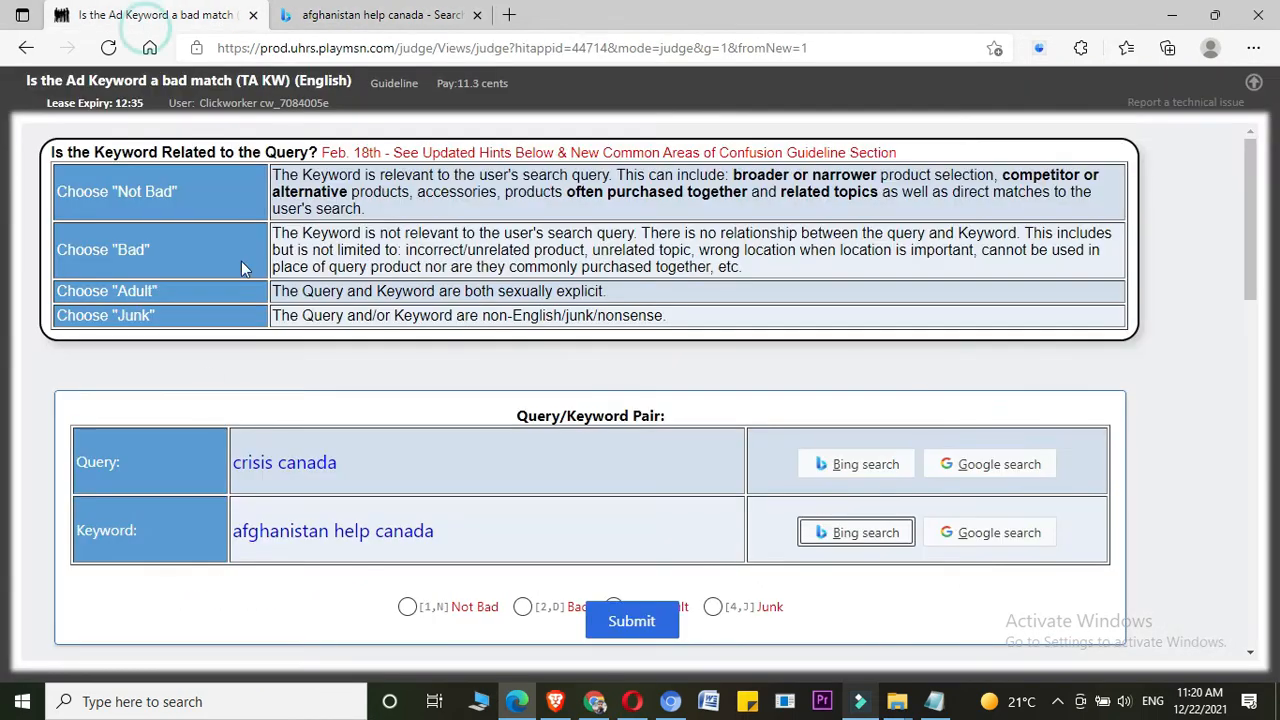
{"action": "scroll", "scroll_direction": "down", "scroll_amount": 3}
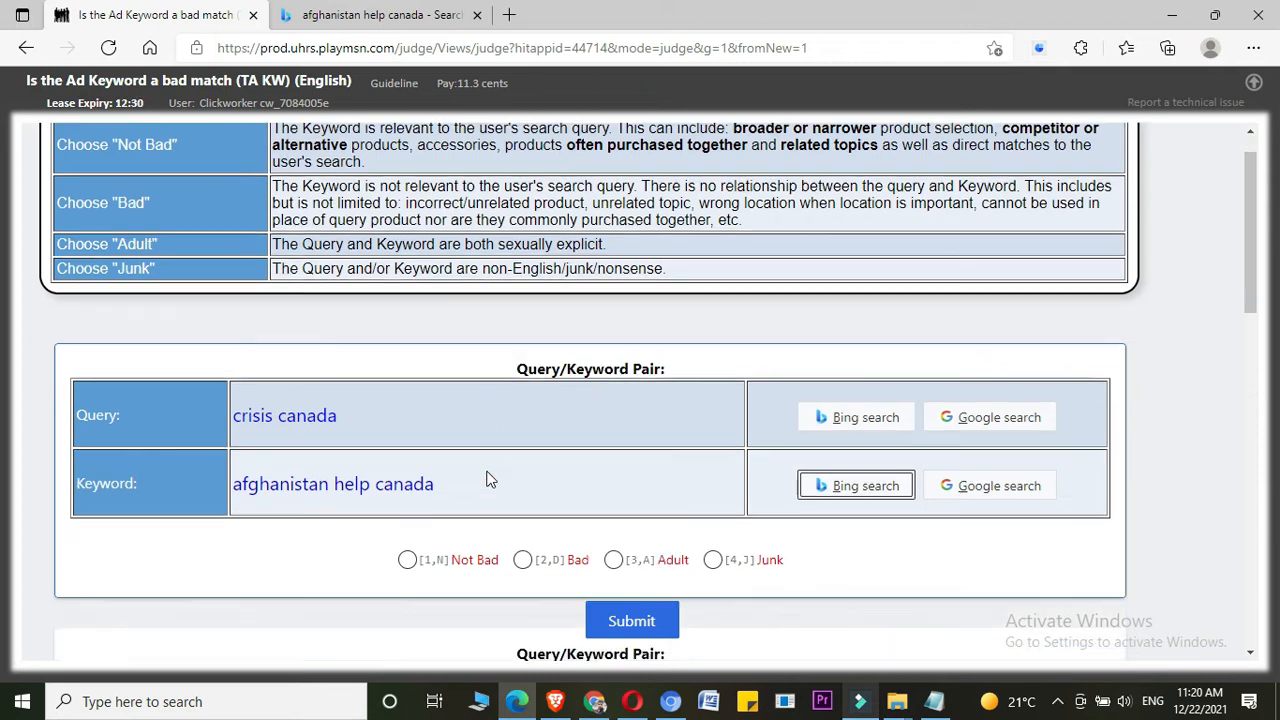
{"action": "scroll", "scroll_direction": "down", "scroll_amount": 3}
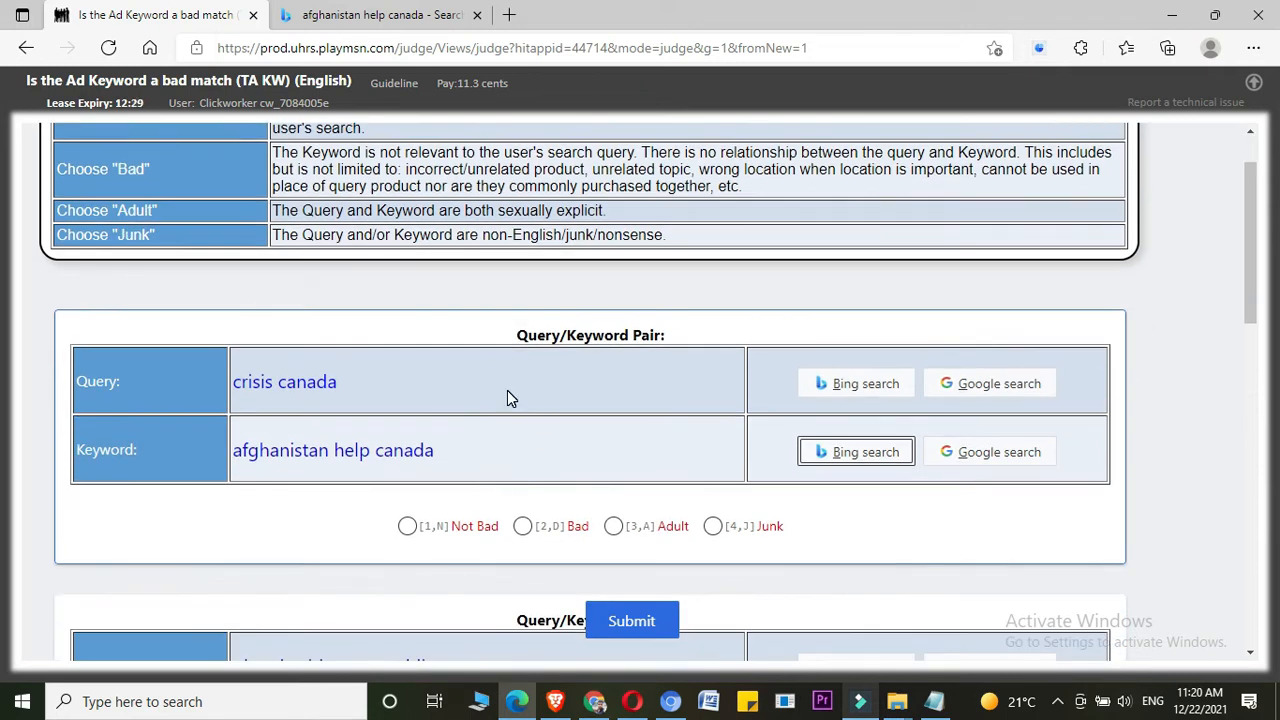
{"action": "mouse_move", "coordinate": [340, 390]}
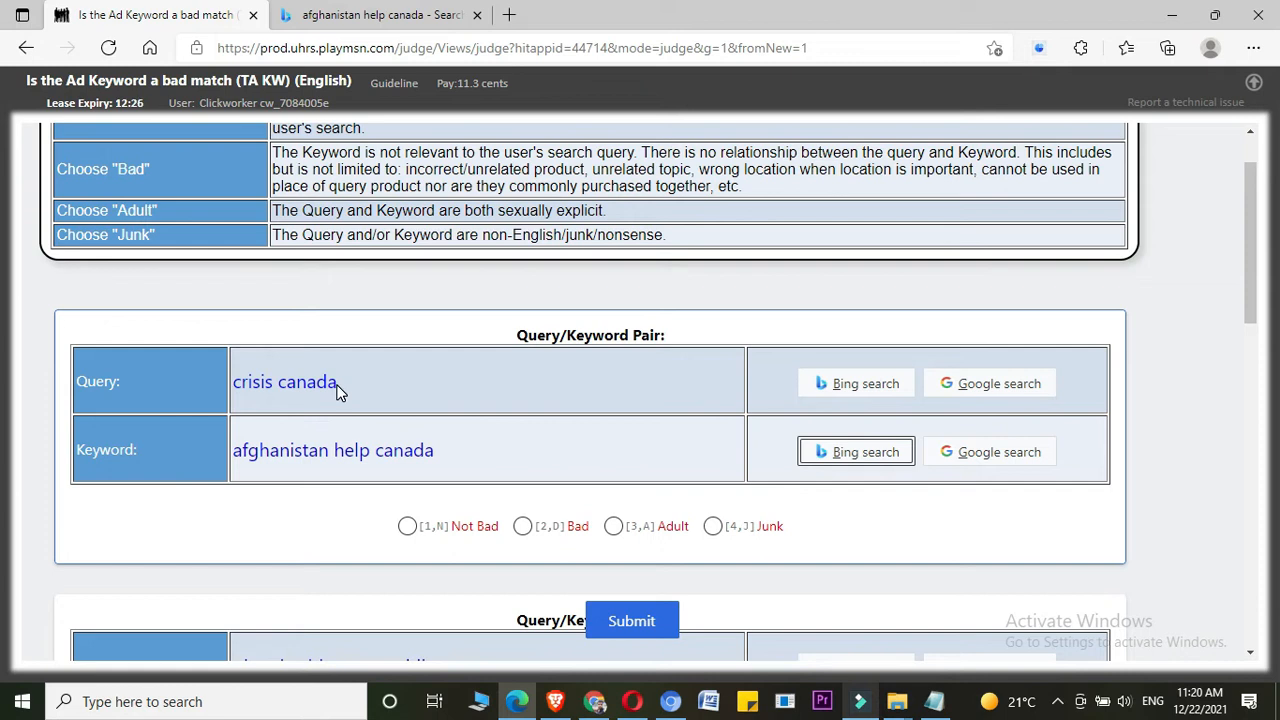
{"action": "mouse_move", "coordinate": [723, 422]}
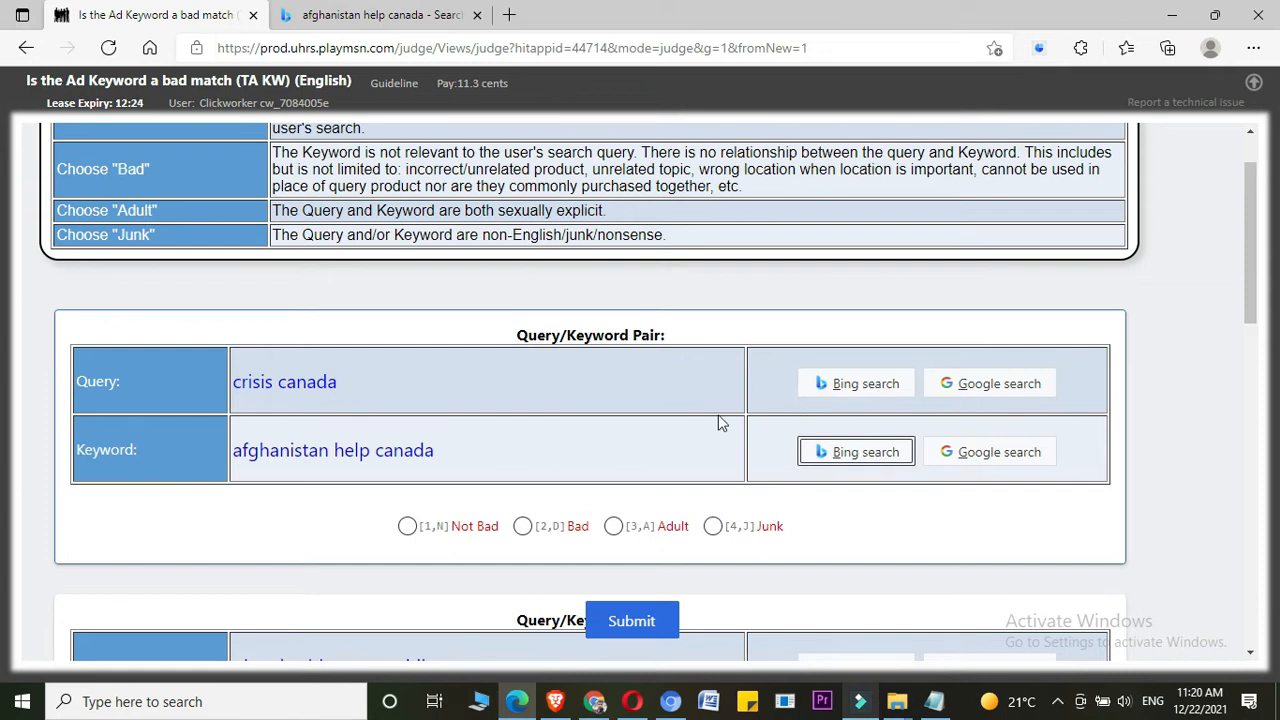
{"action": "mouse_move", "coordinate": [946, 388]}
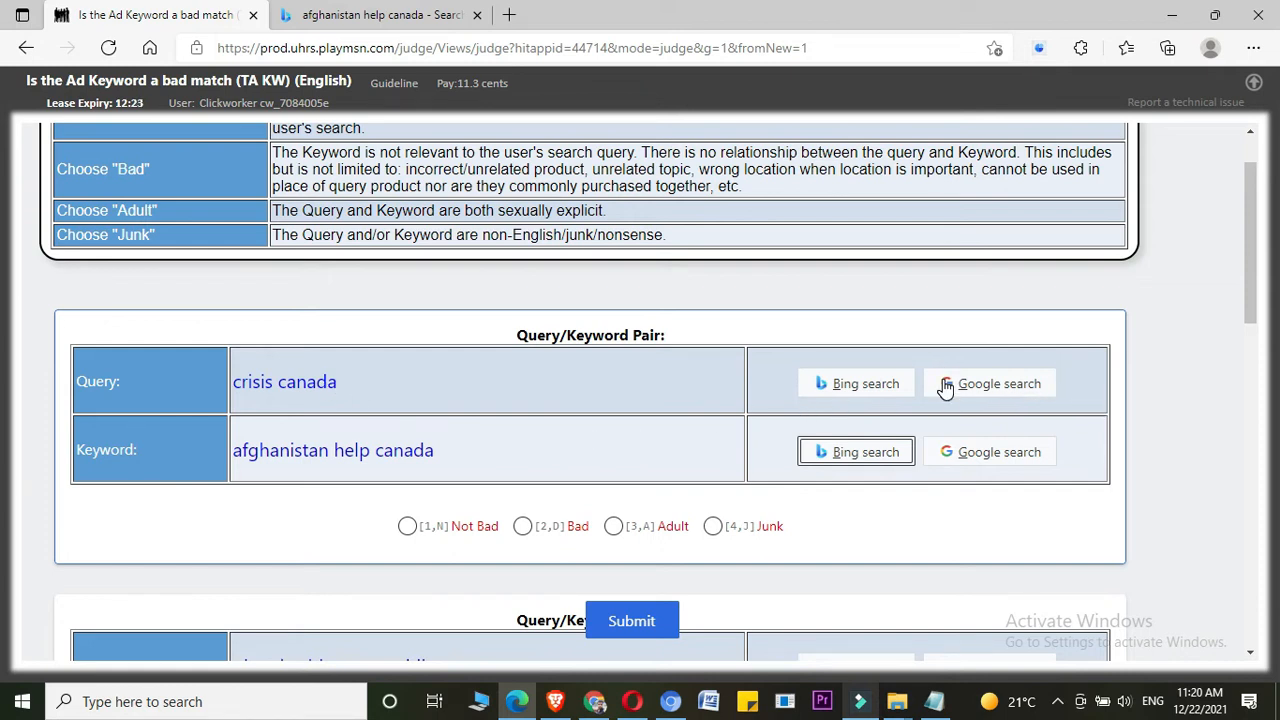
- Search Bing for 'crisis canada' and scroll through its results
{"action": "left_click", "coordinate": [855, 383]}
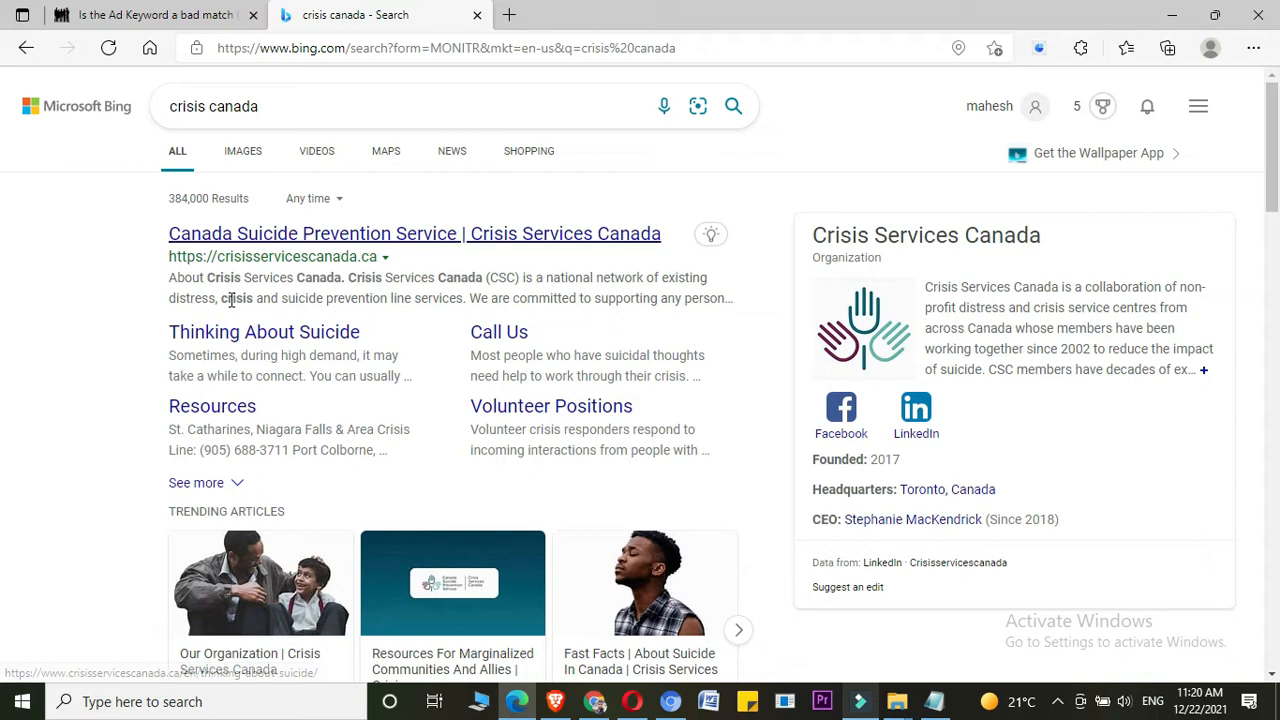
{"action": "mouse_move", "coordinate": [400, 275]}
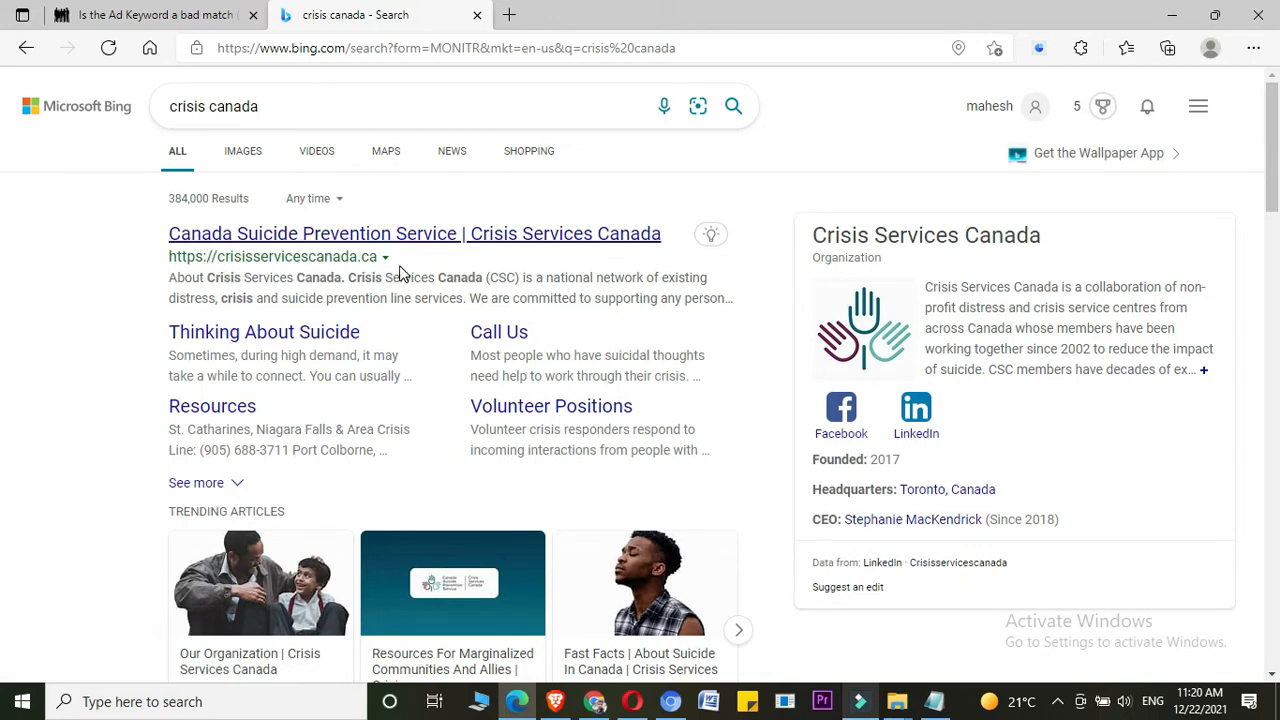
{"action": "scroll", "scroll_direction": "down", "scroll_amount": 3}
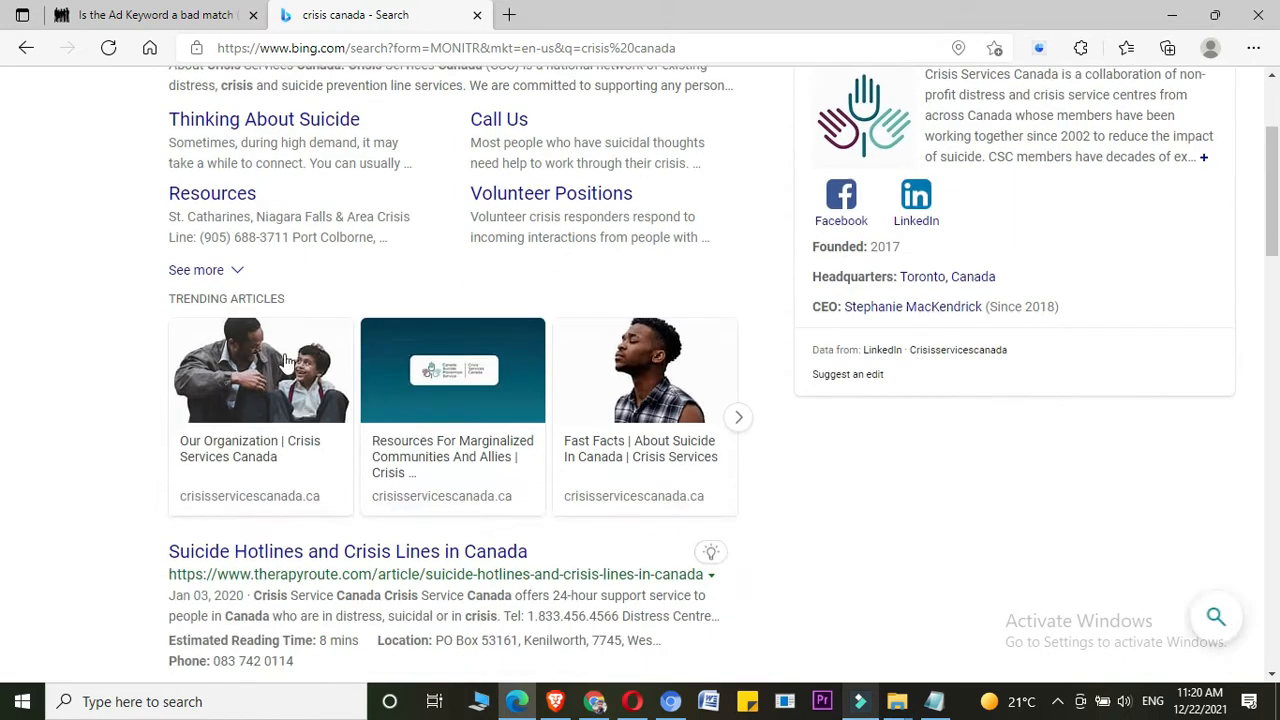
{"action": "scroll", "scroll_direction": "down", "scroll_amount": 3}
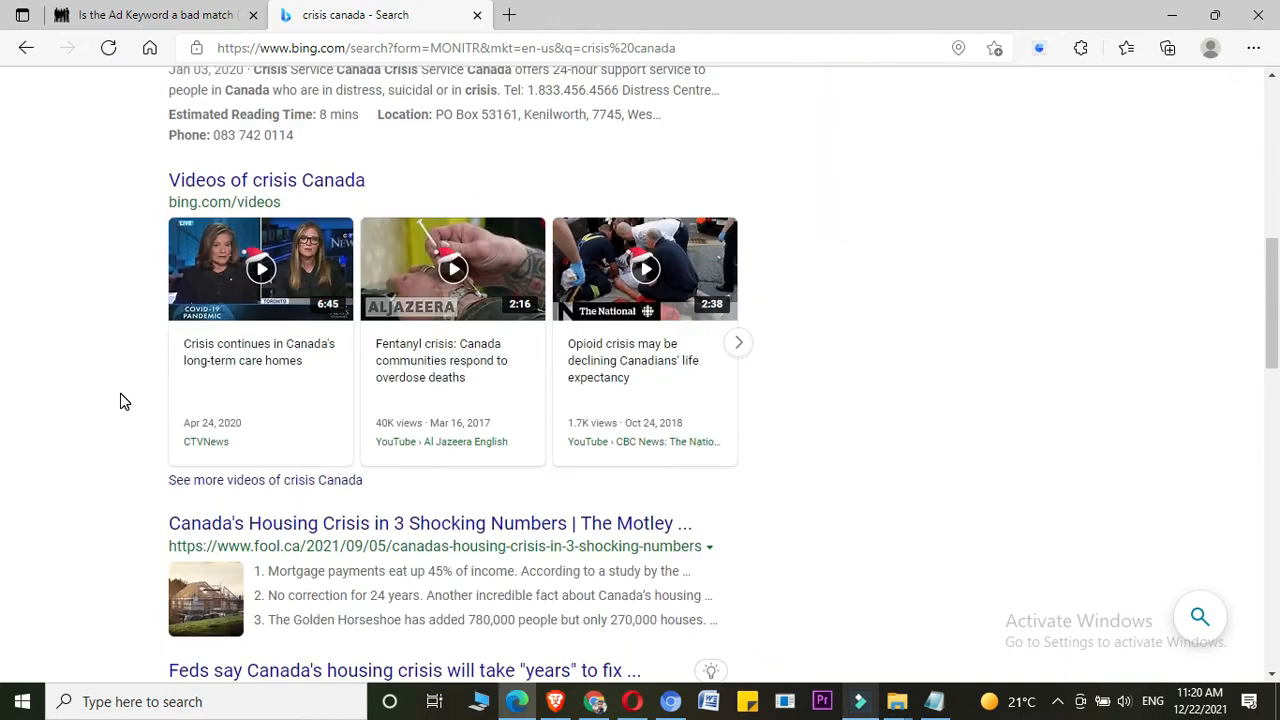
{"action": "scroll", "scroll_direction": "down", "scroll_amount": 3}
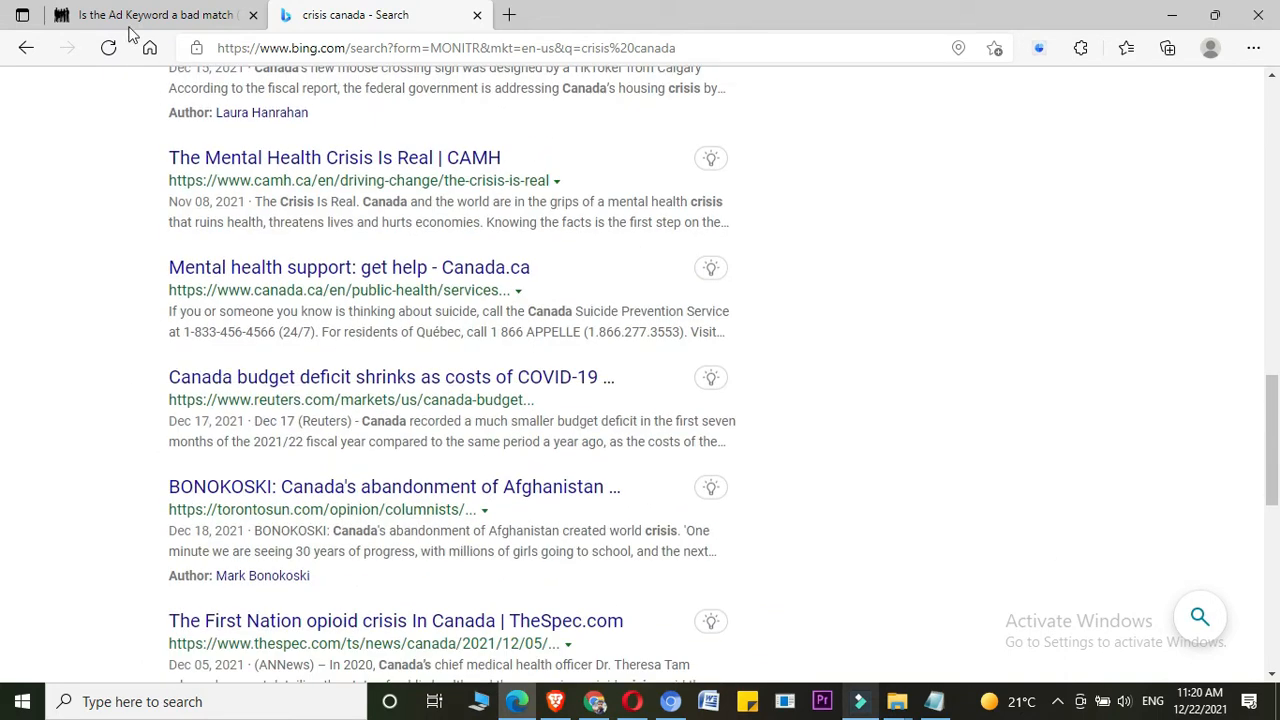
- Switch between the crisis canada results and the HIT page, ending on the HIT page
{"action": "left_click", "coordinate": [150, 14]}
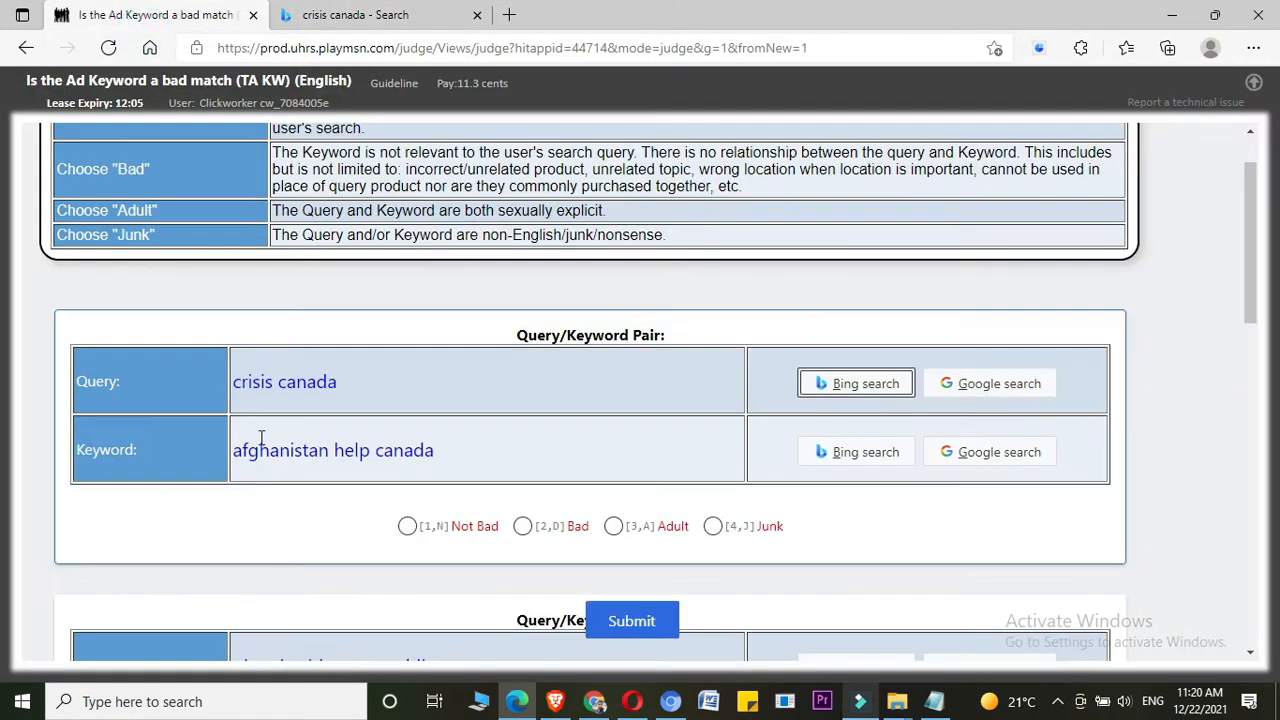
{"action": "mouse_move", "coordinate": [407, 474]}
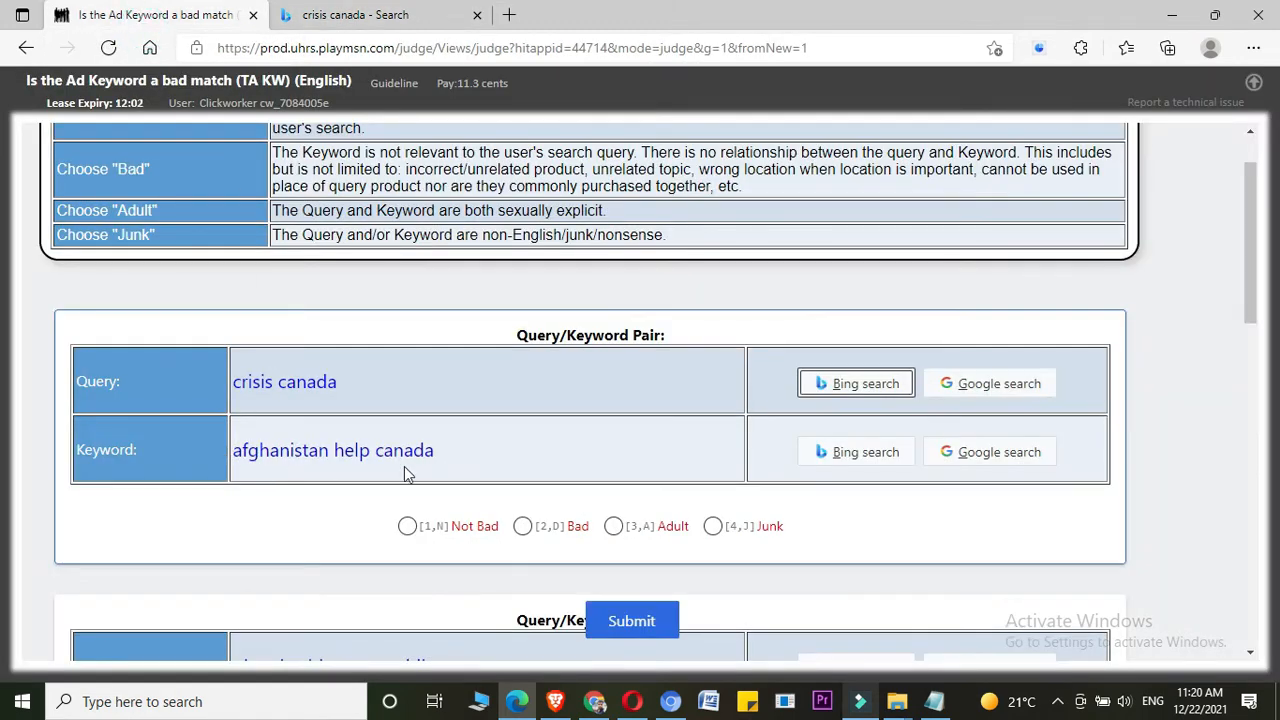
{"action": "mouse_move", "coordinate": [372, 472]}
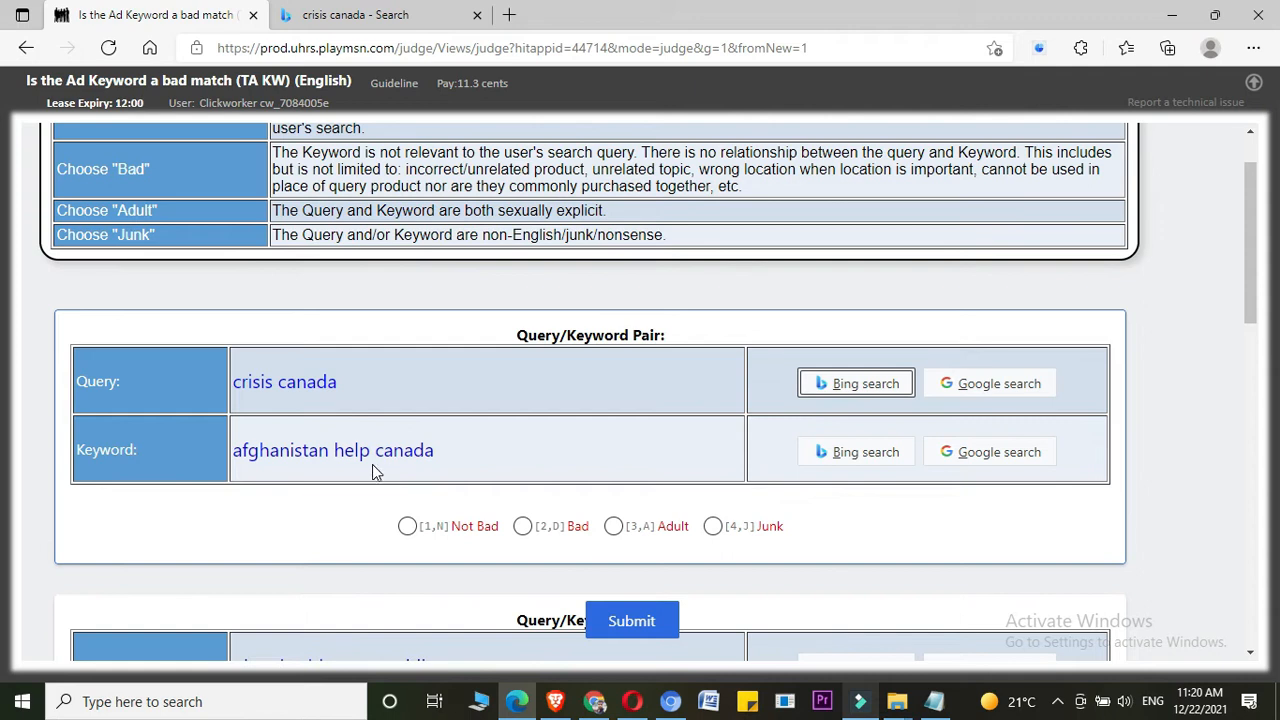
{"action": "left_click", "coordinate": [355, 14]}
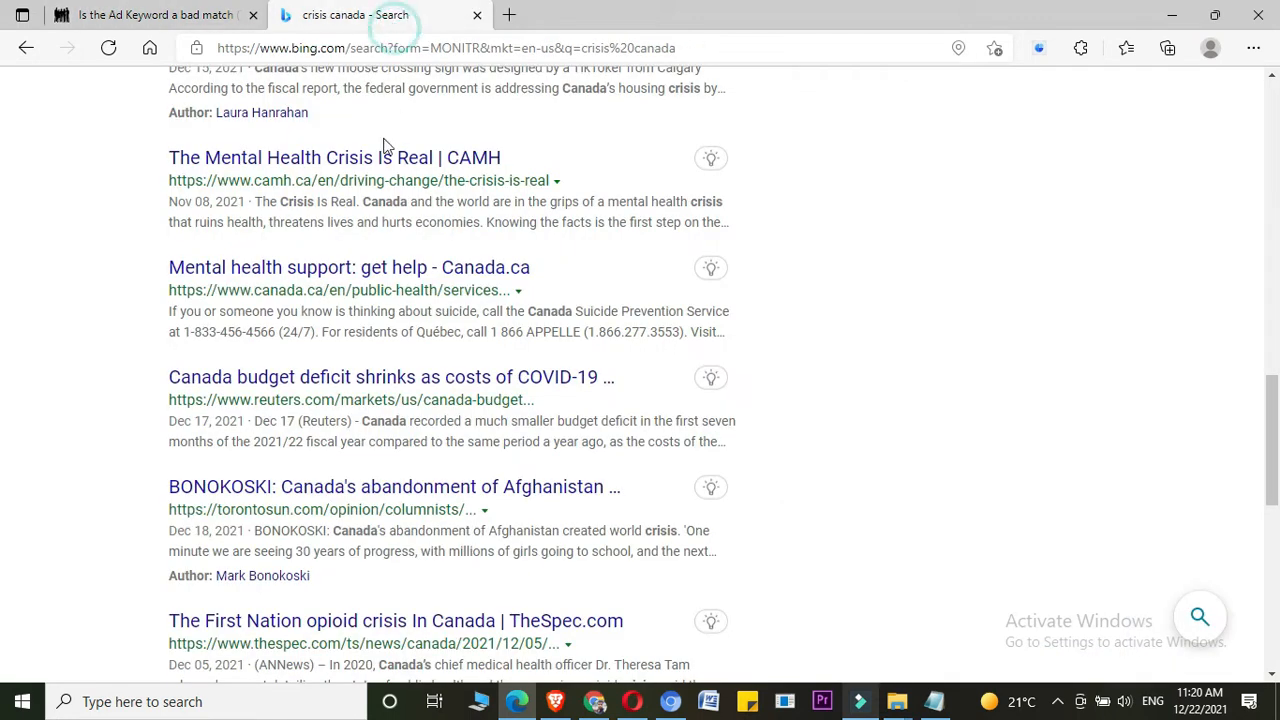
{"action": "left_click", "coordinate": [150, 14]}
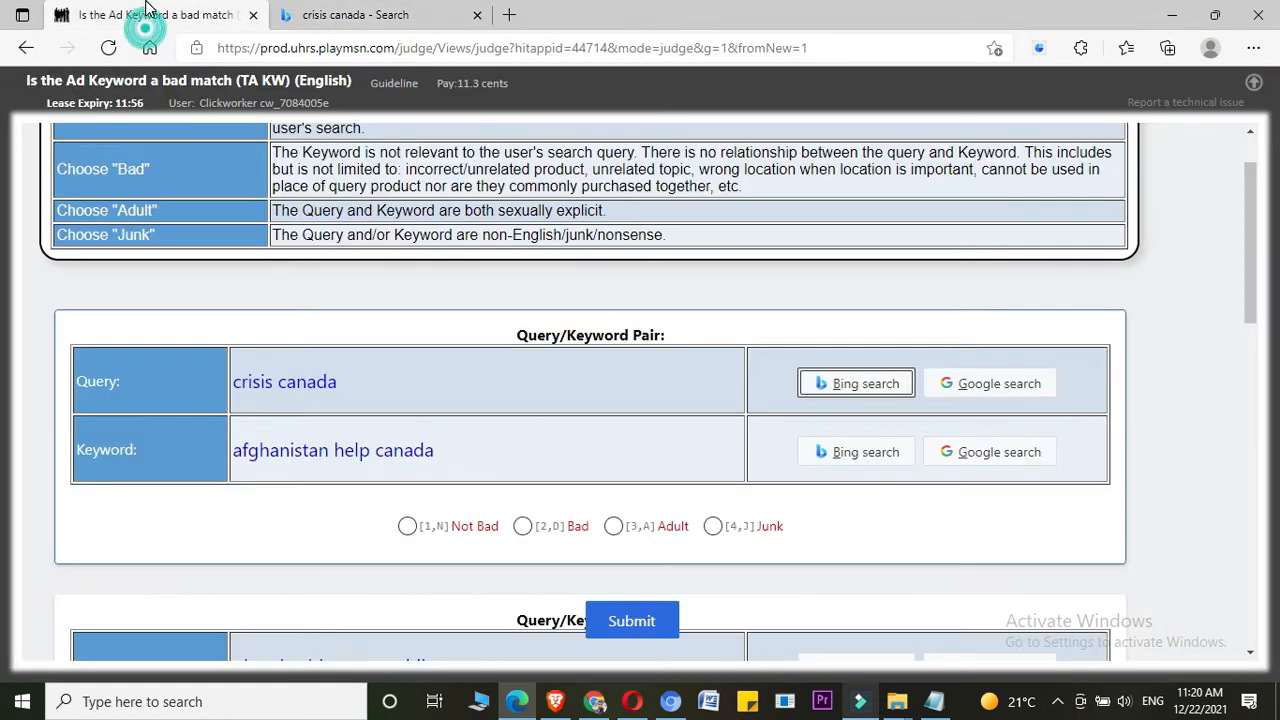
{"action": "left_click", "coordinate": [375, 14]}
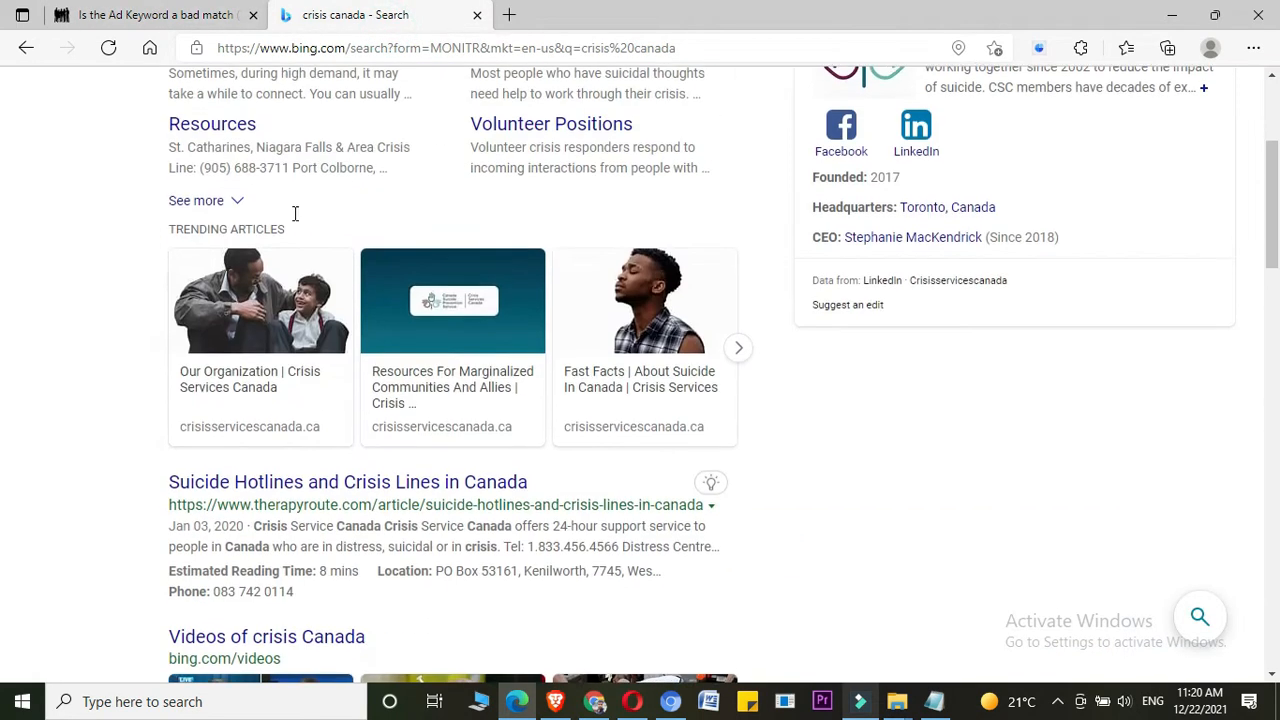
{"action": "scroll", "scroll_direction": "up", "scroll_amount": 3}
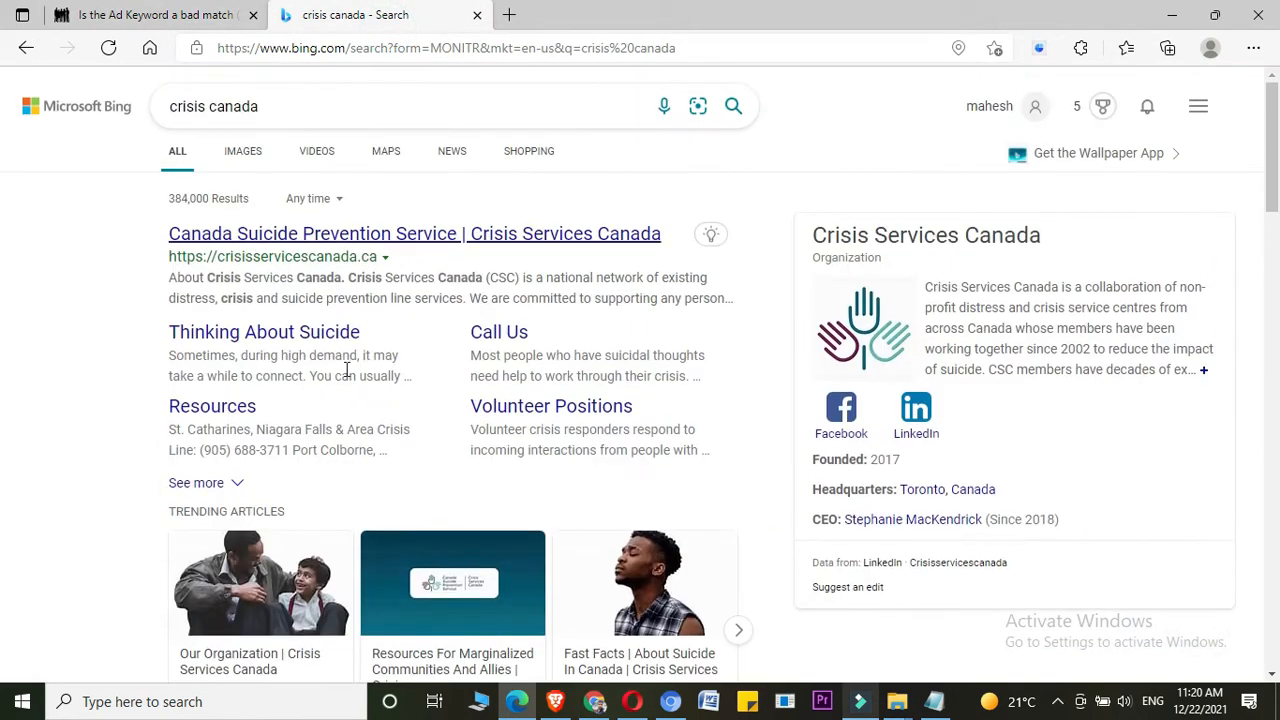
{"action": "left_click", "coordinate": [246, 106]}
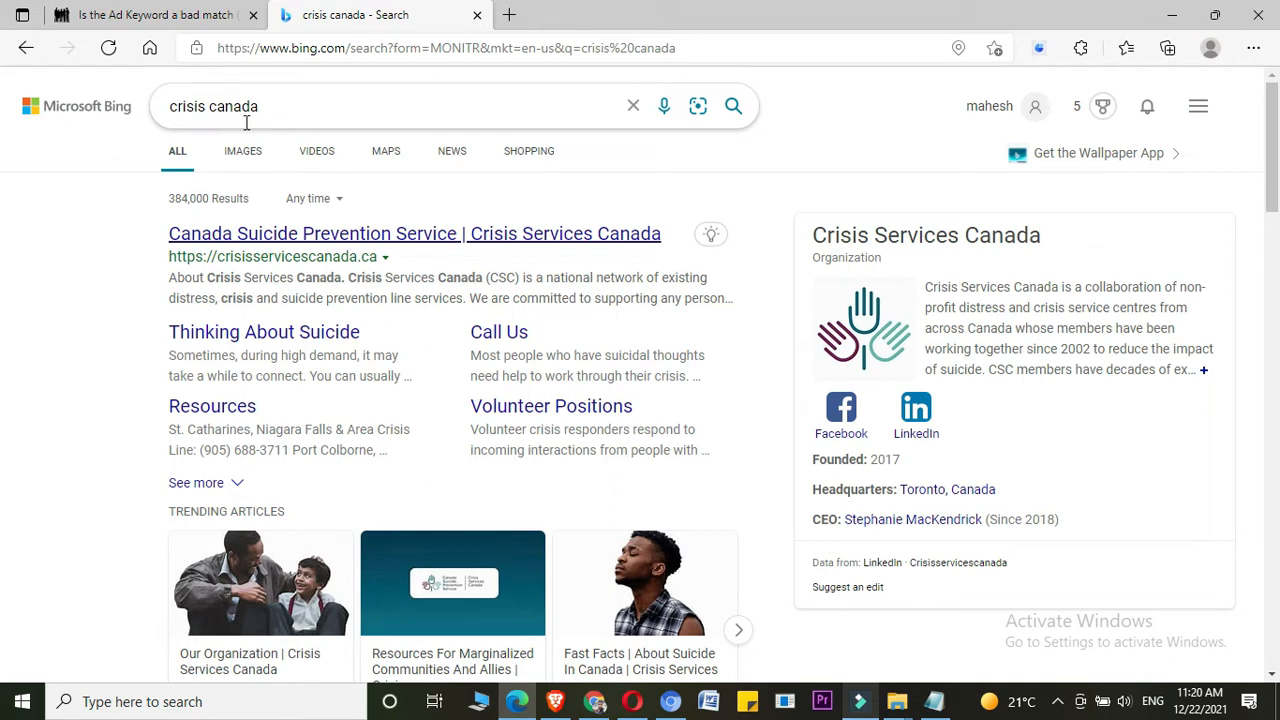
{"action": "mouse_move", "coordinate": [350, 113]}
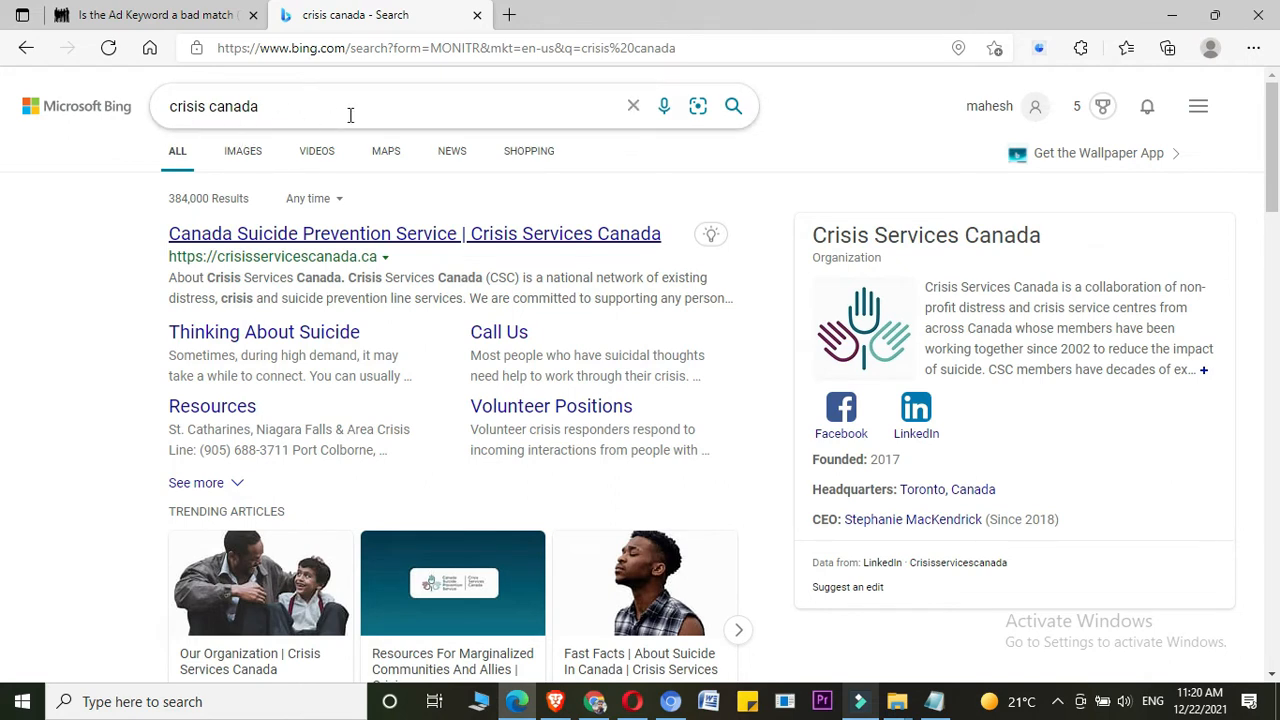
{"action": "left_click", "coordinate": [155, 14]}
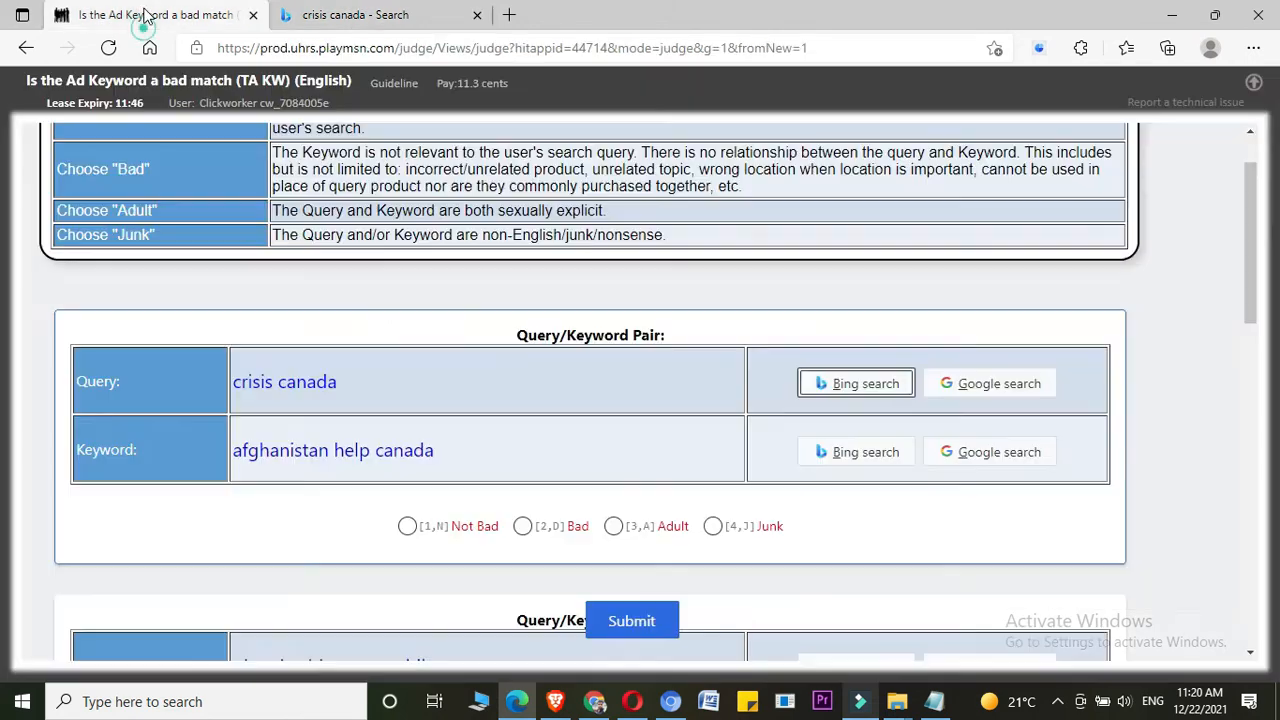
- Rate the crisis canada / afghanistan help canada pair Bad and close the 'crisis canada - Search' tab
{"action": "left_click", "coordinate": [407, 526]}
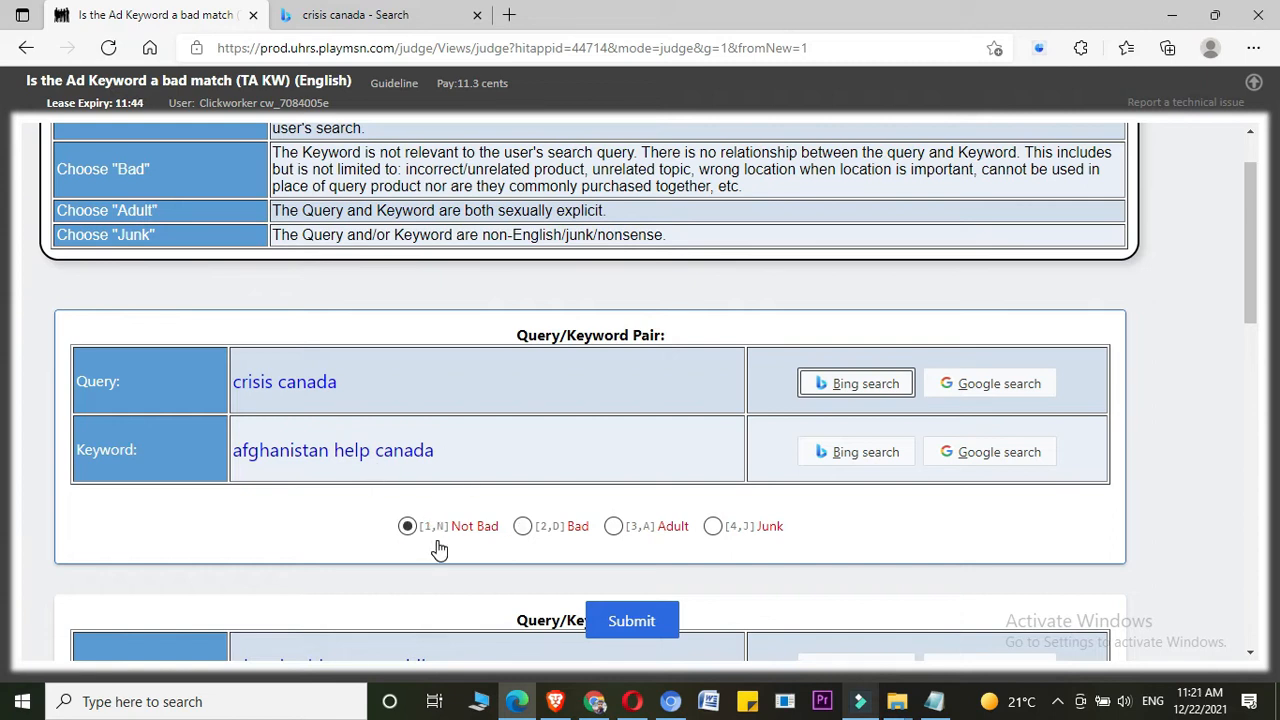
{"action": "left_click", "coordinate": [522, 526]}
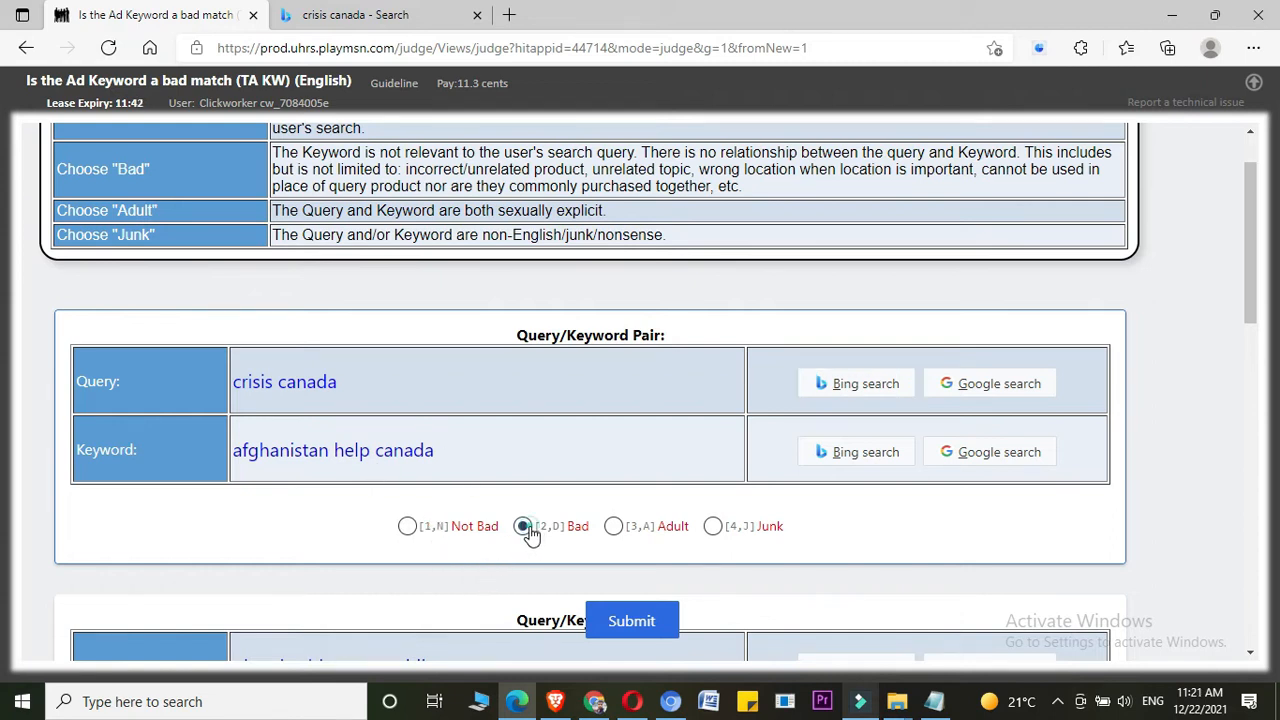
{"action": "left_click", "coordinate": [522, 526]}
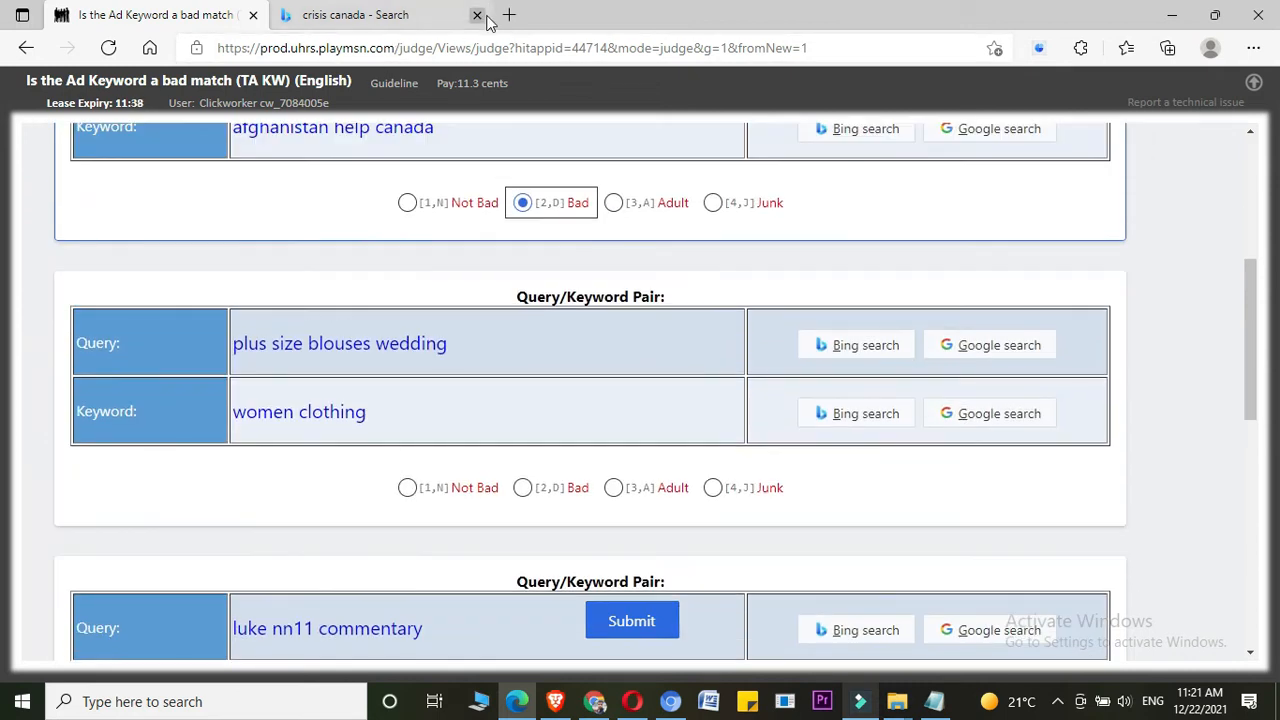
{"action": "left_click", "coordinate": [477, 15]}
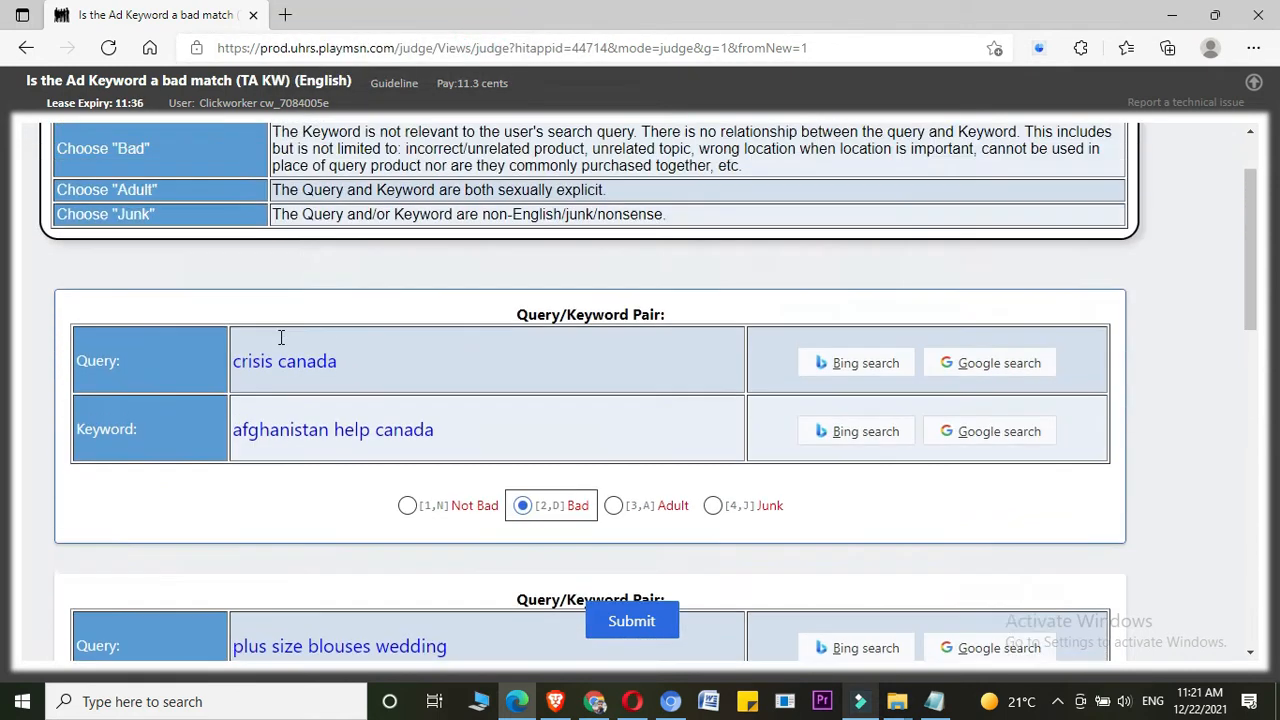
{"action": "scroll", "scroll_direction": "down", "scroll_amount": 3}
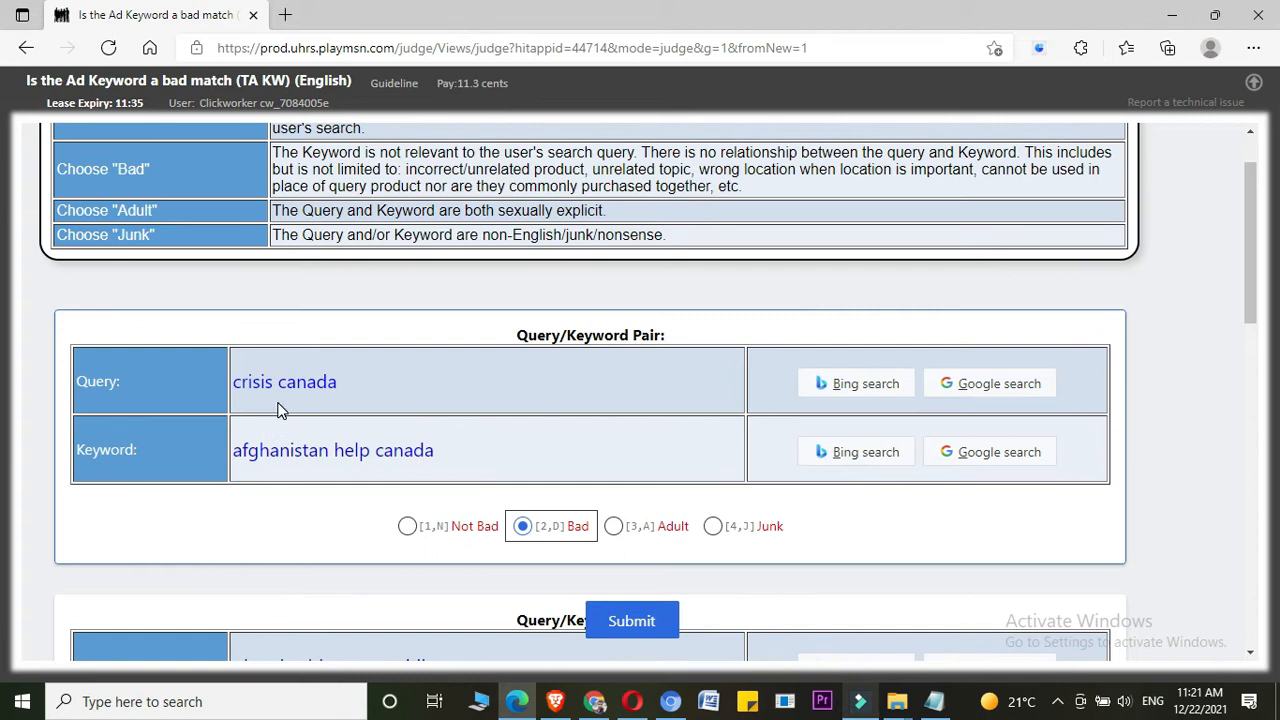
{"action": "mouse_move", "coordinate": [331, 403]}
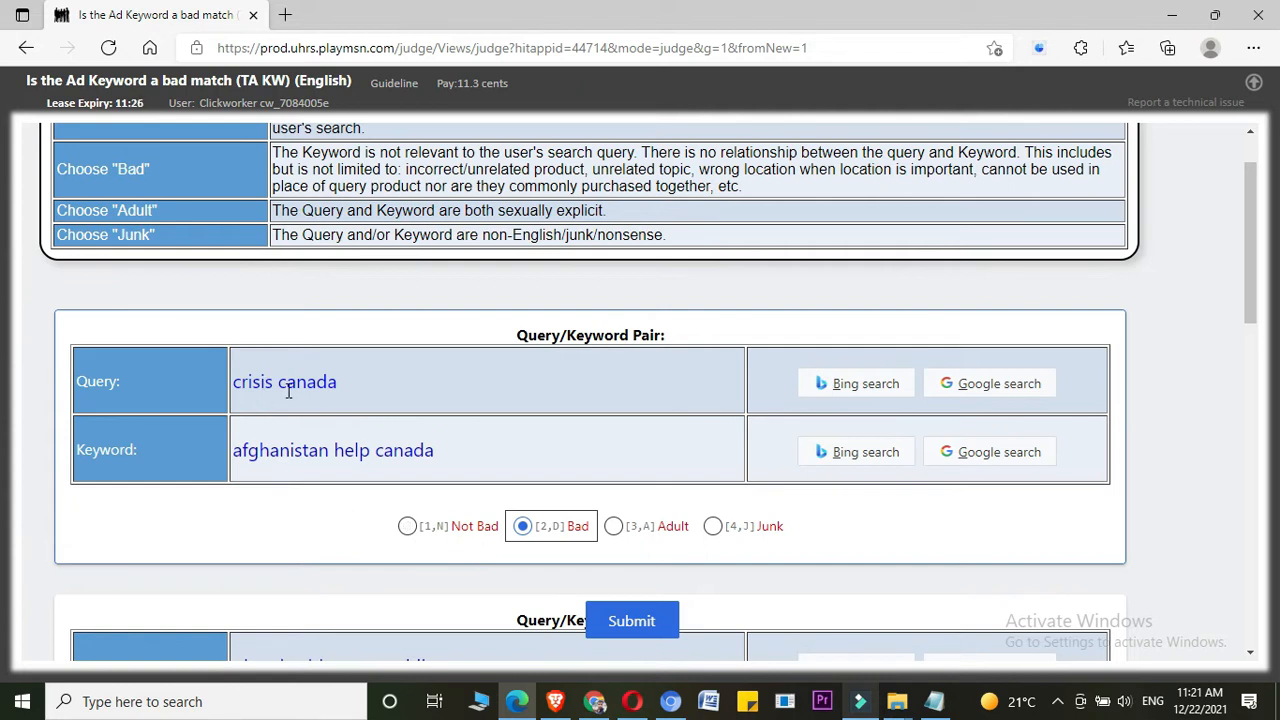
{"action": "mouse_move", "coordinate": [207, 412]}
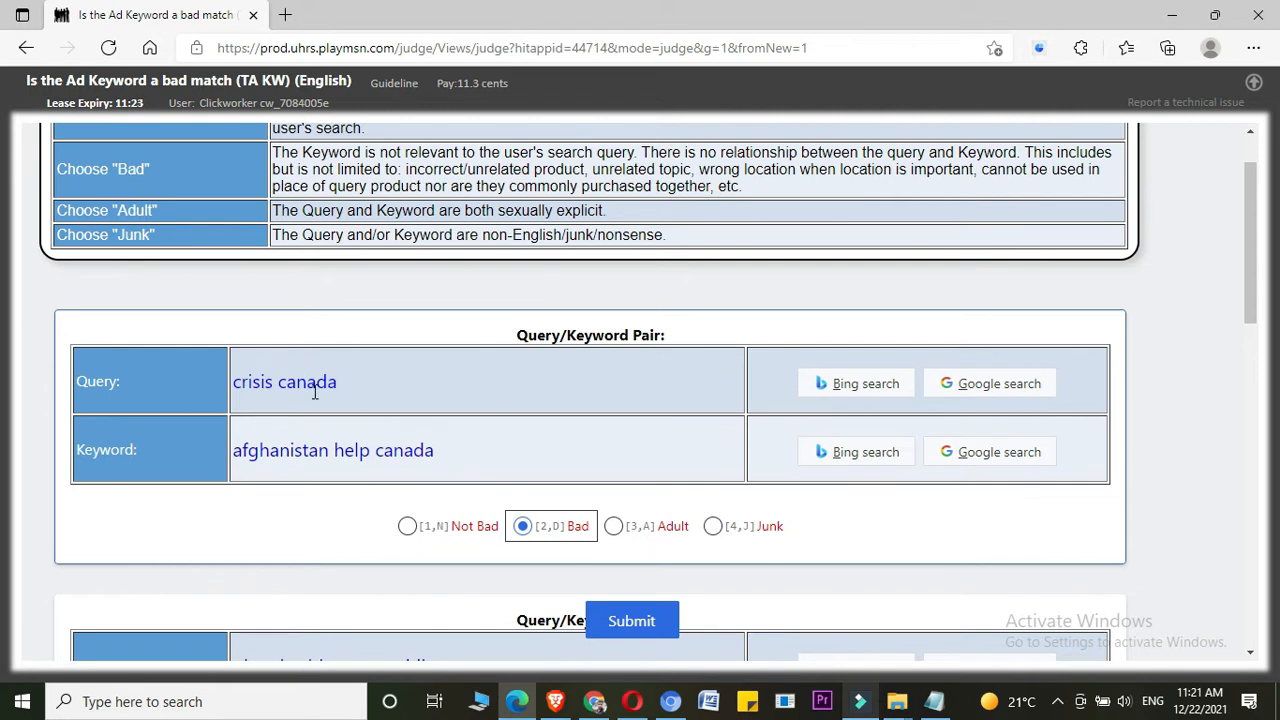
{"action": "mouse_move", "coordinate": [490, 458]}
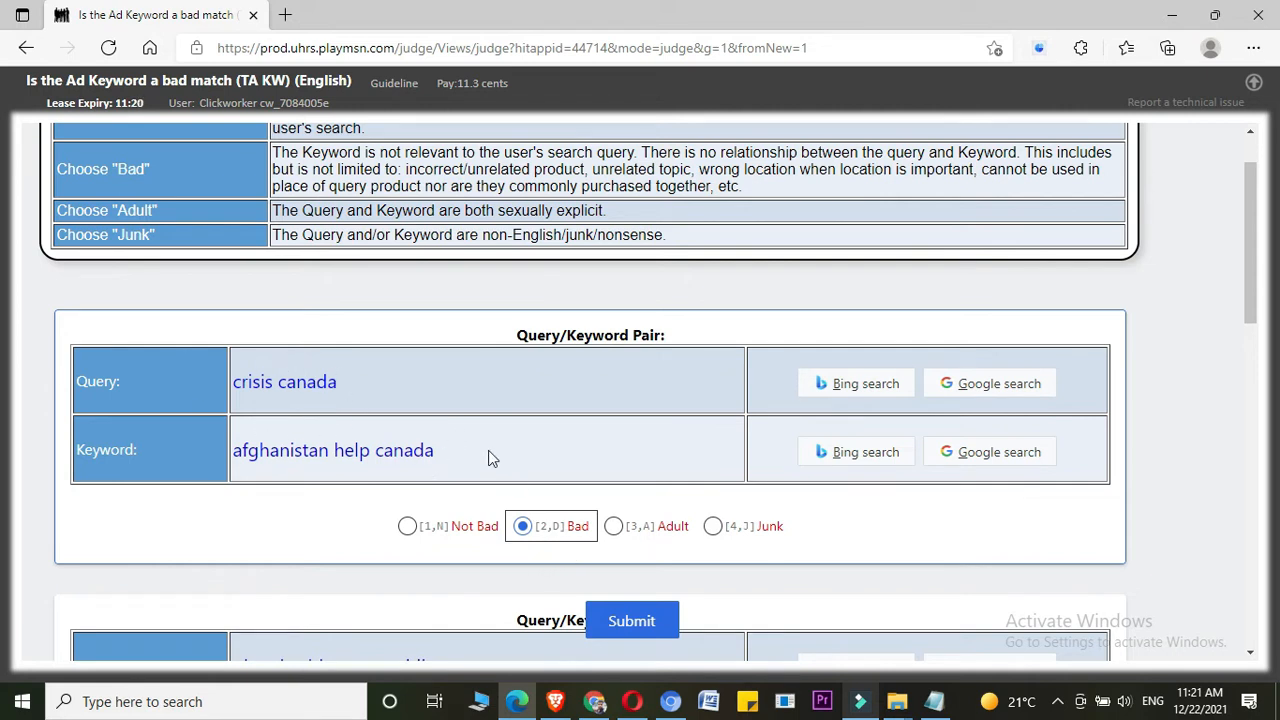
- Rate 'plus size blouses wedding' / 'women clothing' Not Bad and scroll to the luke nn11 commentary pair
{"action": "scroll", "scroll_direction": "down", "scroll_amount": 3}
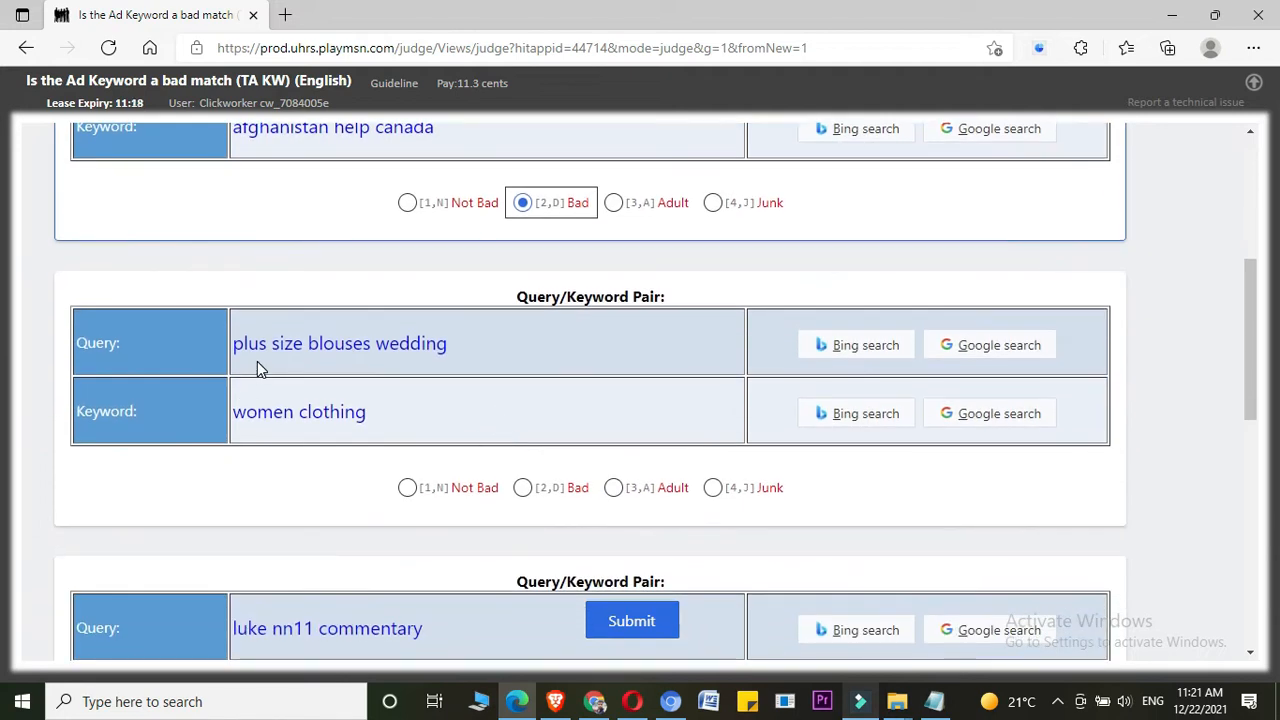
{"action": "mouse_move", "coordinate": [248, 367]}
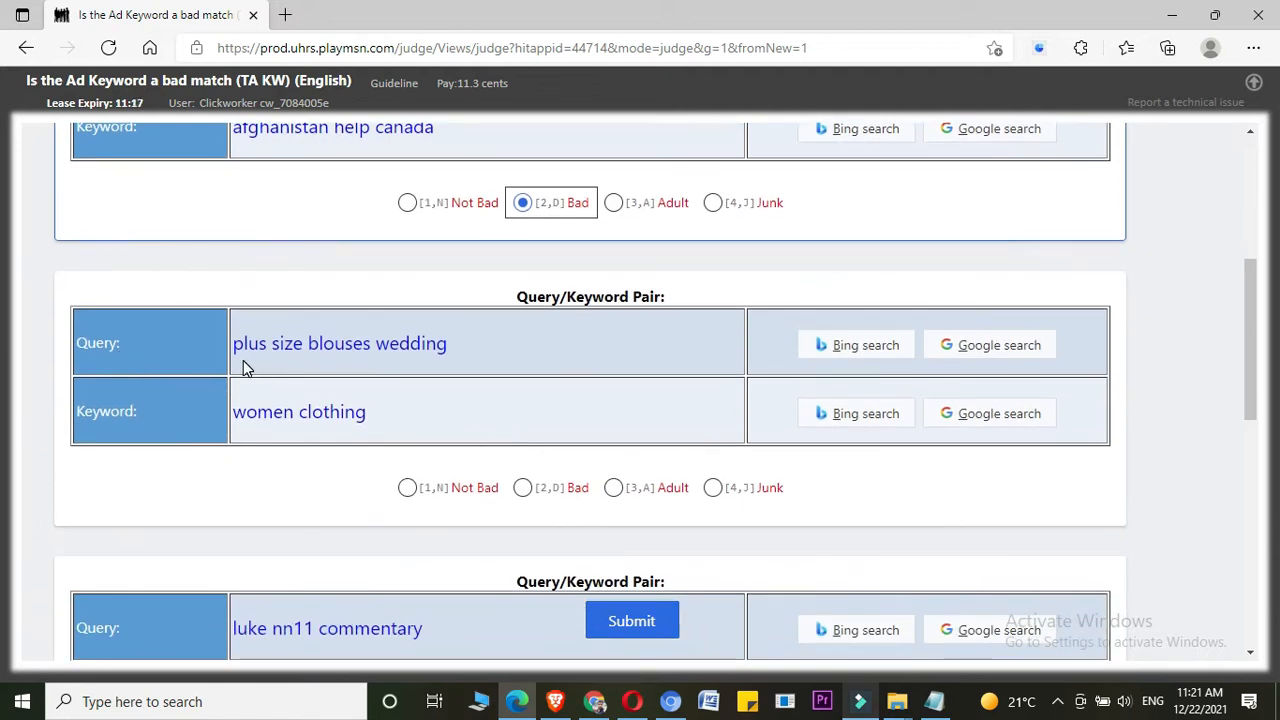
{"action": "mouse_move", "coordinate": [483, 360]}
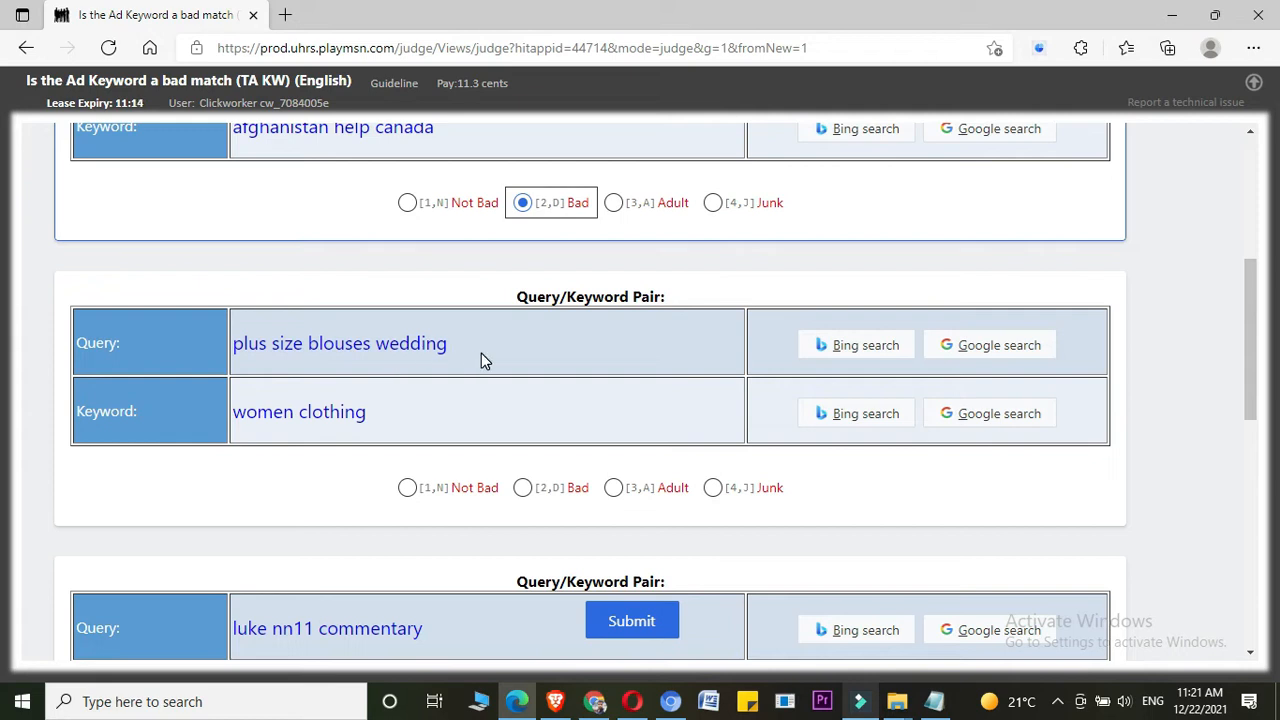
{"action": "mouse_move", "coordinate": [317, 367]}
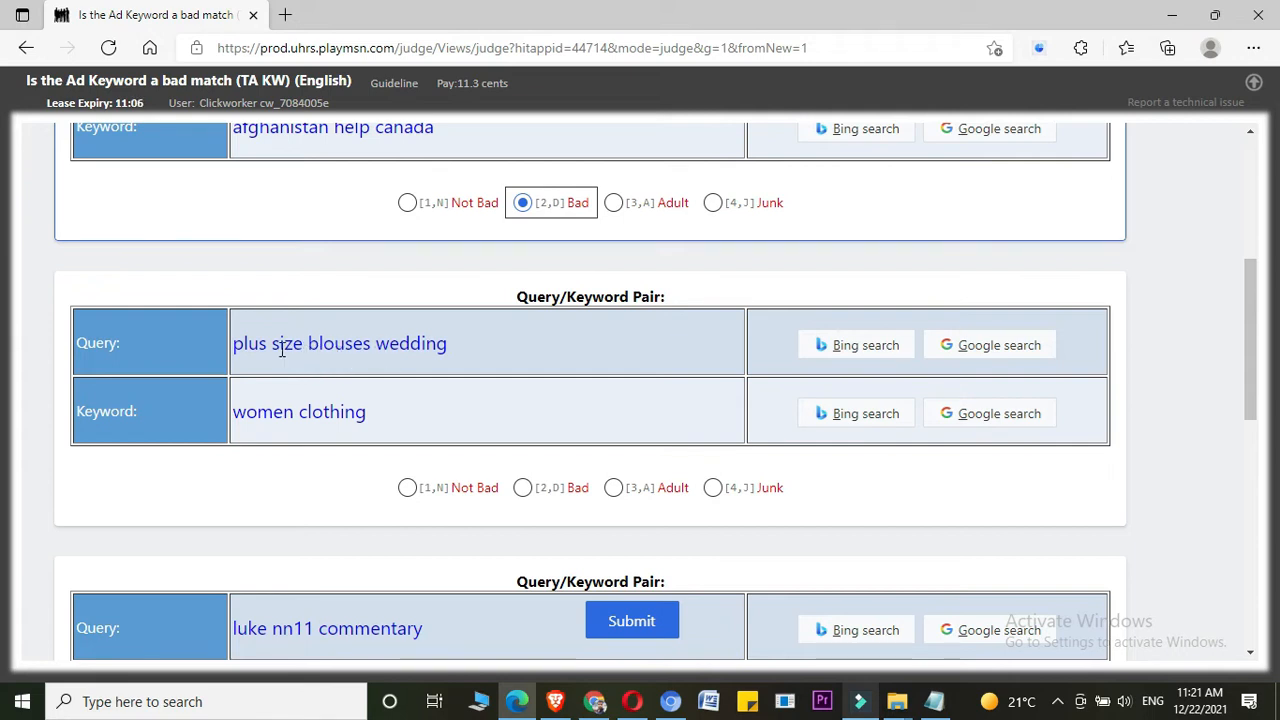
{"action": "mouse_move", "coordinate": [119, 450]}
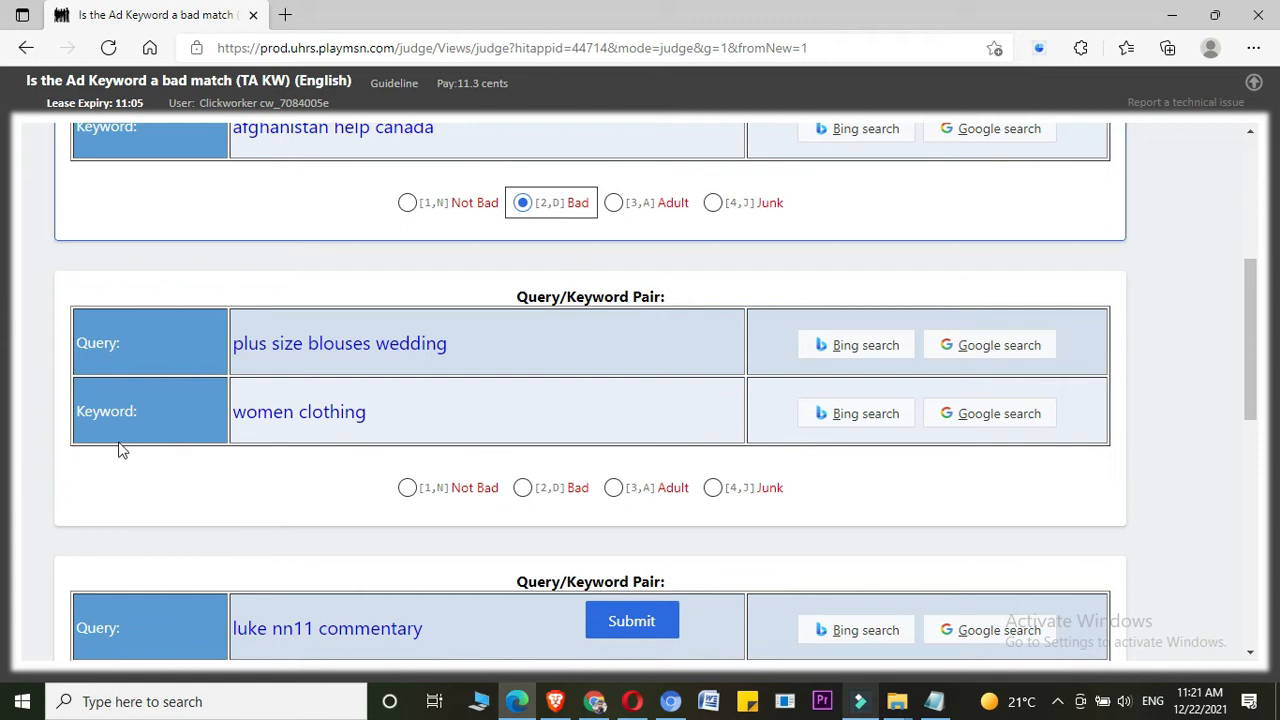
{"action": "mouse_move", "coordinate": [336, 440]}
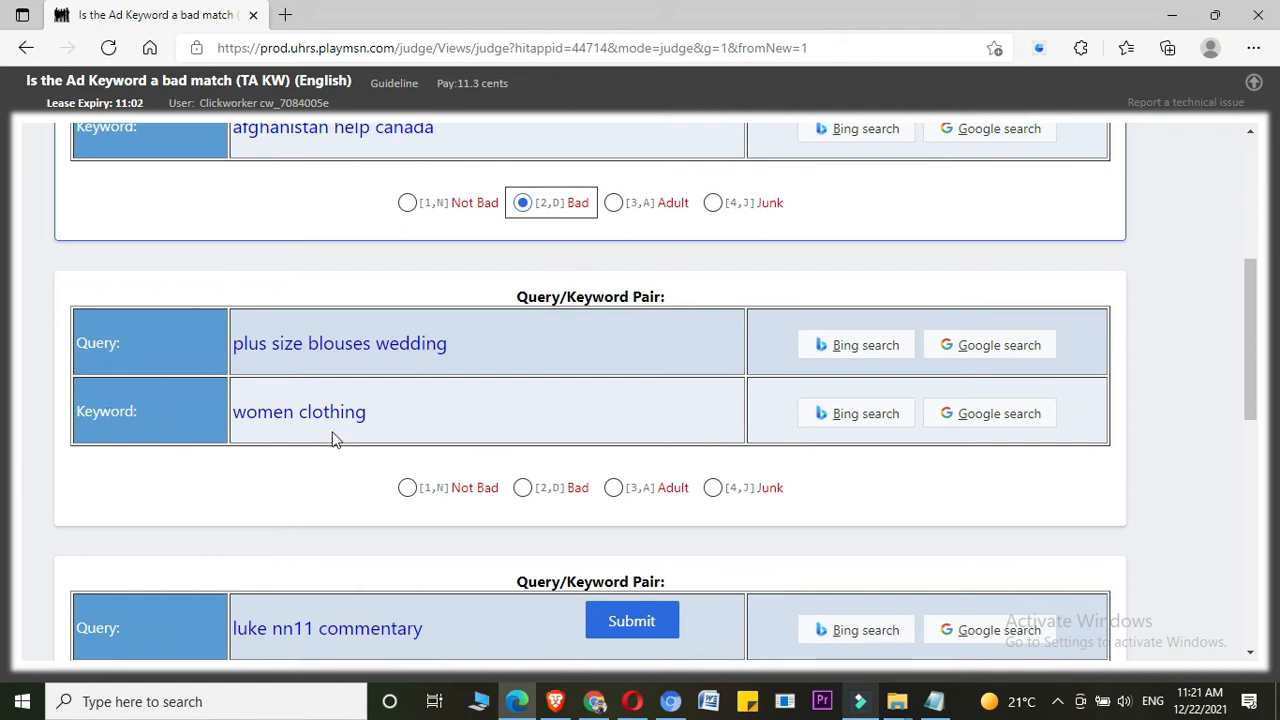
{"action": "mouse_move", "coordinate": [130, 430]}
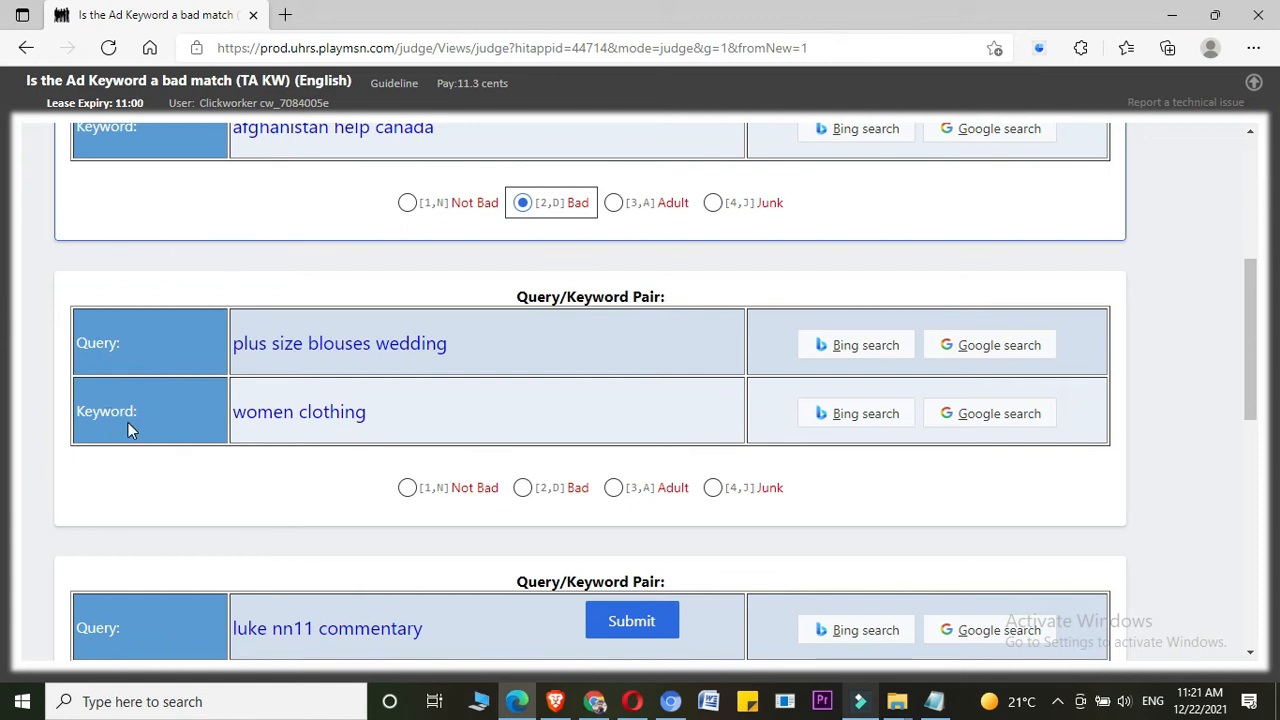
{"action": "mouse_move", "coordinate": [80, 443]}
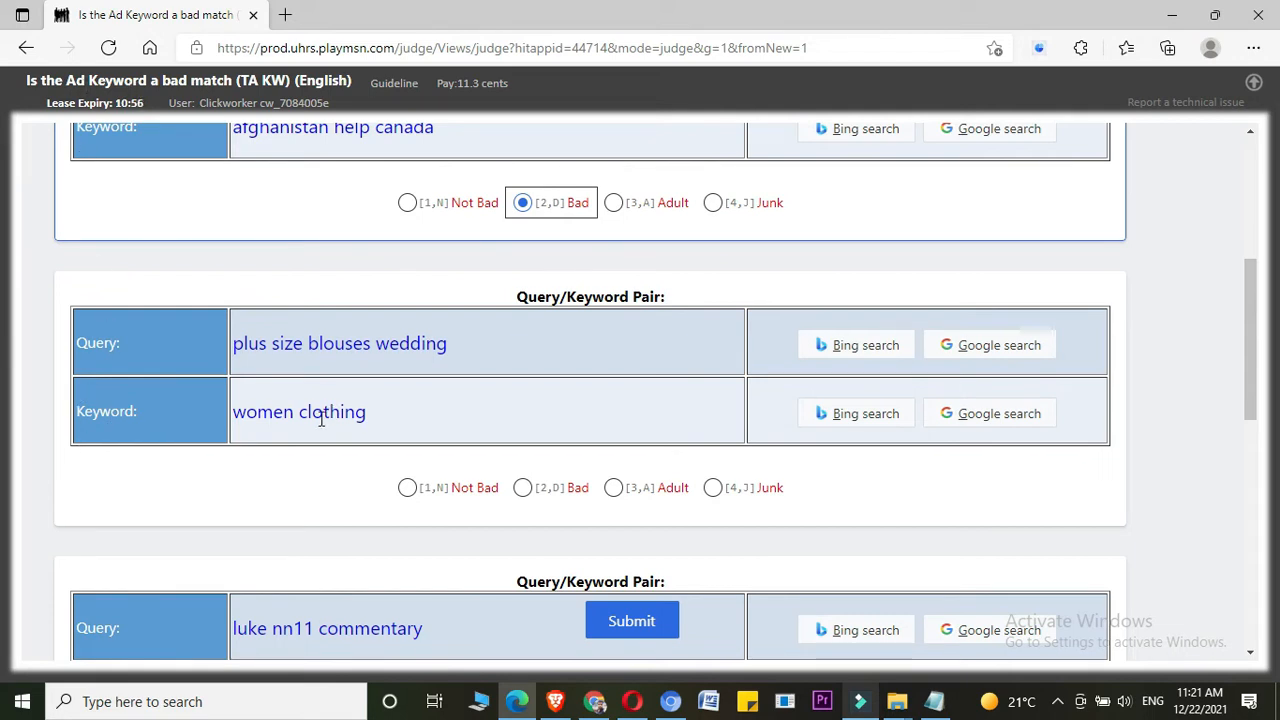
{"action": "mouse_move", "coordinate": [855, 345]}
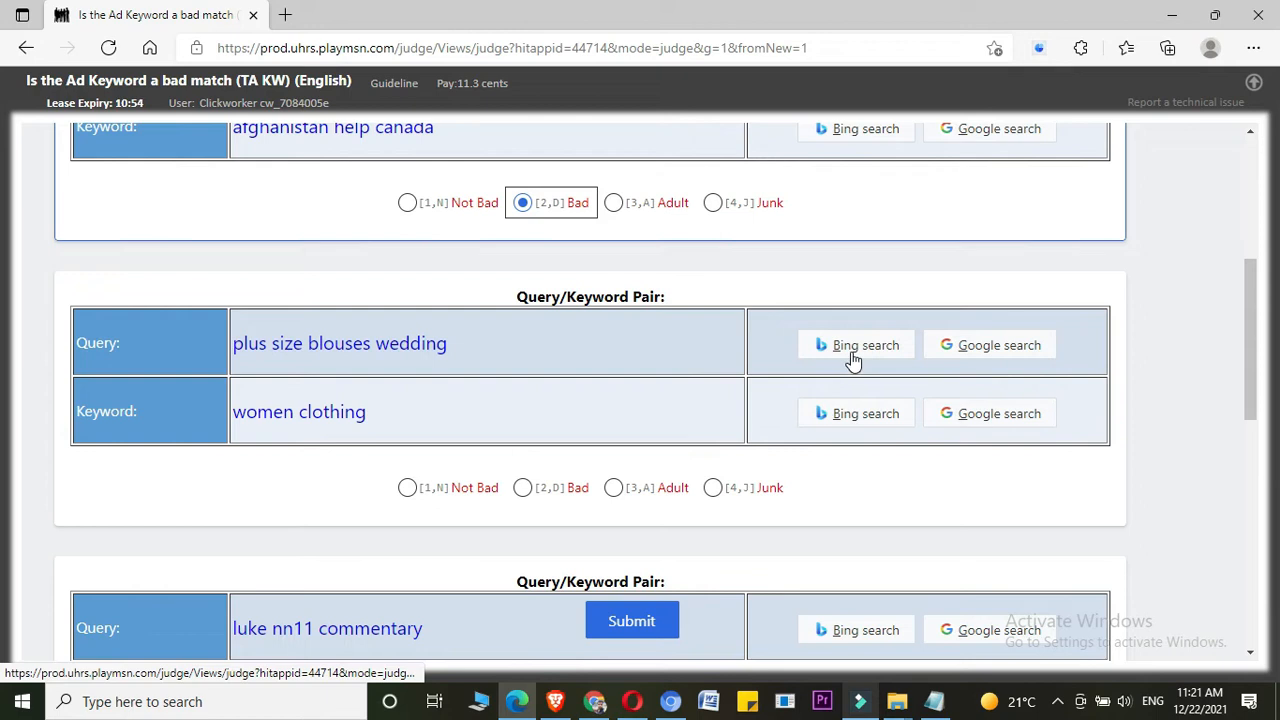
{"action": "mouse_move", "coordinate": [350, 384]}
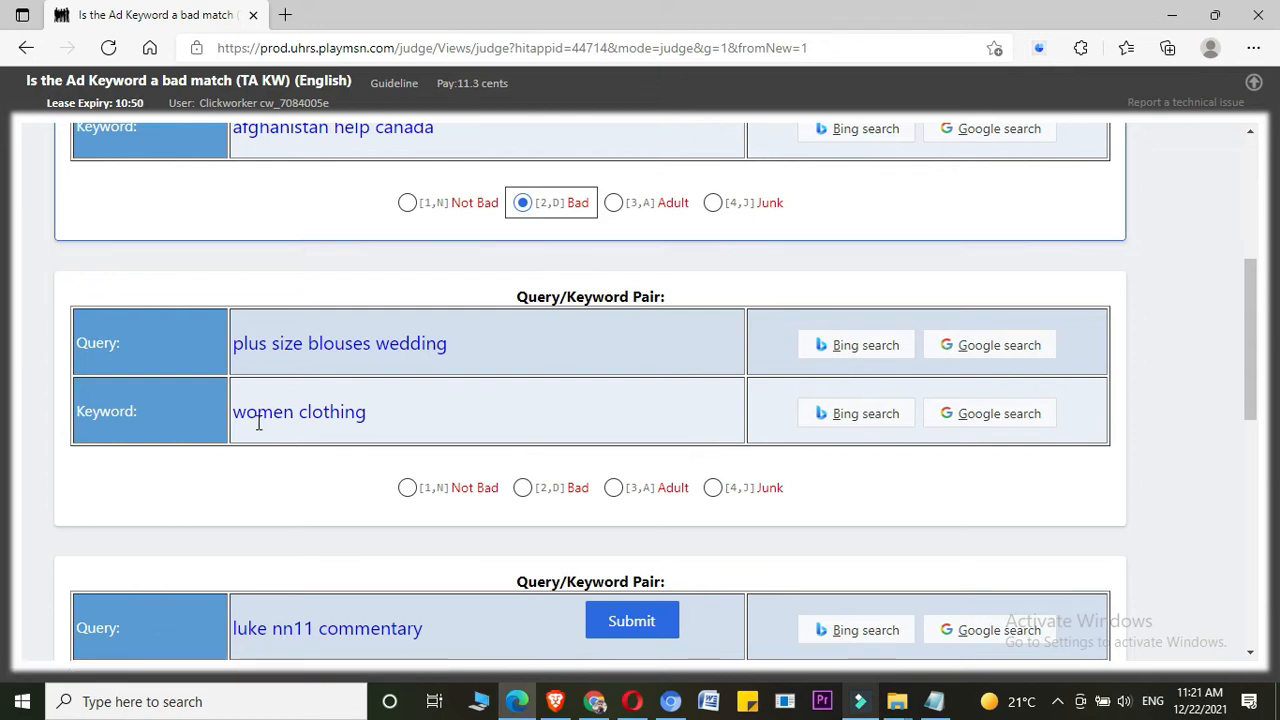
{"action": "mouse_move", "coordinate": [247, 450]}
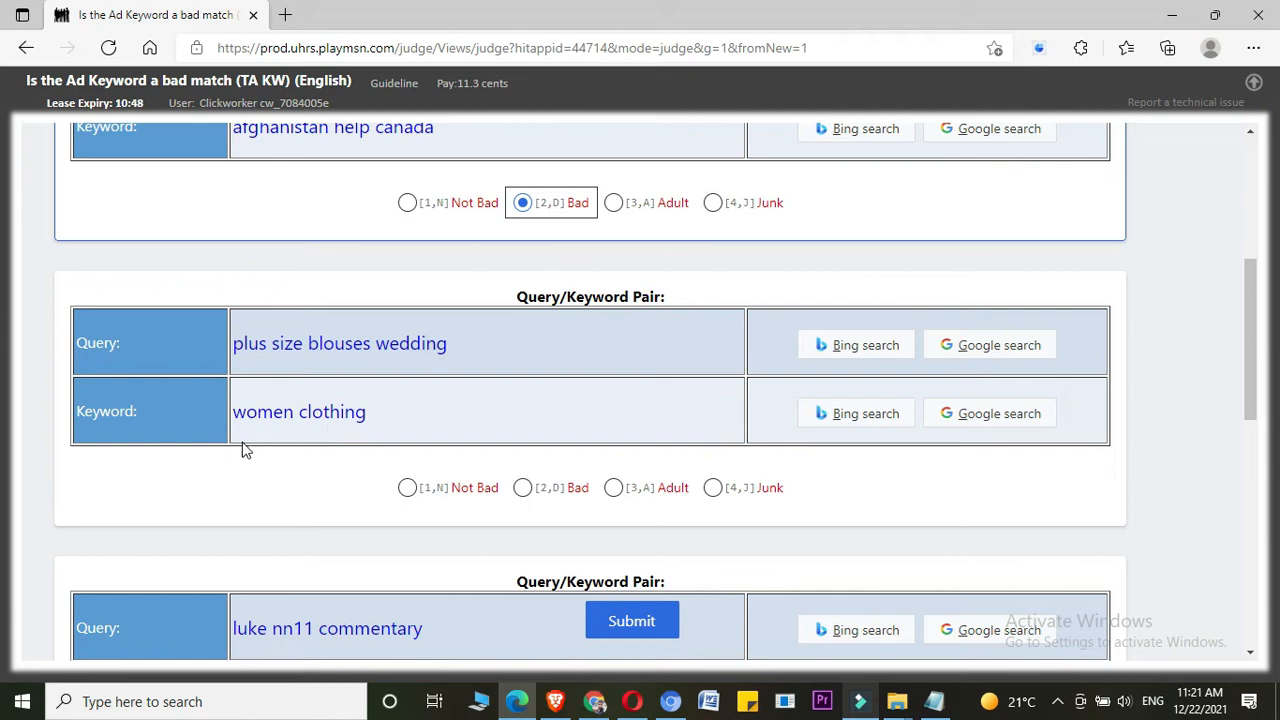
{"action": "mouse_move", "coordinate": [240, 370]}
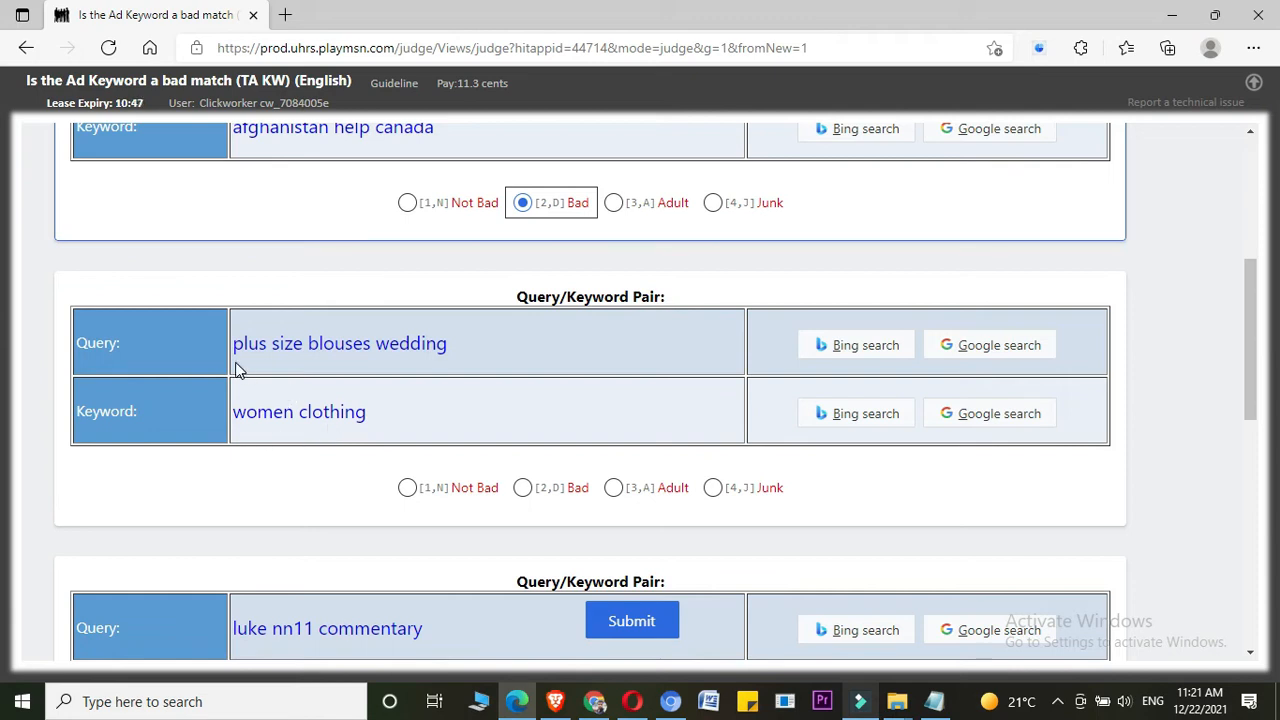
{"action": "mouse_move", "coordinate": [412, 370]}
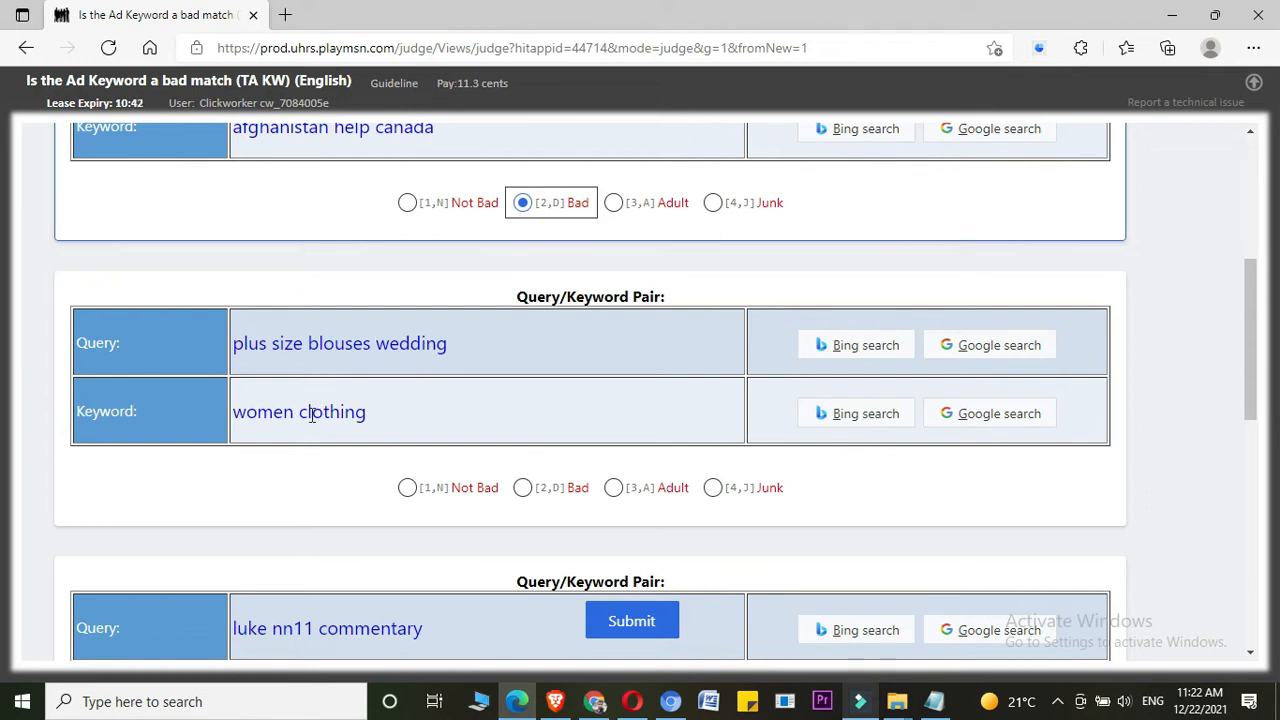
{"action": "mouse_move", "coordinate": [372, 421]}
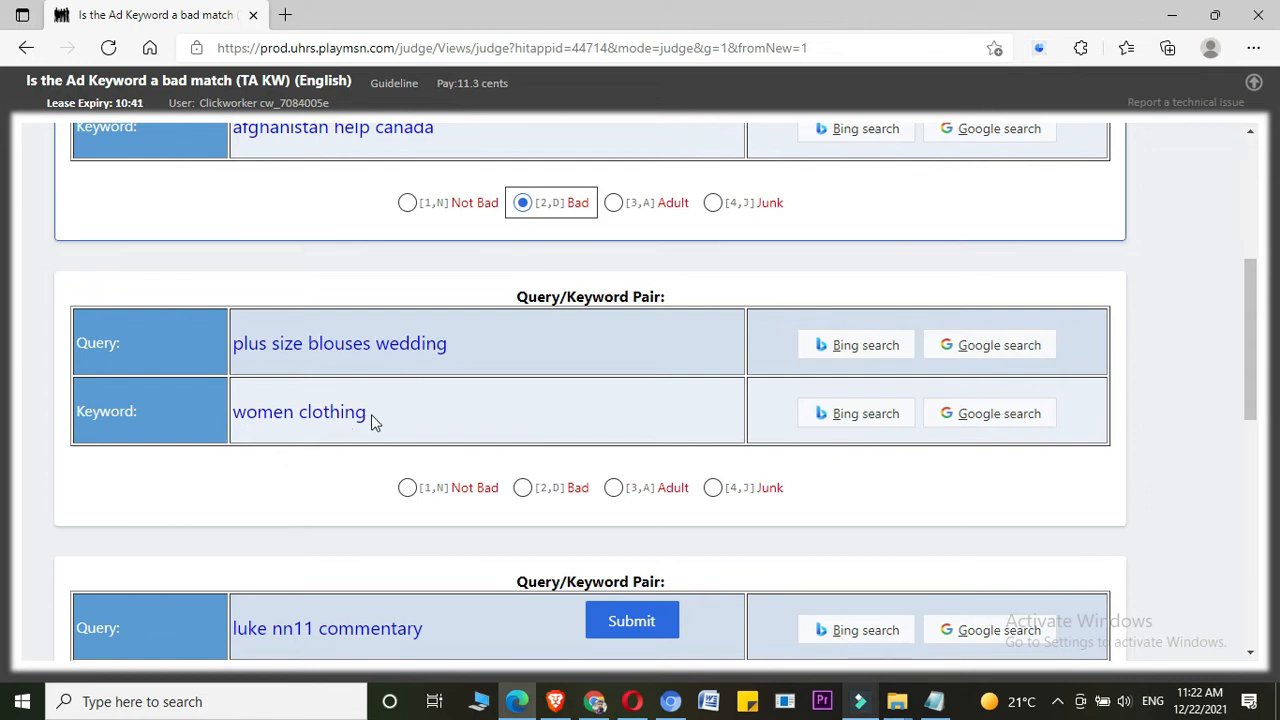
{"action": "mouse_move", "coordinate": [388, 425]}
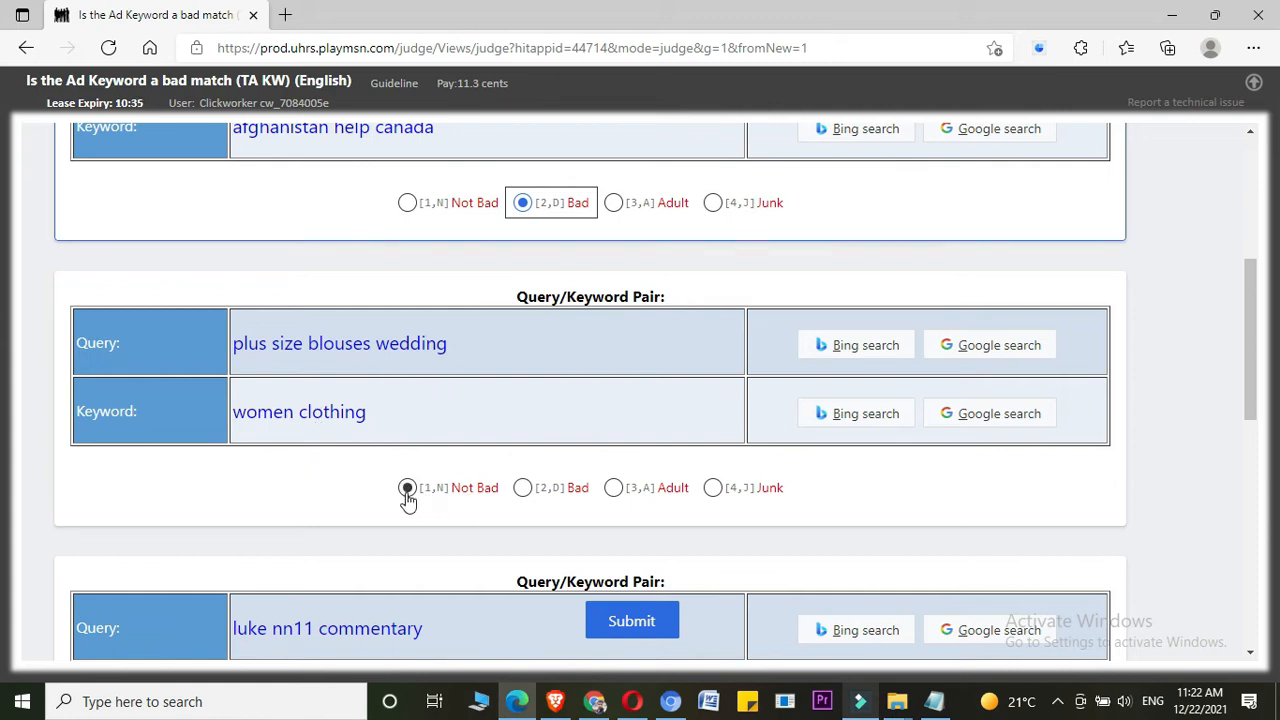
{"action": "left_click", "coordinate": [407, 487]}
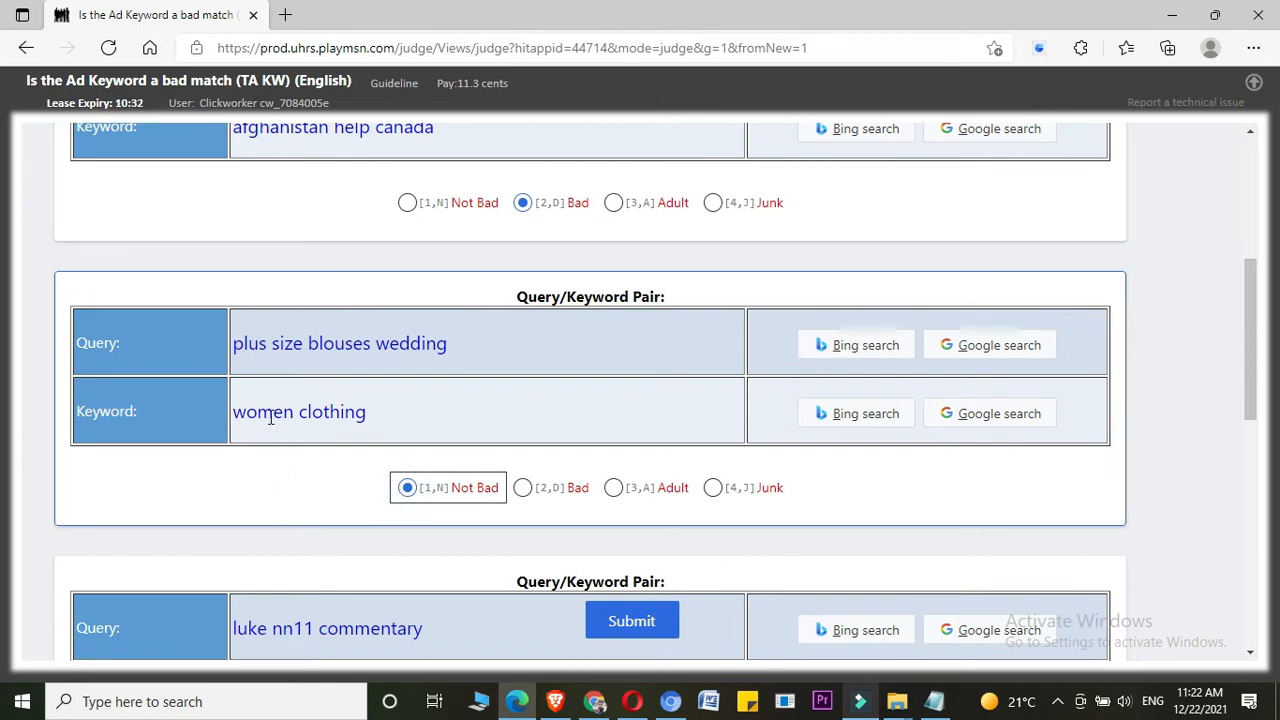
{"action": "scroll", "scroll_direction": "down", "scroll_amount": 3}
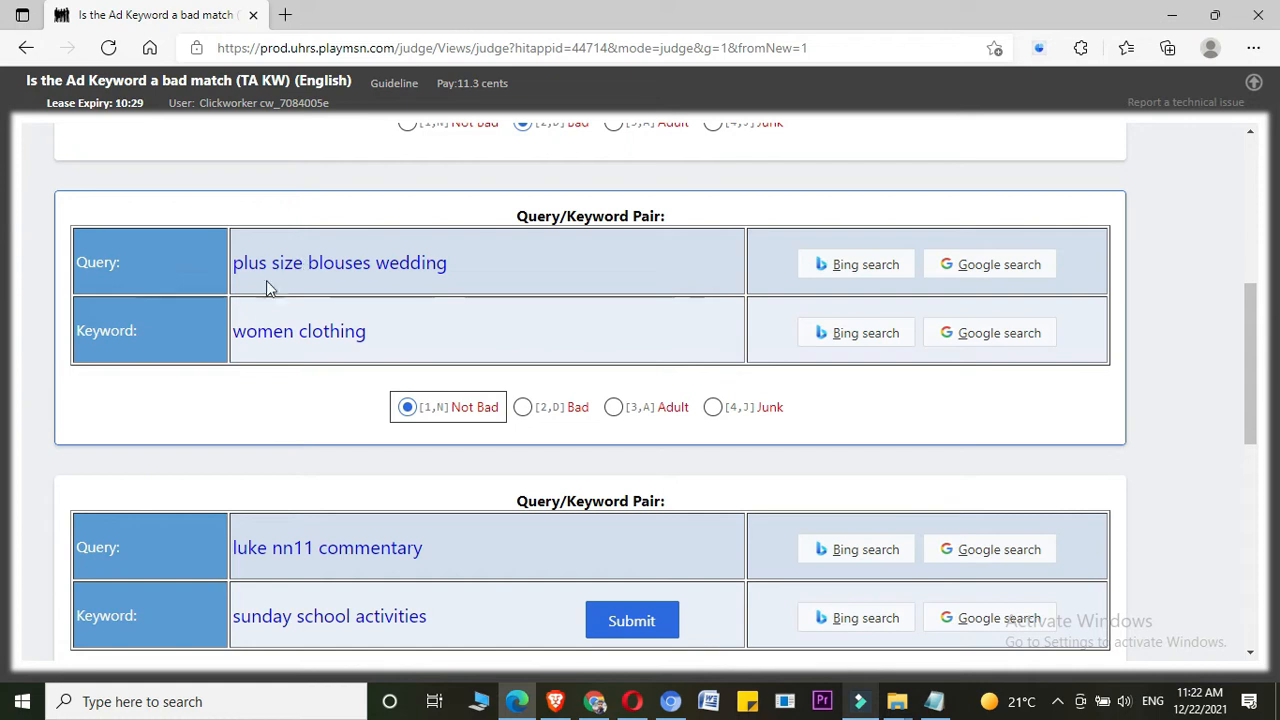
{"action": "mouse_move", "coordinate": [278, 367]}
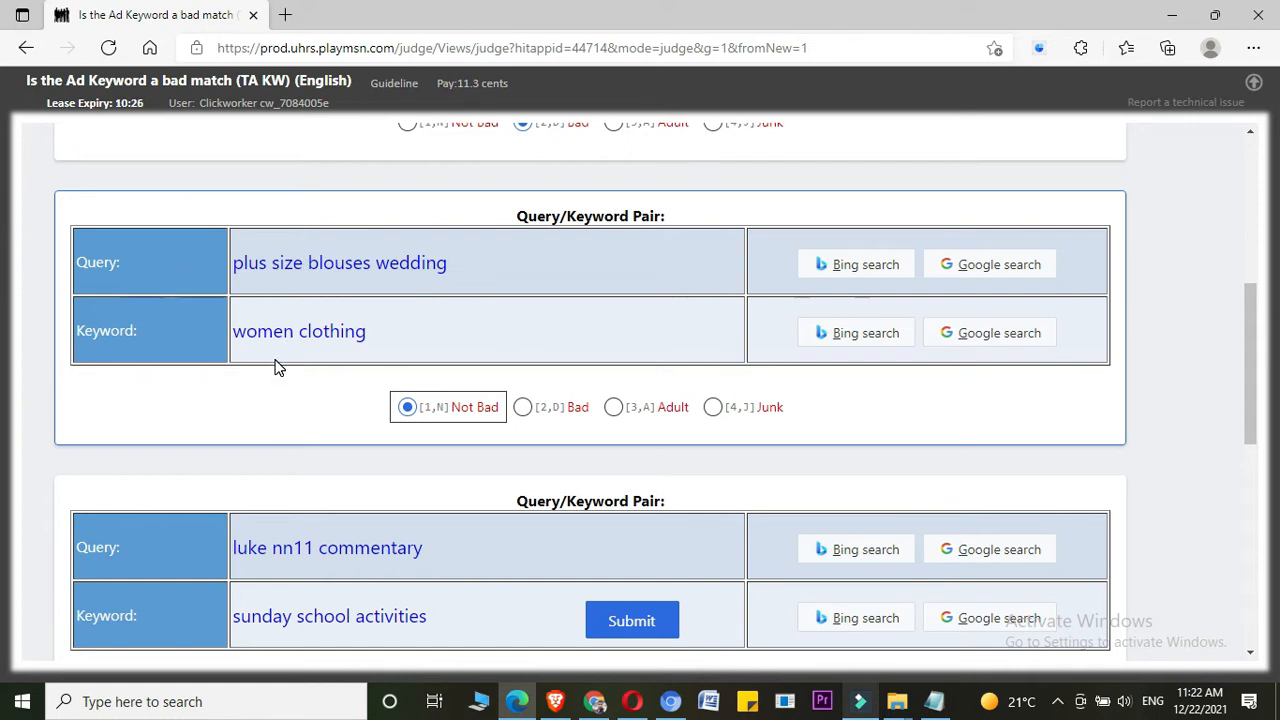
{"action": "mouse_move", "coordinate": [280, 335]}
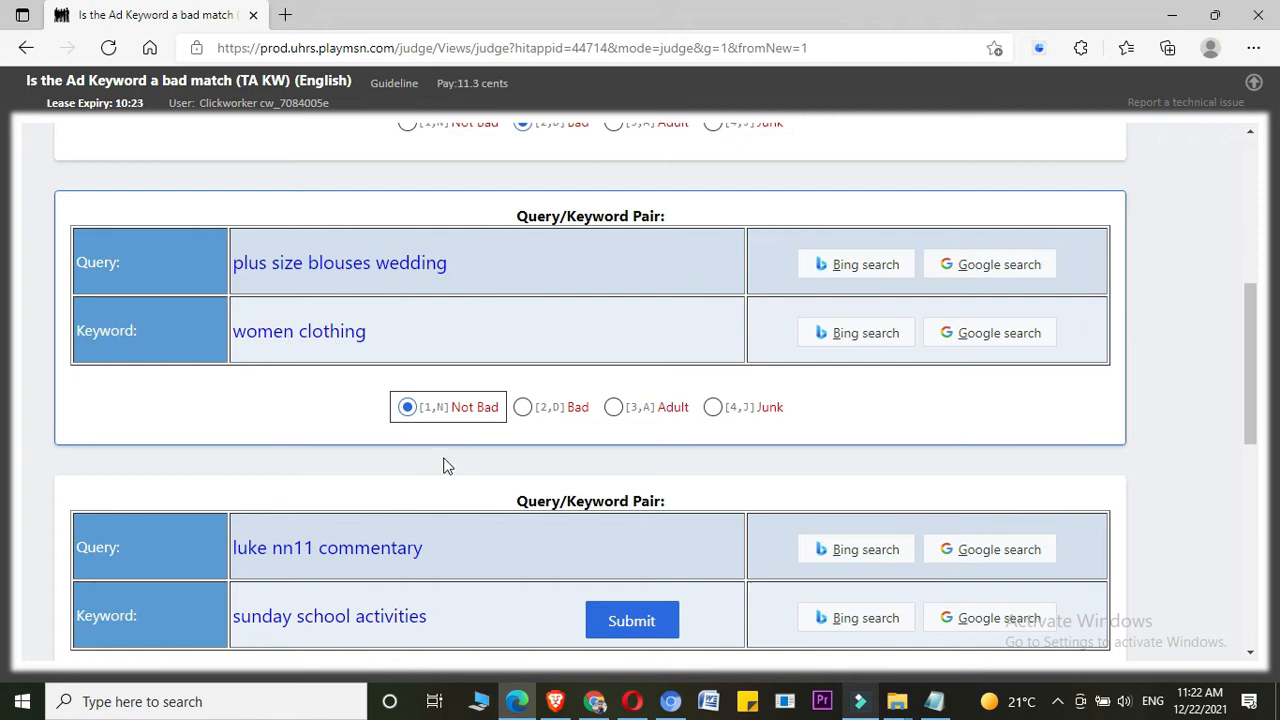
{"action": "scroll", "scroll_direction": "down", "scroll_amount": 3}
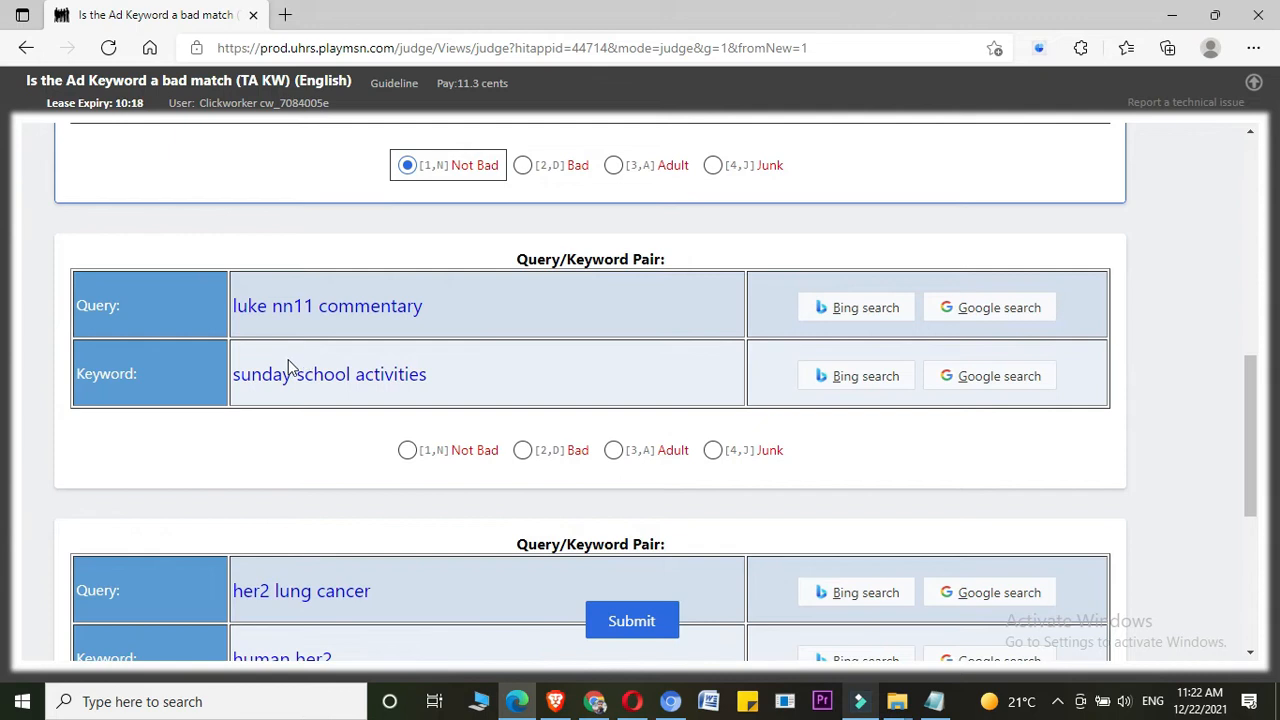
{"action": "mouse_move", "coordinate": [295, 332]}
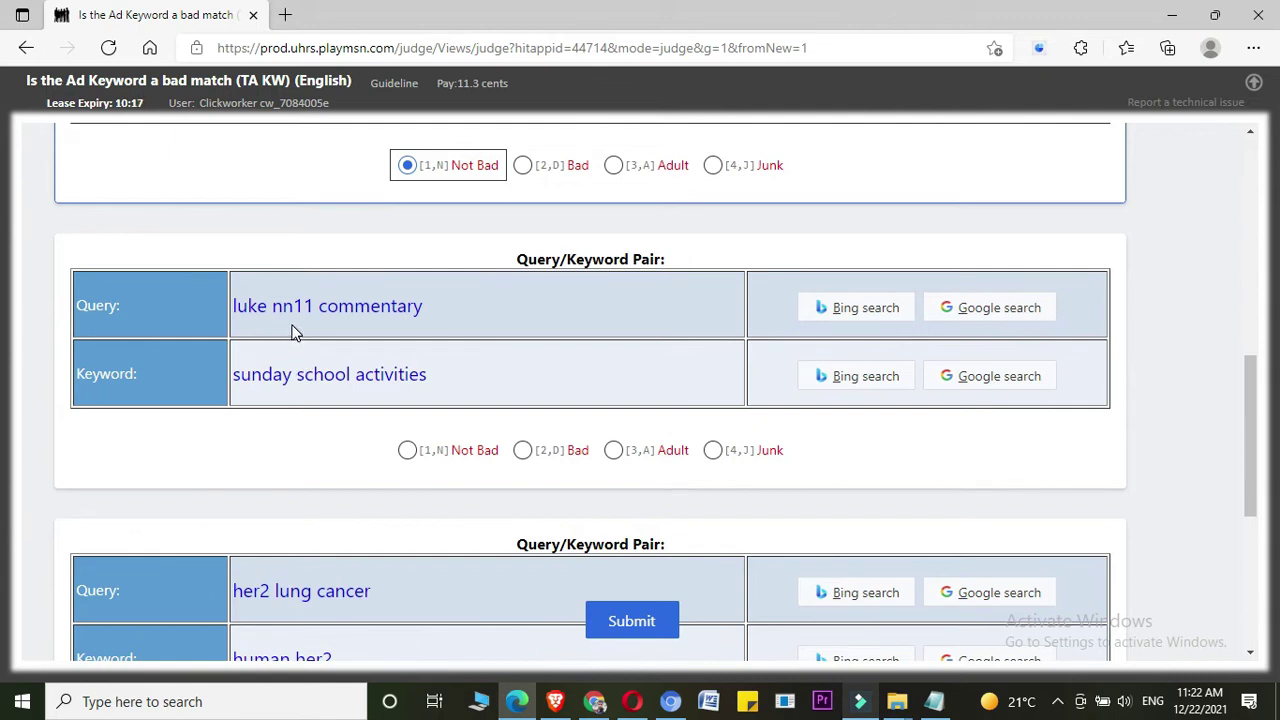
{"action": "mouse_move", "coordinate": [370, 332]}
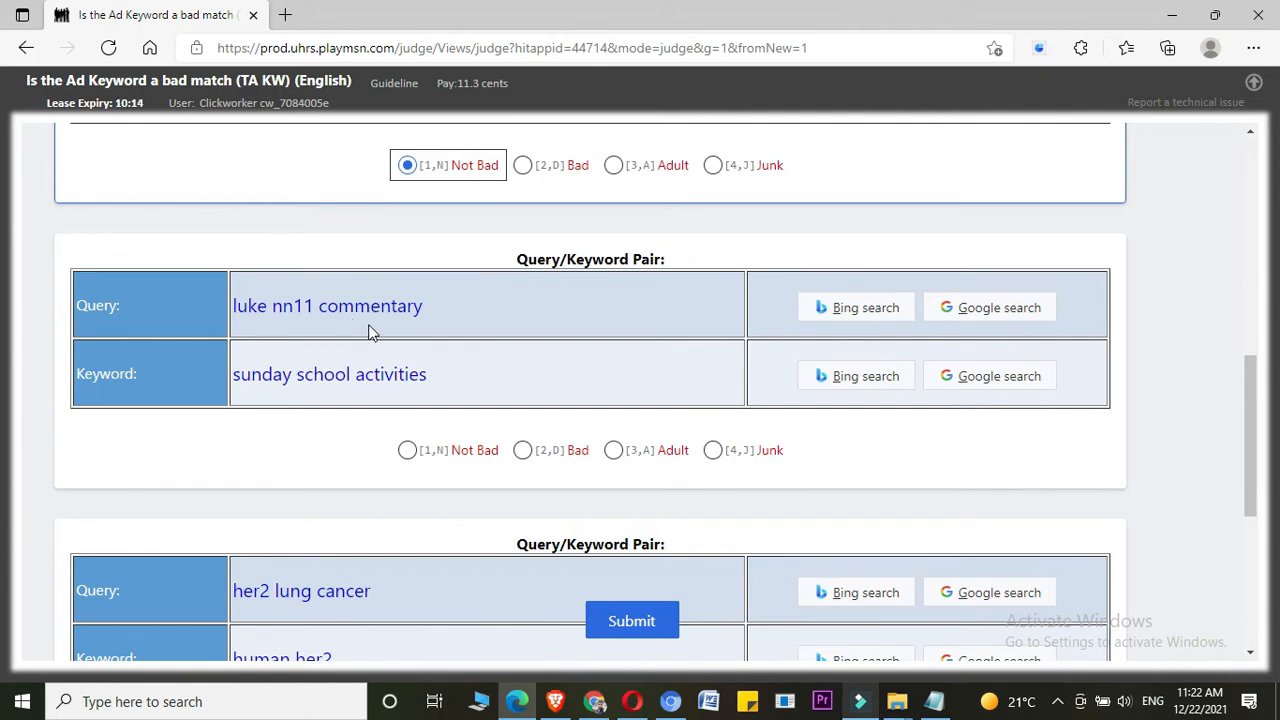
{"action": "mouse_move", "coordinate": [990, 307]}
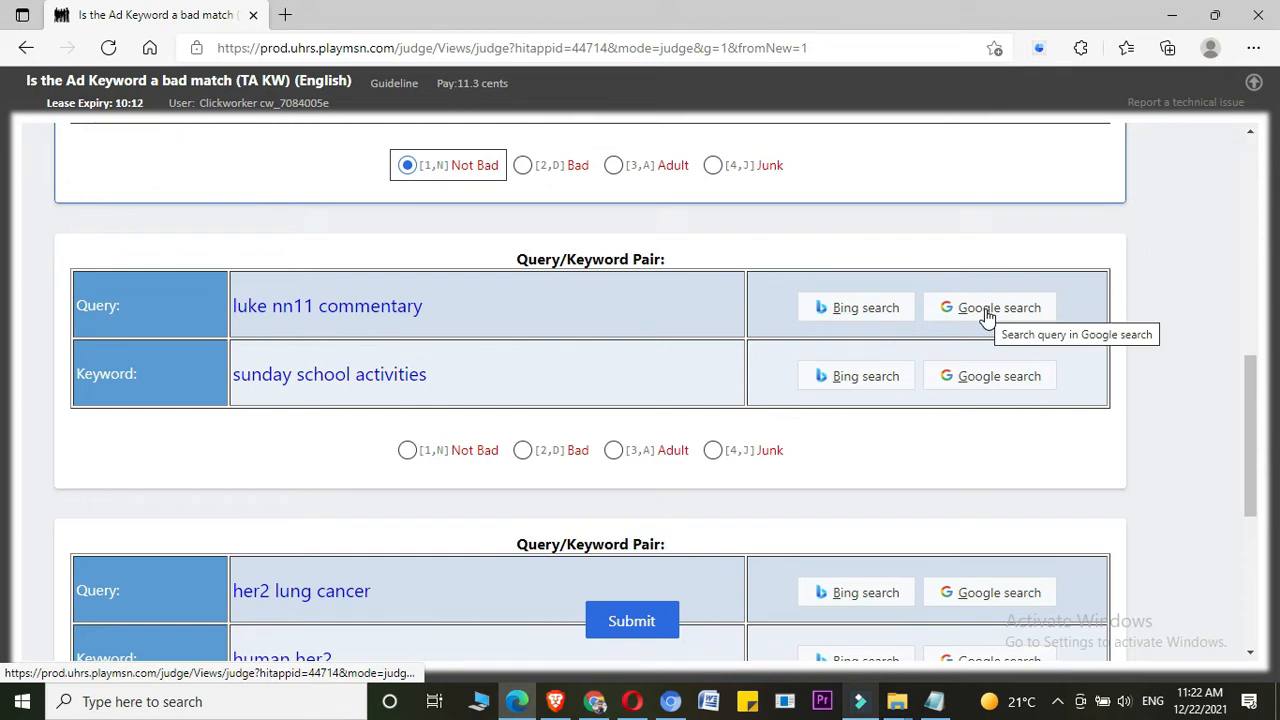
- Search Google for 'luke nn11 commentary', check image results, then scroll the web results
{"action": "left_click", "coordinate": [989, 307]}
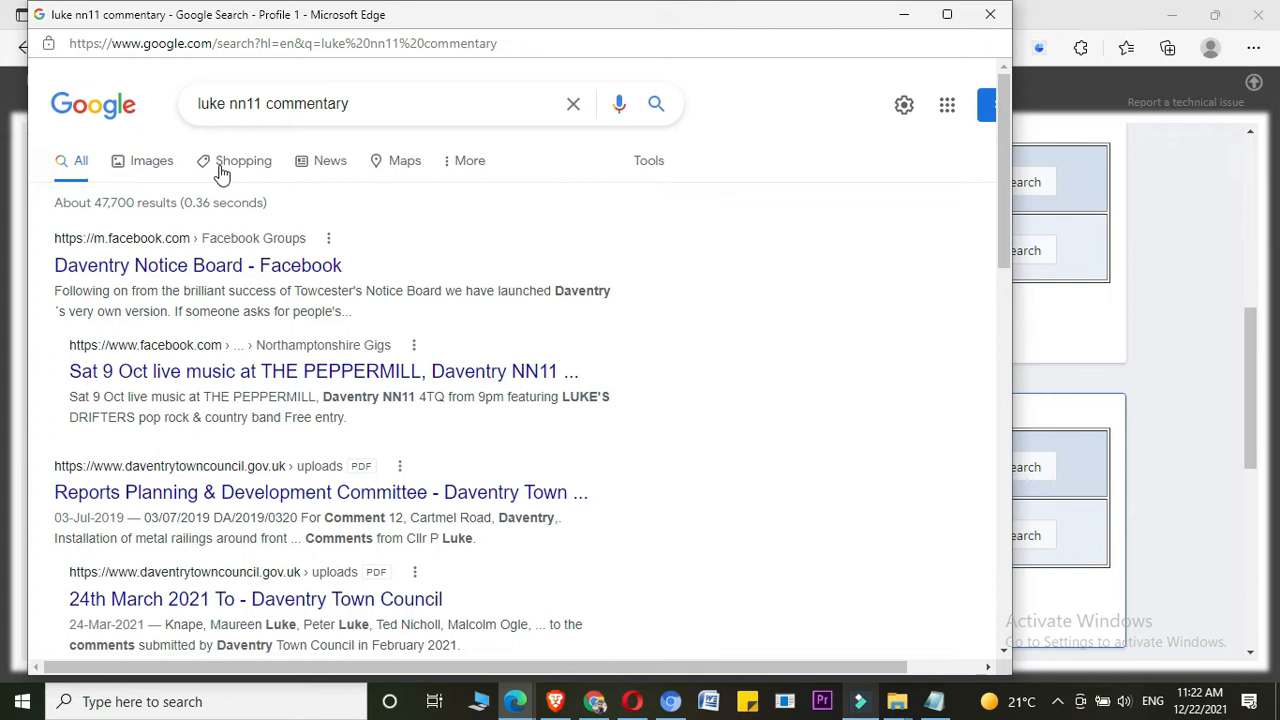
{"action": "left_click", "coordinate": [151, 160]}
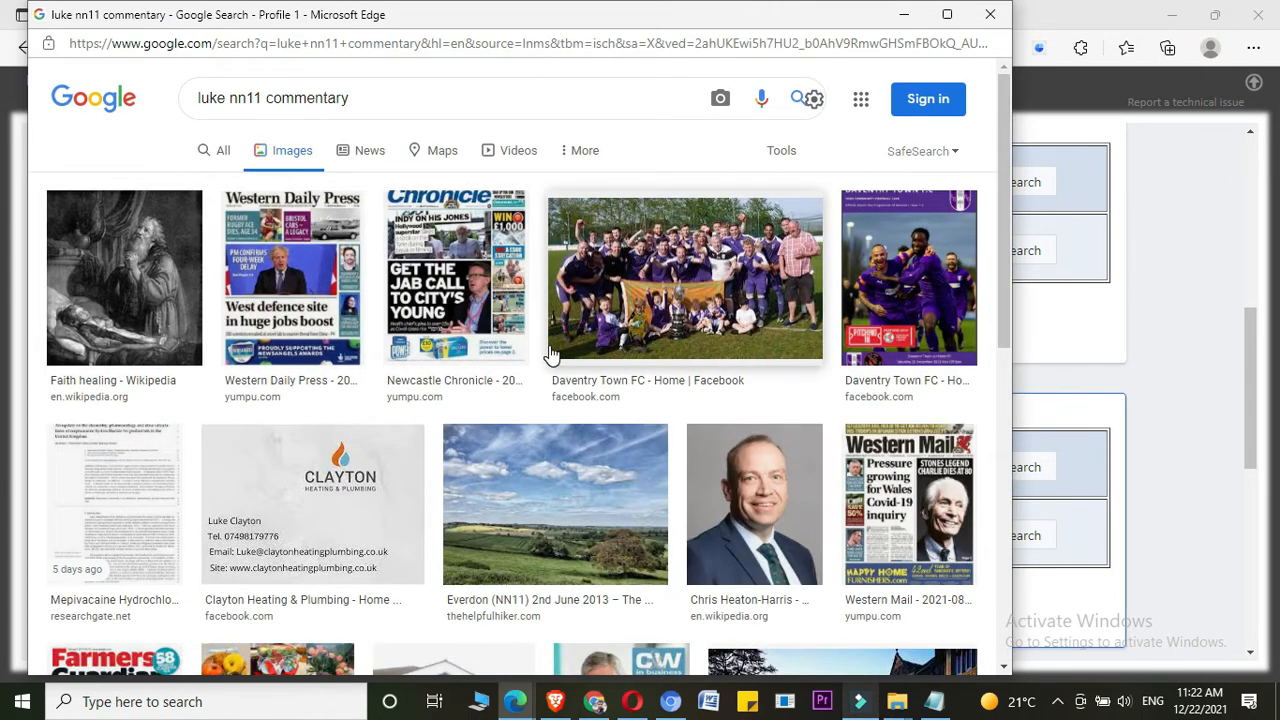
{"action": "mouse_move", "coordinate": [365, 313]}
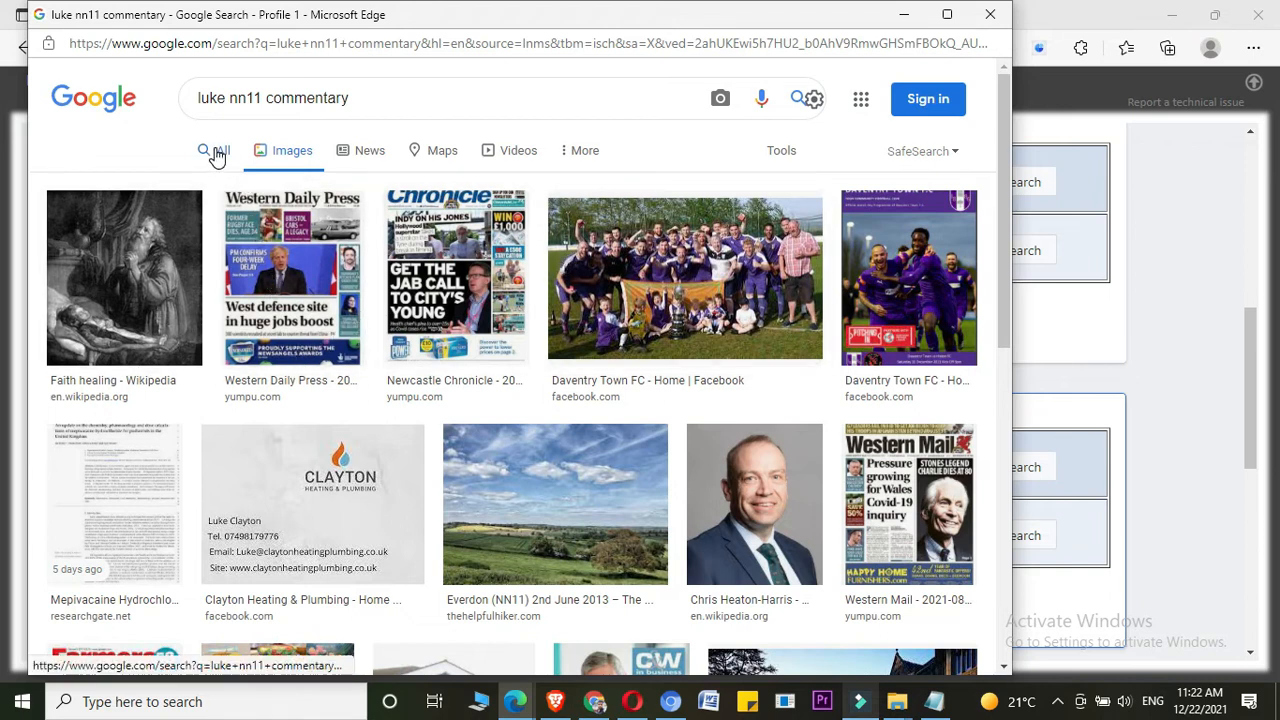
{"action": "left_click", "coordinate": [218, 150]}
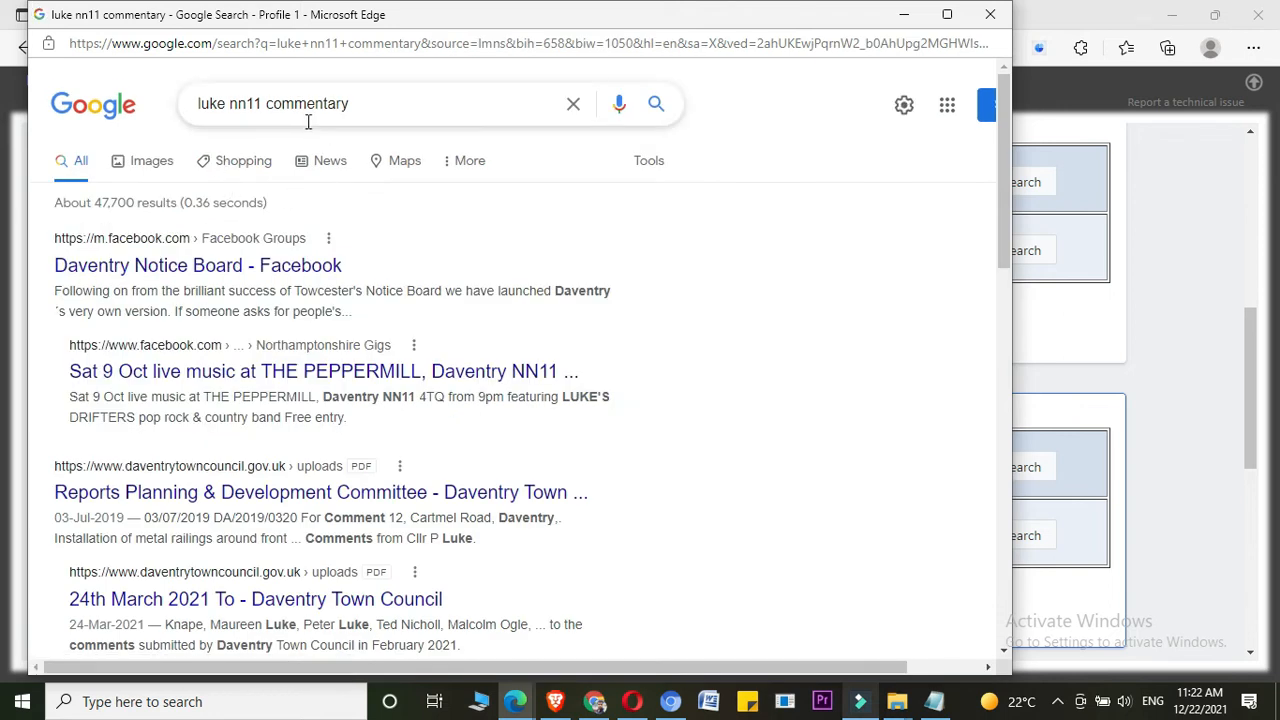
{"action": "mouse_move", "coordinate": [184, 291]}
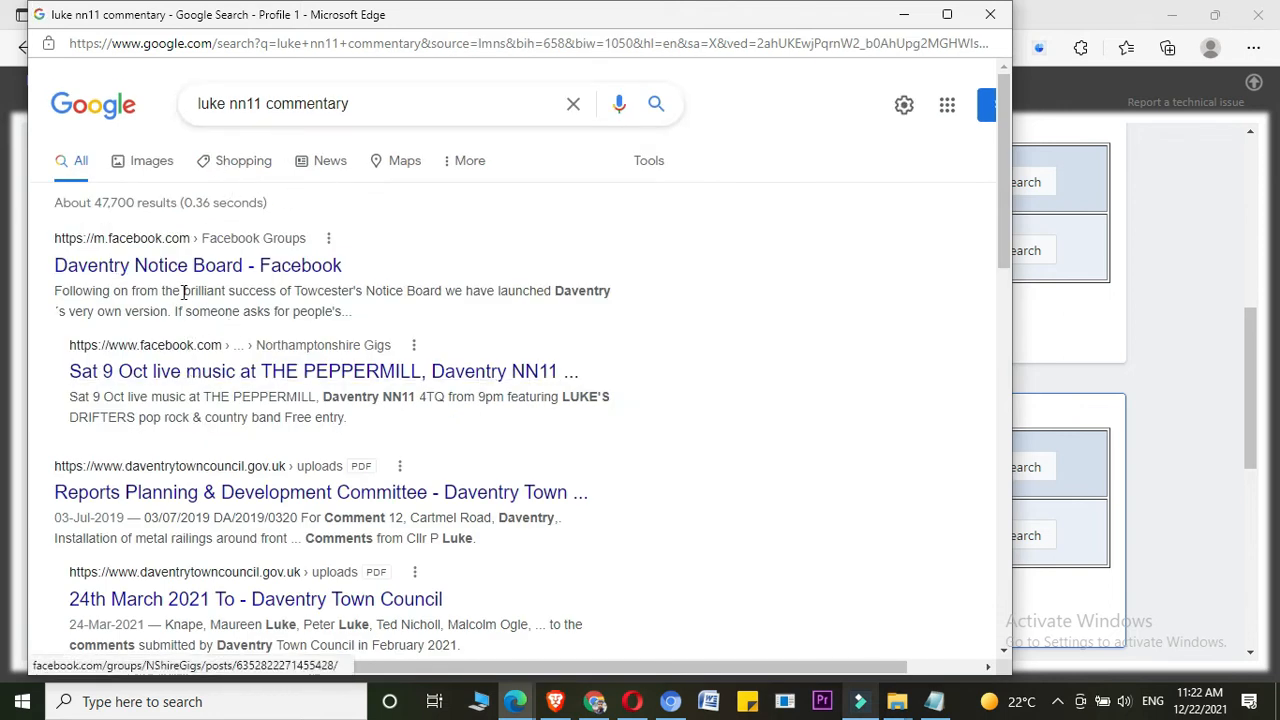
{"action": "scroll", "scroll_direction": "down", "scroll_amount": 3}
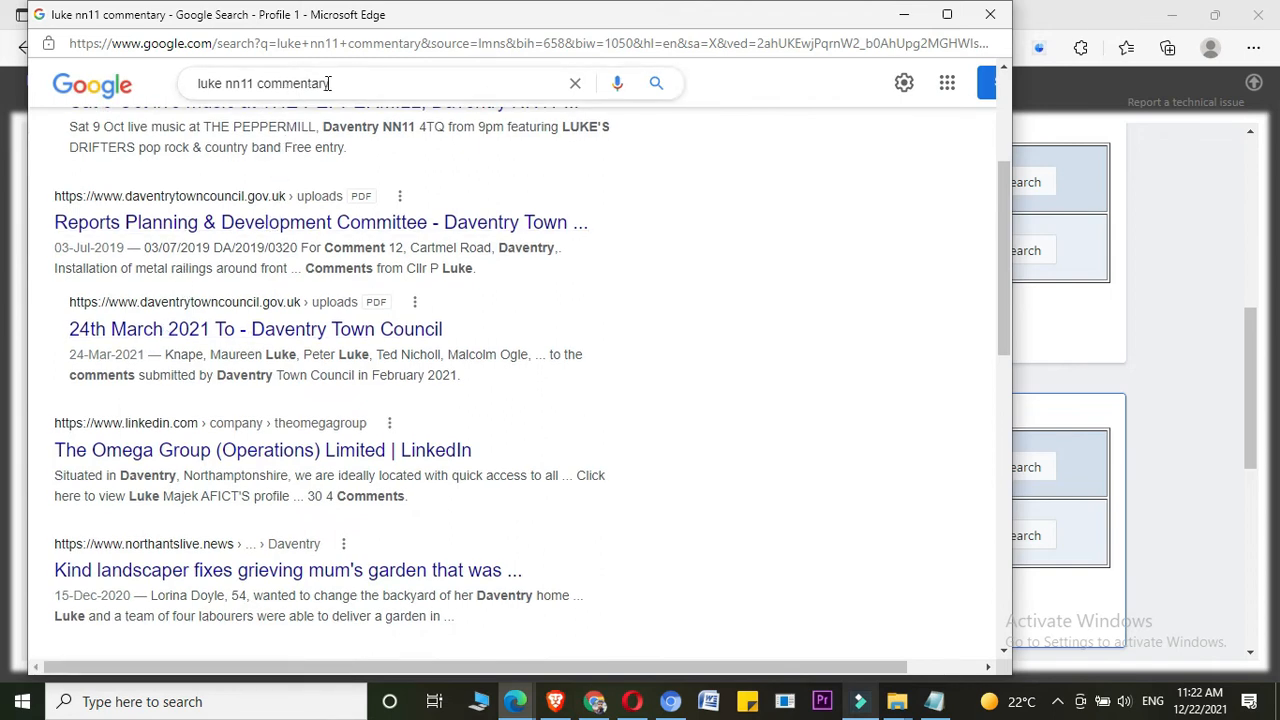
{"action": "mouse_move", "coordinate": [203, 262]}
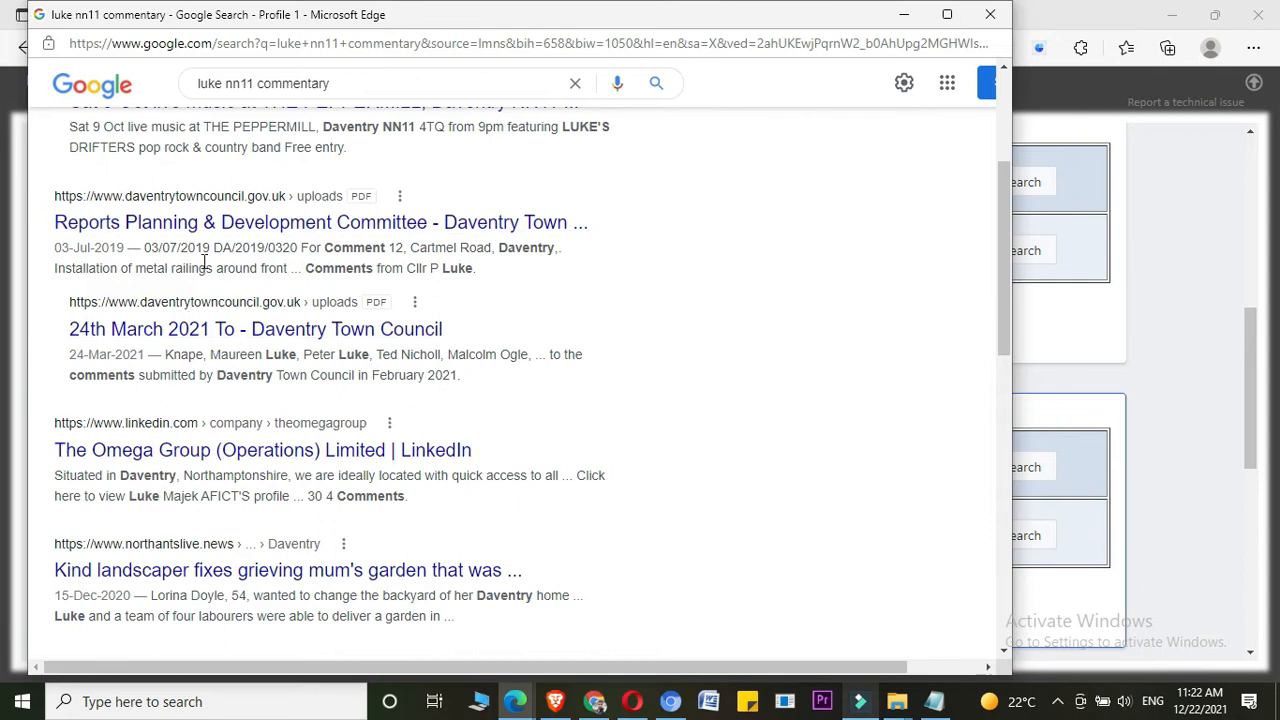
{"action": "scroll", "scroll_direction": "up", "scroll_amount": 3}
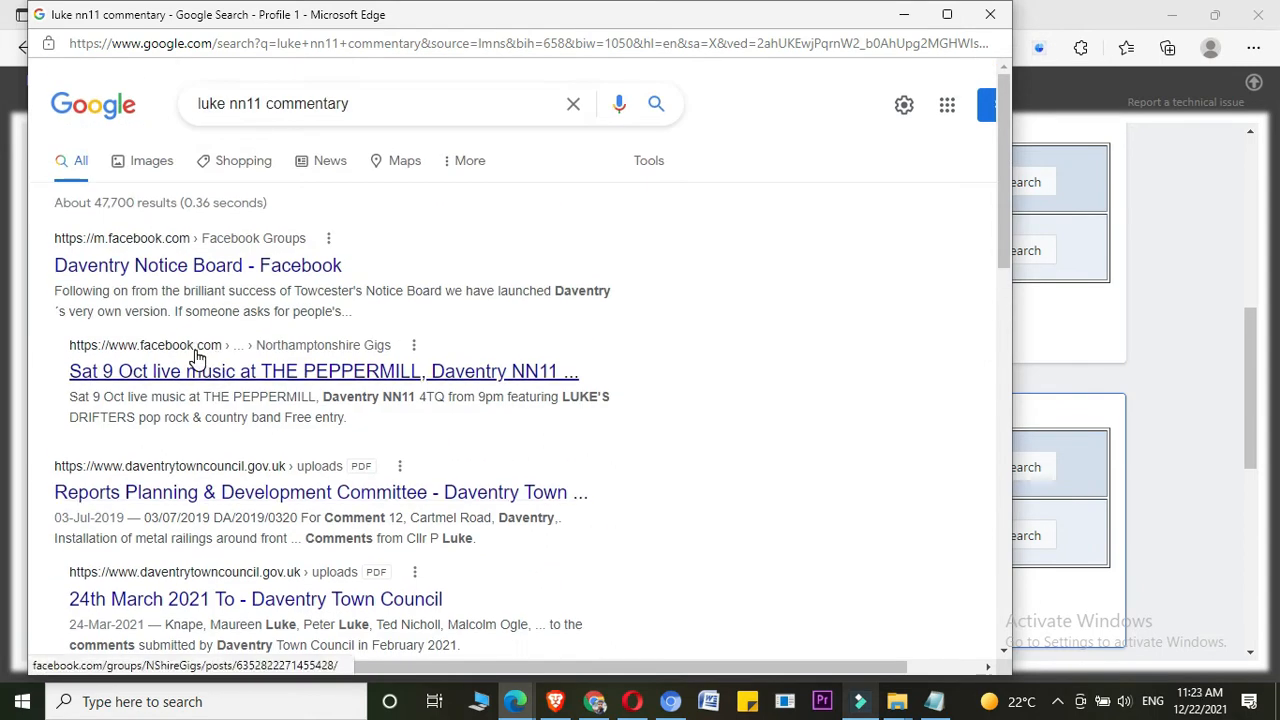
{"action": "scroll", "scroll_direction": "down", "scroll_amount": 3}
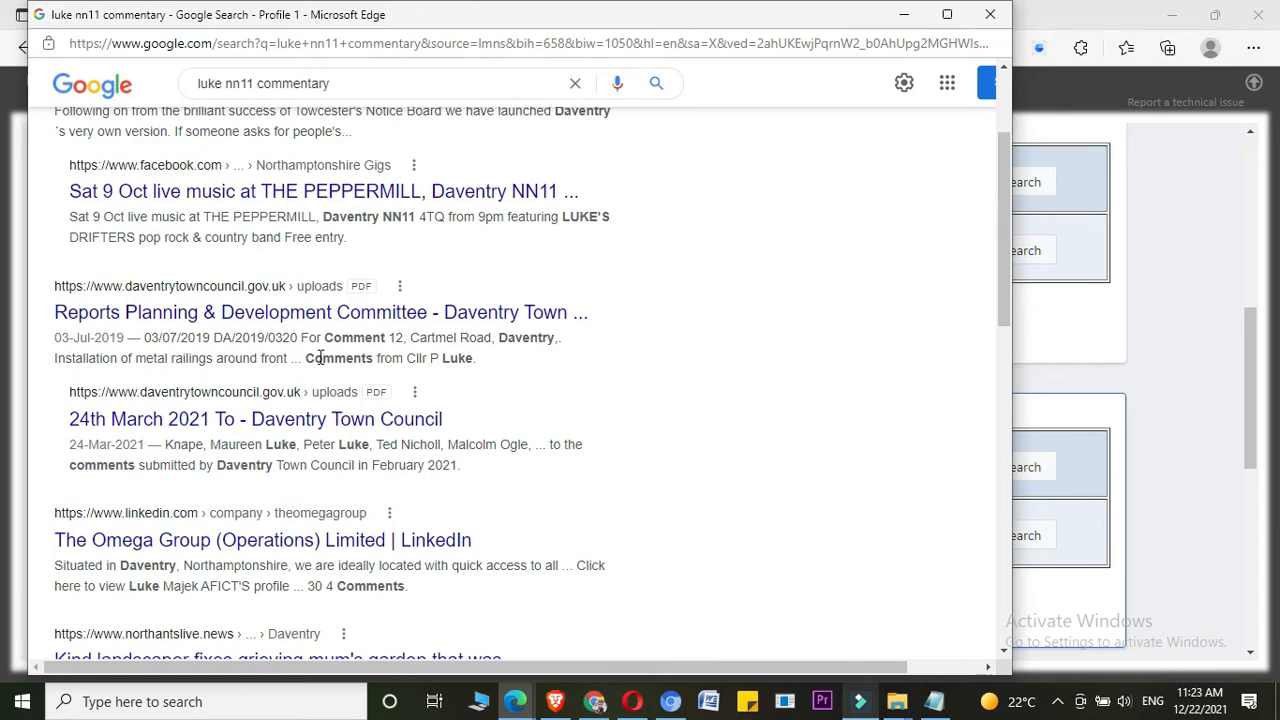
{"action": "mouse_move", "coordinate": [398, 109]}
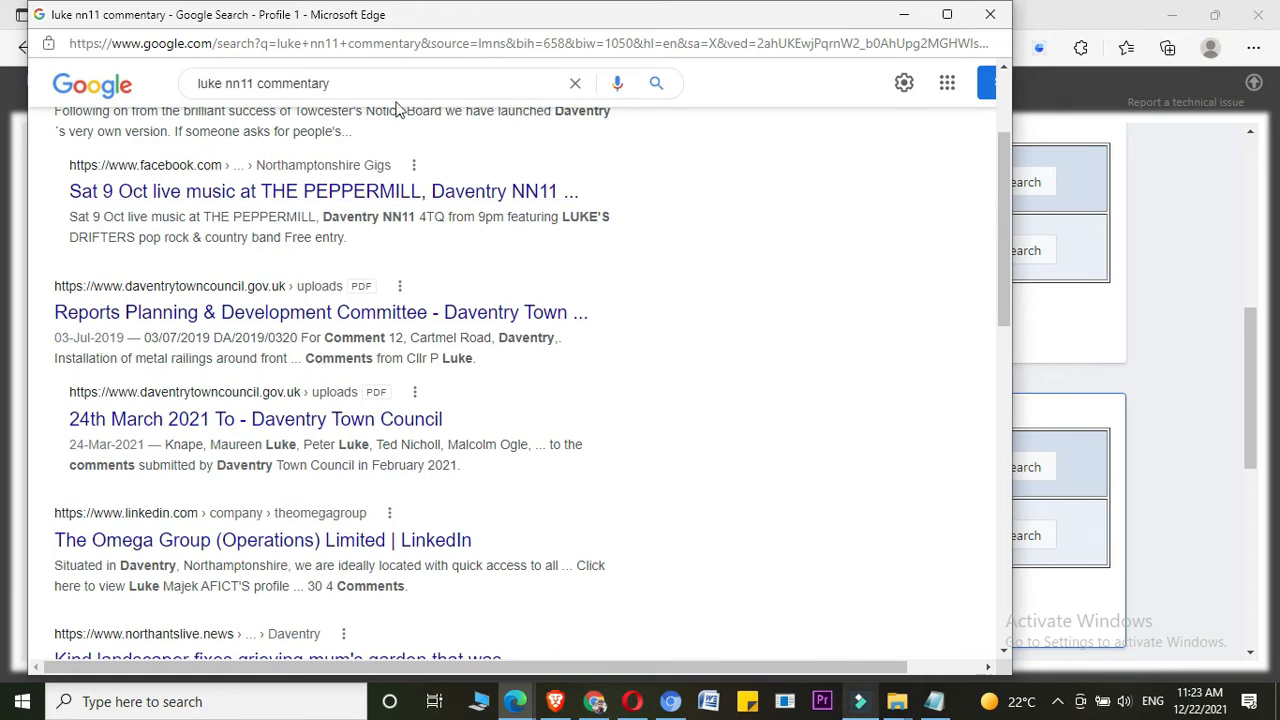
{"action": "mouse_move", "coordinate": [212, 333]}
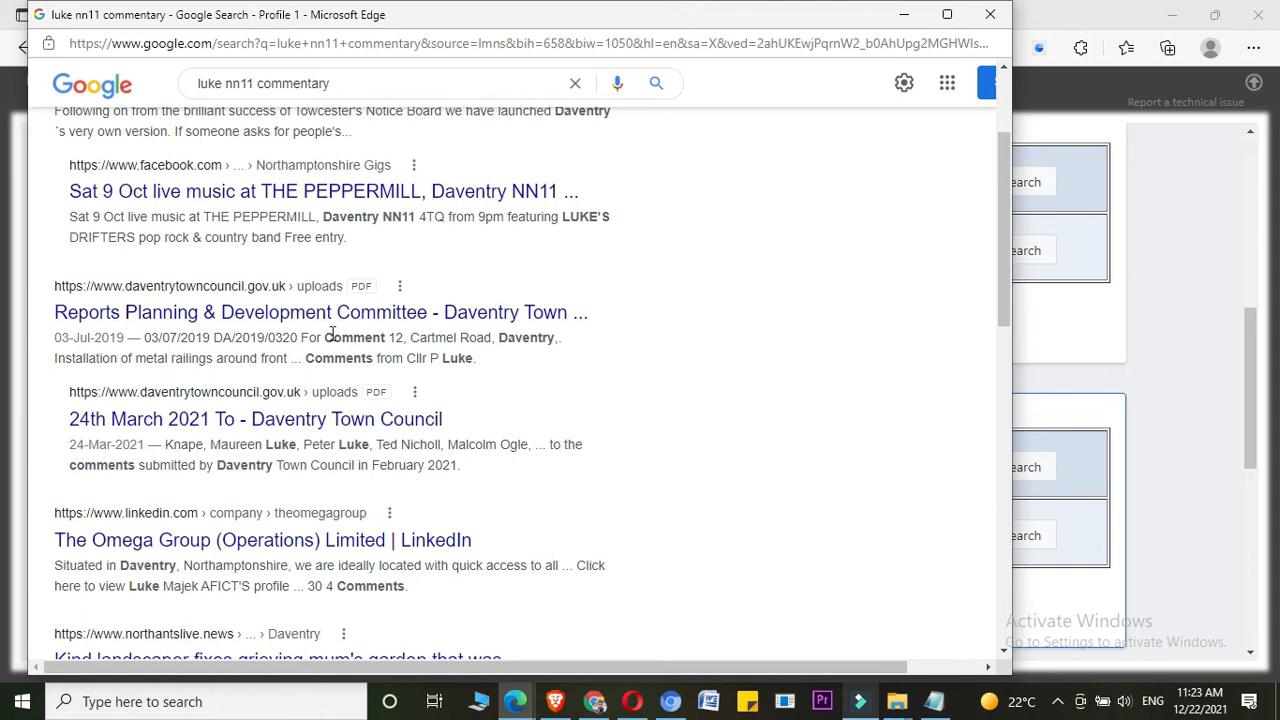
{"action": "scroll", "scroll_direction": "up", "scroll_amount": 3}
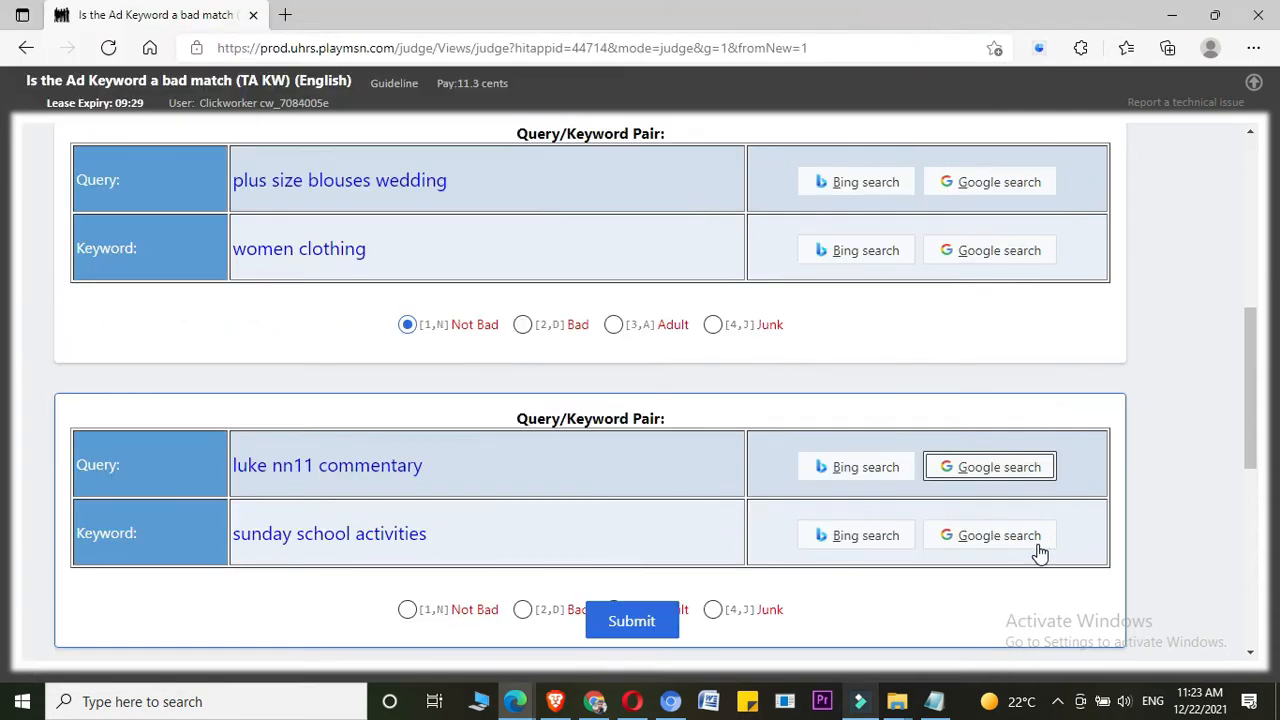
{"action": "mouse_move", "coordinate": [990, 535]}
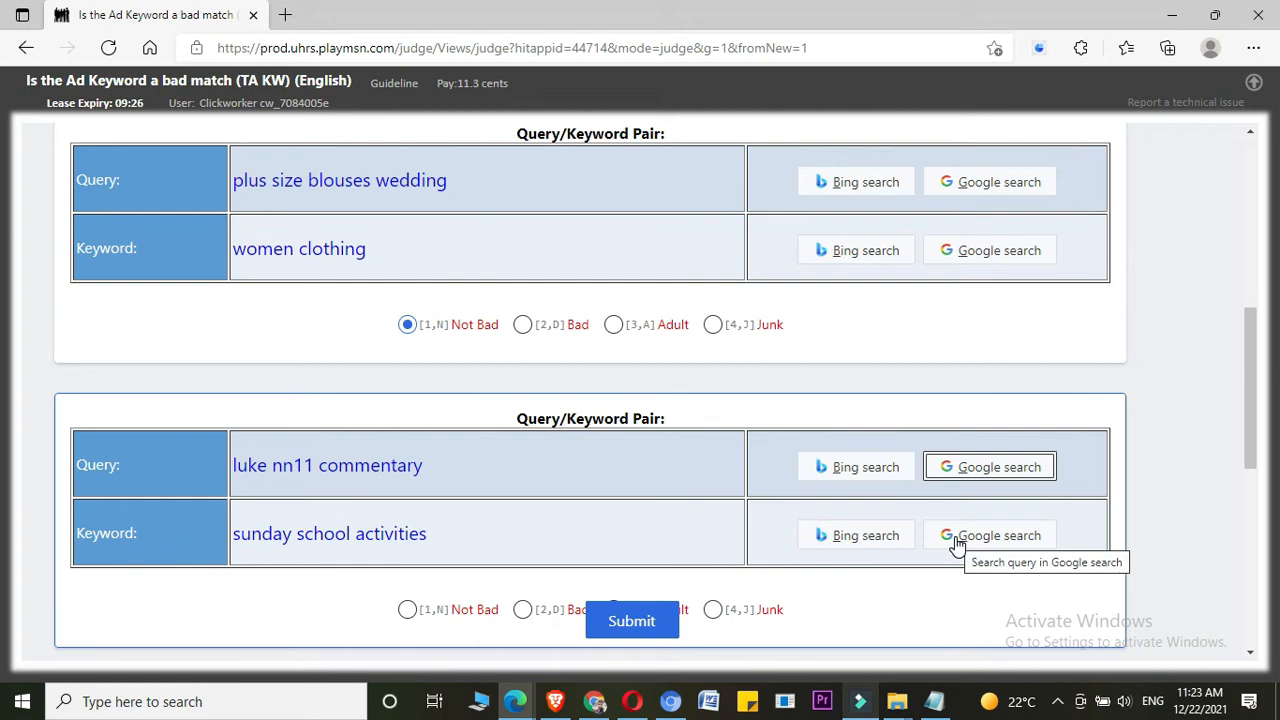
- Search Bing for the keyword 'sunday school activities'
{"action": "left_click", "coordinate": [855, 535]}
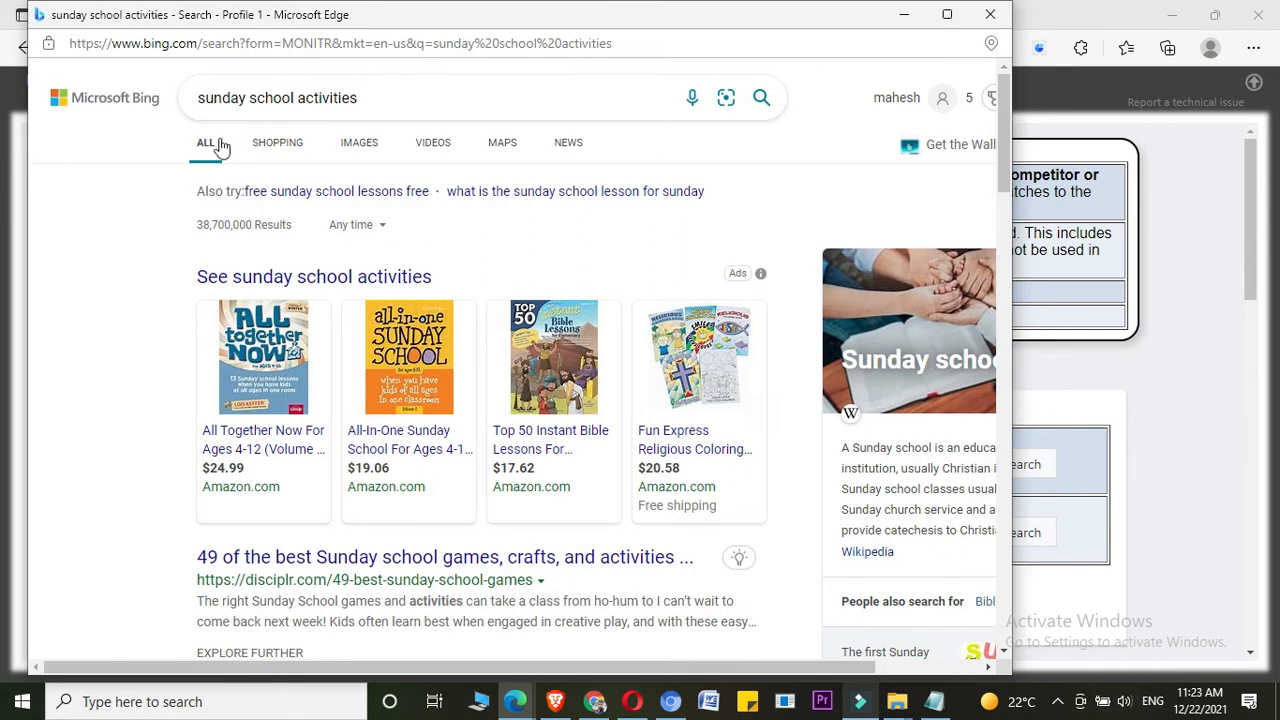
{"action": "mouse_move", "coordinate": [342, 415]}
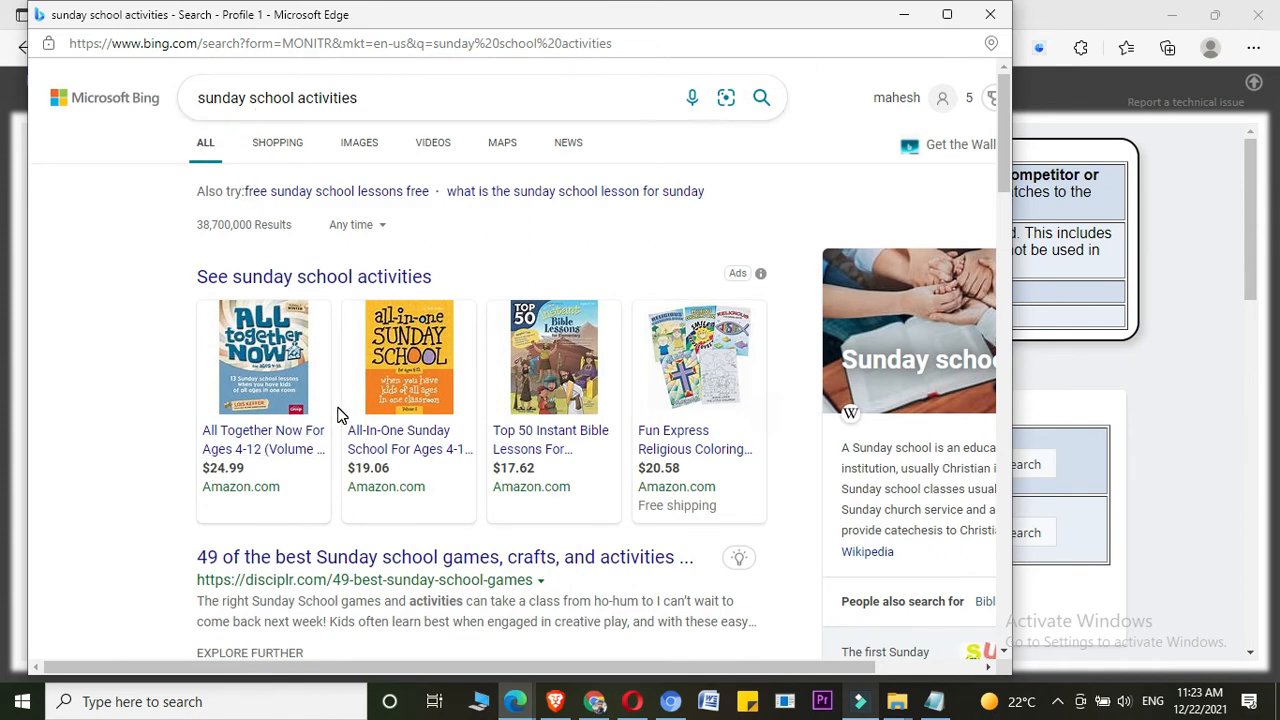
{"action": "mouse_move", "coordinate": [275, 133]}
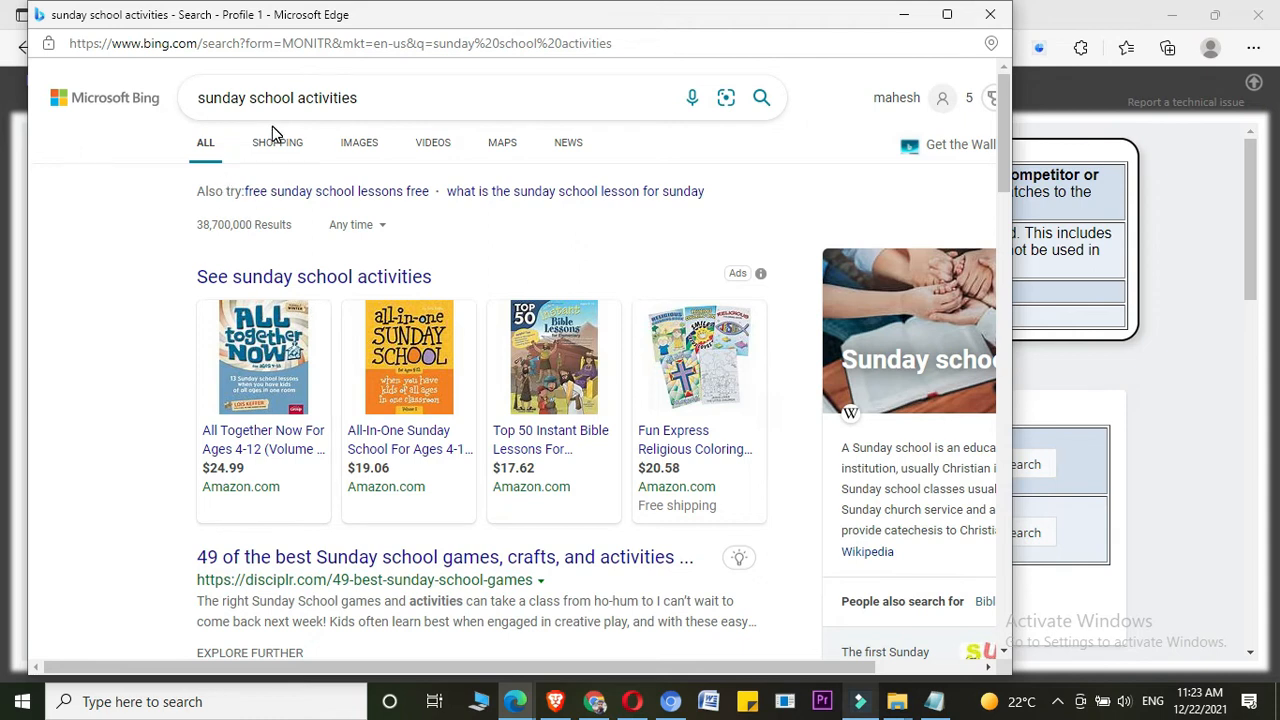
{"action": "mouse_move", "coordinate": [342, 130]}
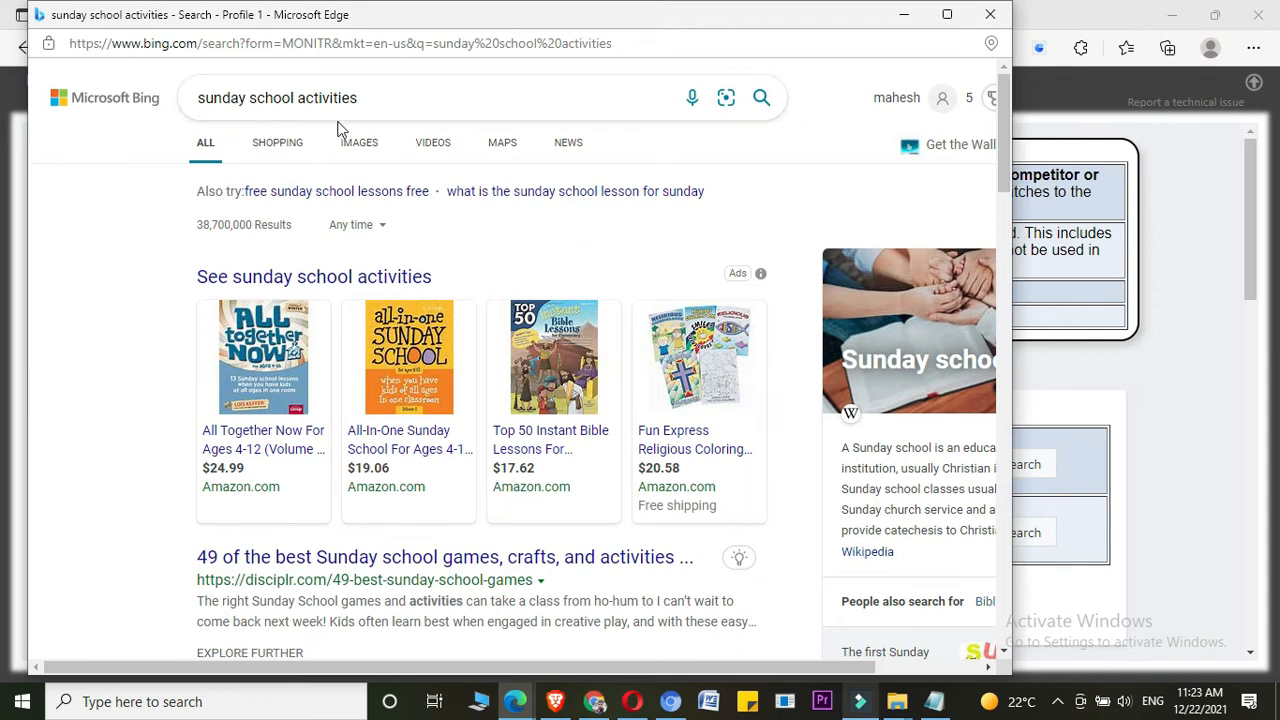
{"action": "mouse_move", "coordinate": [320, 130]}
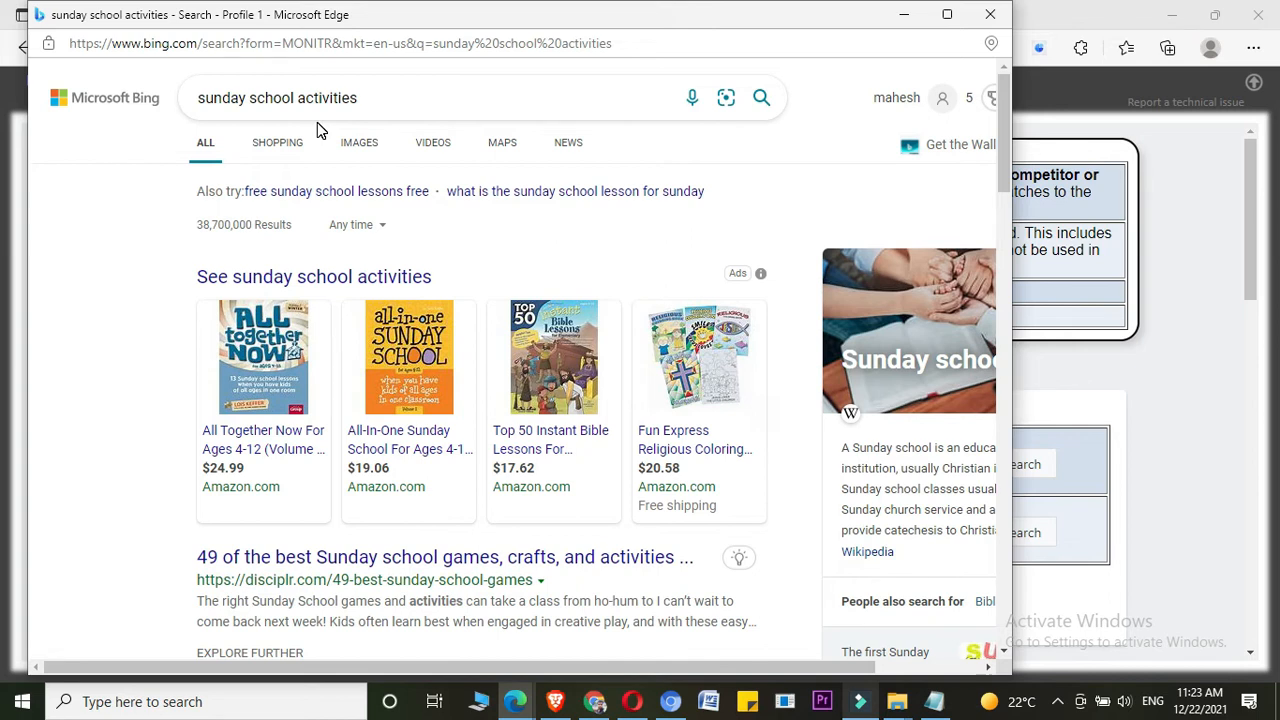
- Scroll down through the Bing results for 'sunday school activities'
{"action": "scroll", "scroll_direction": "down", "scroll_amount": 3}
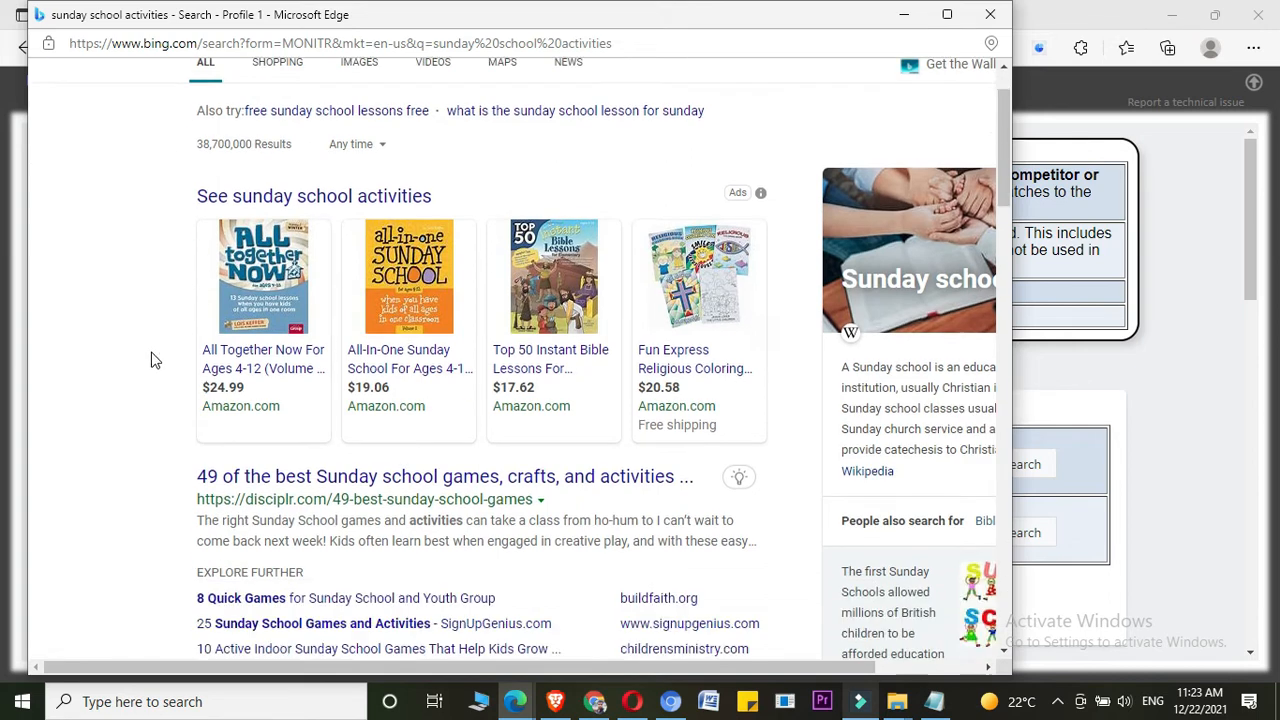
{"action": "scroll", "scroll_direction": "down", "scroll_amount": 3}
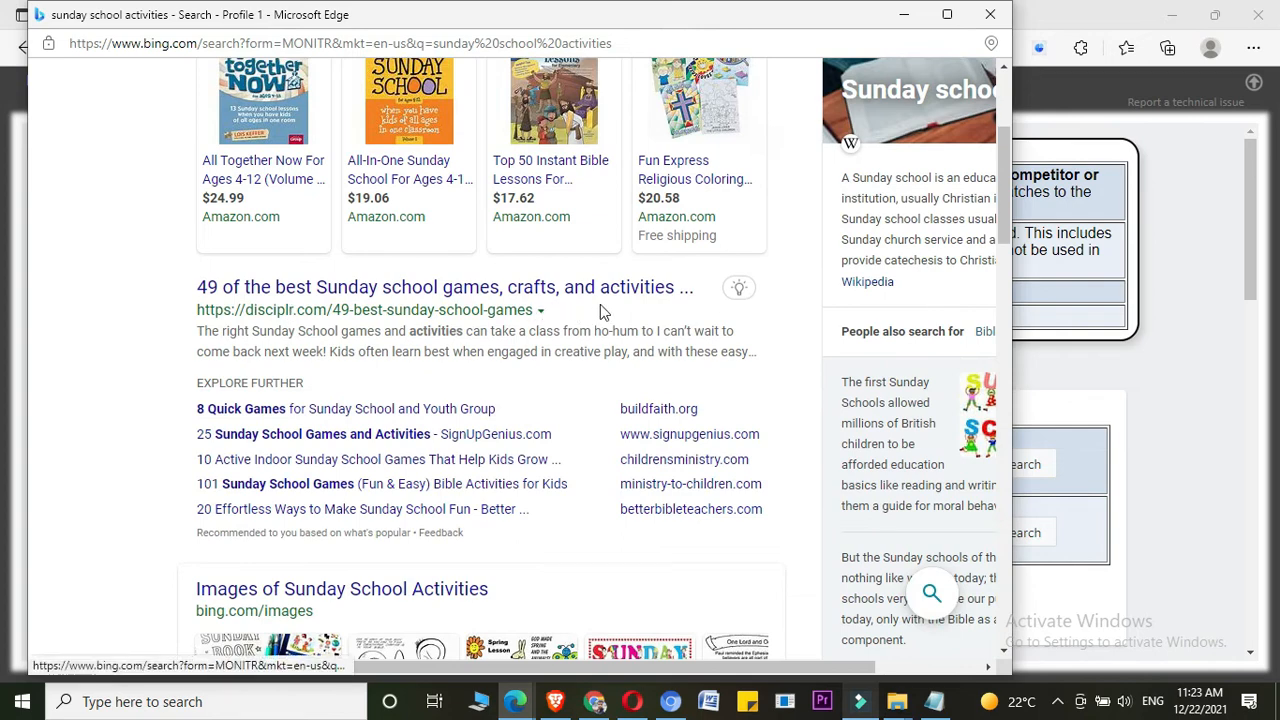
{"action": "scroll", "scroll_direction": "down", "scroll_amount": 3}
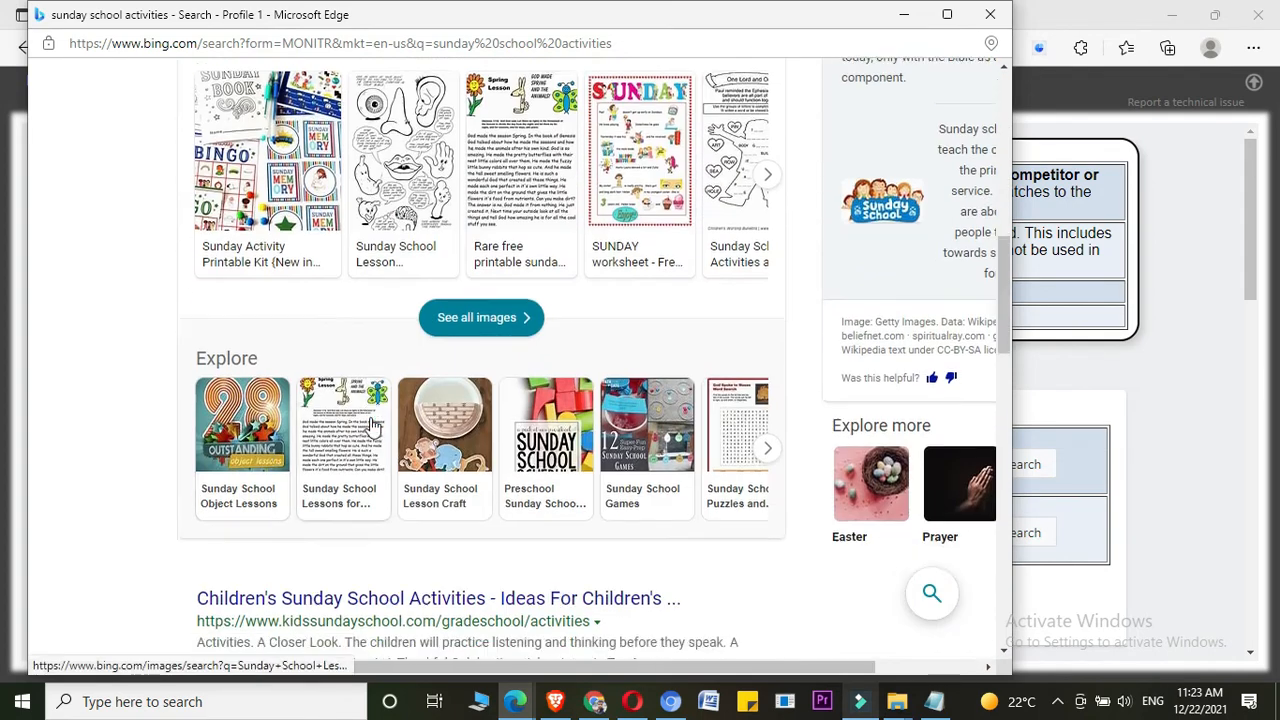
{"action": "scroll", "scroll_direction": "down", "scroll_amount": 3}
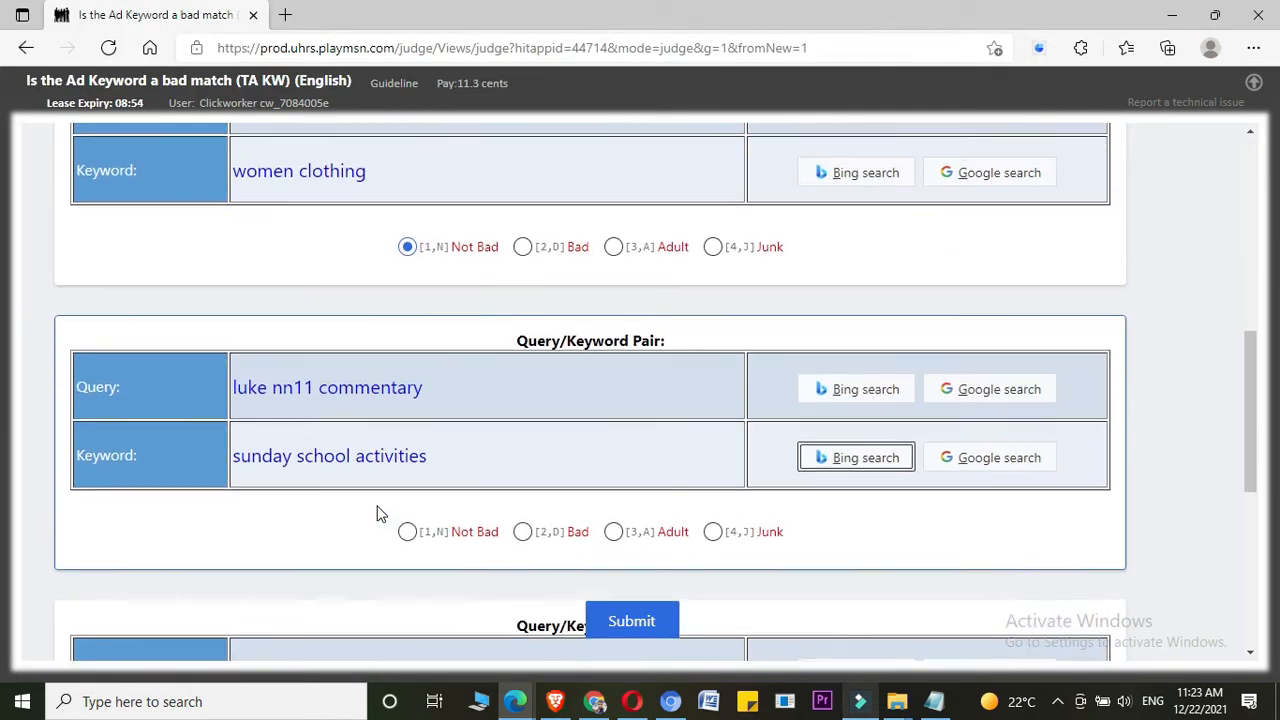
{"action": "mouse_move", "coordinate": [375, 405]}
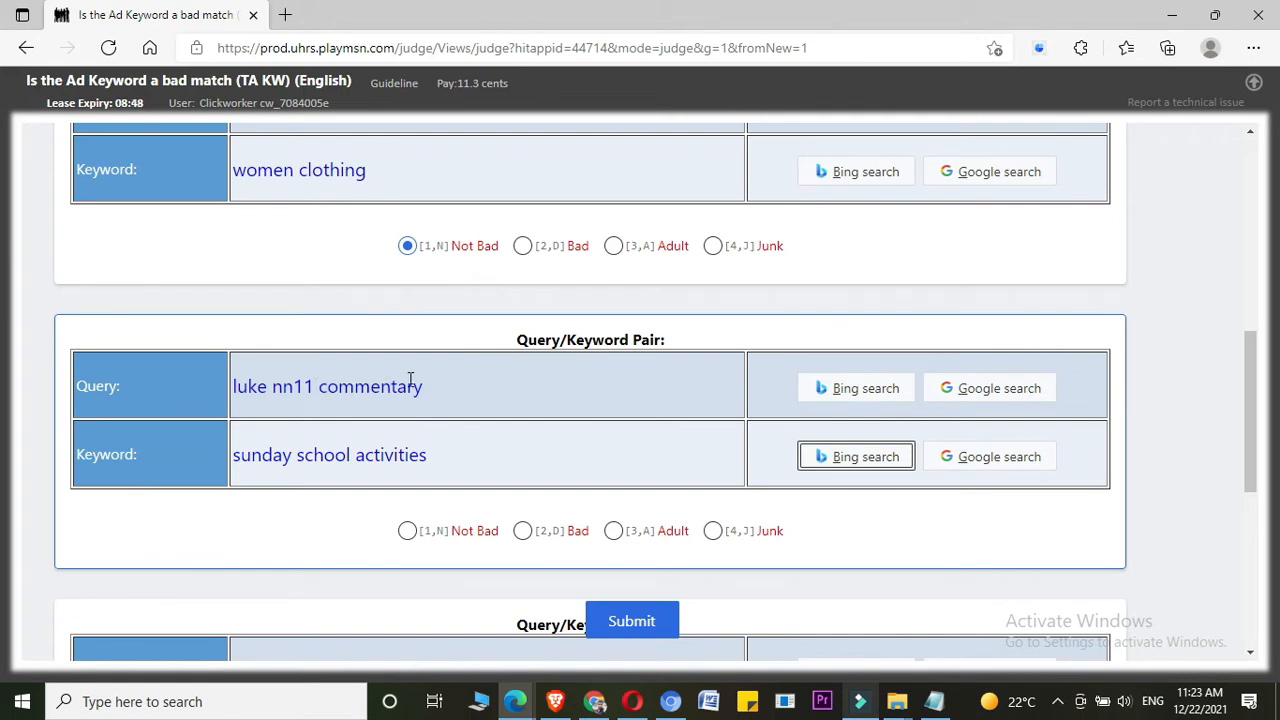
- Select the query text 'luke nn11 commentary' on the UHRS judging page
{"action": "double_click", "coordinate": [327, 386]}
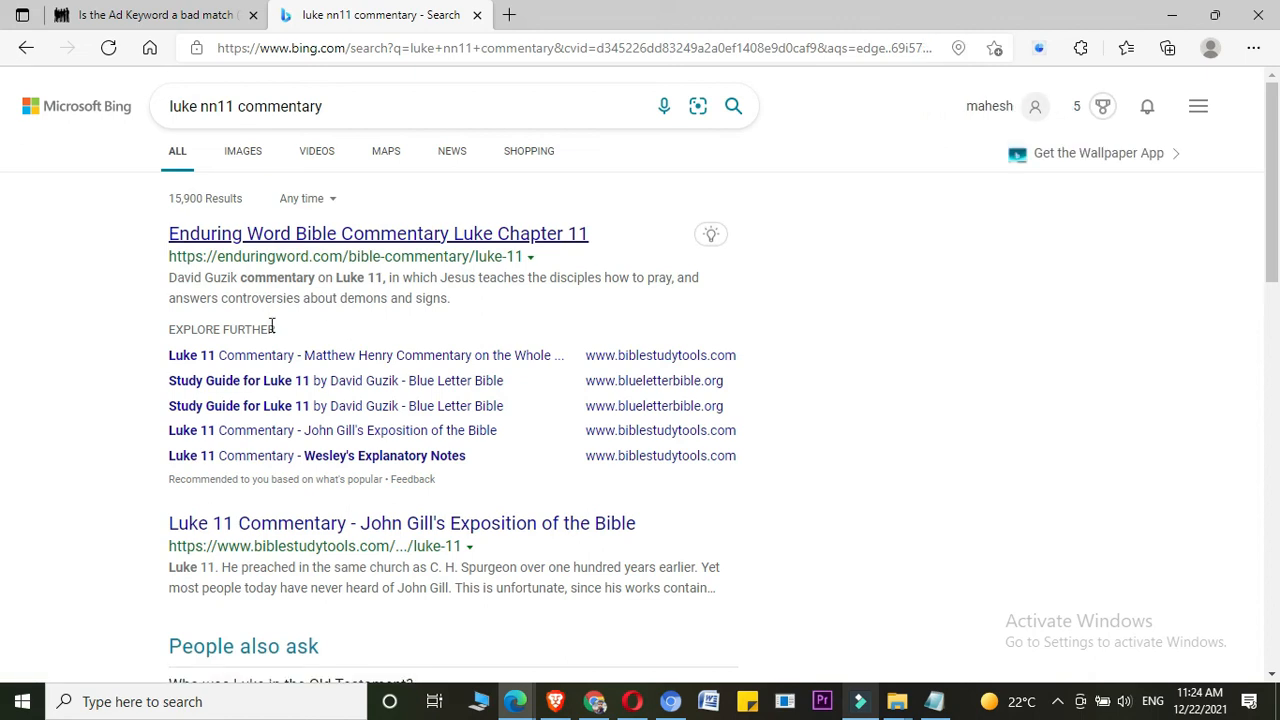
{"action": "mouse_move", "coordinate": [394, 251]}
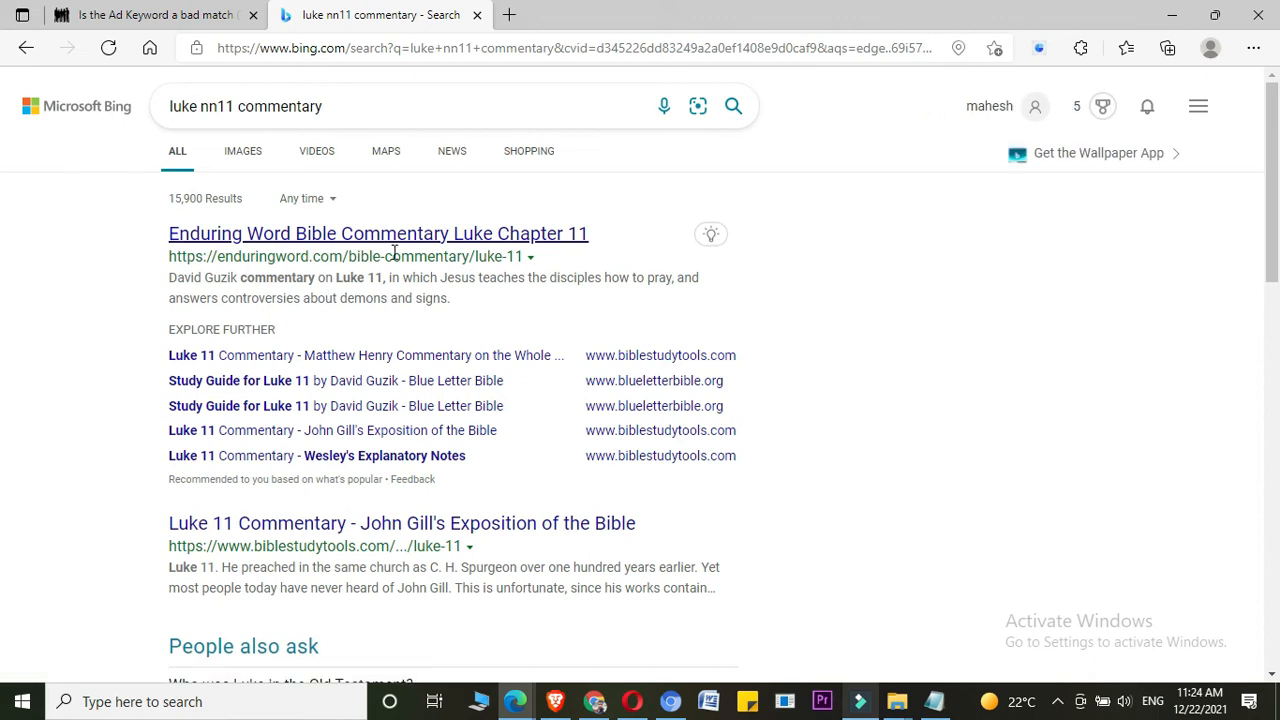
- Scroll down and back up through the Bing results for 'luke nn11 commentary'
{"action": "scroll", "scroll_direction": "down", "scroll_amount": 3}
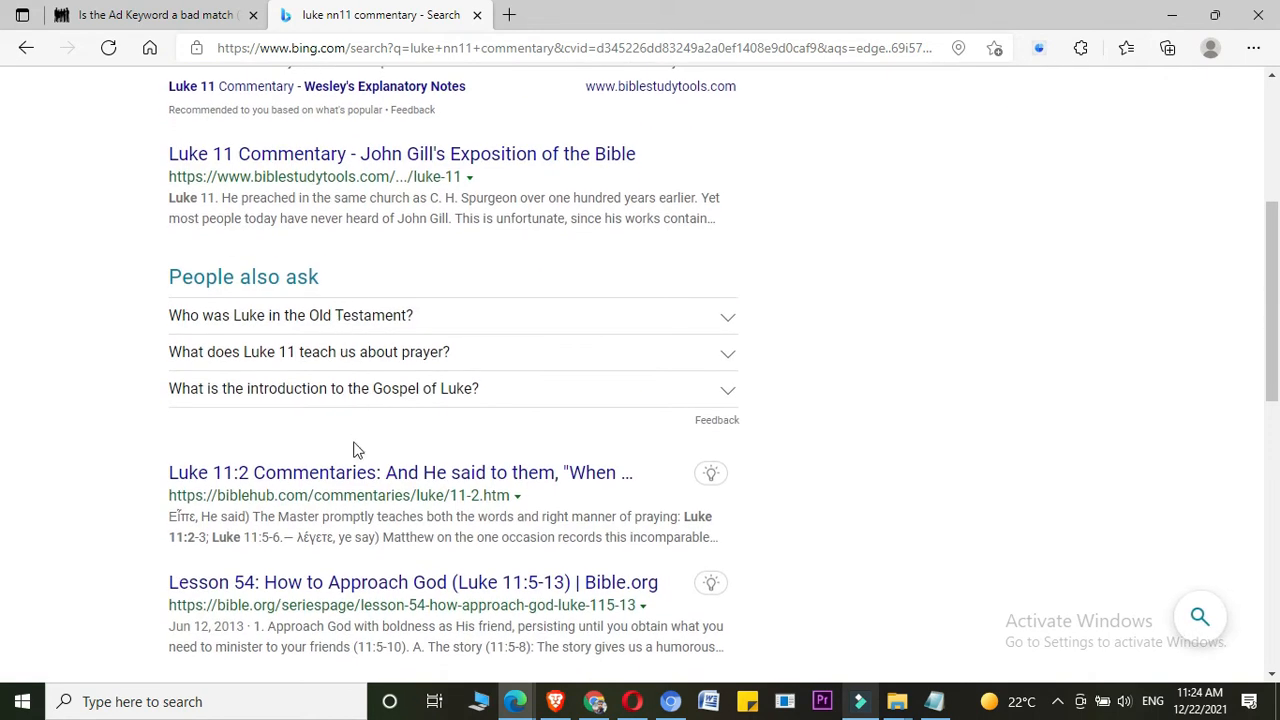
{"action": "scroll", "scroll_direction": "down", "scroll_amount": 3}
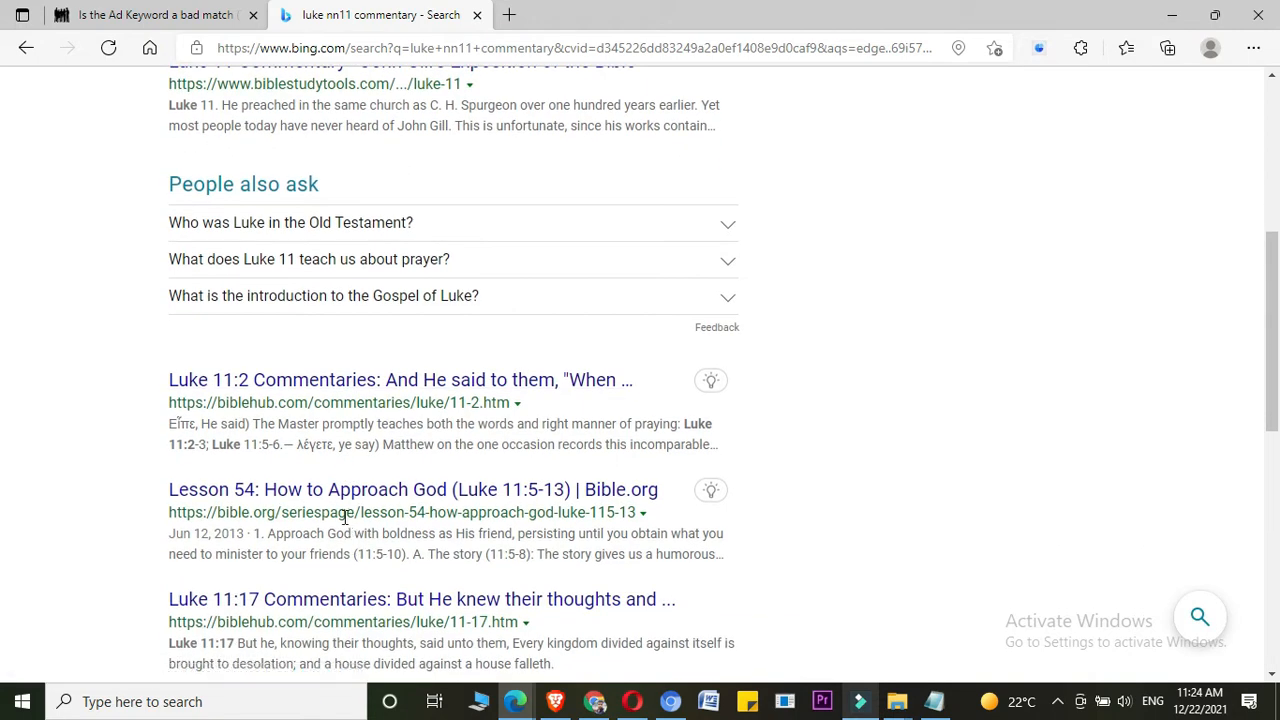
{"action": "scroll", "scroll_direction": "up", "scroll_amount": 3}
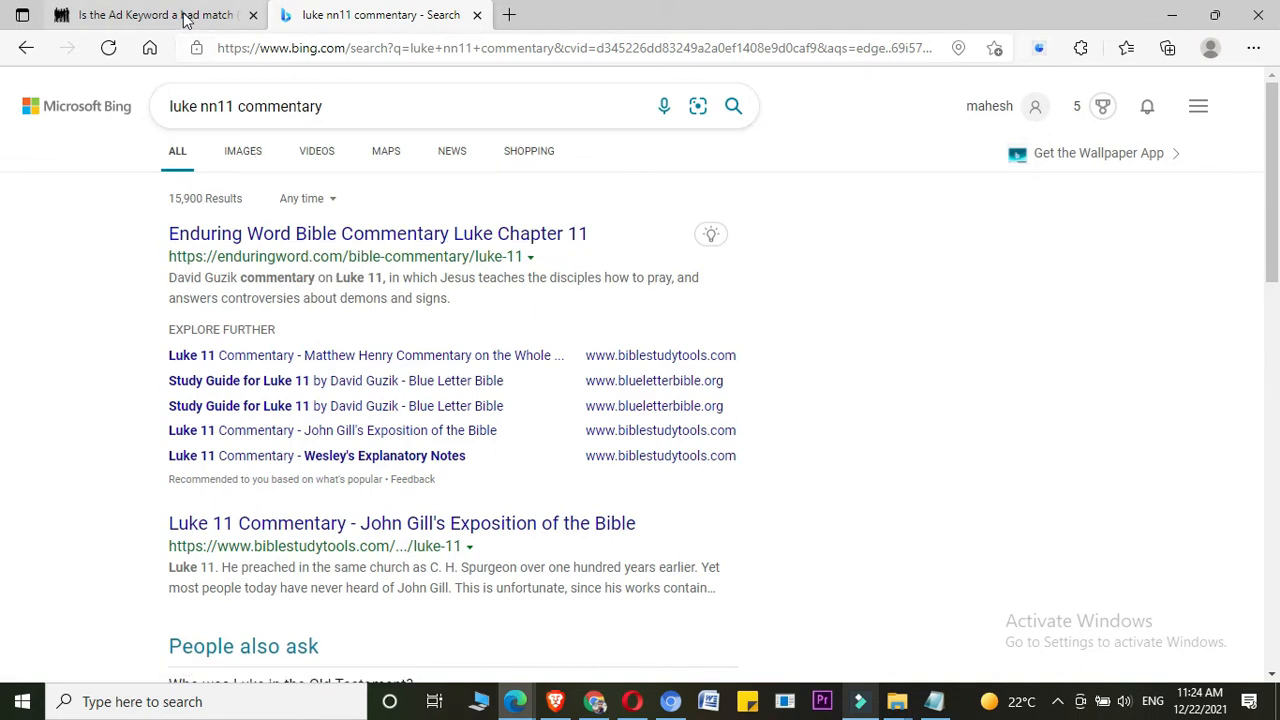
- Rate the 'luke nn11 commentary' / 'sunday school activities' pair Bad and close the Bing tab
{"action": "left_click", "coordinate": [150, 14]}
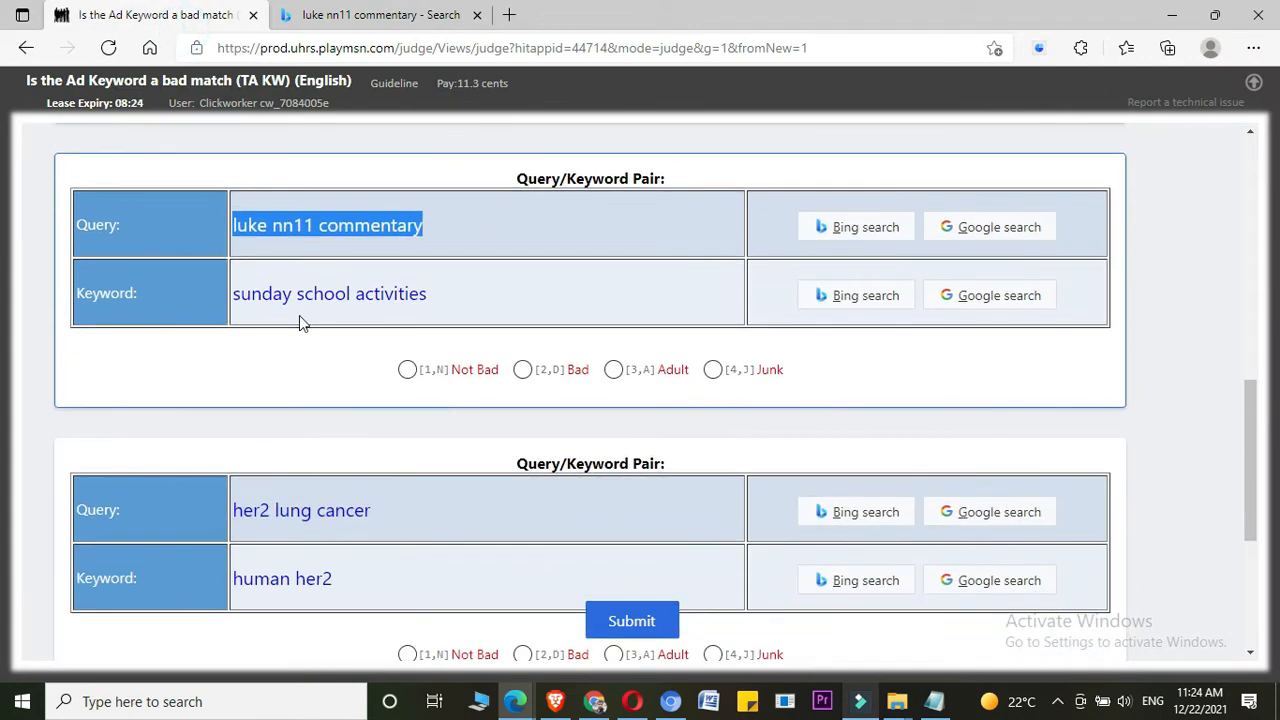
{"action": "mouse_move", "coordinate": [335, 340]}
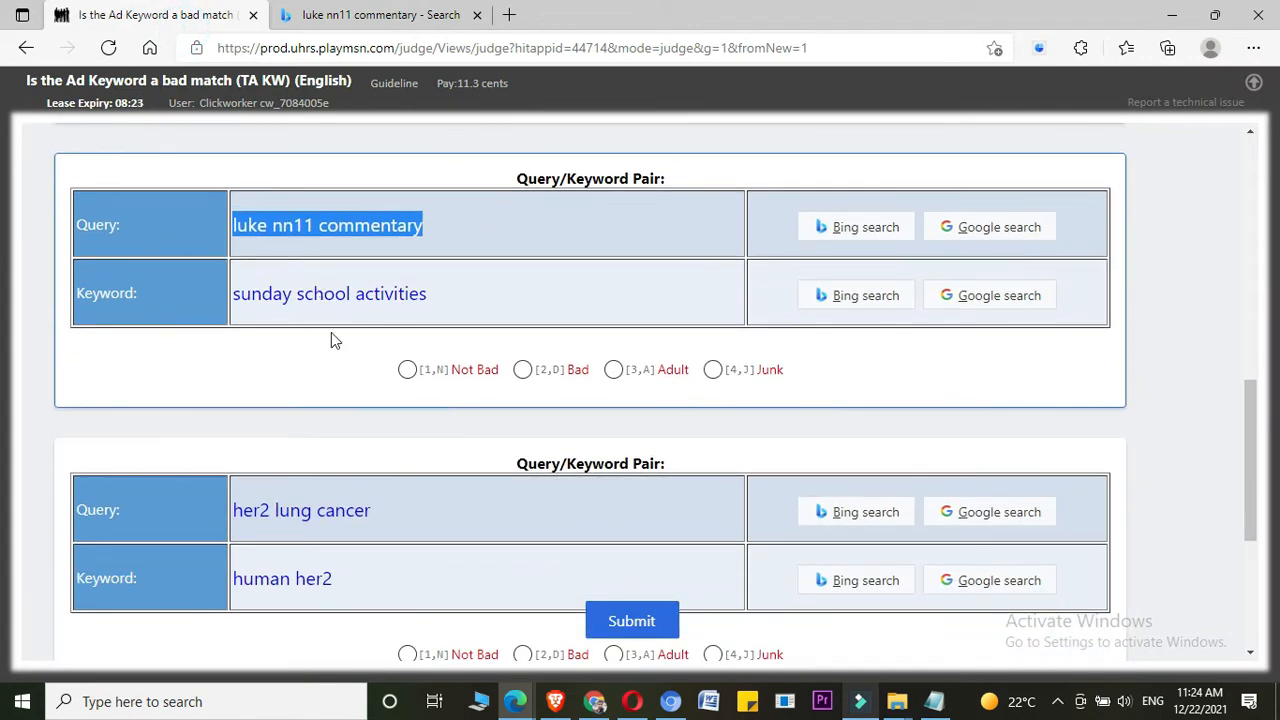
{"action": "mouse_move", "coordinate": [358, 283]}
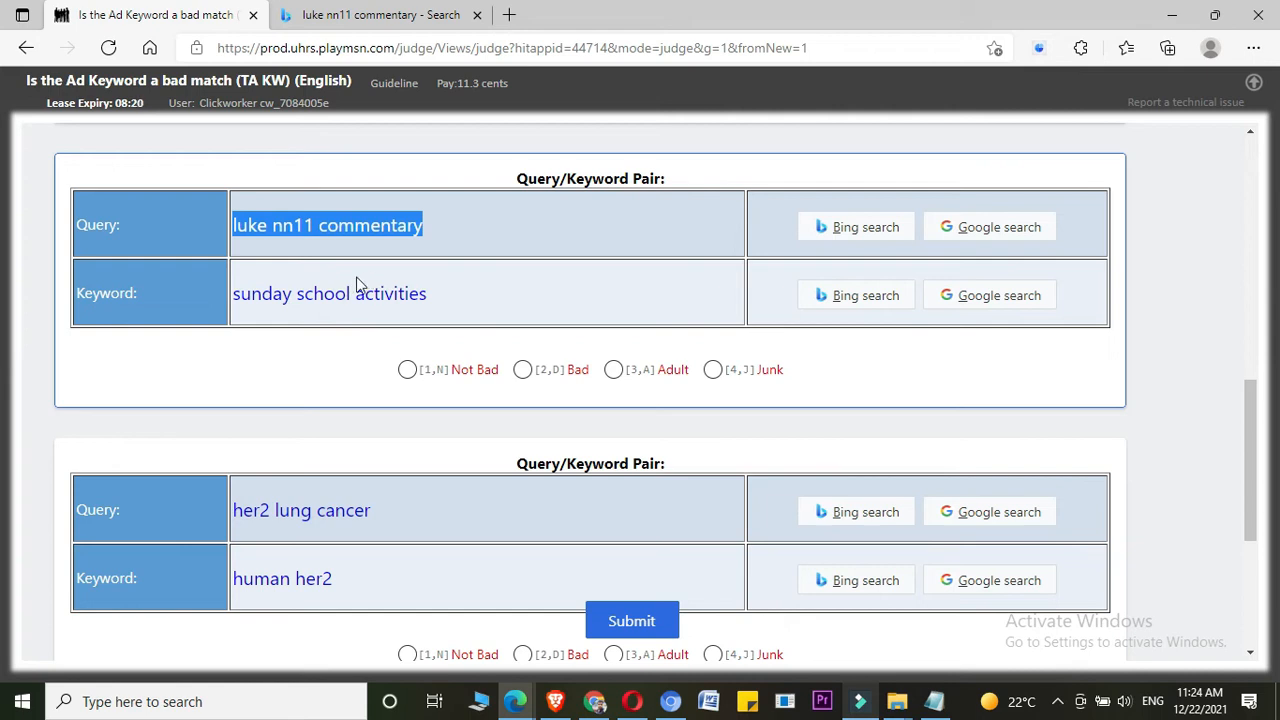
{"action": "mouse_move", "coordinate": [268, 318]}
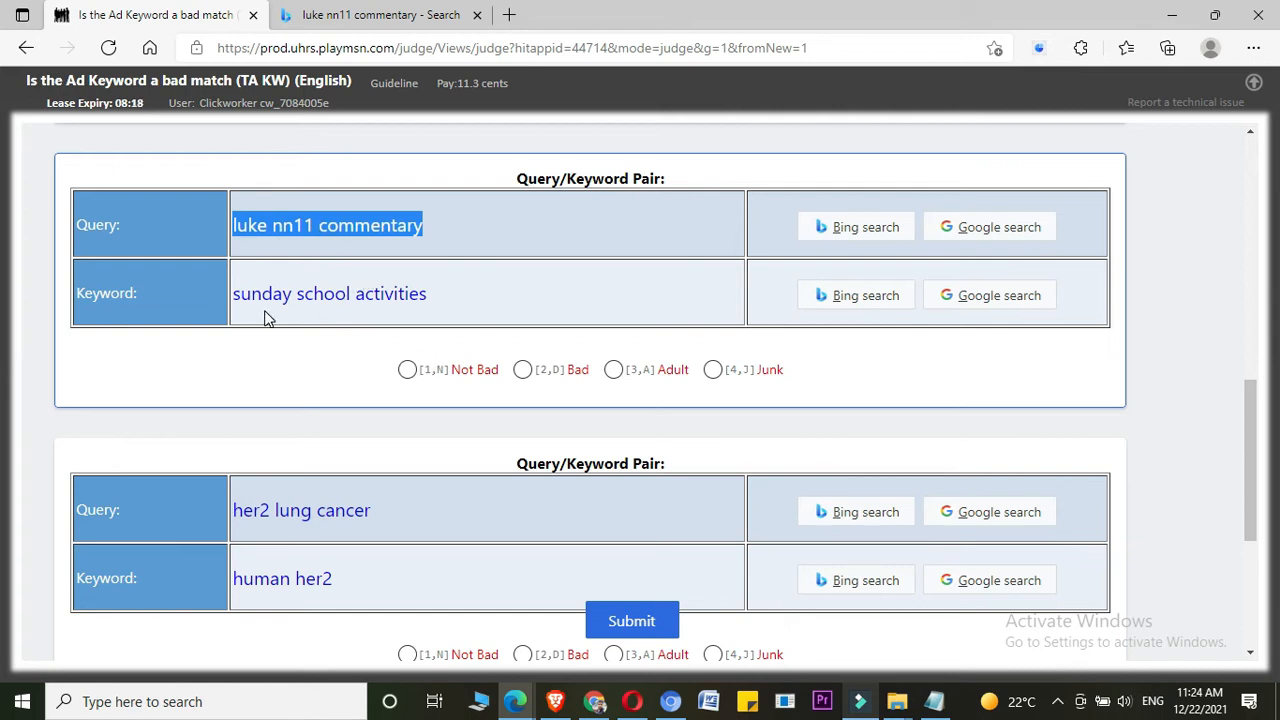
{"action": "left_click", "coordinate": [522, 369]}
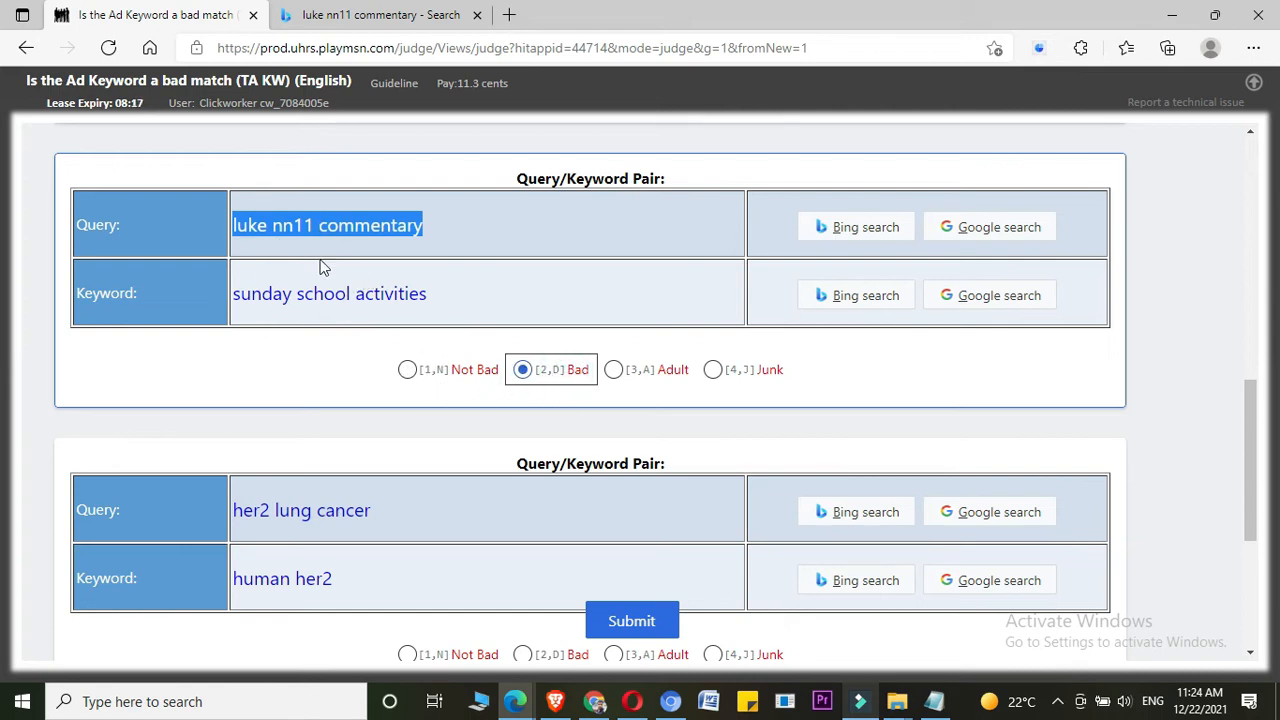
{"action": "mouse_move", "coordinate": [360, 219]}
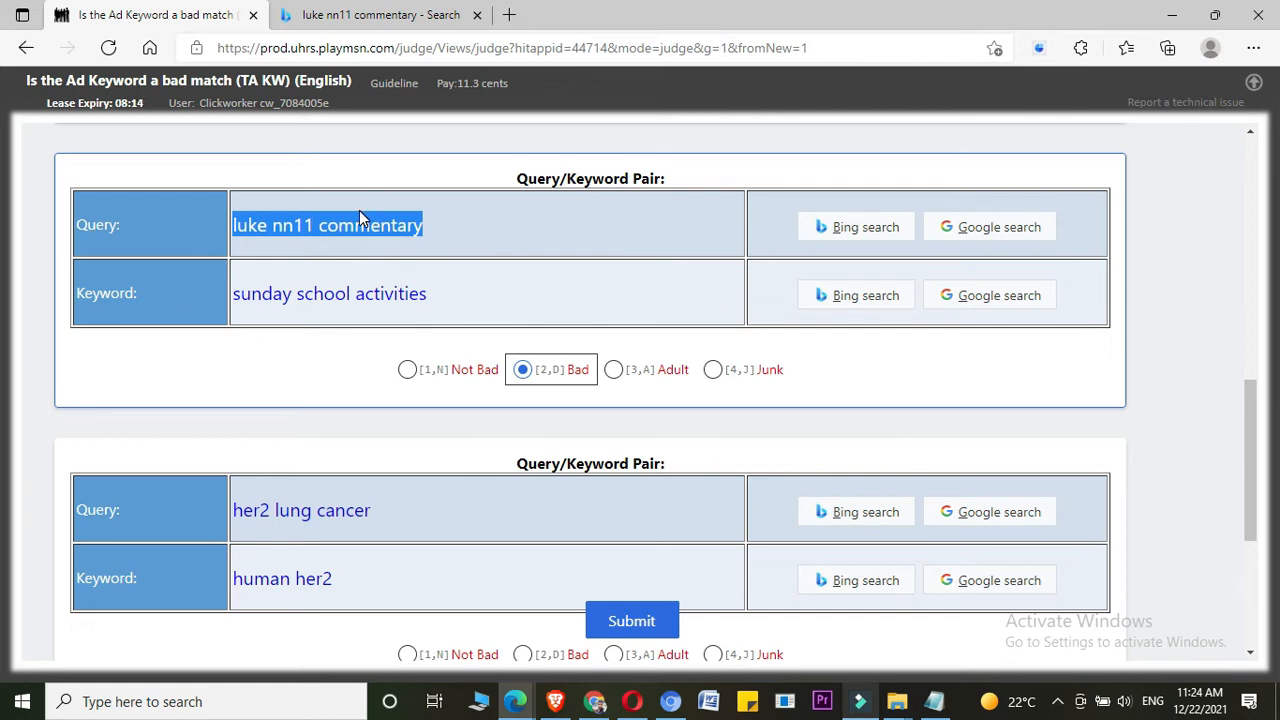
{"action": "mouse_move", "coordinate": [582, 385]}
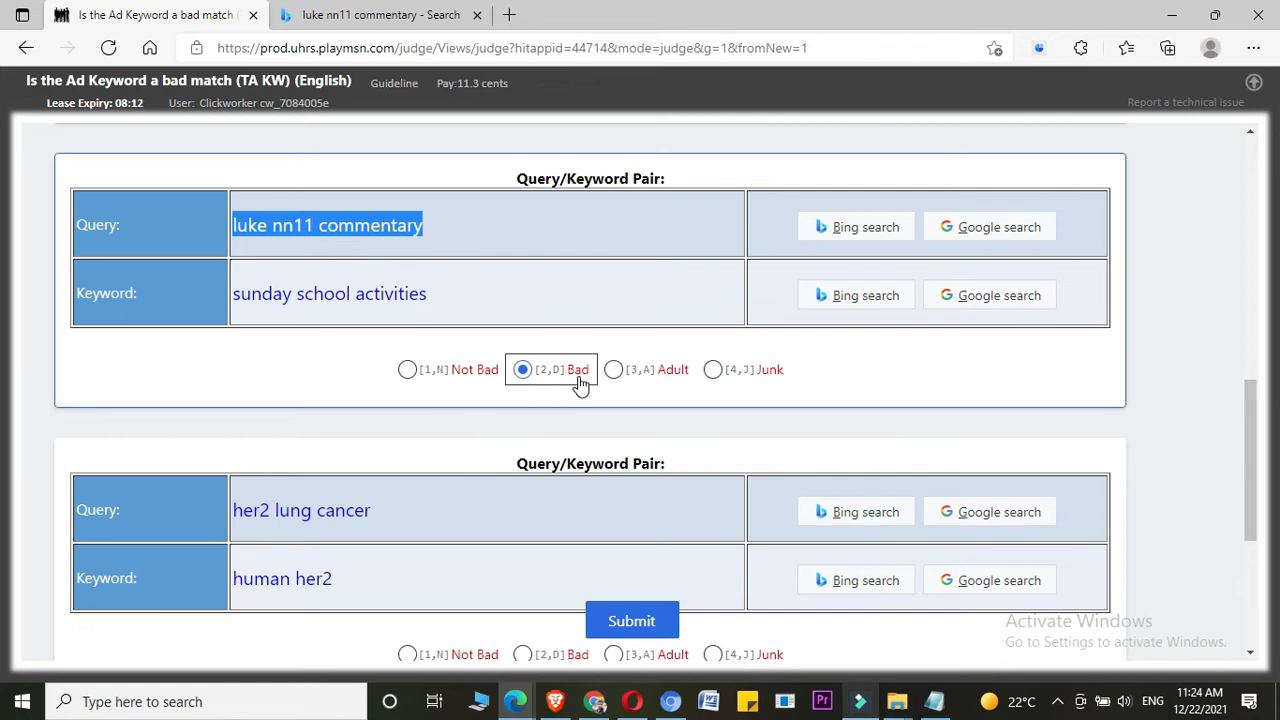
{"action": "scroll", "scroll_direction": "down", "scroll_amount": 3}
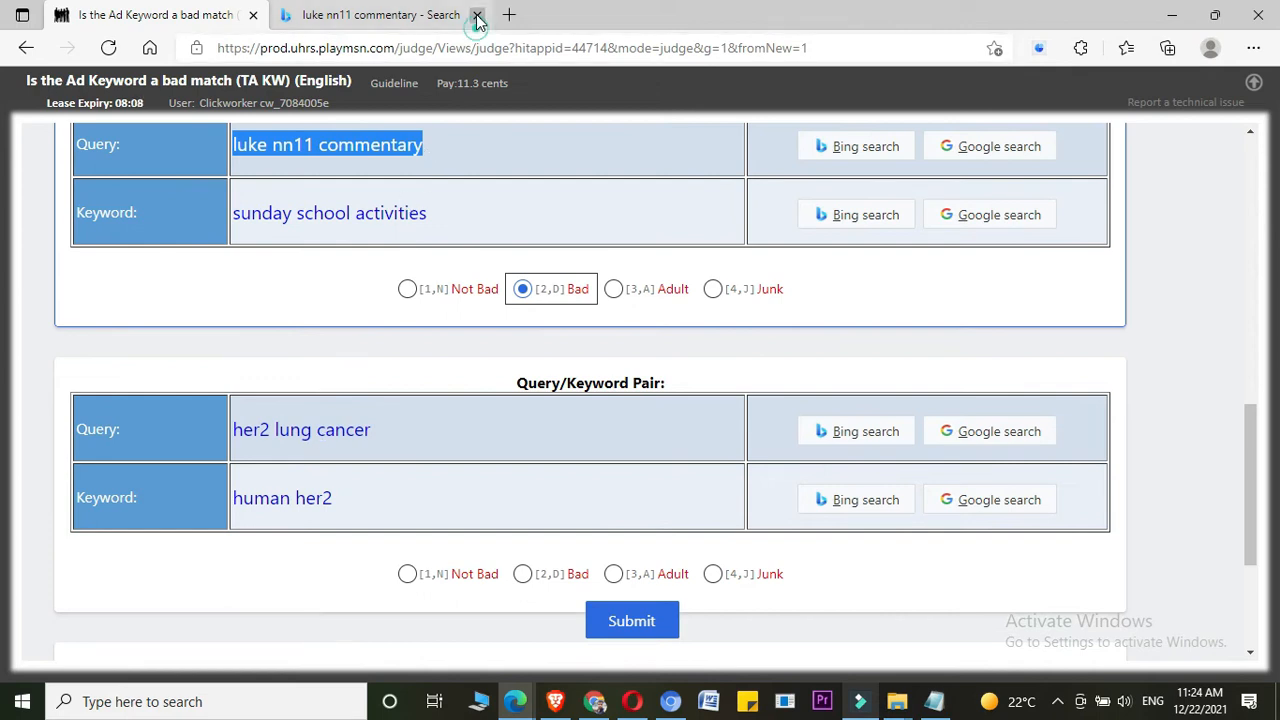
{"action": "left_click", "coordinate": [478, 14]}
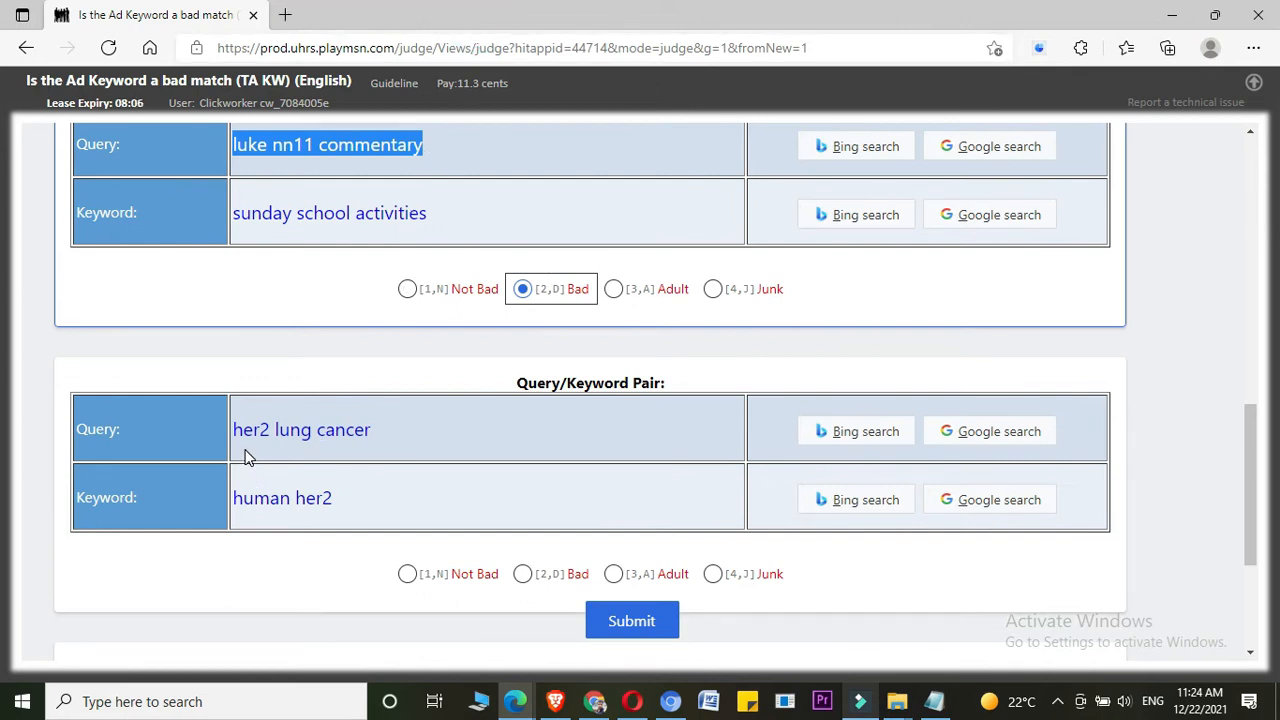
{"action": "mouse_move", "coordinate": [590, 467]}
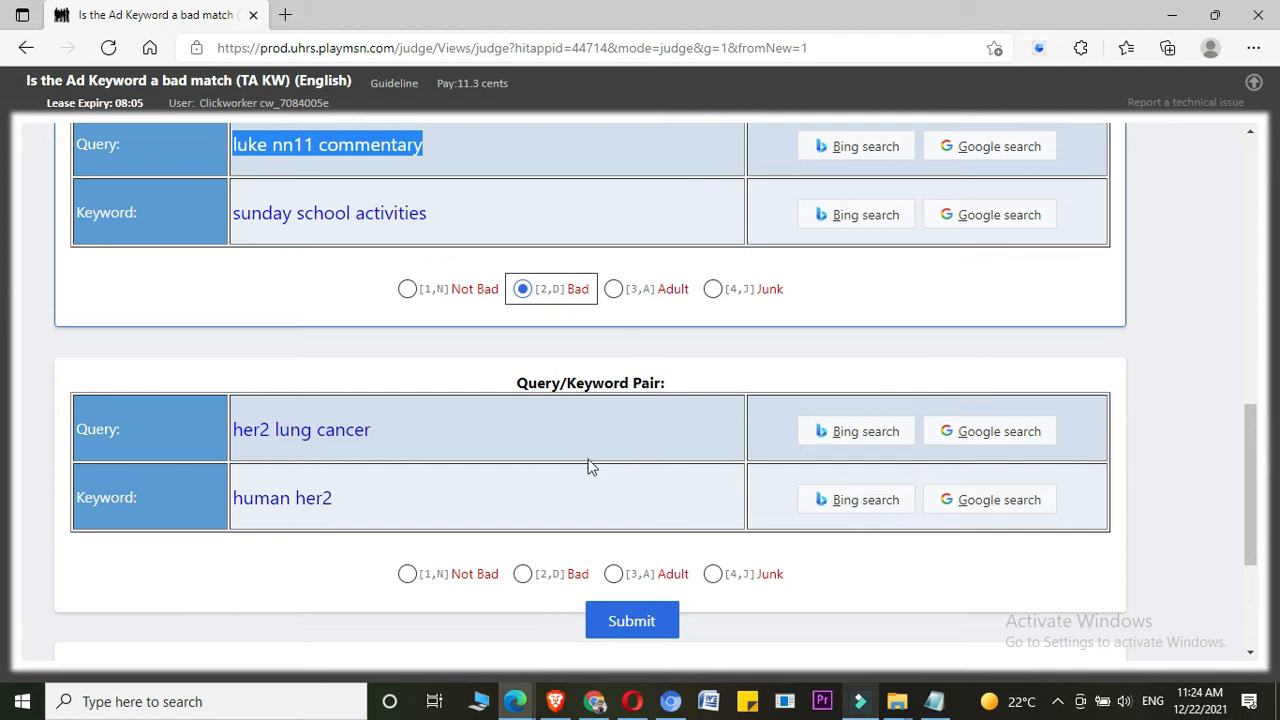
{"action": "mouse_move", "coordinate": [932, 538]}
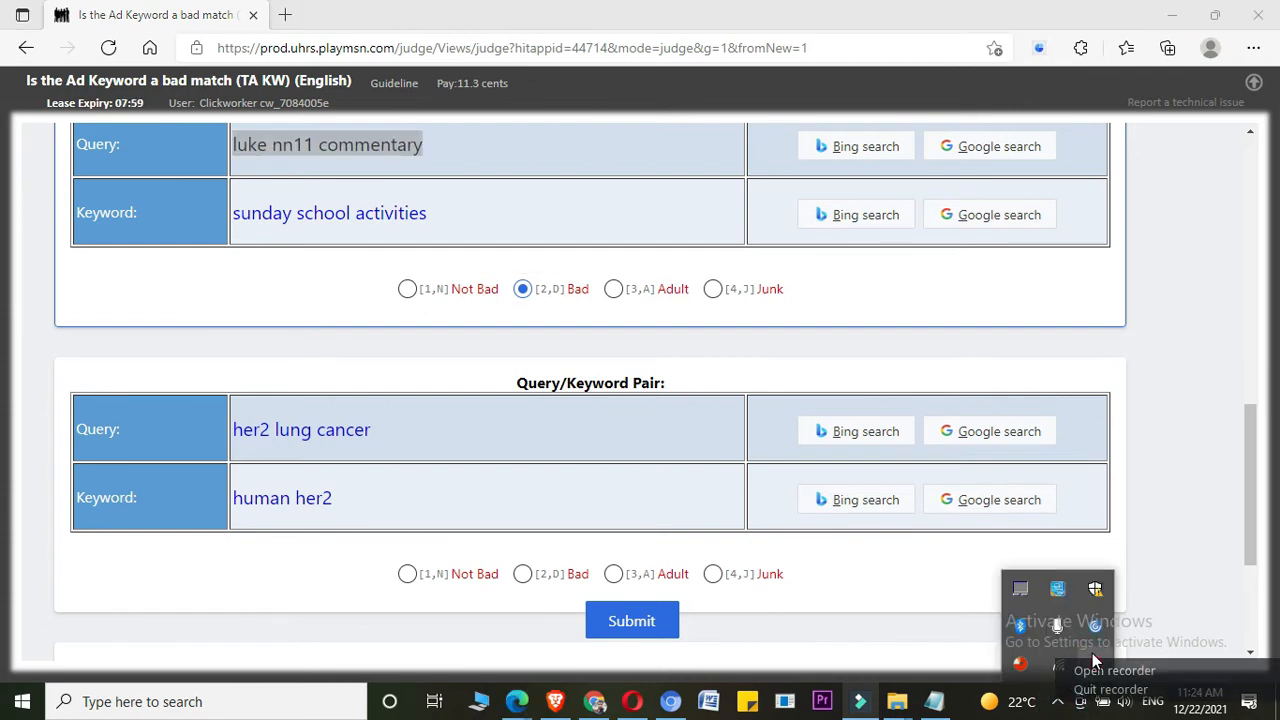
{"action": "left_click", "coordinate": [1114, 670]}
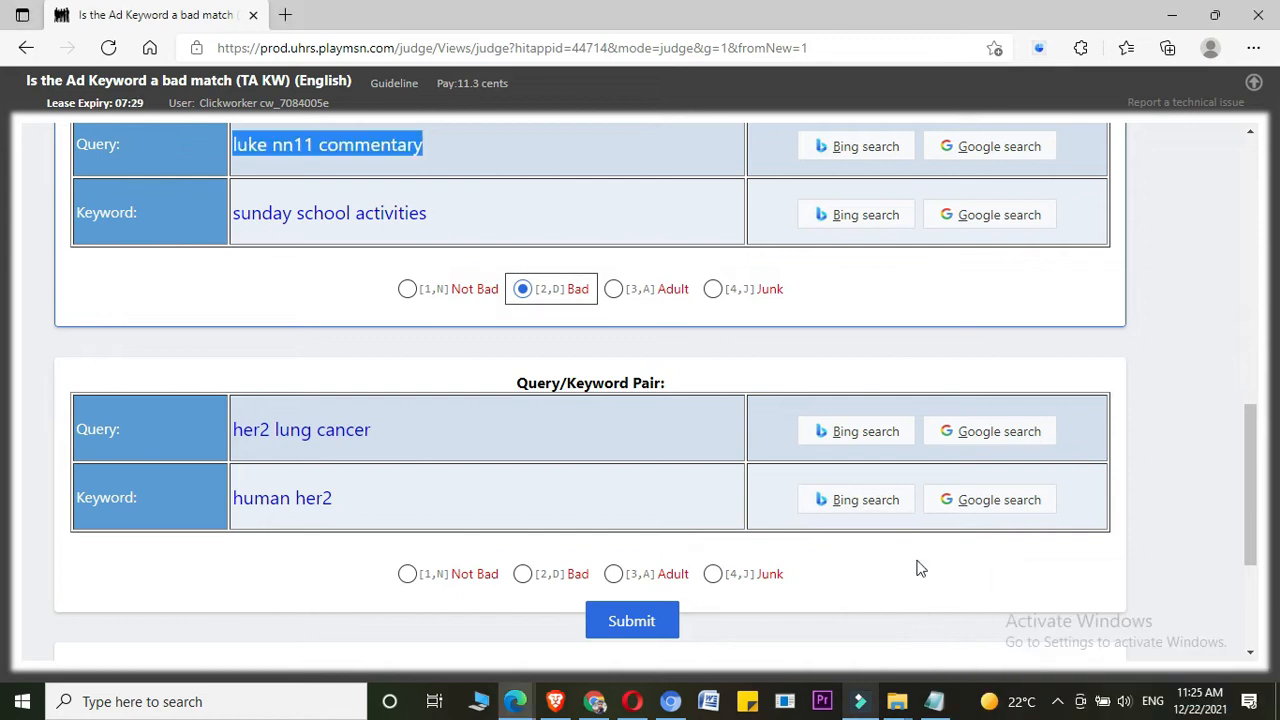
{"action": "mouse_move", "coordinate": [856, 499]}
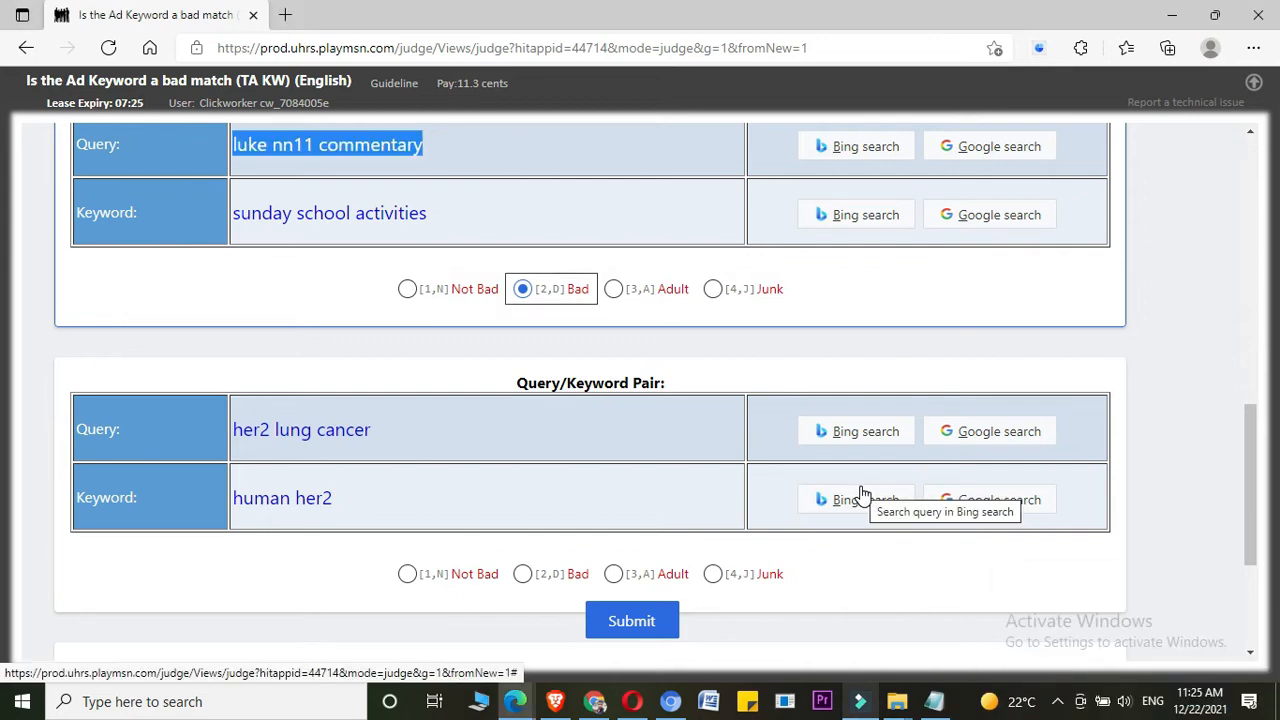
{"action": "mouse_move", "coordinate": [215, 400]}
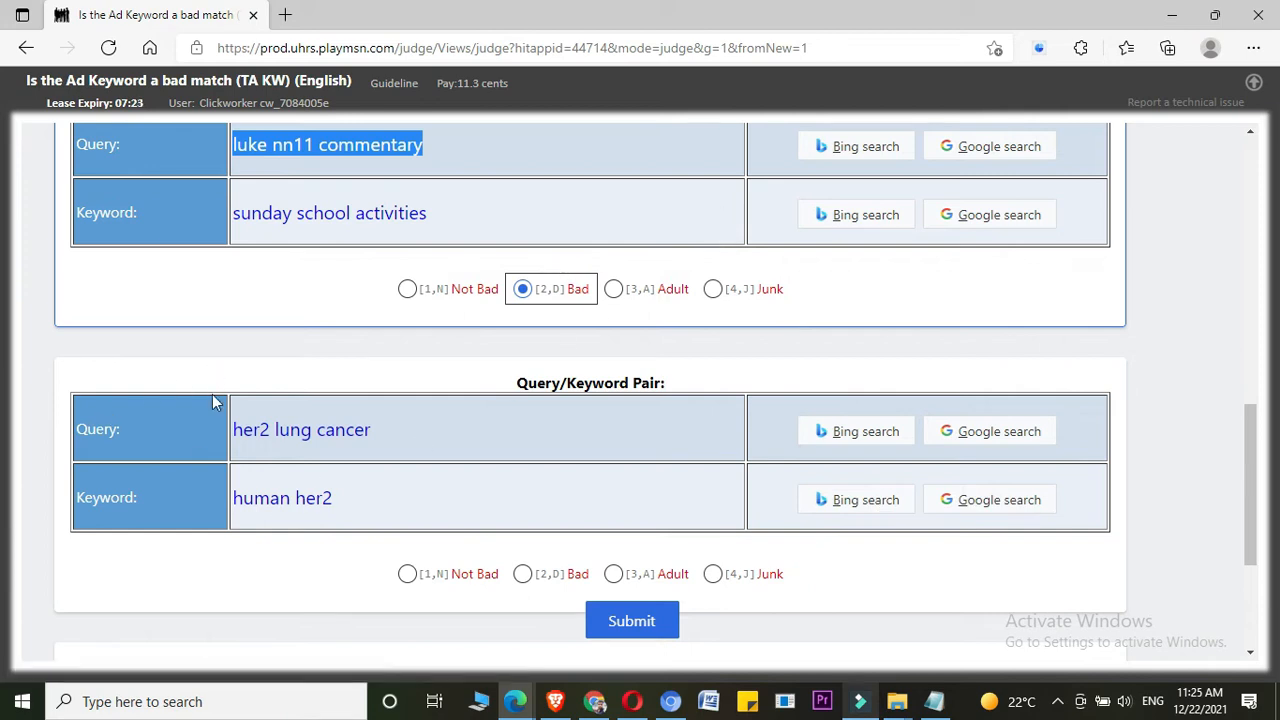
{"action": "mouse_move", "coordinate": [311, 438]}
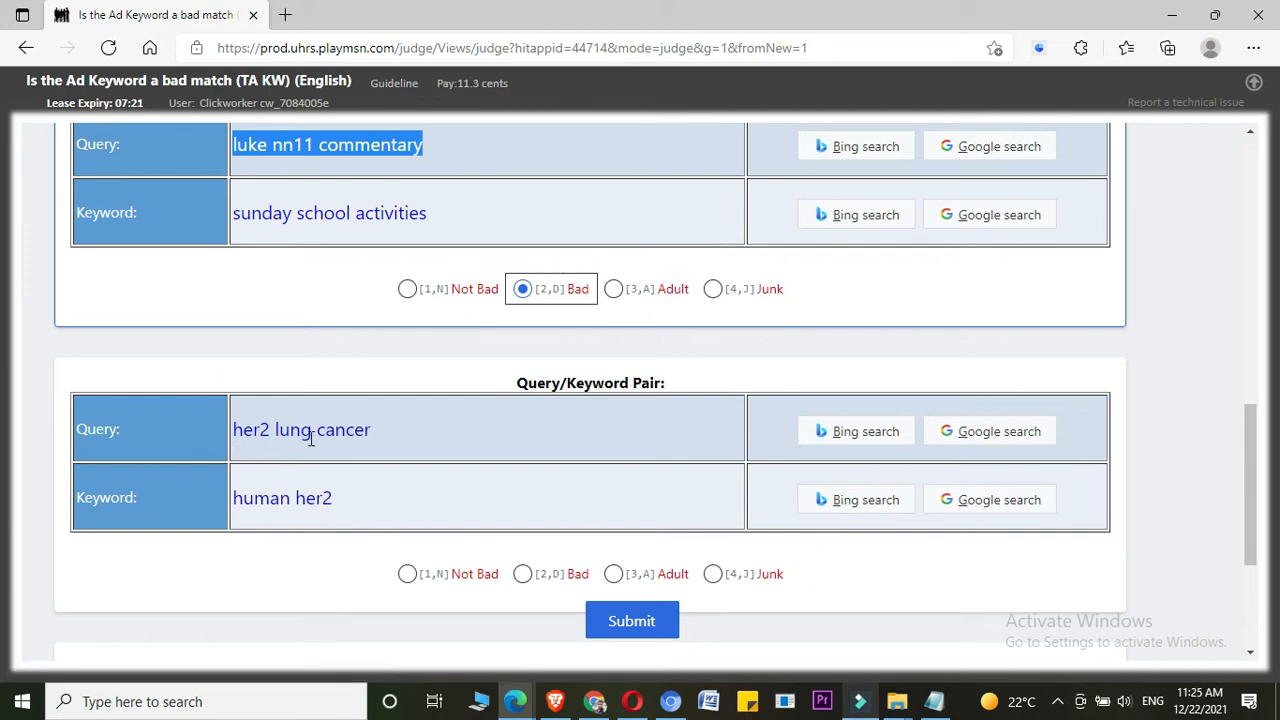
{"action": "mouse_move", "coordinate": [350, 457]}
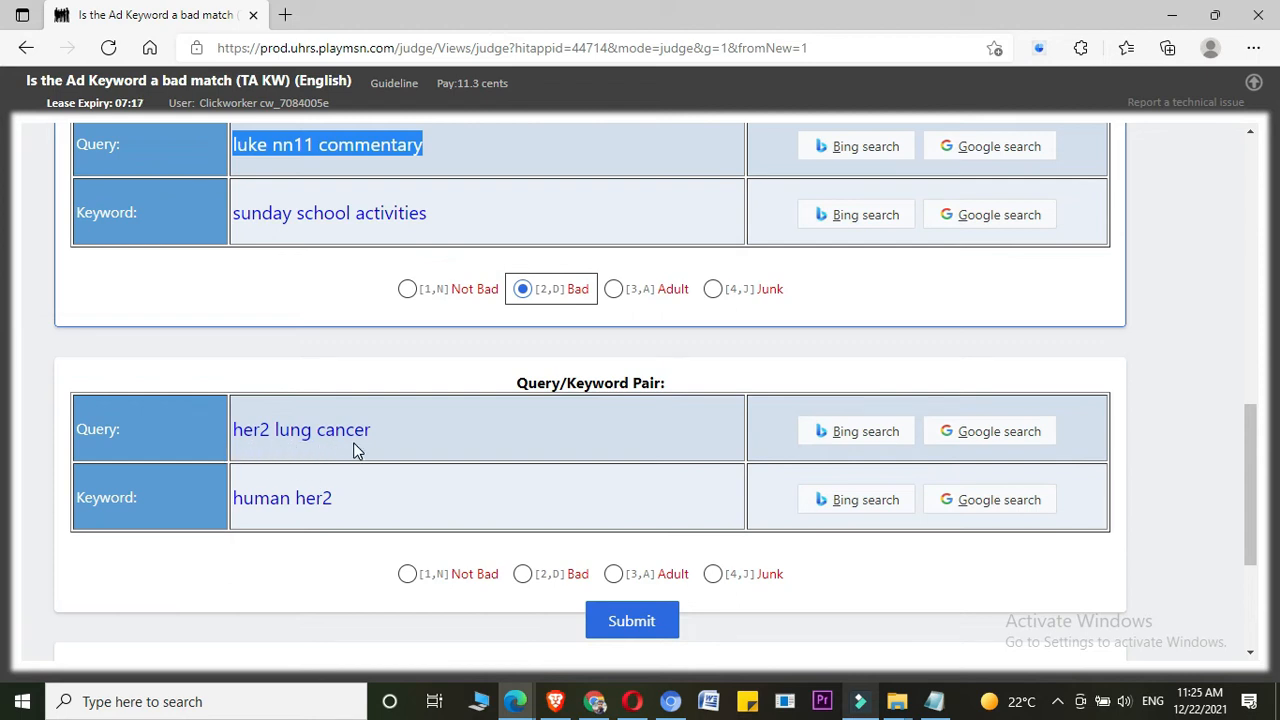
{"action": "left_click", "coordinate": [855, 214]}
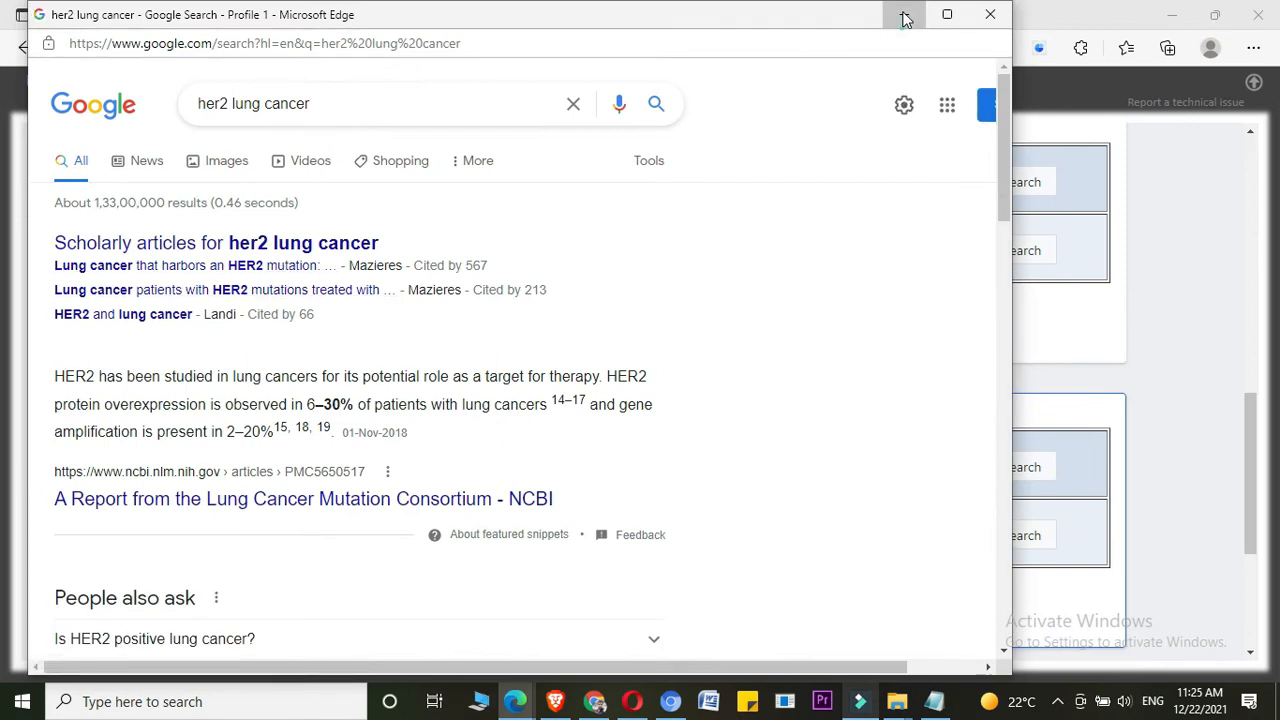
- Dismiss the Google results window for 'her2 lung cancer'
{"action": "left_click", "coordinate": [989, 14]}
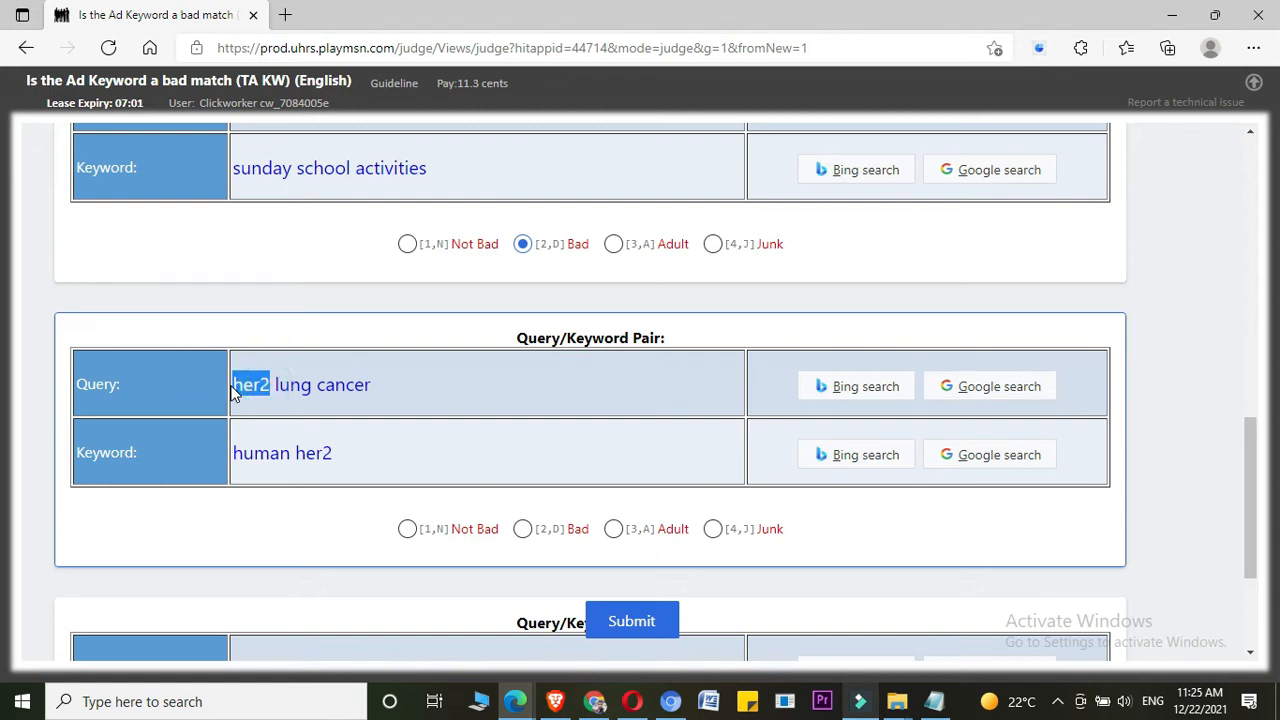
- Search 'her2' on Bing in a new tab, skim the results, and return to UHRS
{"action": "left_click", "coordinate": [855, 386]}
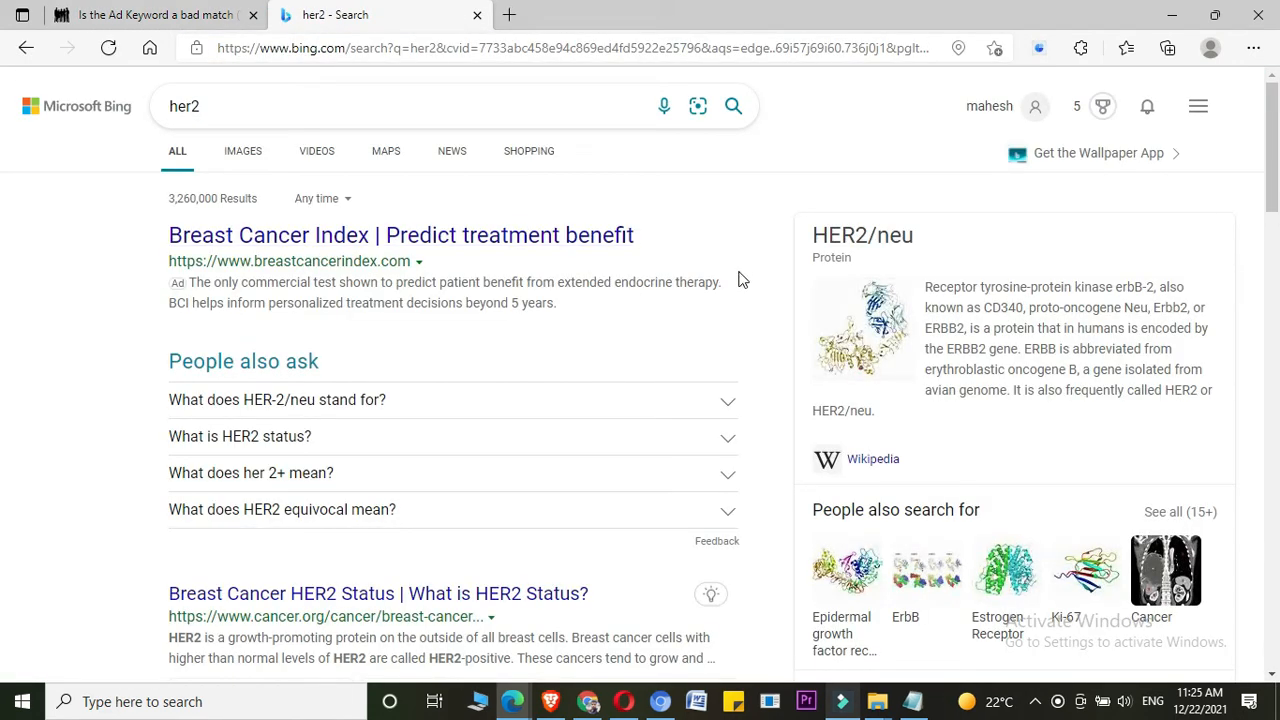
{"action": "mouse_move", "coordinate": [73, 400]}
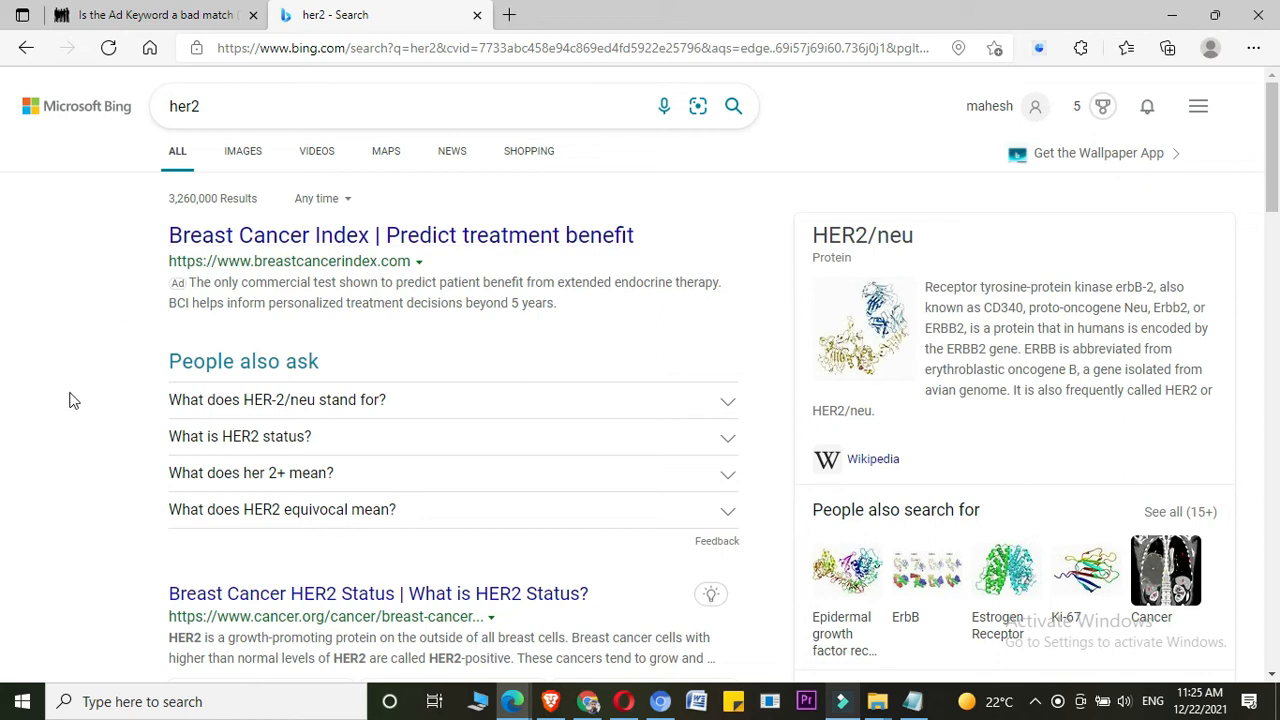
{"action": "scroll", "scroll_direction": "down", "scroll_amount": 3}
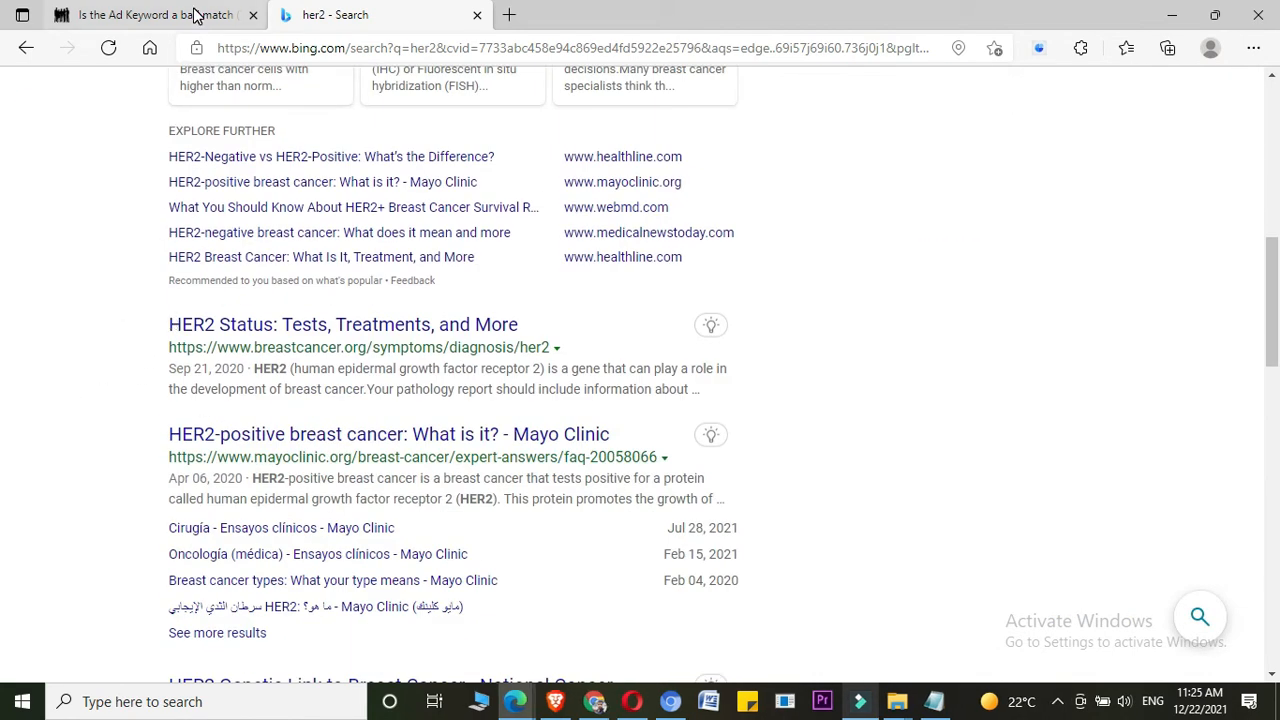
{"action": "left_click", "coordinate": [150, 14]}
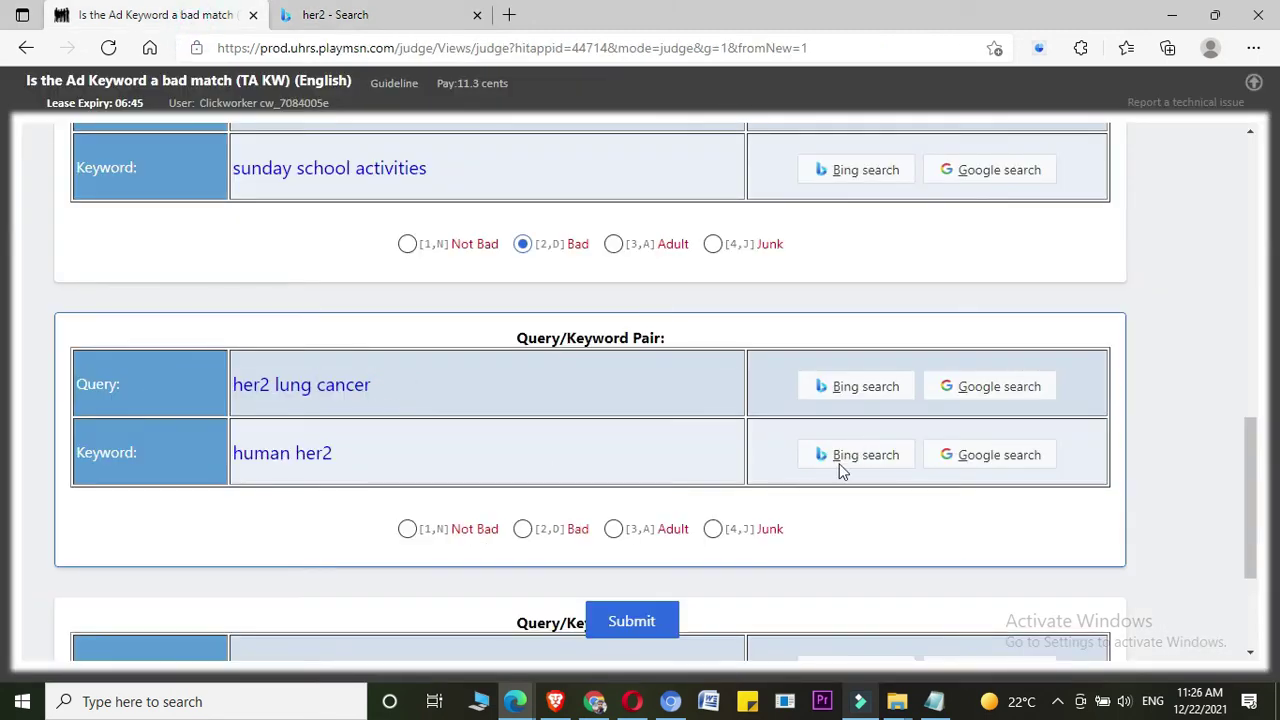
- Open Google results for the keyword 'human her2' and scroll down through them
{"action": "left_click", "coordinate": [989, 386]}
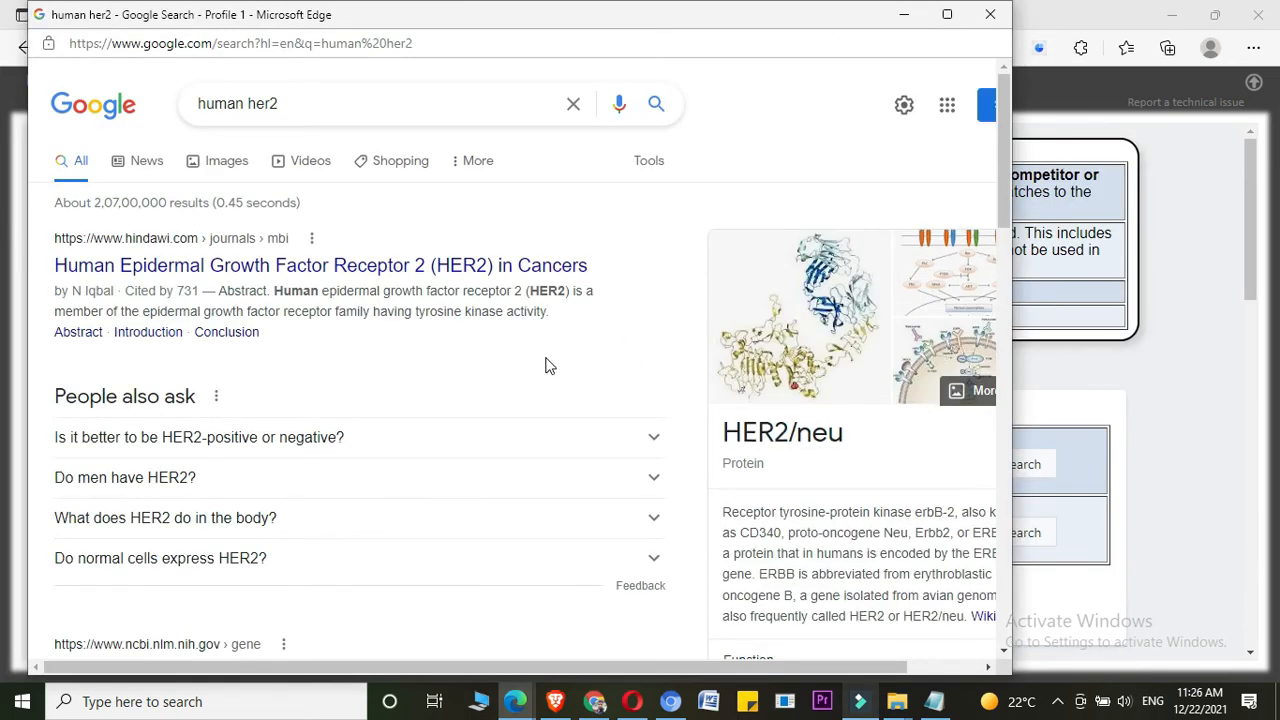
{"action": "mouse_move", "coordinate": [90, 291]}
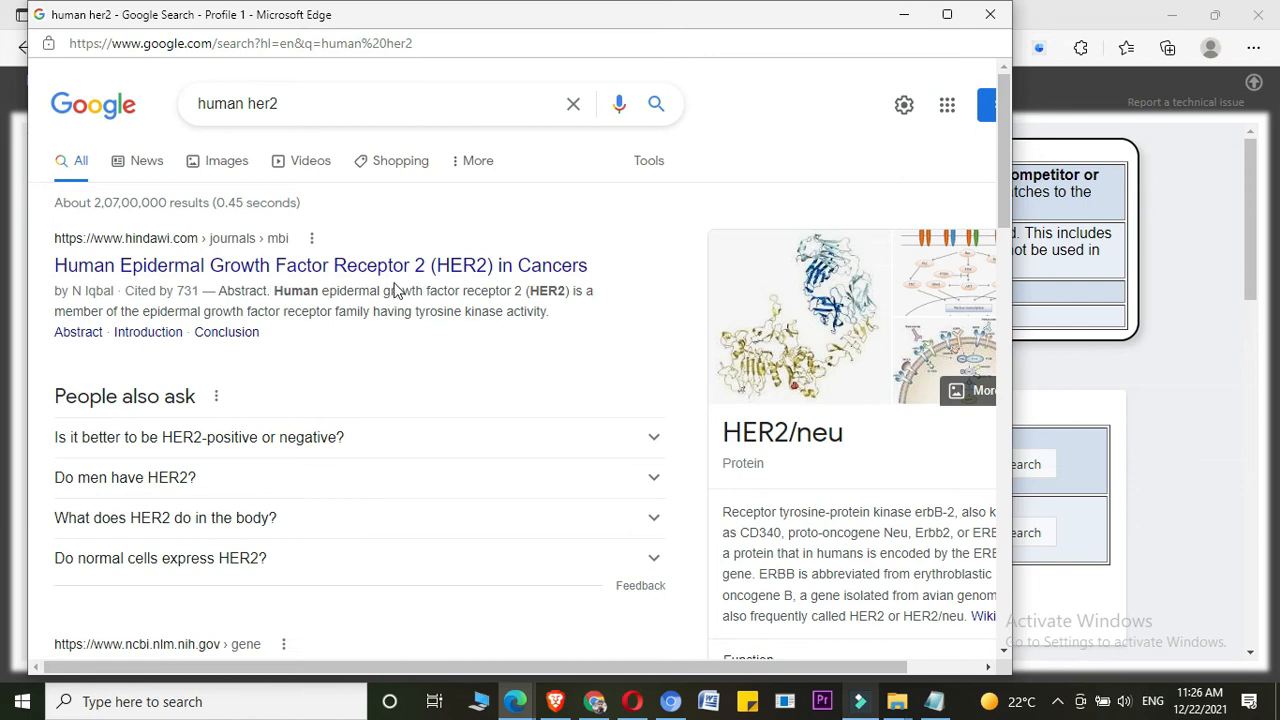
{"action": "scroll", "scroll_direction": "down", "scroll_amount": 3}
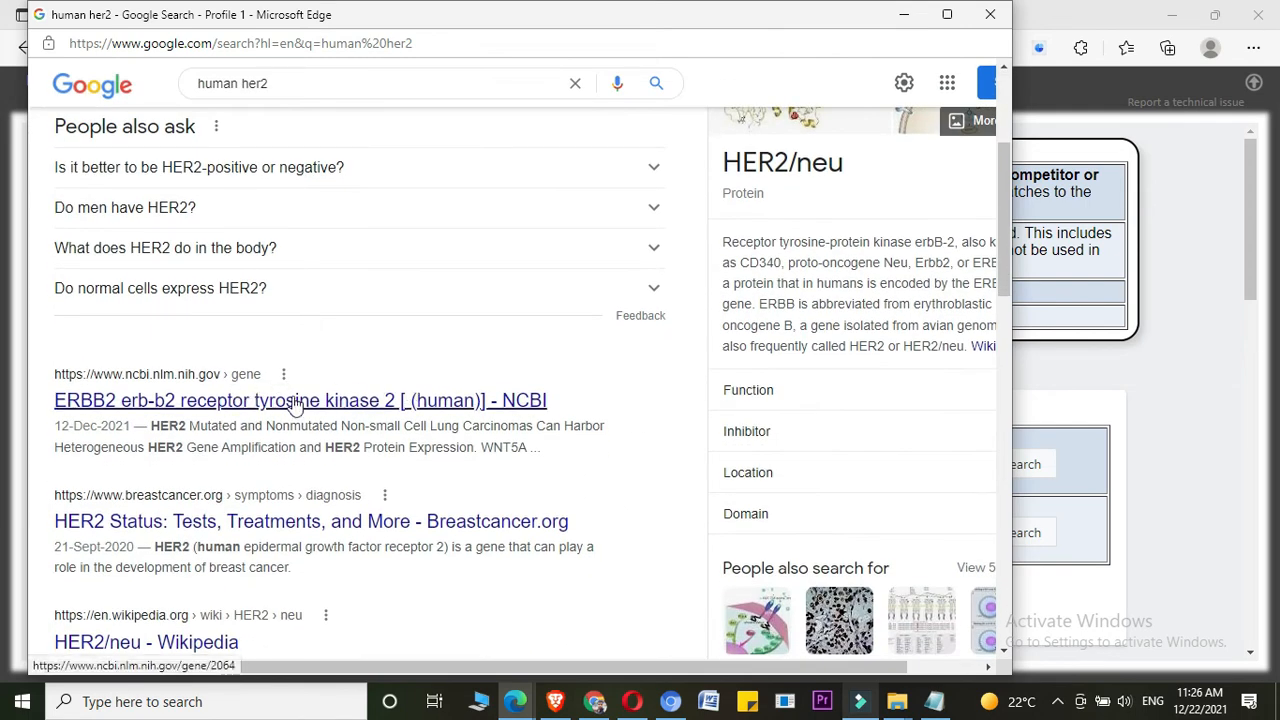
{"action": "mouse_move", "coordinate": [119, 540]}
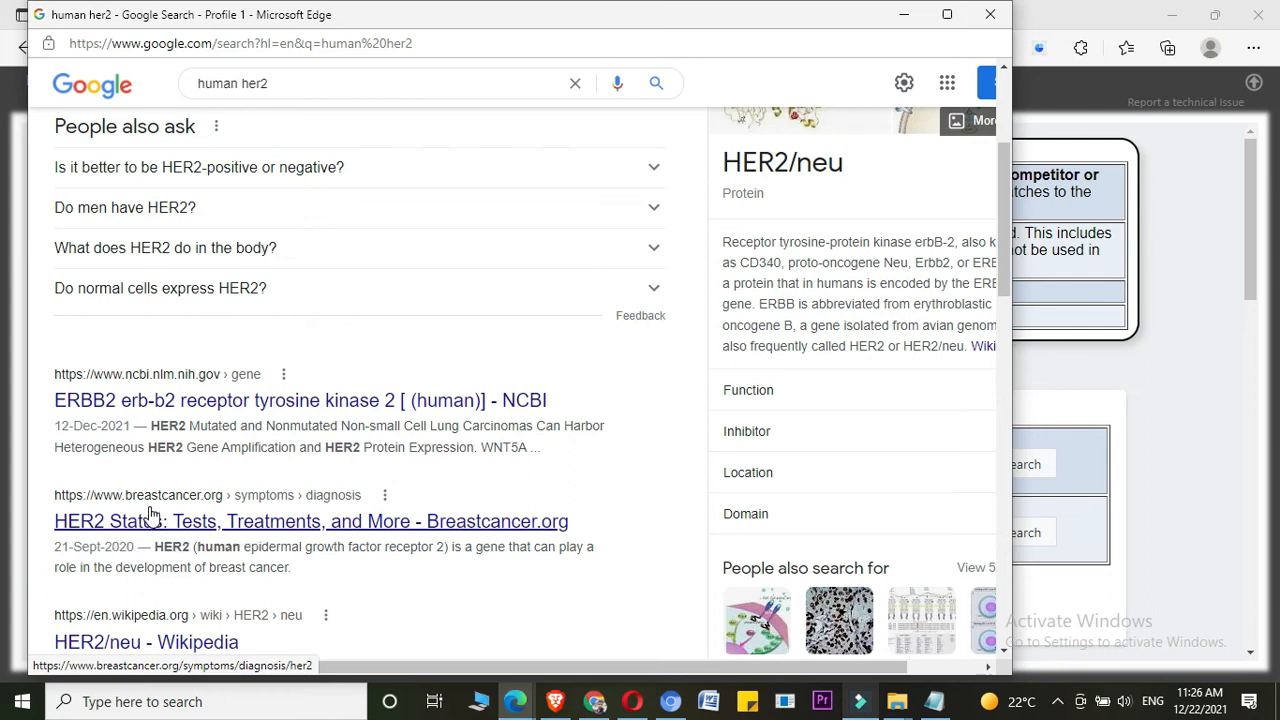
{"action": "mouse_move", "coordinate": [267, 524]}
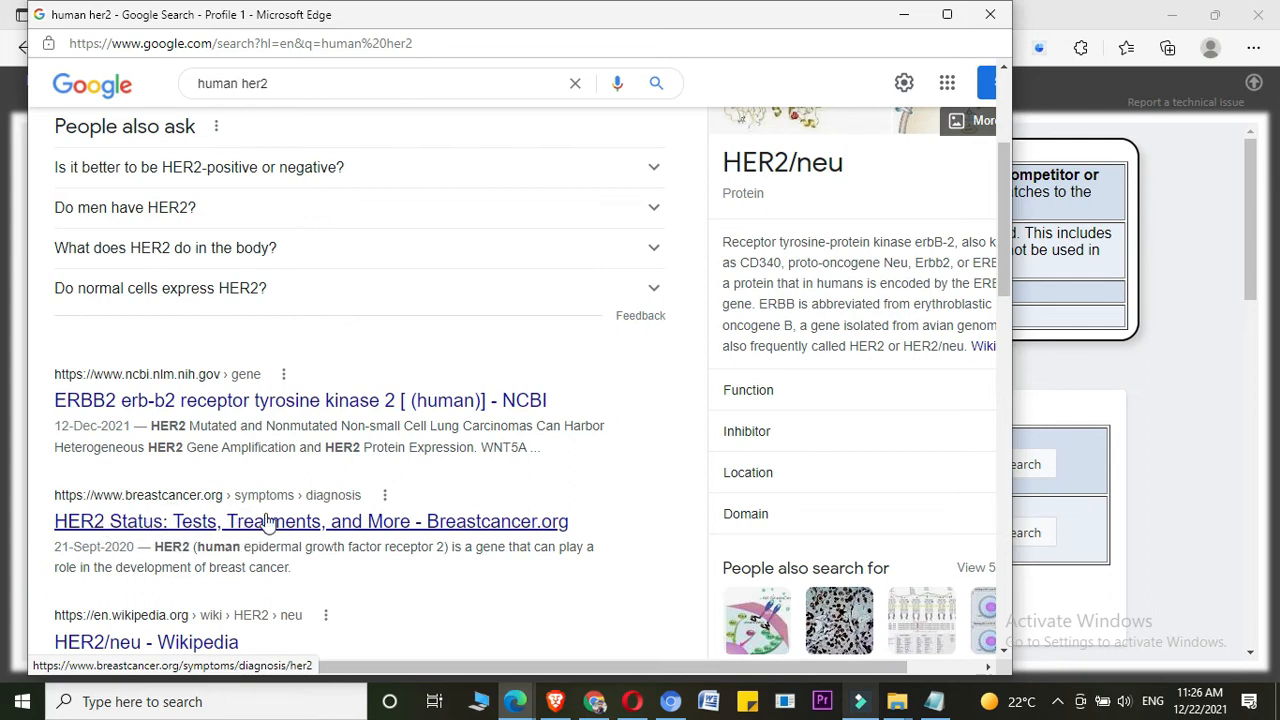
{"action": "mouse_move", "coordinate": [827, 156]}
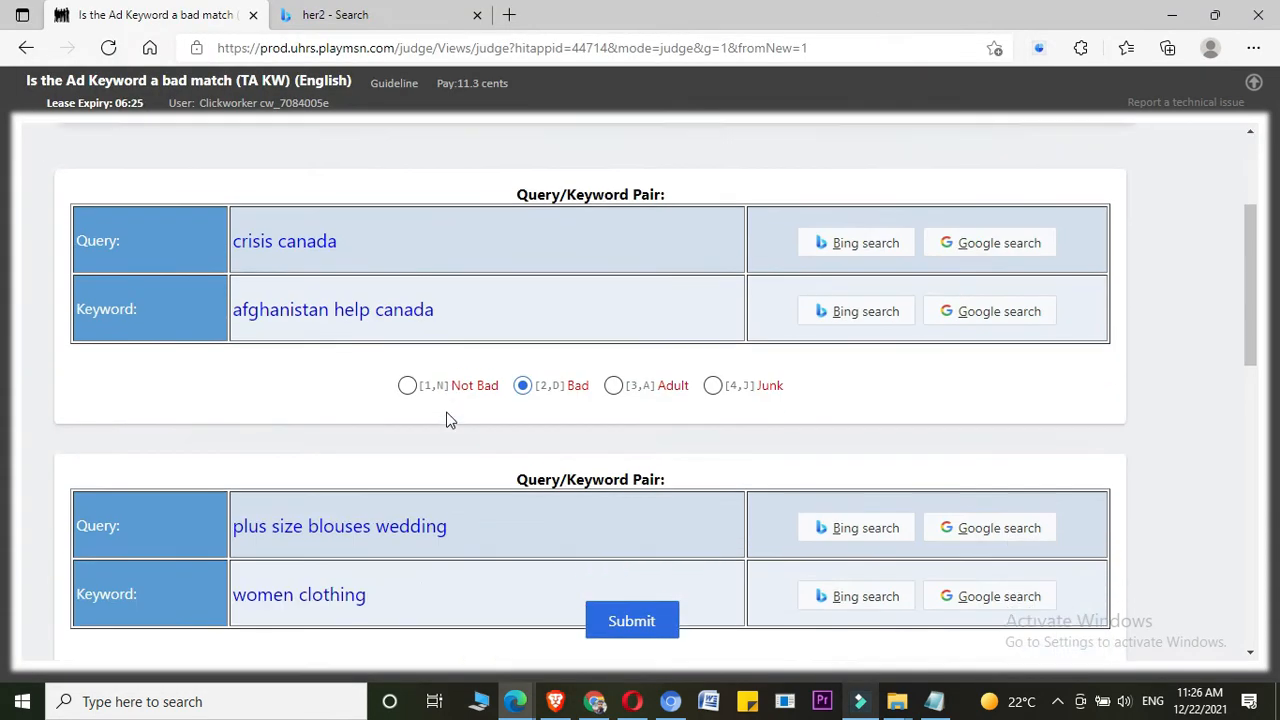
- Mark the 'her2 lung cancer' / 'human her2' pair as [1,N] Not Bad
{"action": "scroll", "scroll_direction": "down", "scroll_amount": 3}
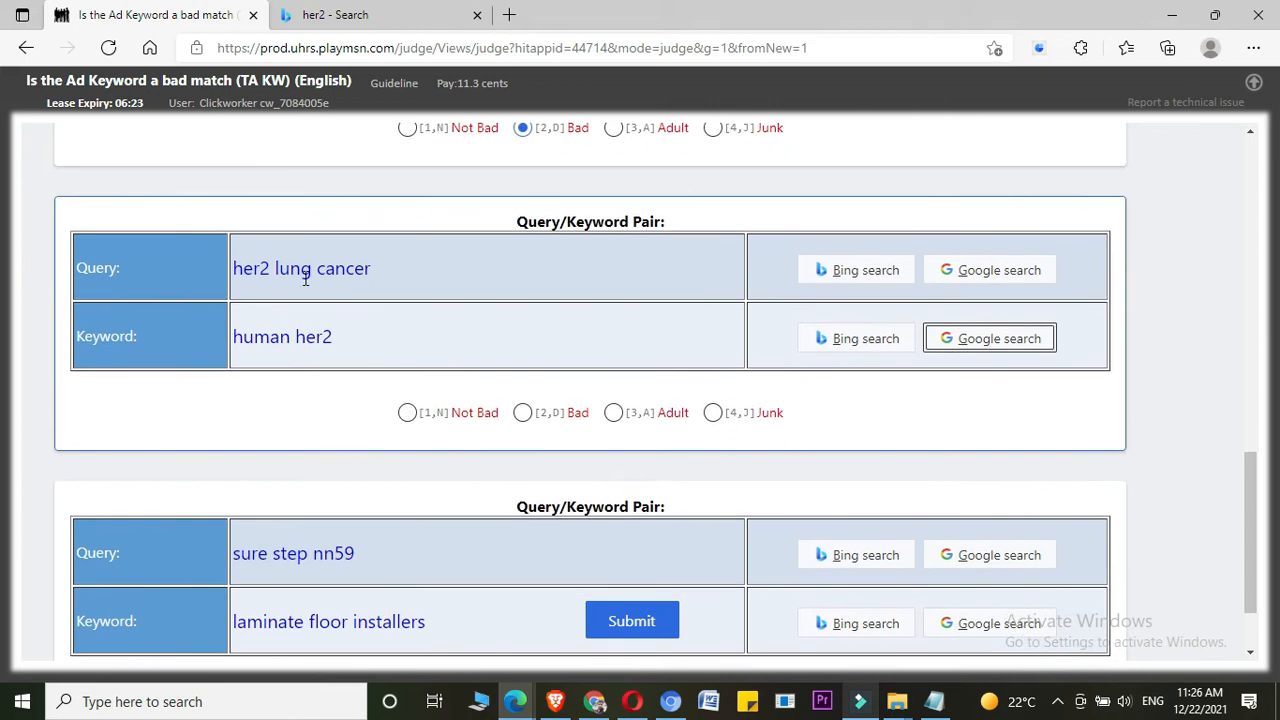
{"action": "mouse_move", "coordinate": [250, 292]}
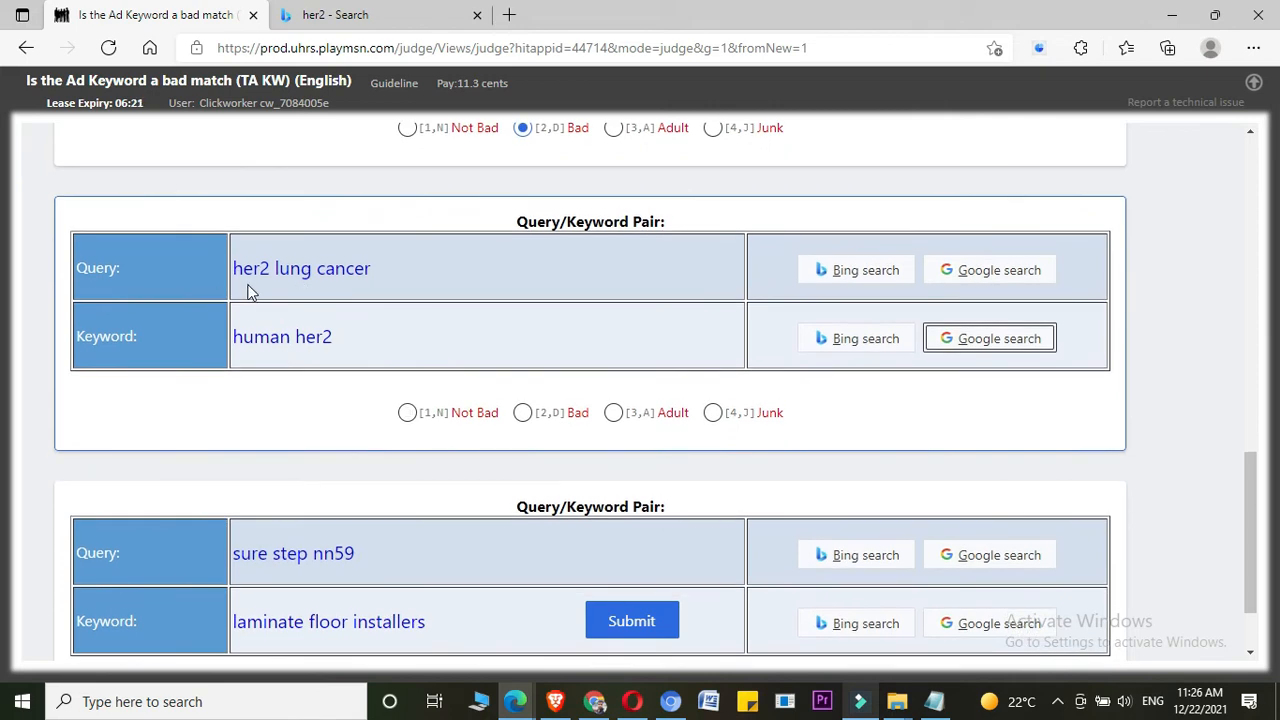
{"action": "mouse_move", "coordinate": [267, 302]}
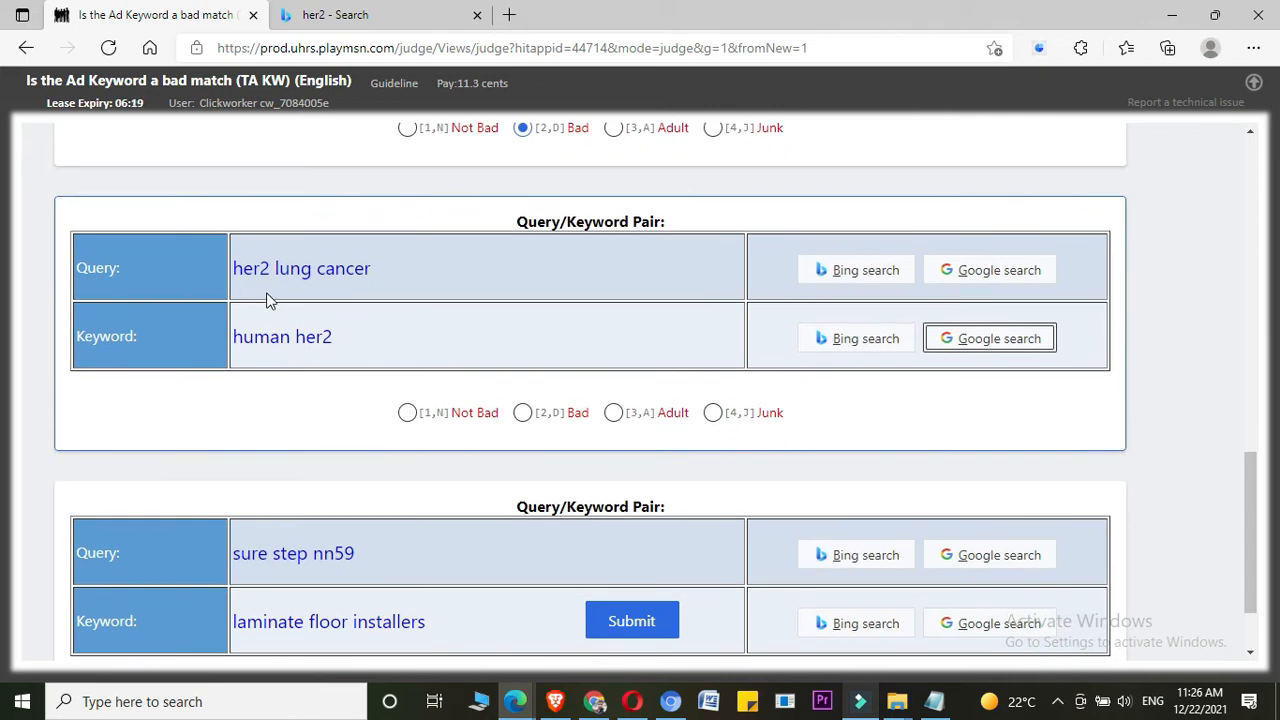
{"action": "mouse_move", "coordinate": [308, 295]}
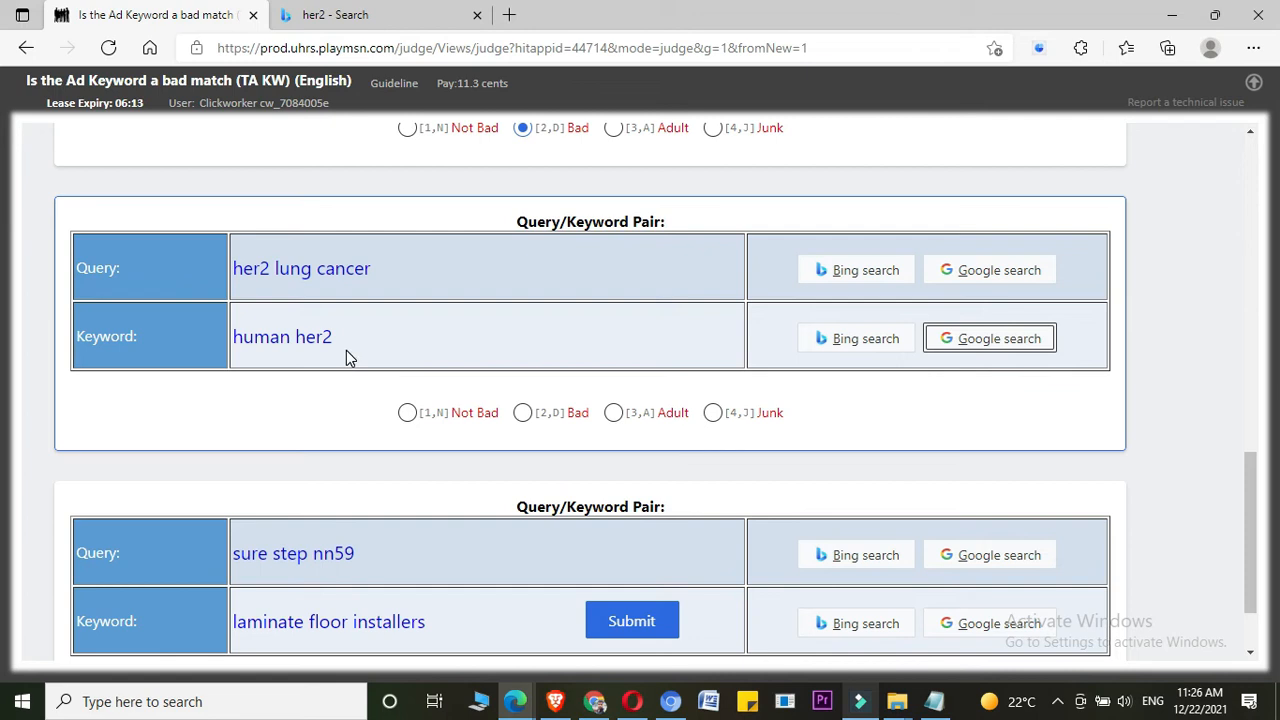
{"action": "mouse_move", "coordinate": [330, 337]}
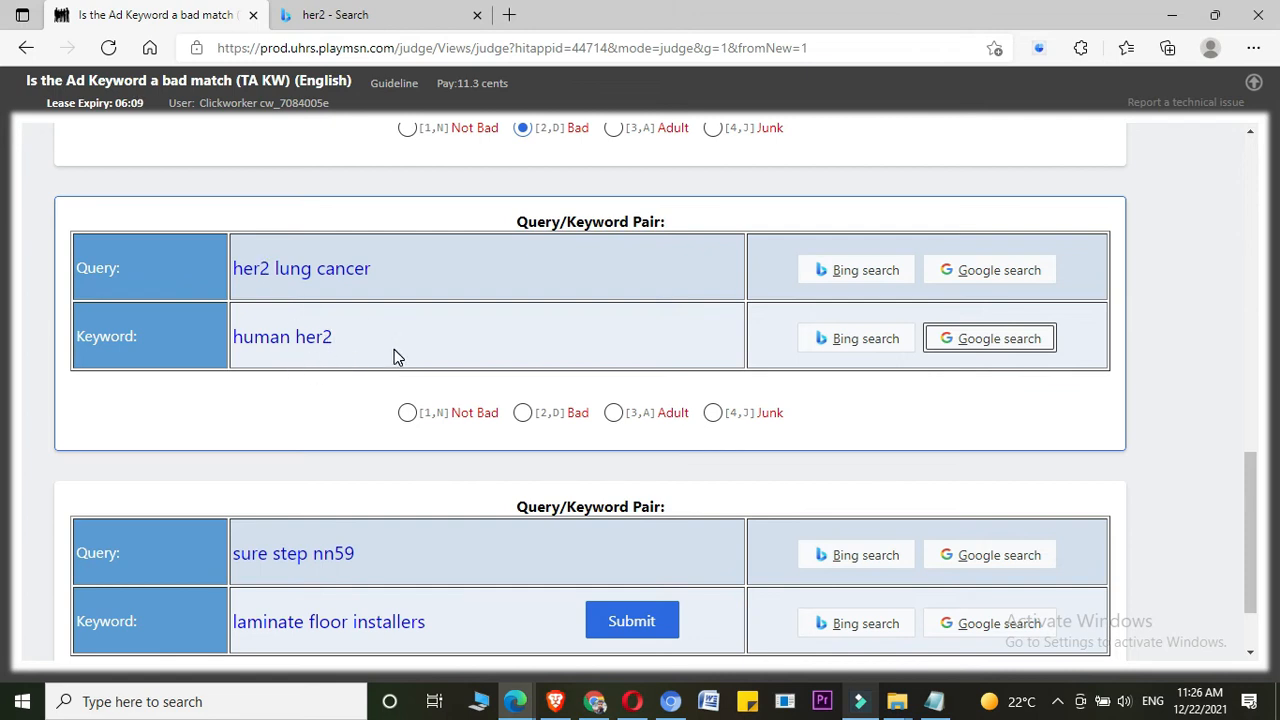
{"action": "left_click", "coordinate": [407, 412]}
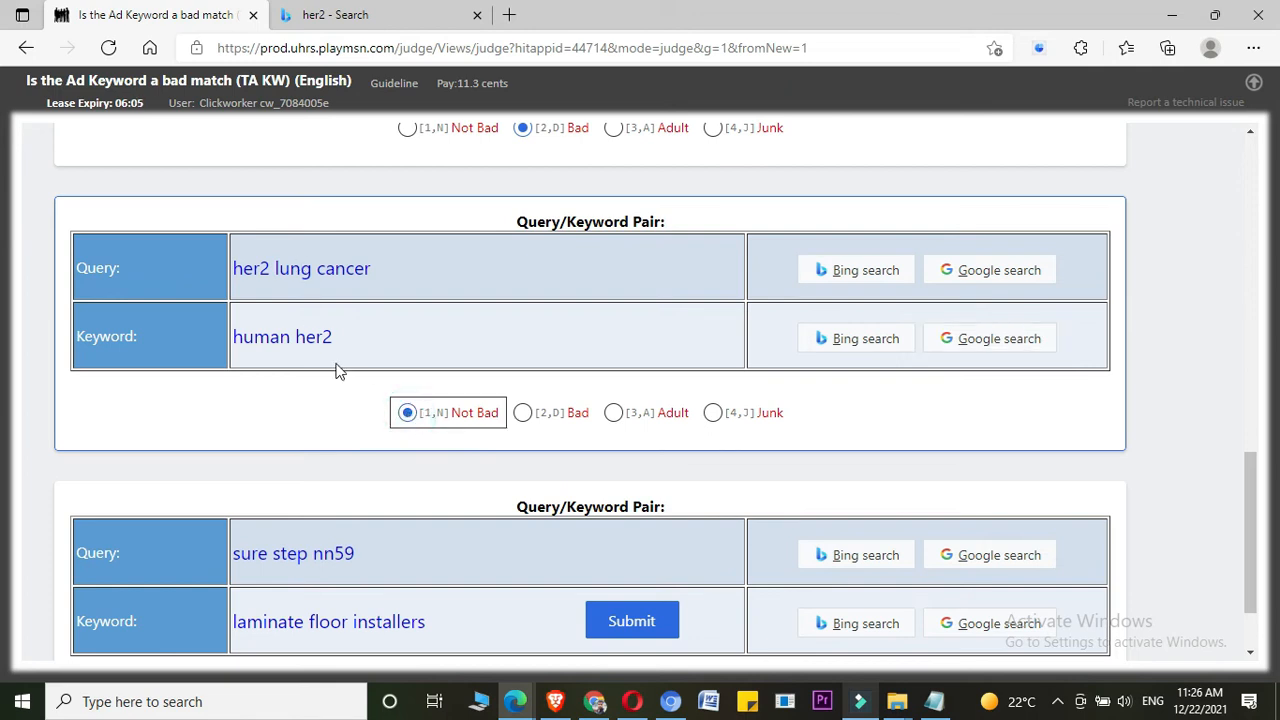
{"action": "mouse_move", "coordinate": [470, 413]}
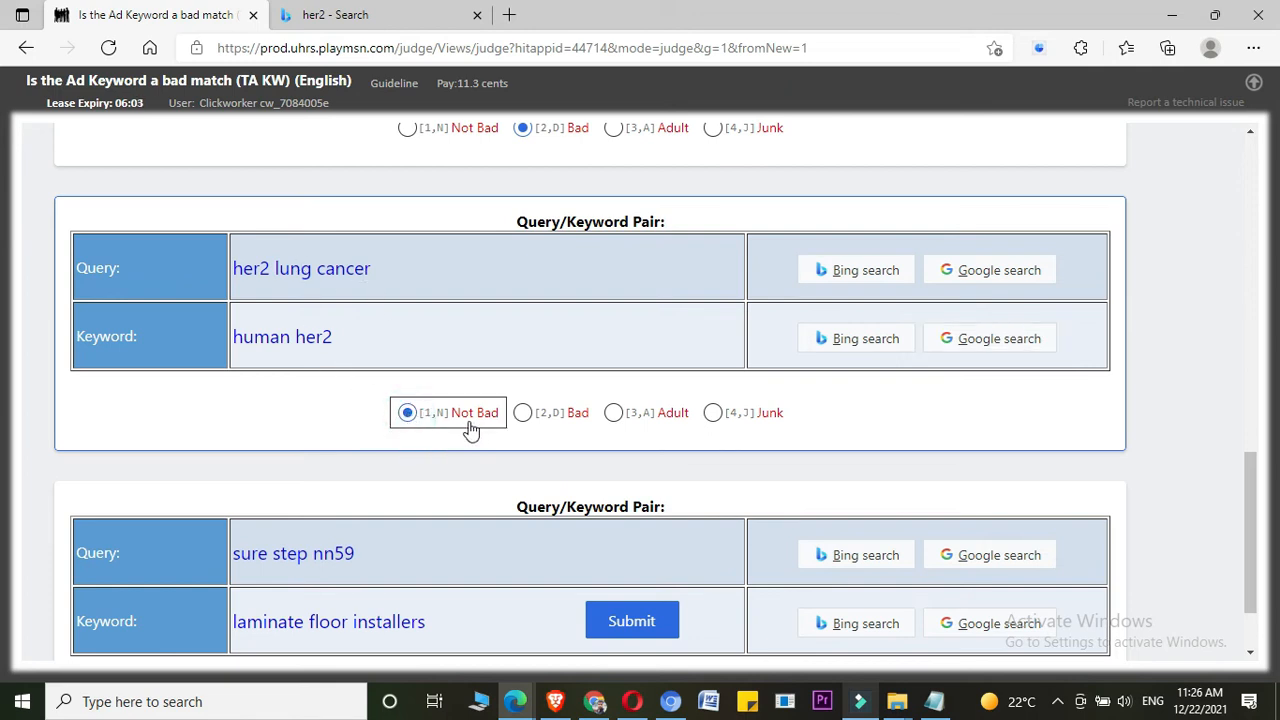
{"action": "mouse_move", "coordinate": [493, 430]}
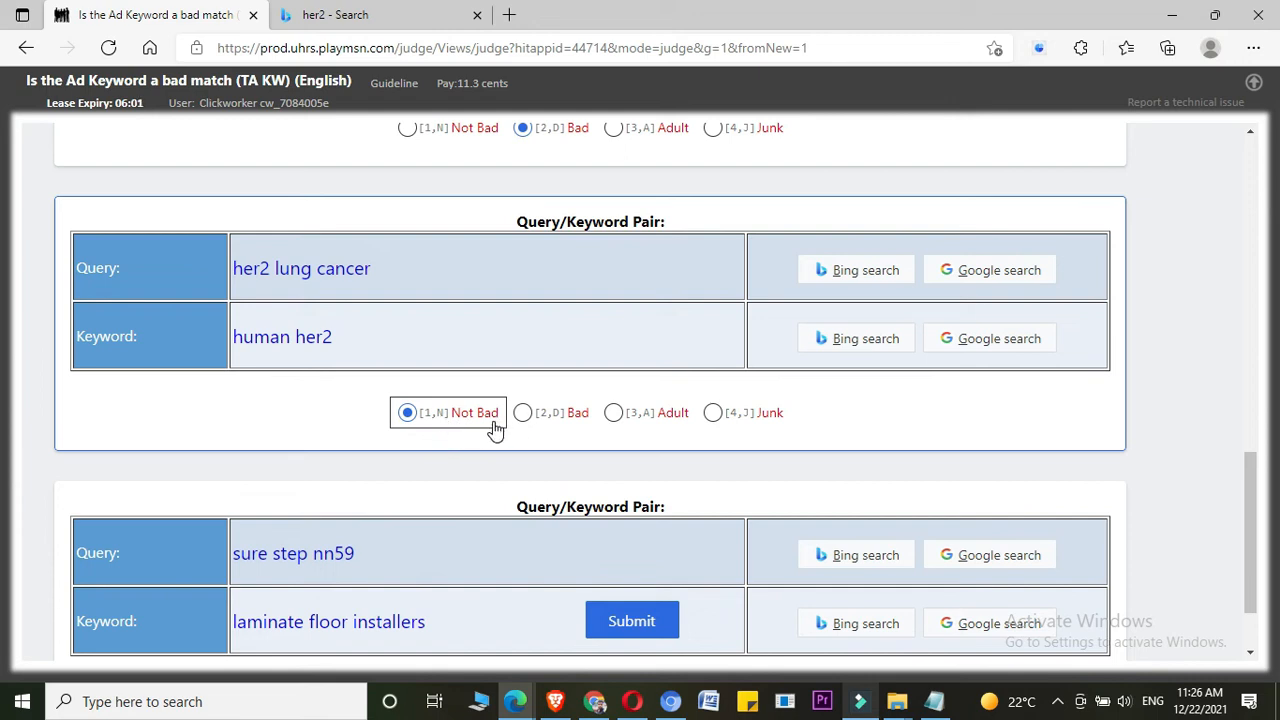
{"action": "mouse_move", "coordinate": [320, 405]}
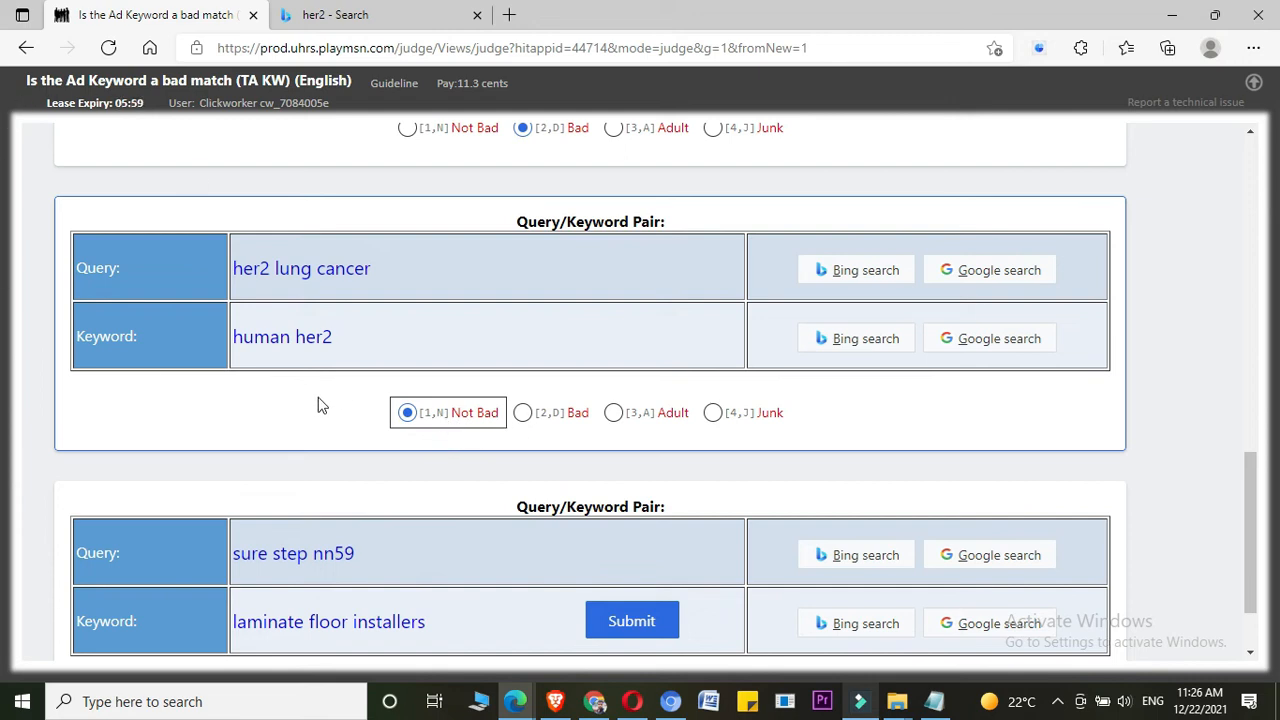
{"action": "mouse_move", "coordinate": [240, 368]}
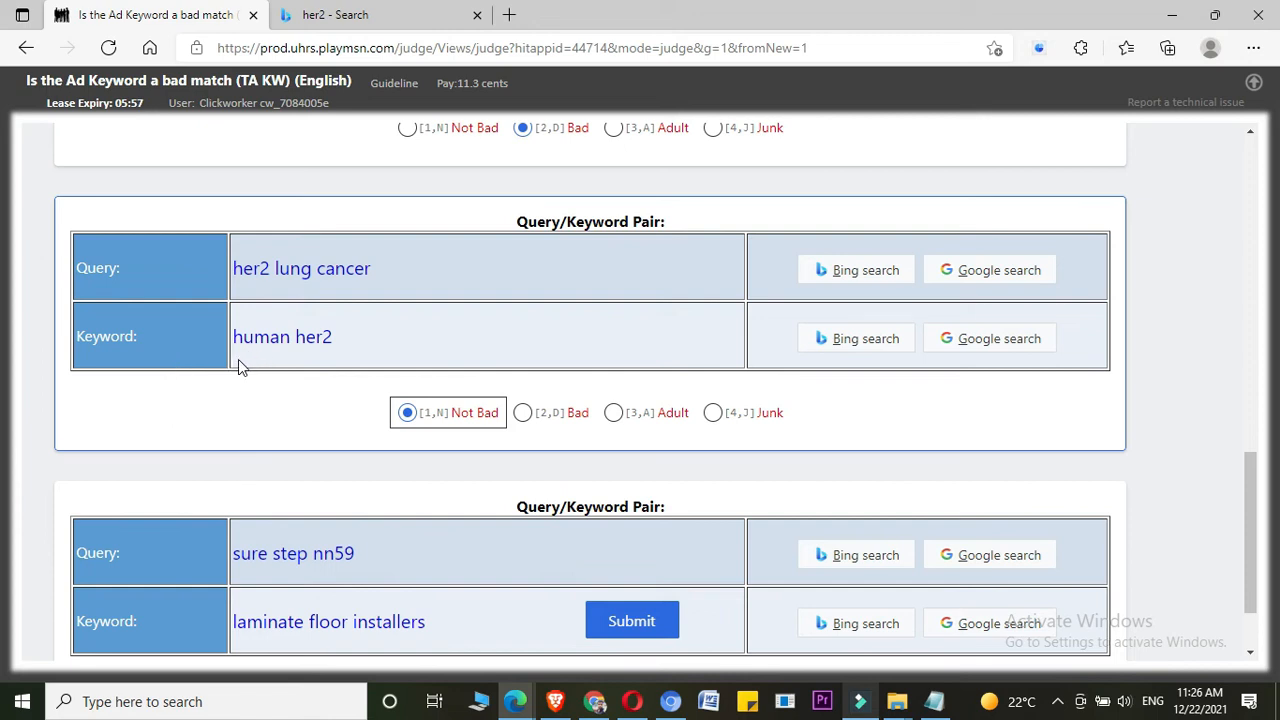
{"action": "mouse_move", "coordinate": [448, 443]}
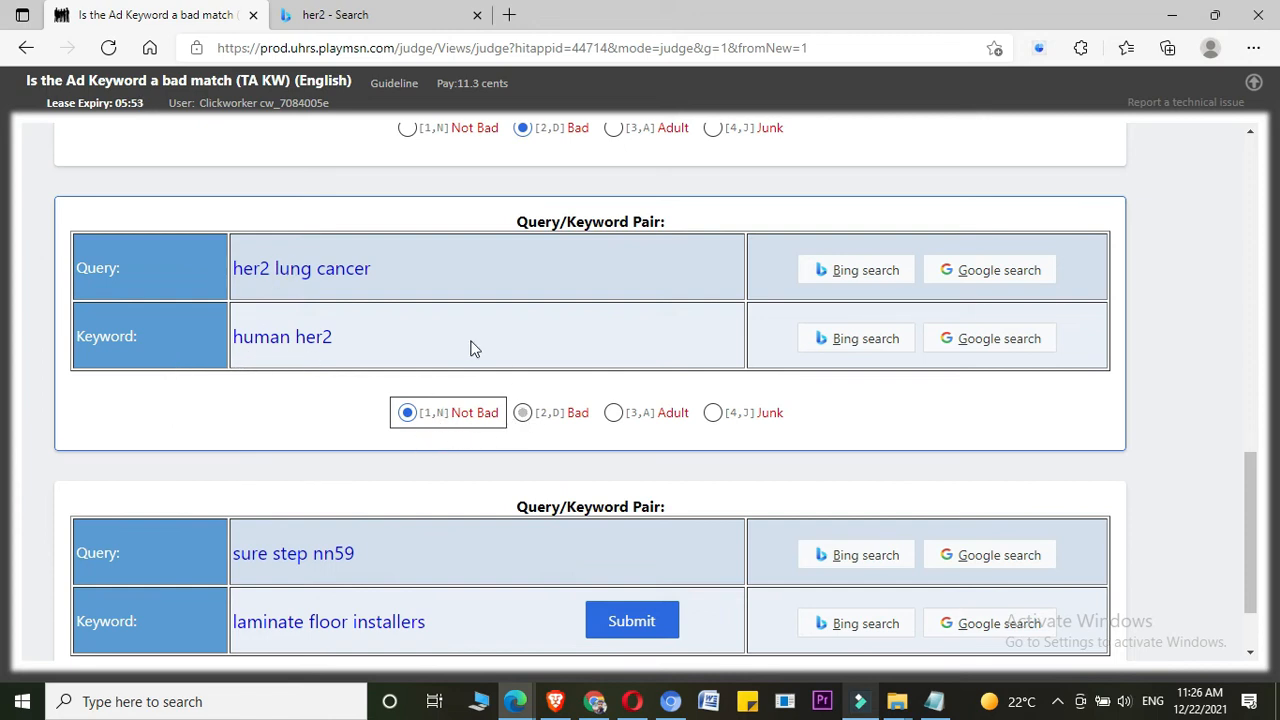
{"action": "scroll", "scroll_direction": "down", "scroll_amount": 3}
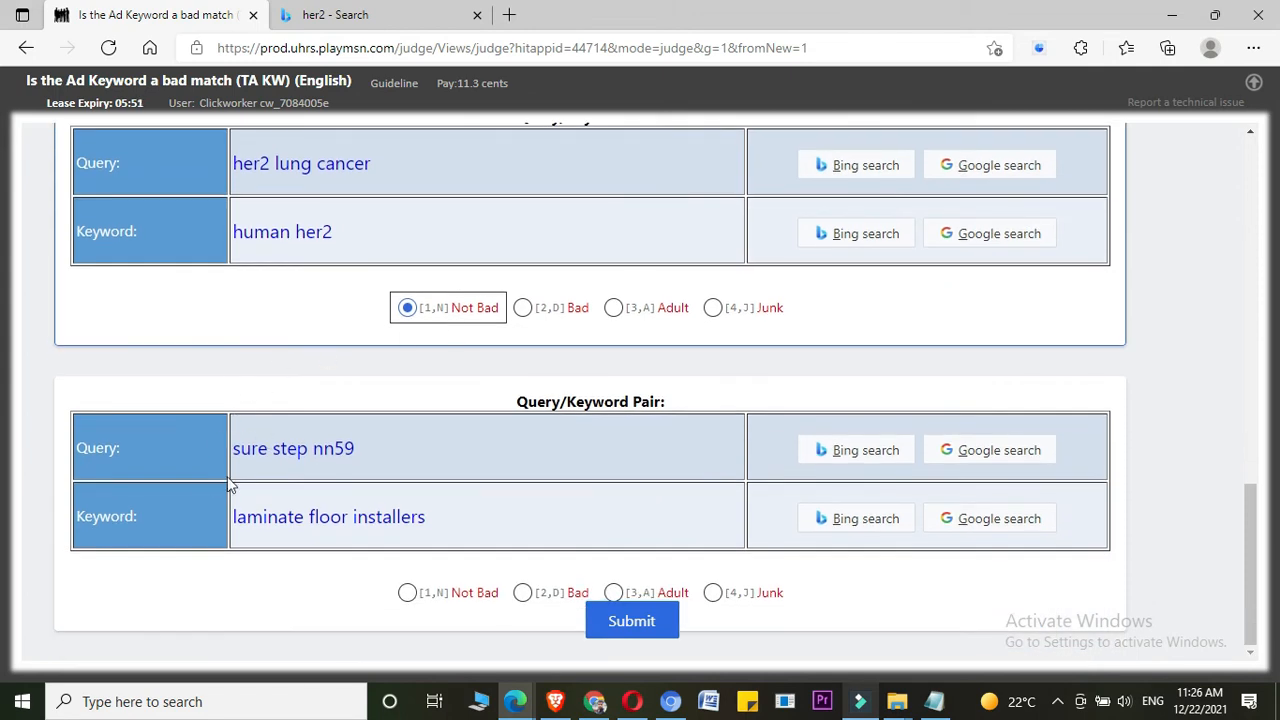
{"action": "mouse_move", "coordinate": [285, 483]}
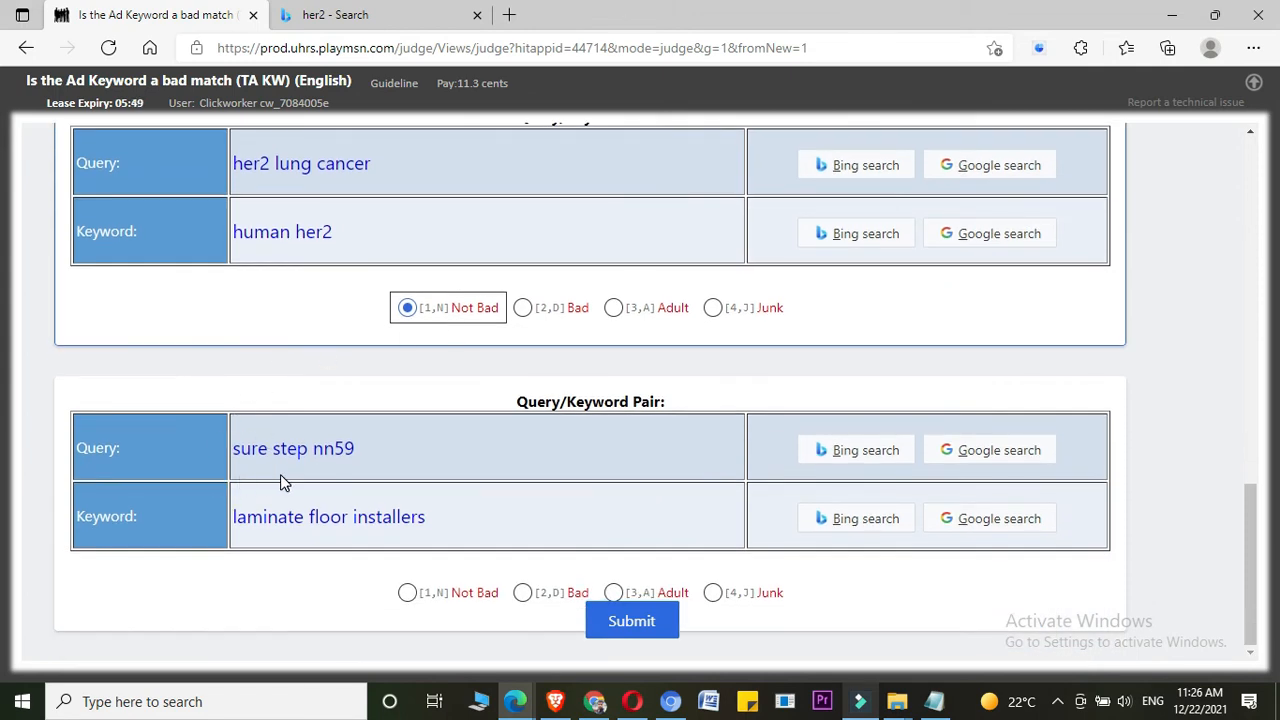
{"action": "mouse_move", "coordinate": [300, 473]}
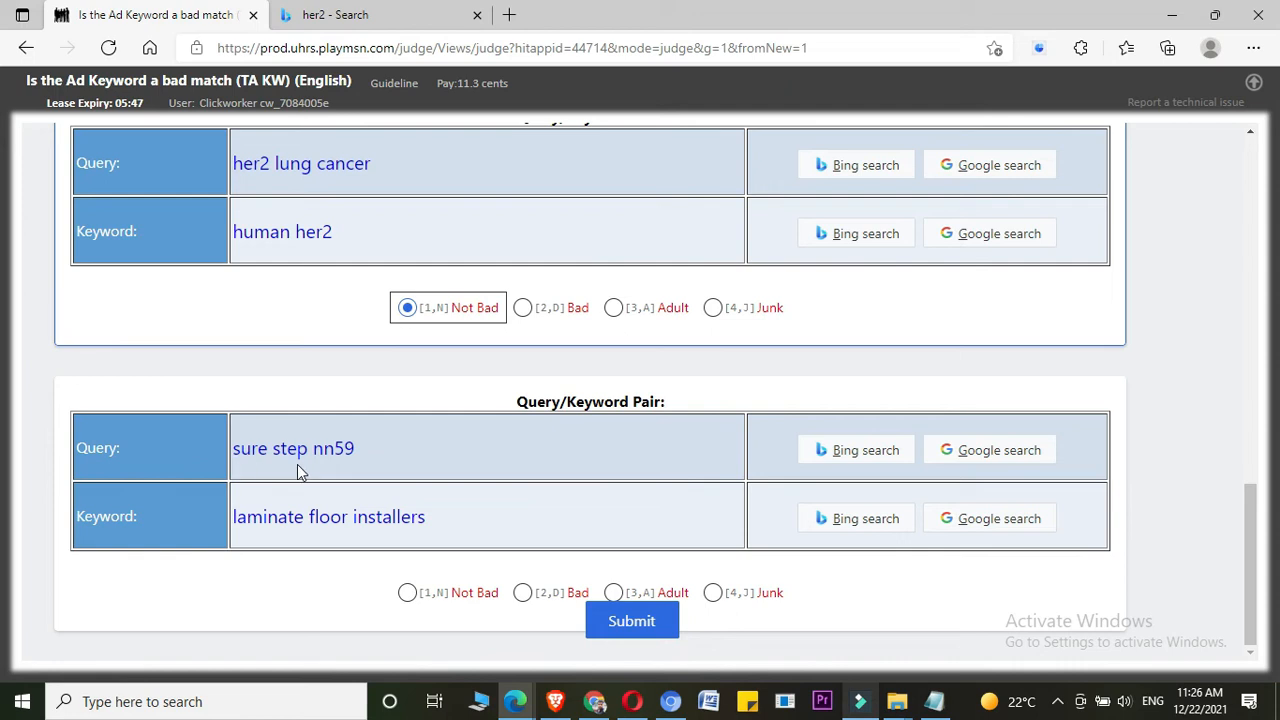
{"action": "mouse_move", "coordinate": [365, 468]}
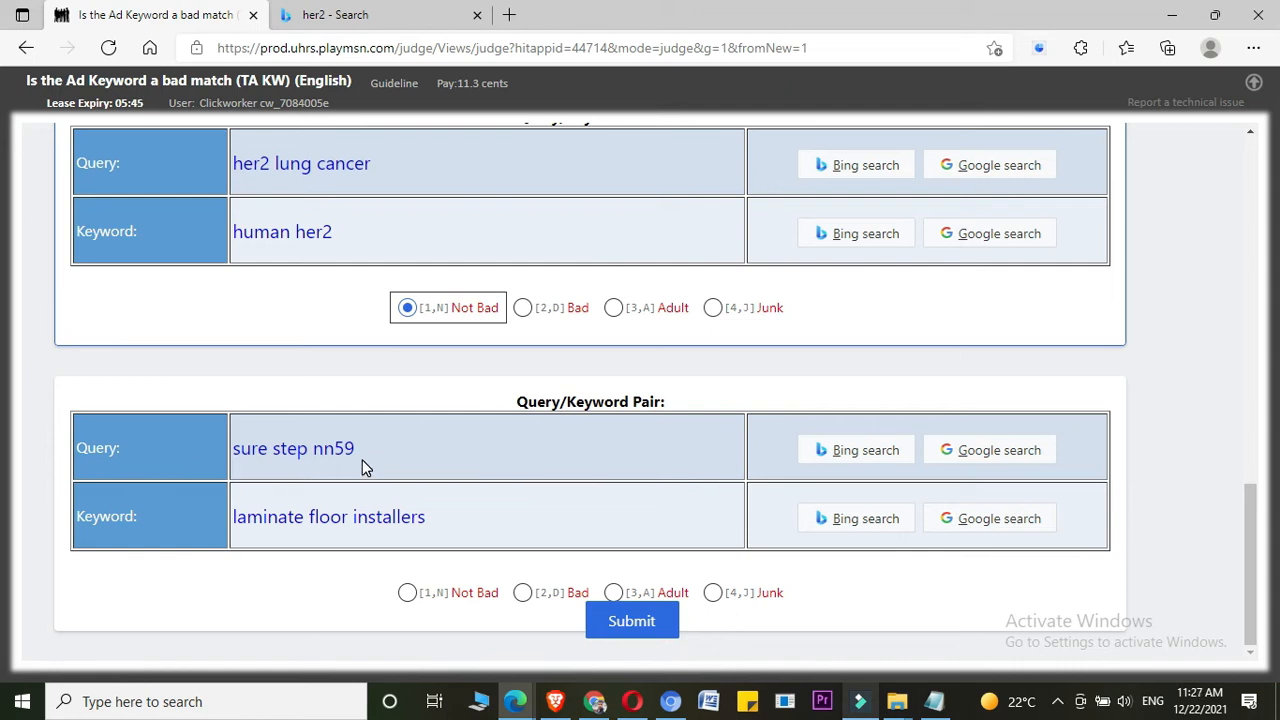
{"action": "mouse_move", "coordinate": [885, 468]}
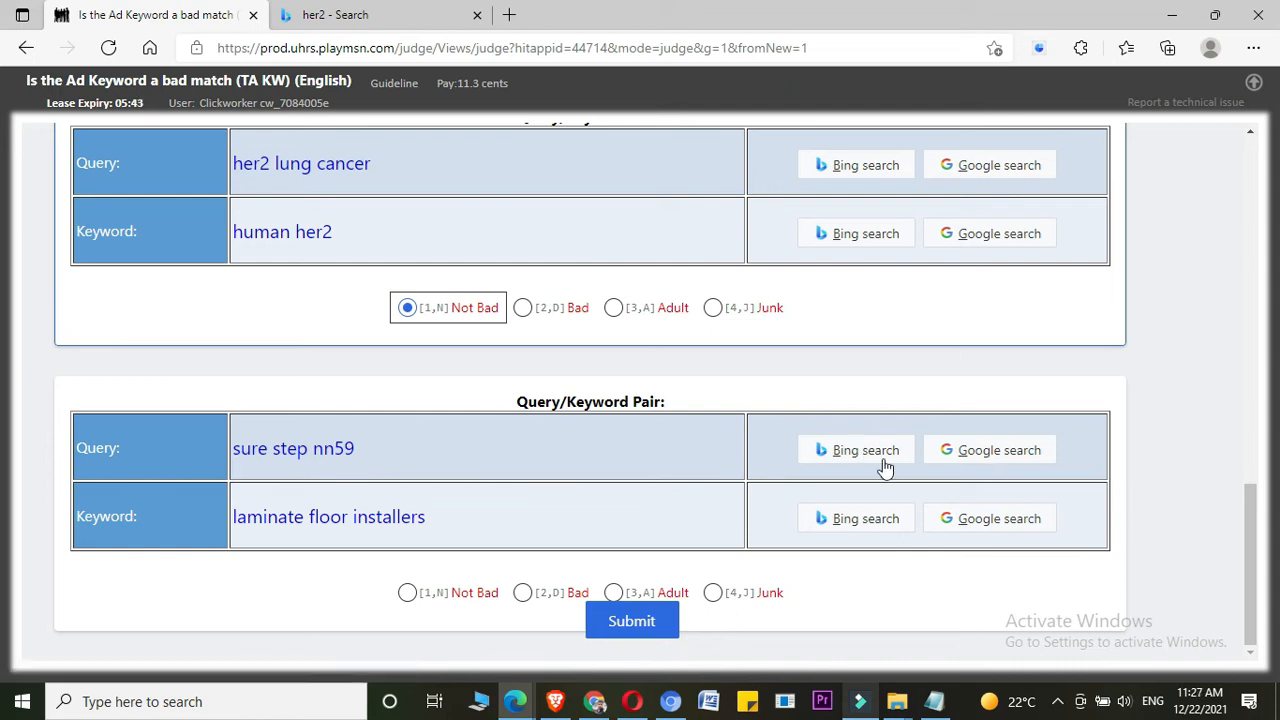
- Open Google results for the query 'sure step nn59'
{"action": "left_click", "coordinate": [989, 449]}
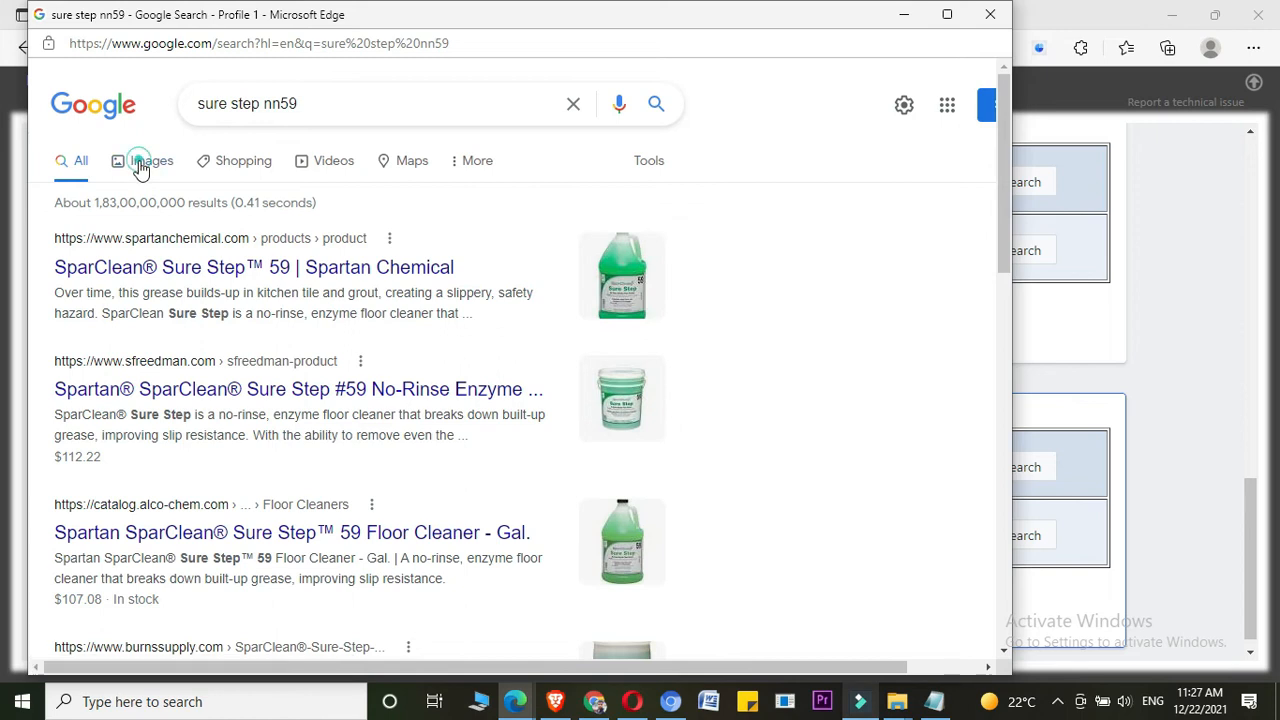
- Switch the 'sure step nn59' Google results to image results
{"action": "left_click", "coordinate": [152, 160]}
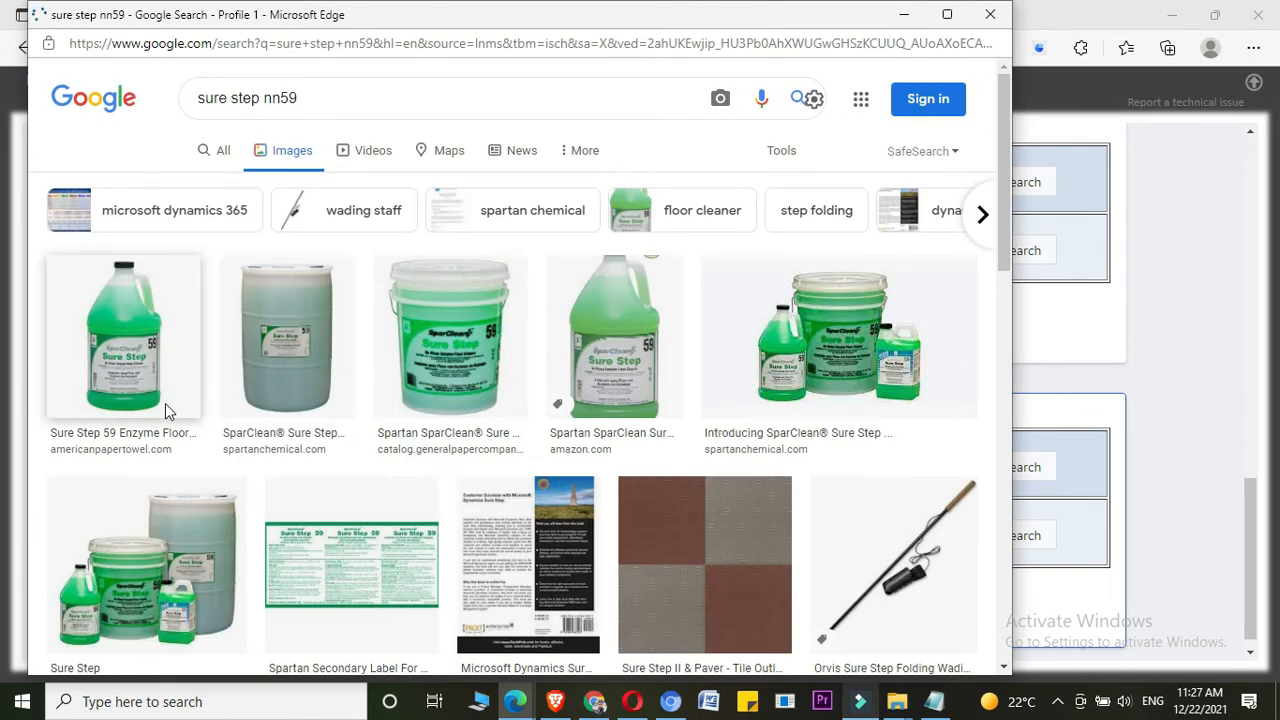
{"action": "mouse_move", "coordinate": [680, 443]}
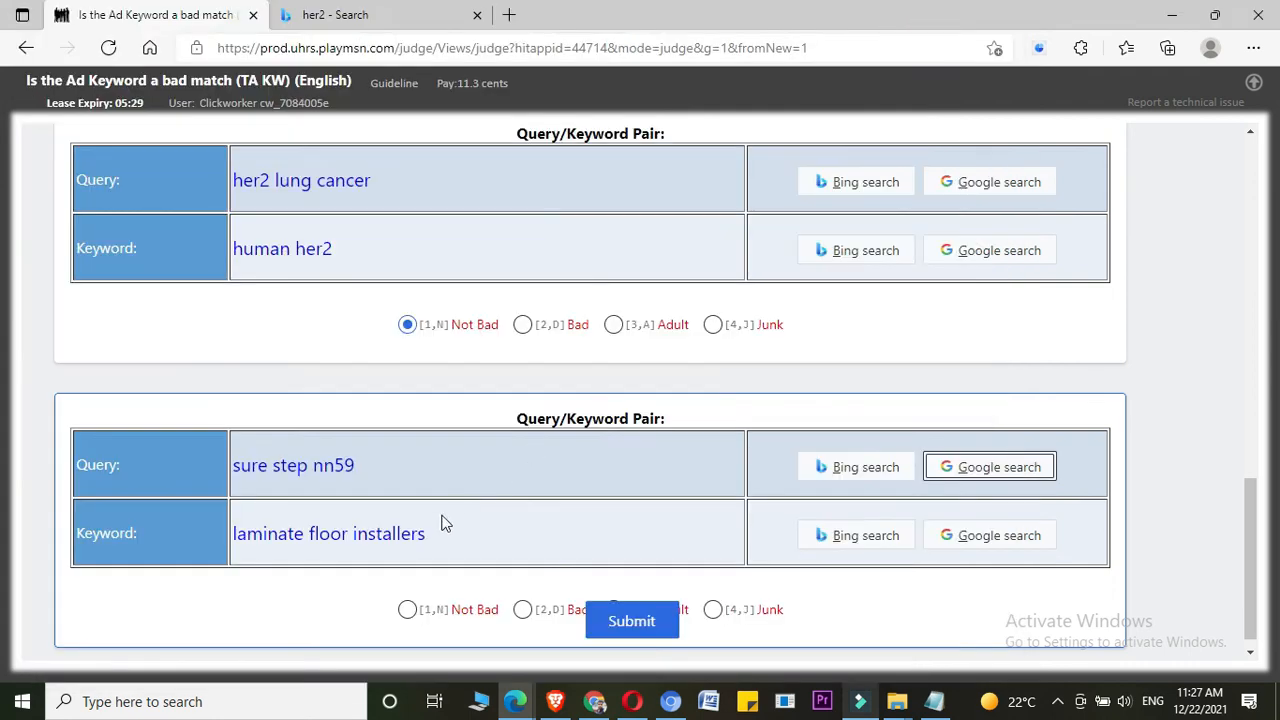
- Block Google's location request and scroll the web results for laminate floor installers
{"action": "scroll", "scroll_direction": "up", "scroll_amount": 3}
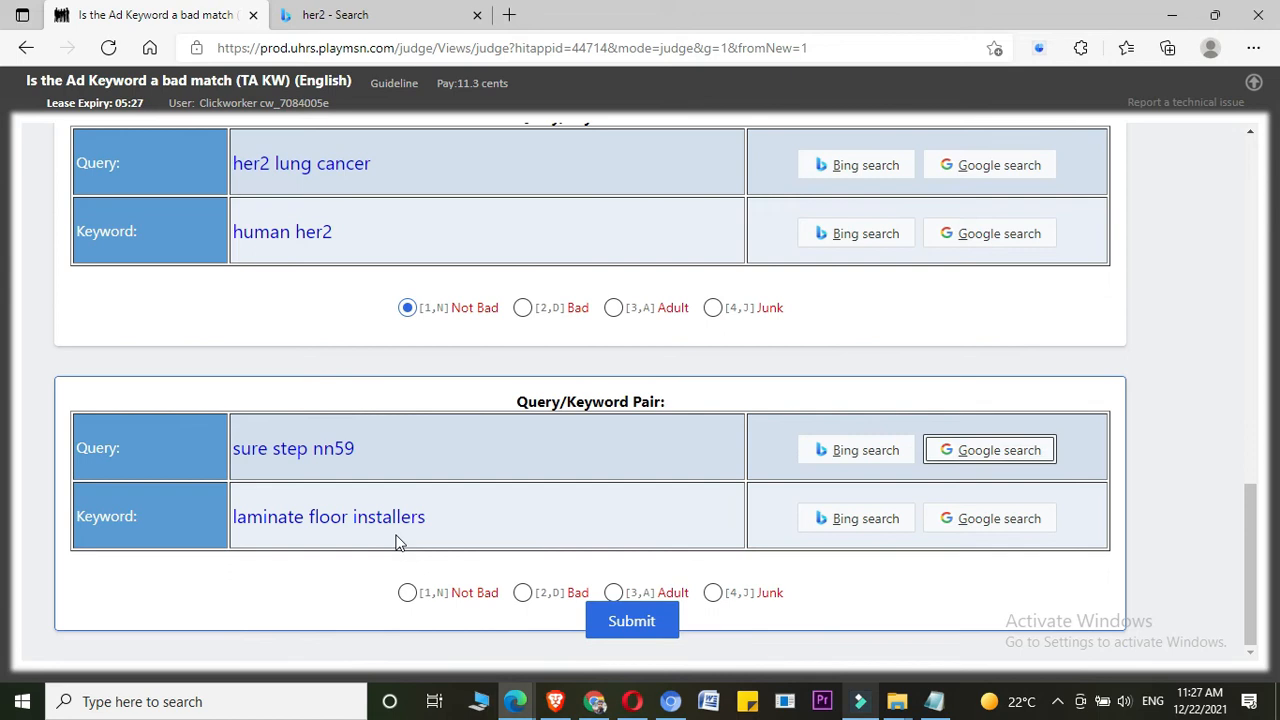
{"action": "mouse_move", "coordinate": [930, 524]}
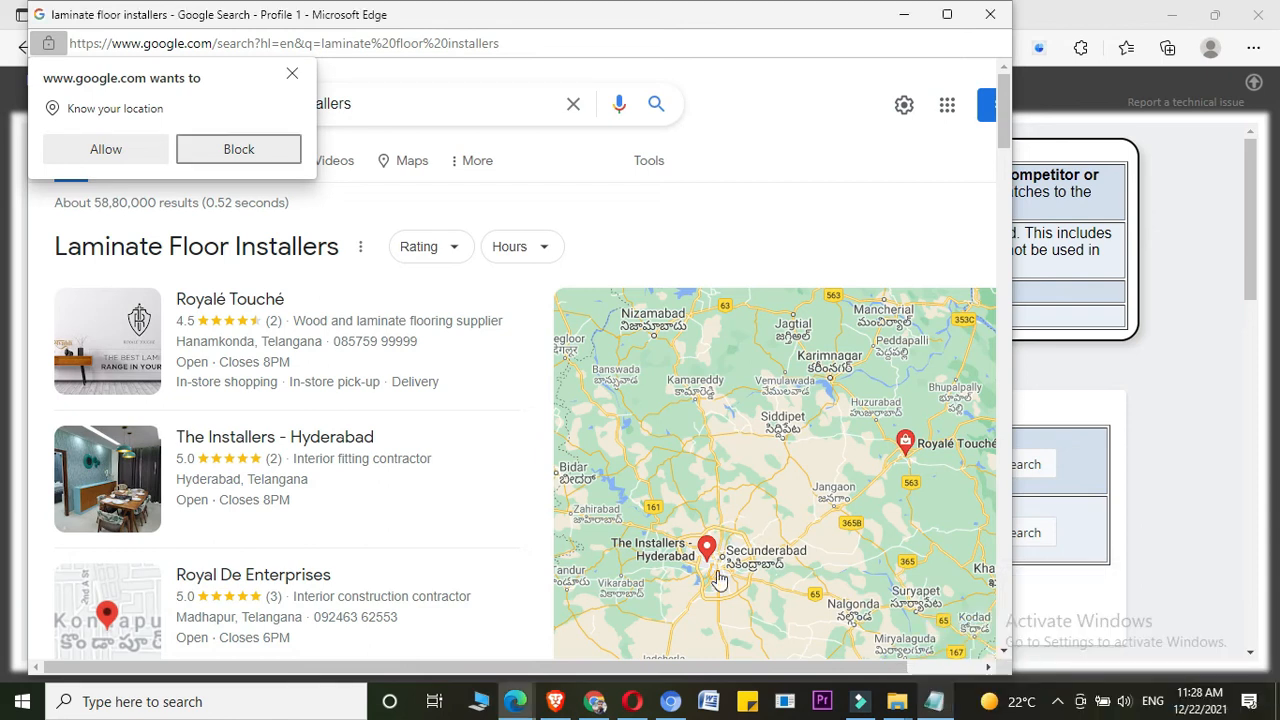
{"action": "left_click", "coordinate": [292, 73]}
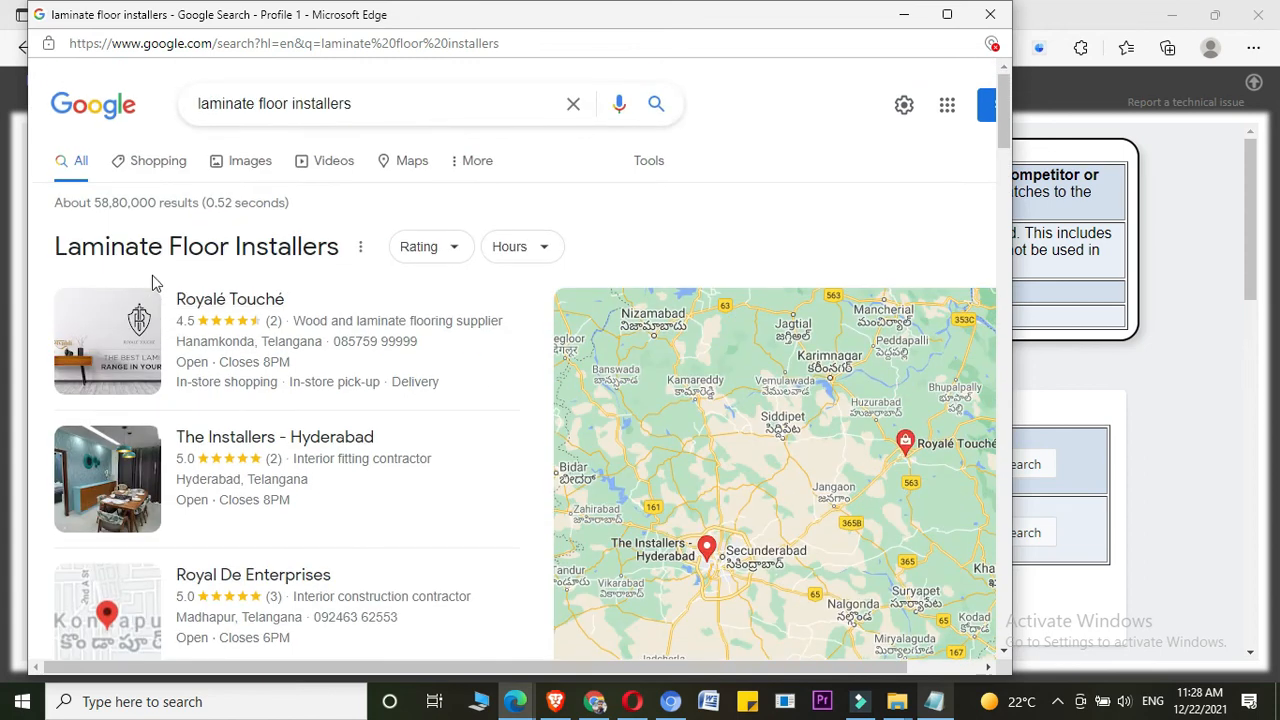
{"action": "scroll", "scroll_direction": "down", "scroll_amount": 3}
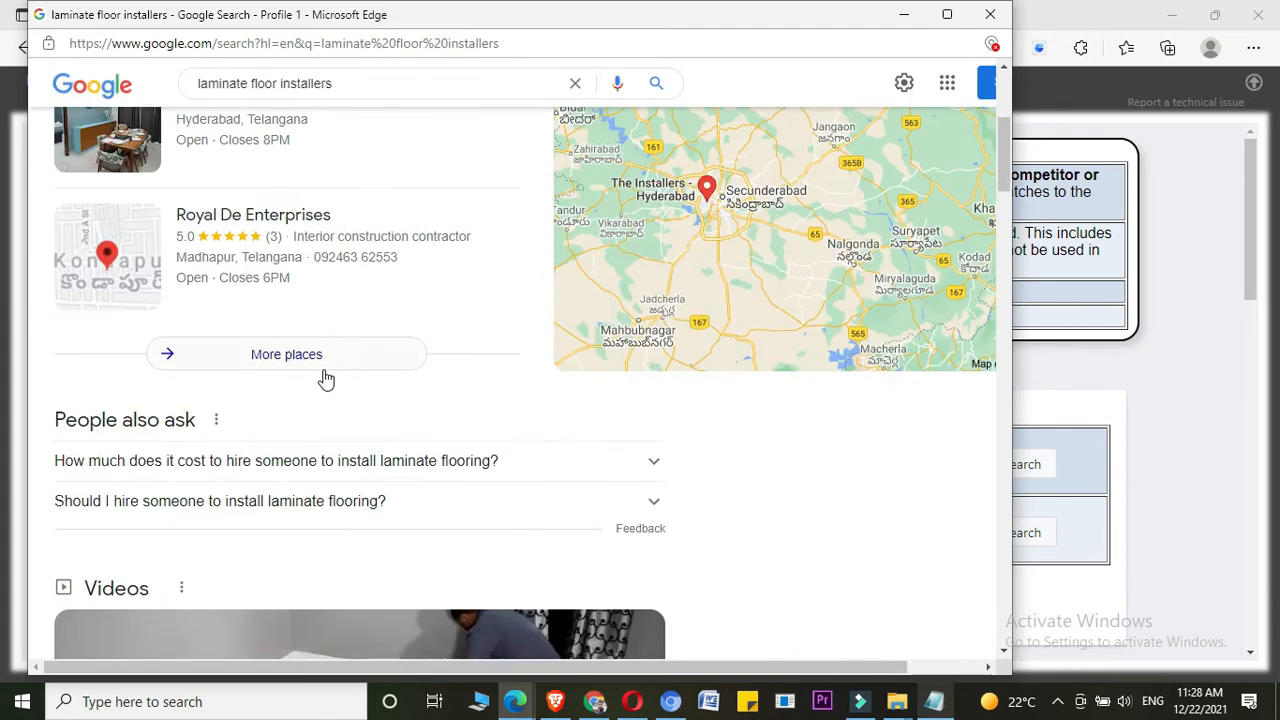
{"action": "scroll", "scroll_direction": "down", "scroll_amount": 3}
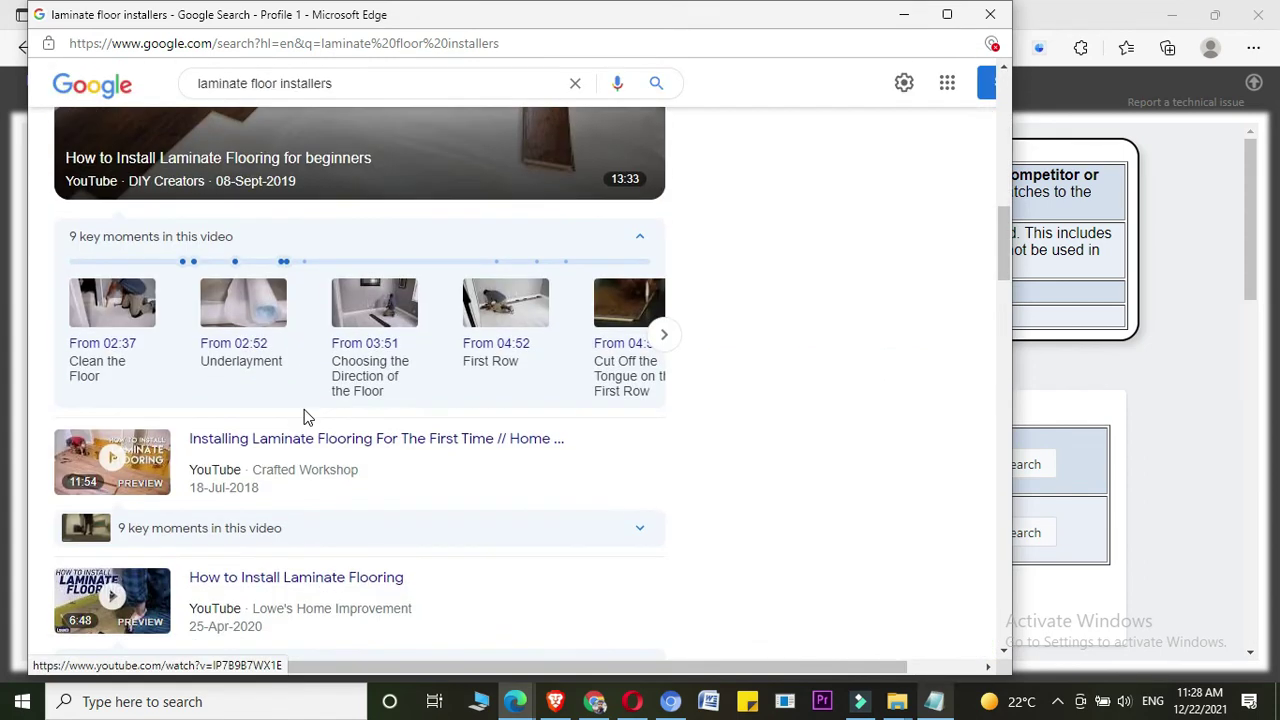
{"action": "scroll", "scroll_direction": "up", "scroll_amount": 3}
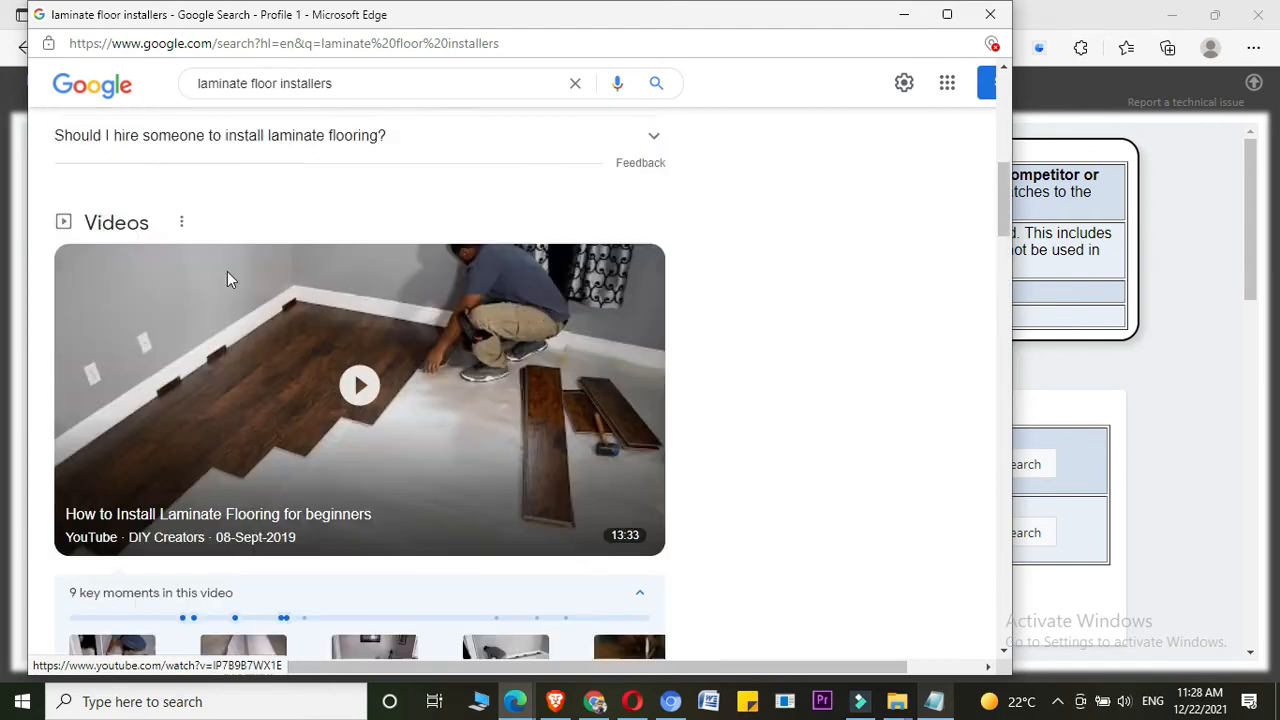
{"action": "scroll", "scroll_direction": "up", "scroll_amount": 3}
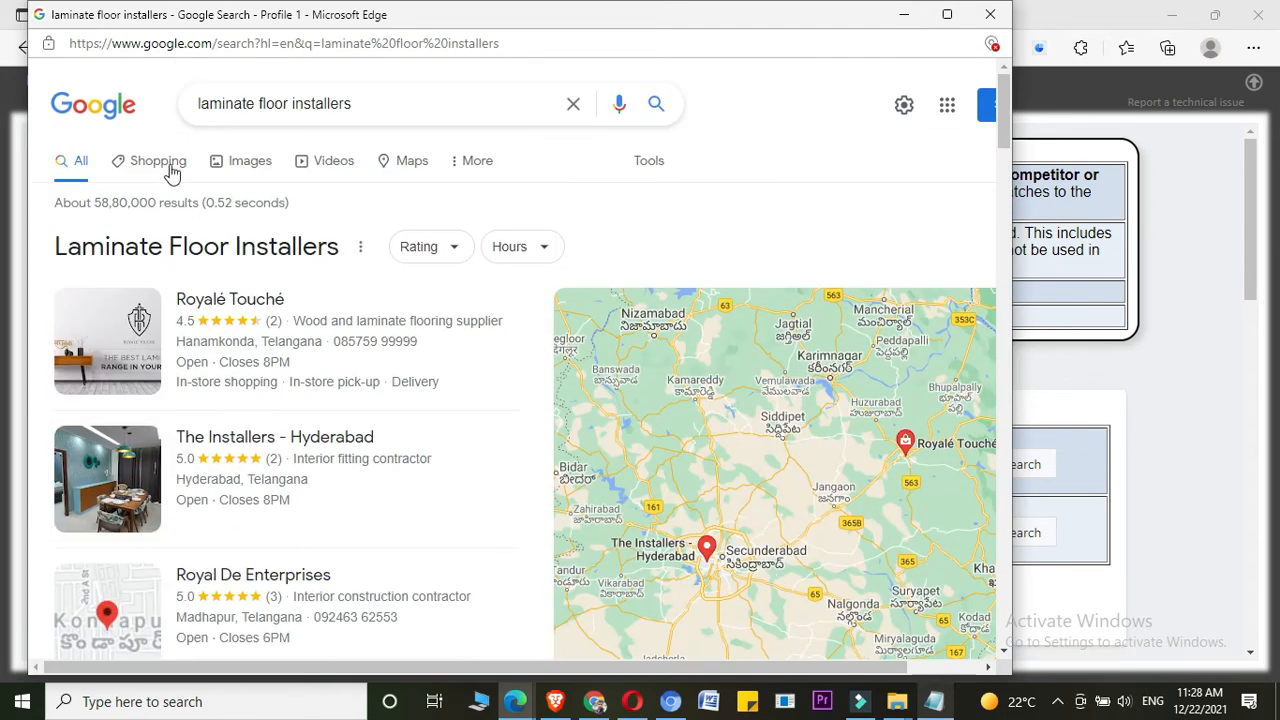
- Browse Google image results for laminate floor installers
{"action": "left_click", "coordinate": [240, 160]}
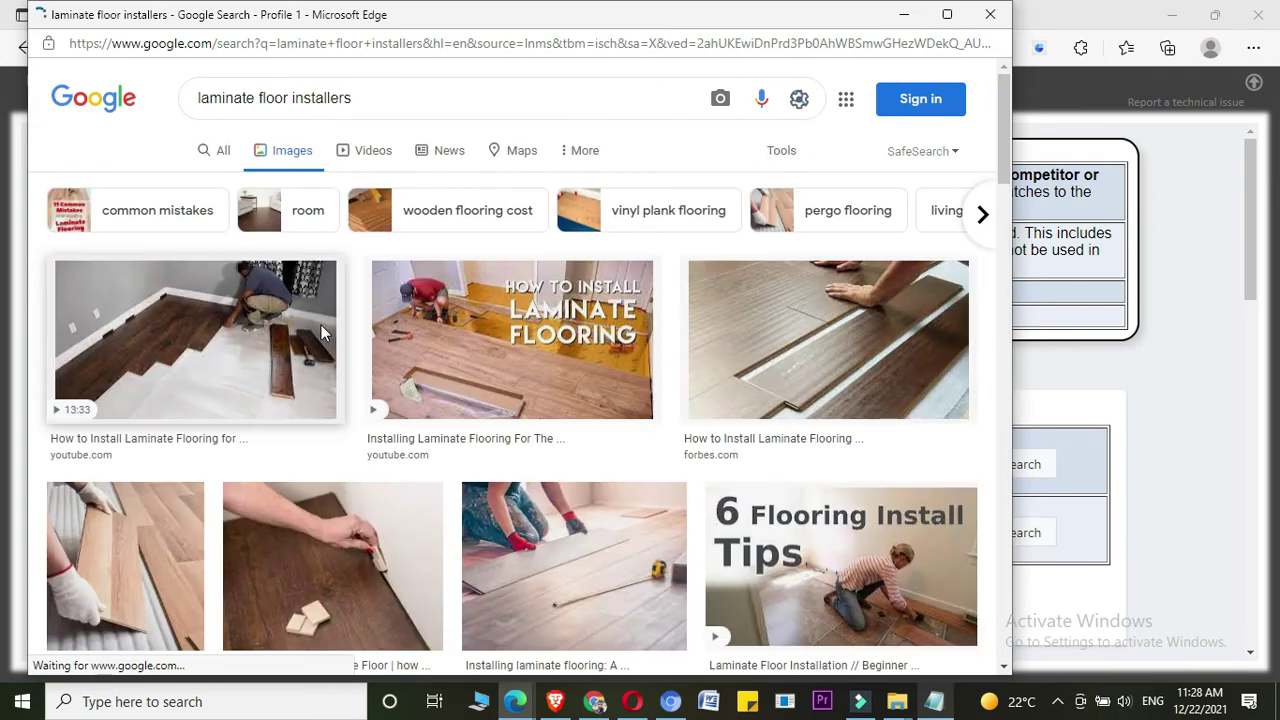
{"action": "scroll", "scroll_direction": "down", "scroll_amount": 3}
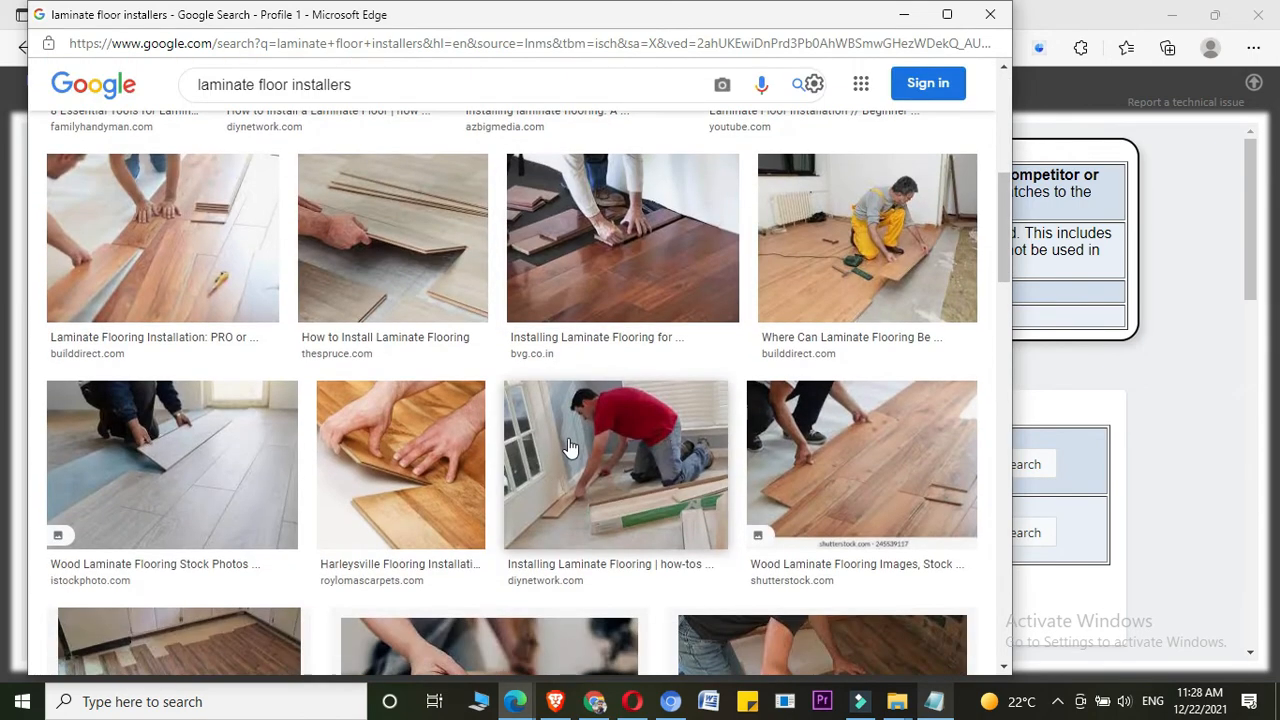
{"action": "scroll", "scroll_direction": "down", "scroll_amount": 3}
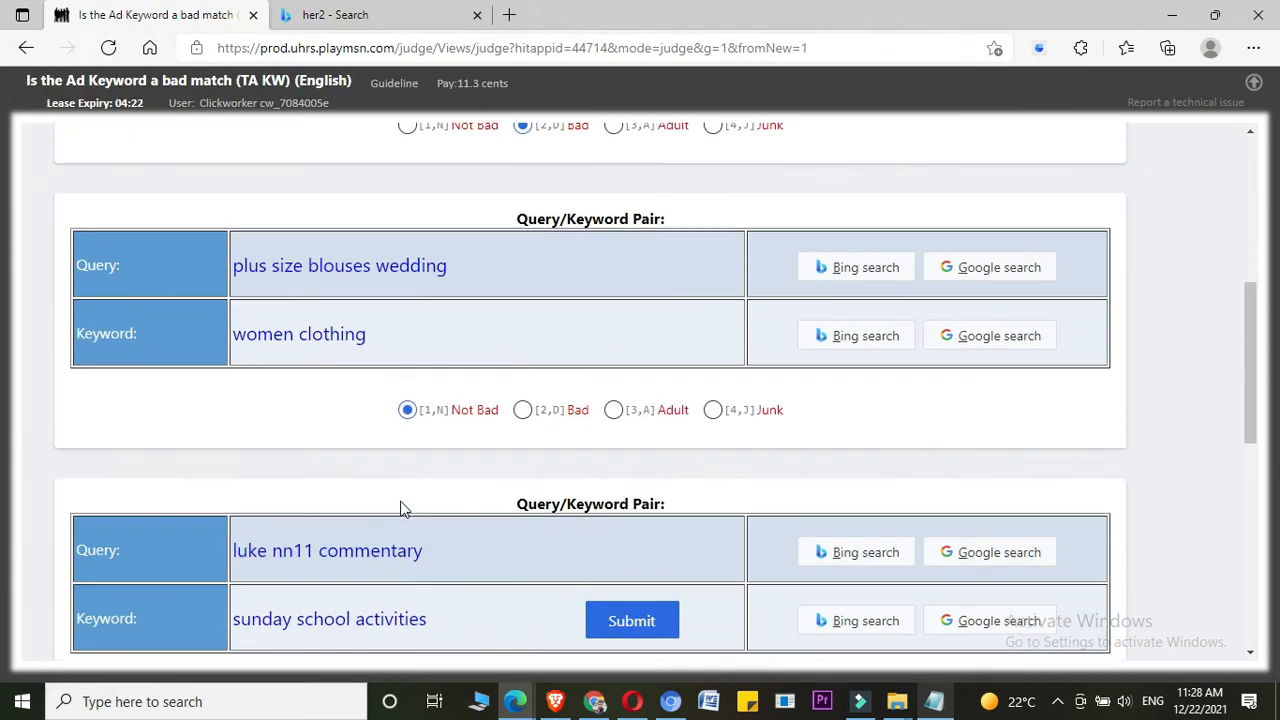
- Search Bing for 'sure step nn59 use'
{"action": "scroll", "scroll_direction": "down", "scroll_amount": 3}
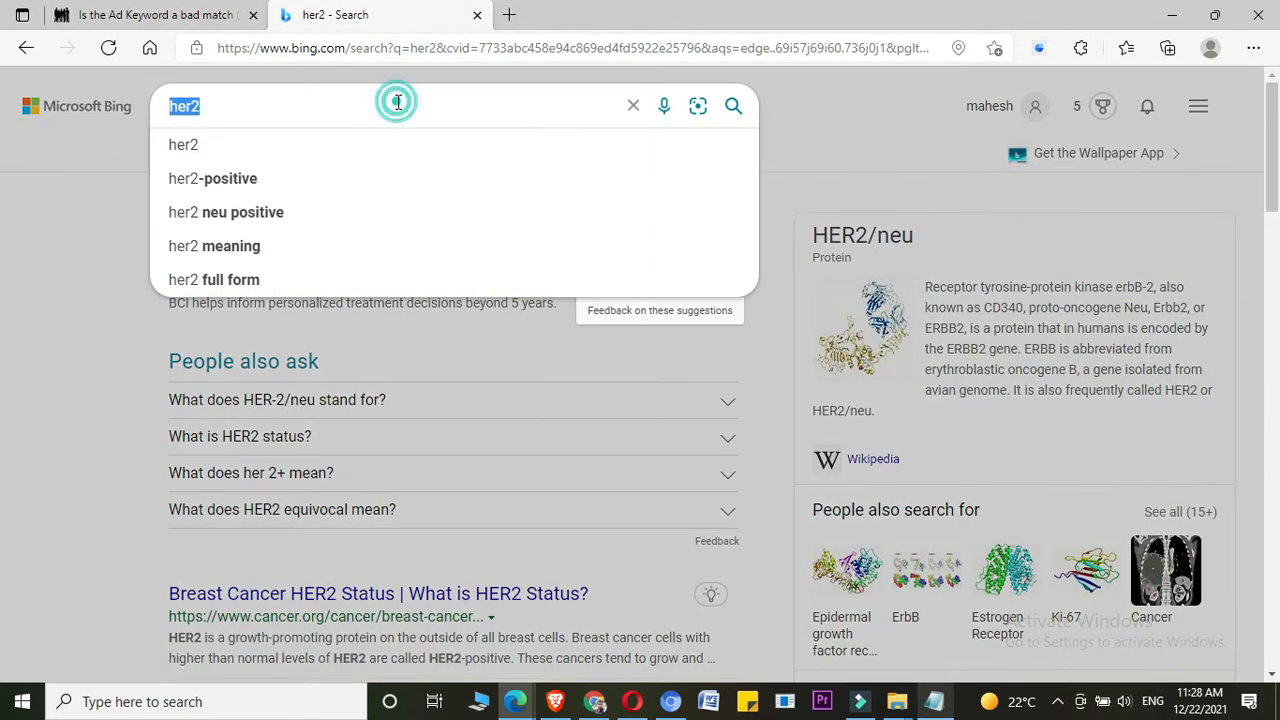
{"action": "type", "text": "sure step nn59"}
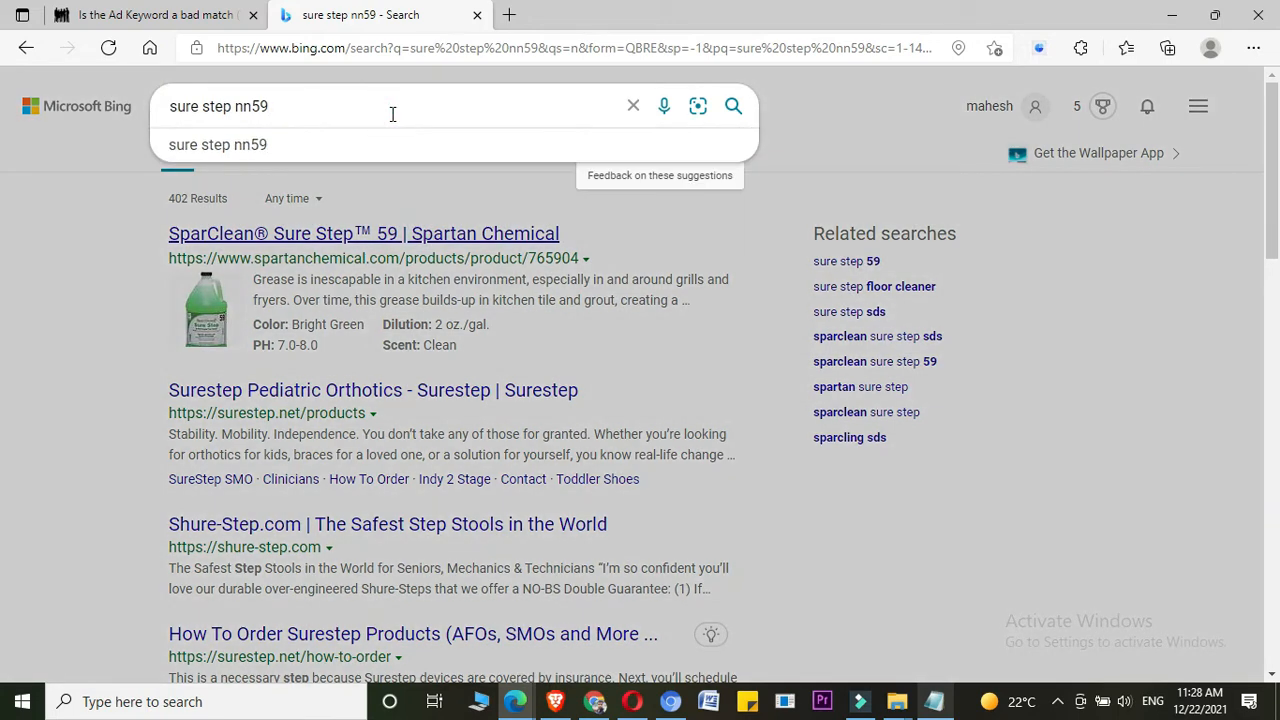
{"action": "type", "text": "use"}
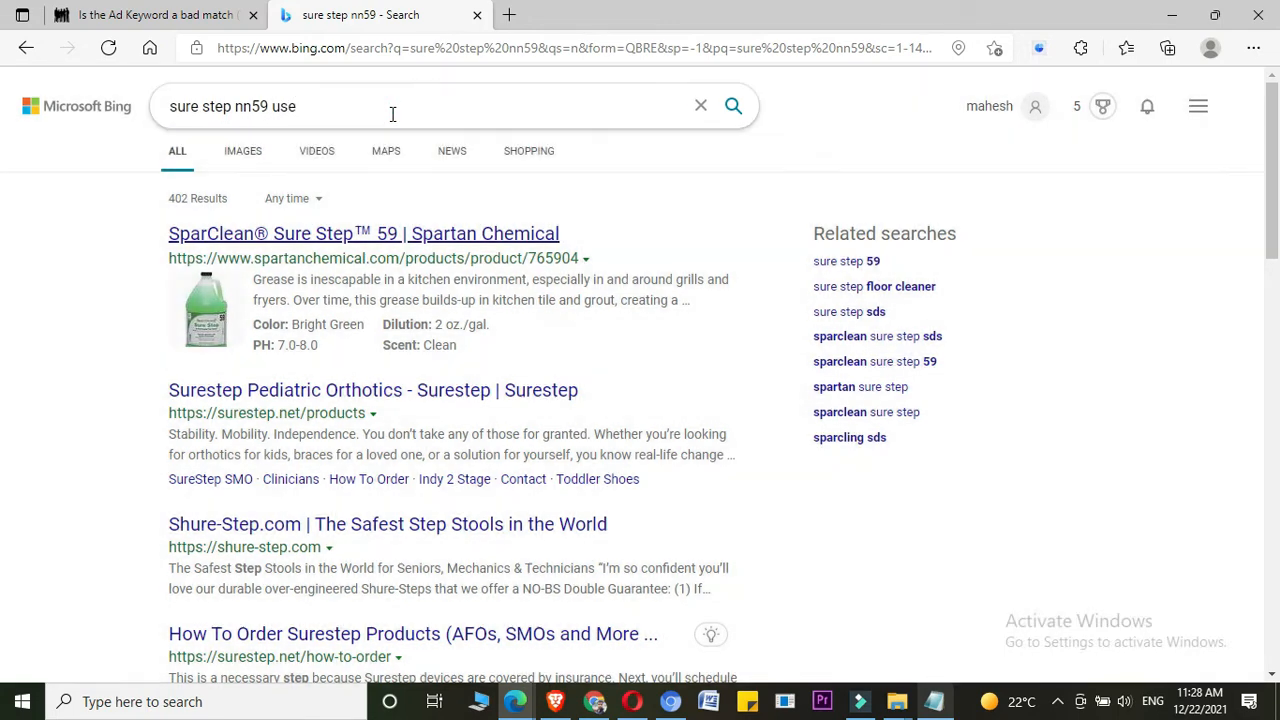
{"action": "key", "text": "Return"}
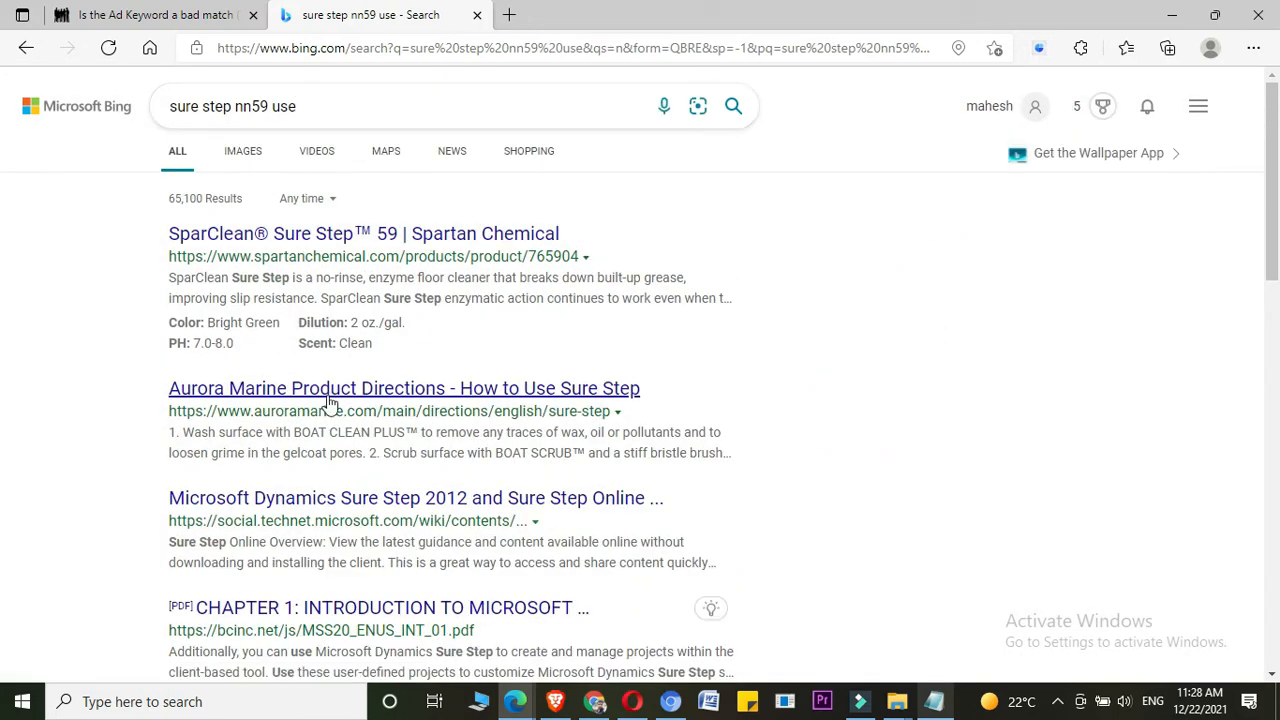
{"action": "mouse_move", "coordinate": [292, 411]}
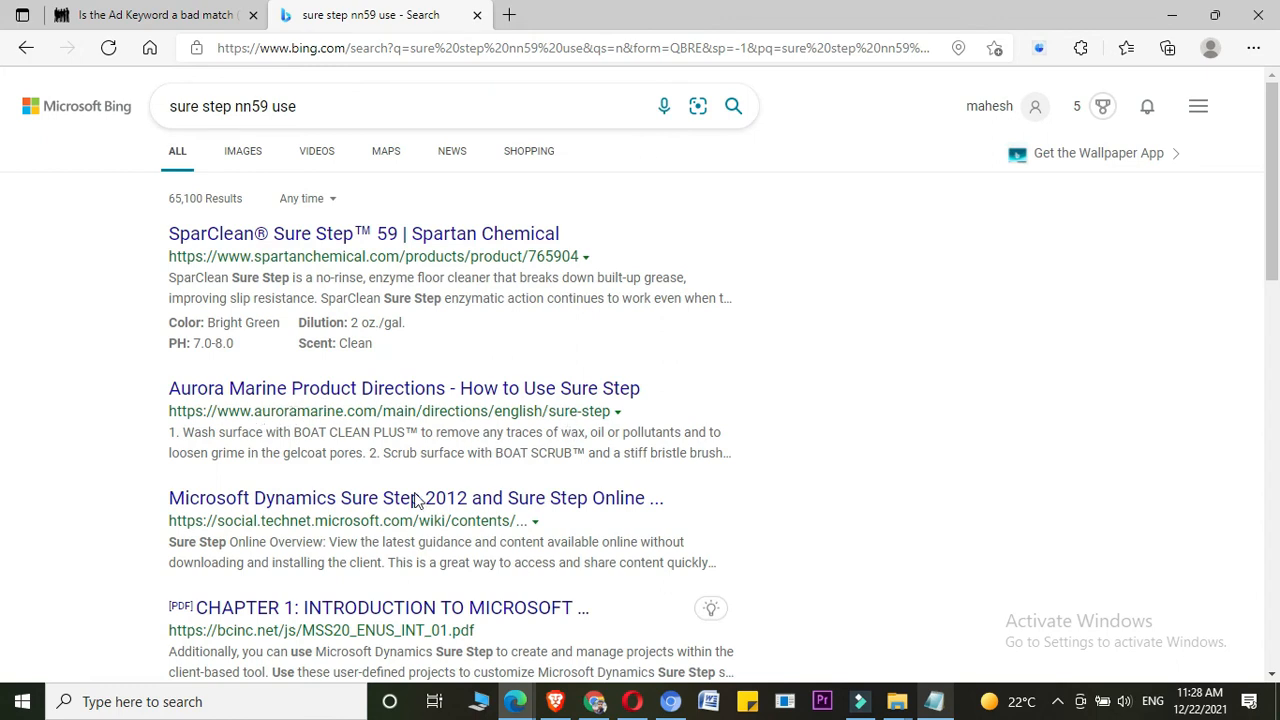
- Scroll the Bing results for sure step nn59 and check its image results
{"action": "scroll", "scroll_direction": "down", "scroll_amount": 3}
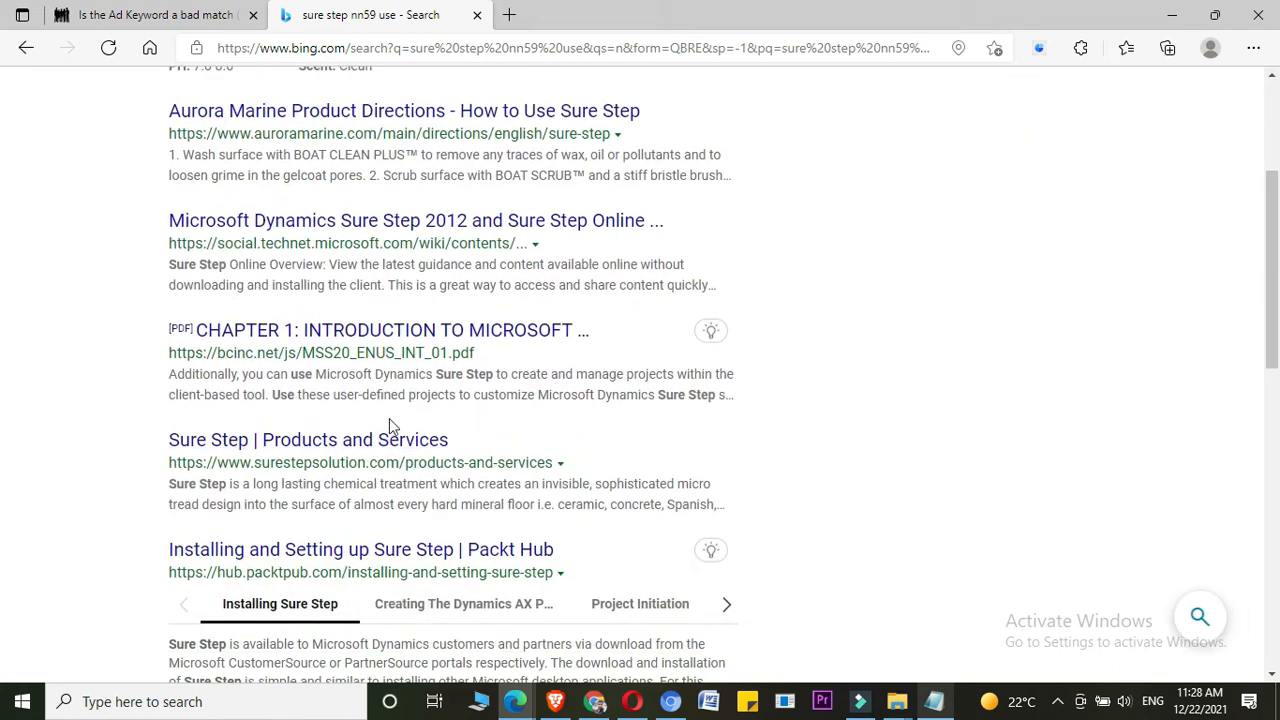
{"action": "scroll", "scroll_direction": "down", "scroll_amount": 3}
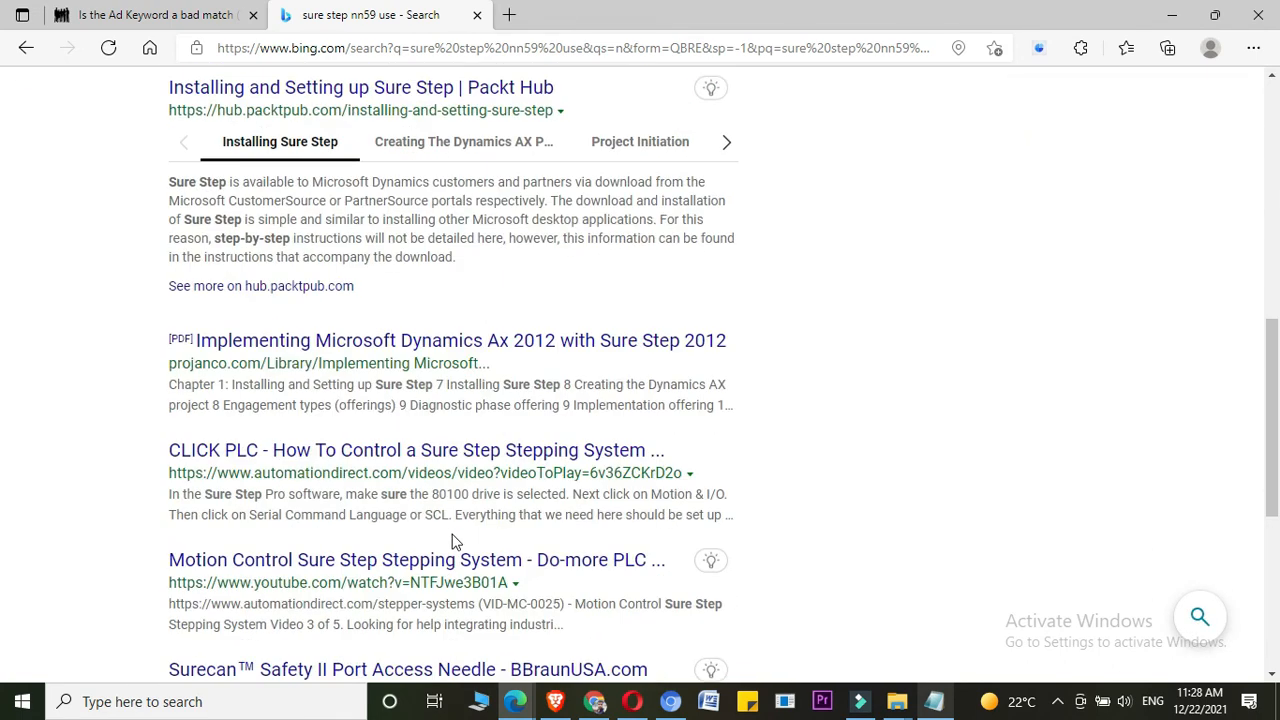
{"action": "mouse_move", "coordinate": [453, 398]}
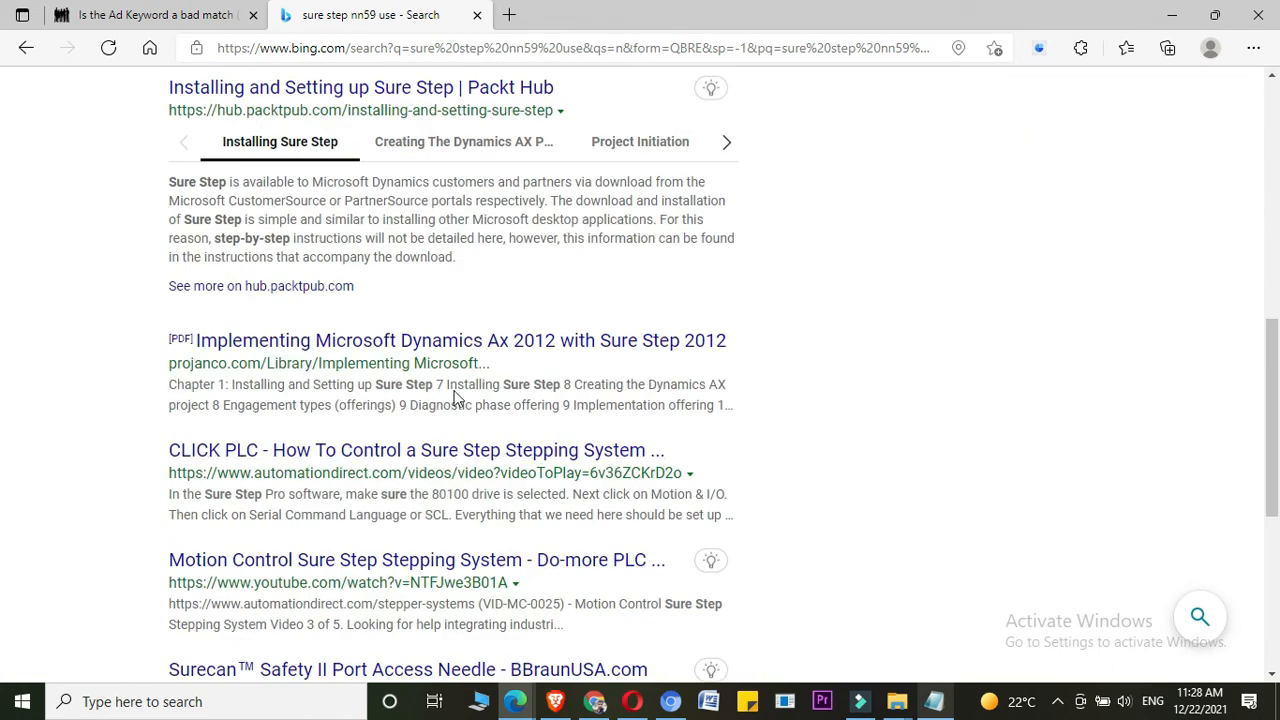
{"action": "scroll", "scroll_direction": "down", "scroll_amount": 3}
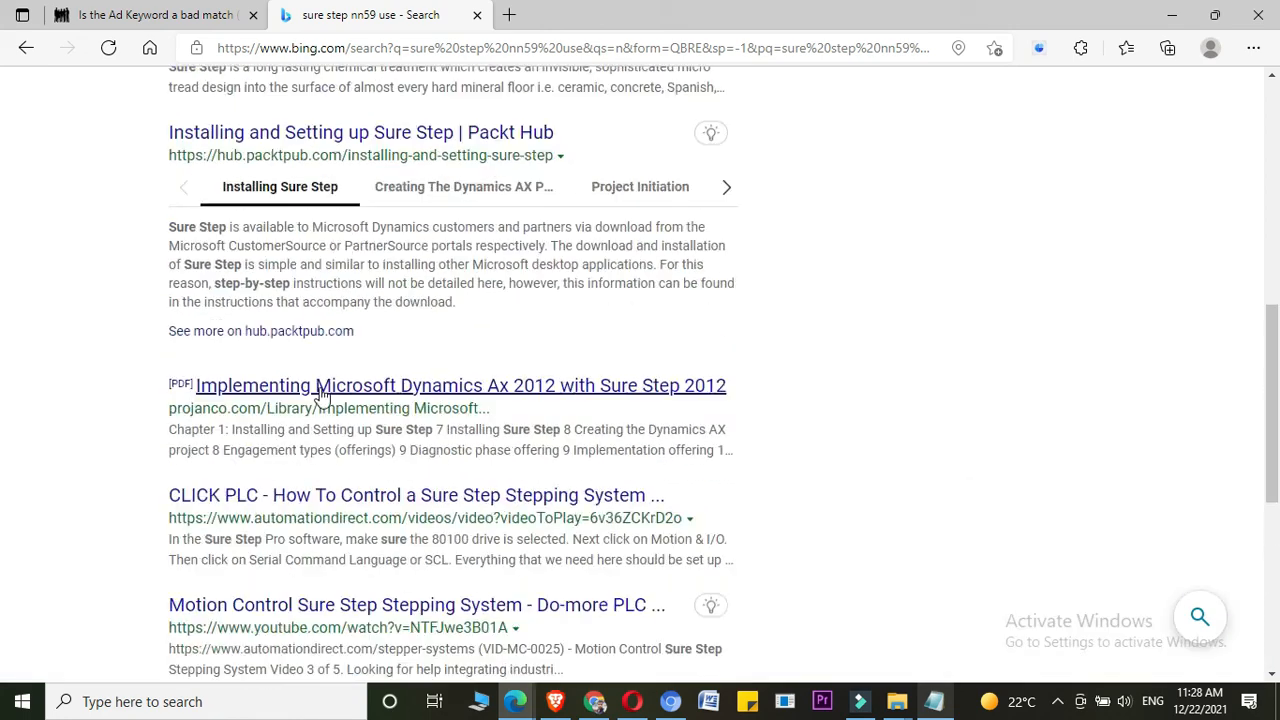
{"action": "left_click", "coordinate": [242, 150]}
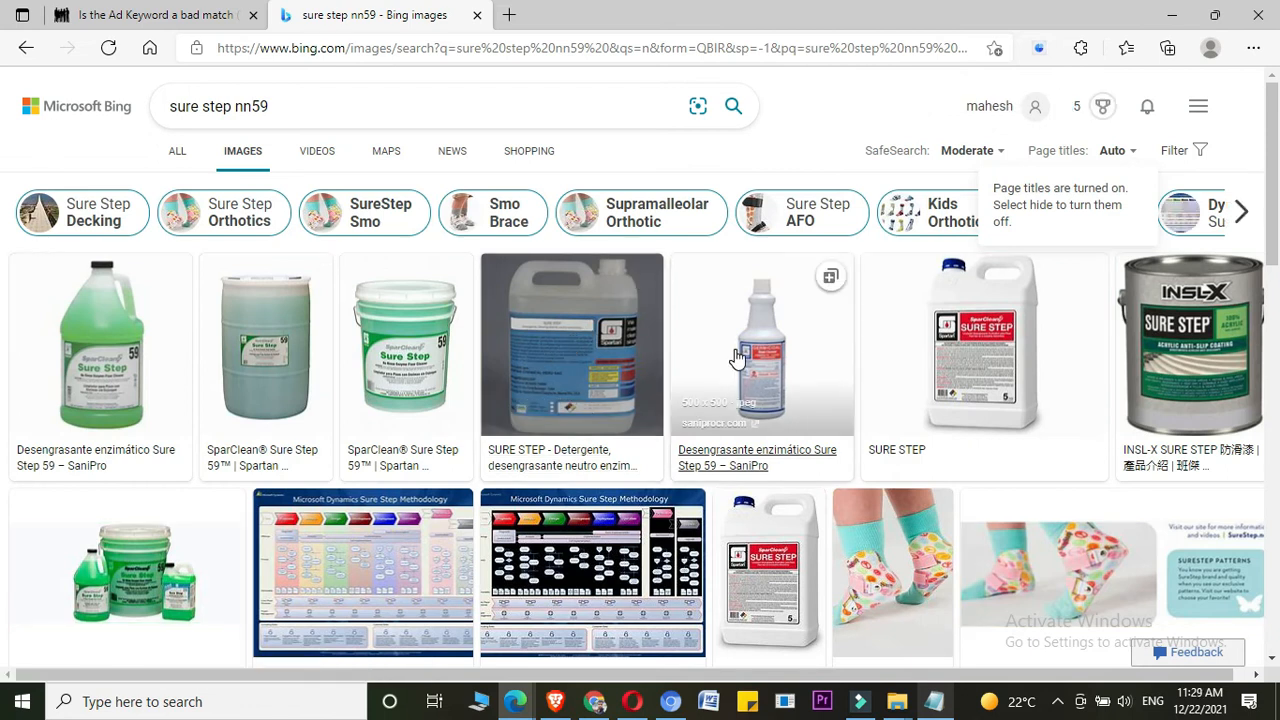
{"action": "mouse_move", "coordinate": [1068, 362]}
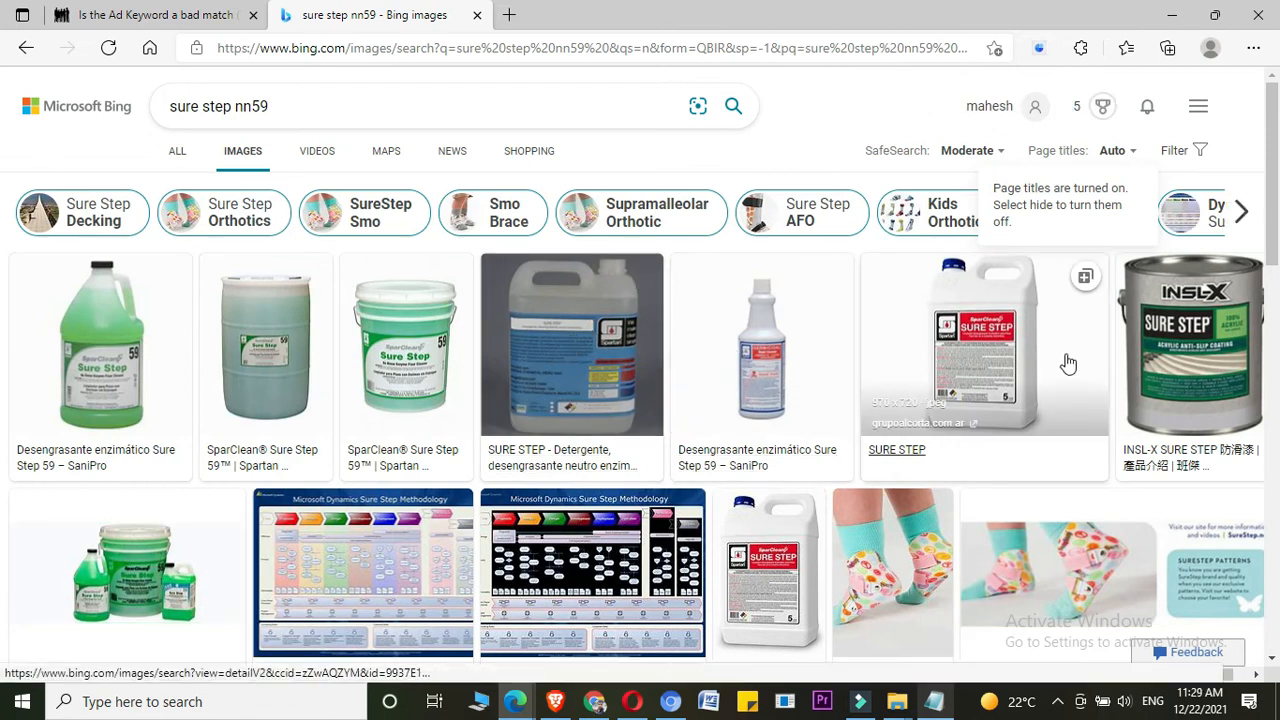
{"action": "mouse_move", "coordinate": [127, 212]}
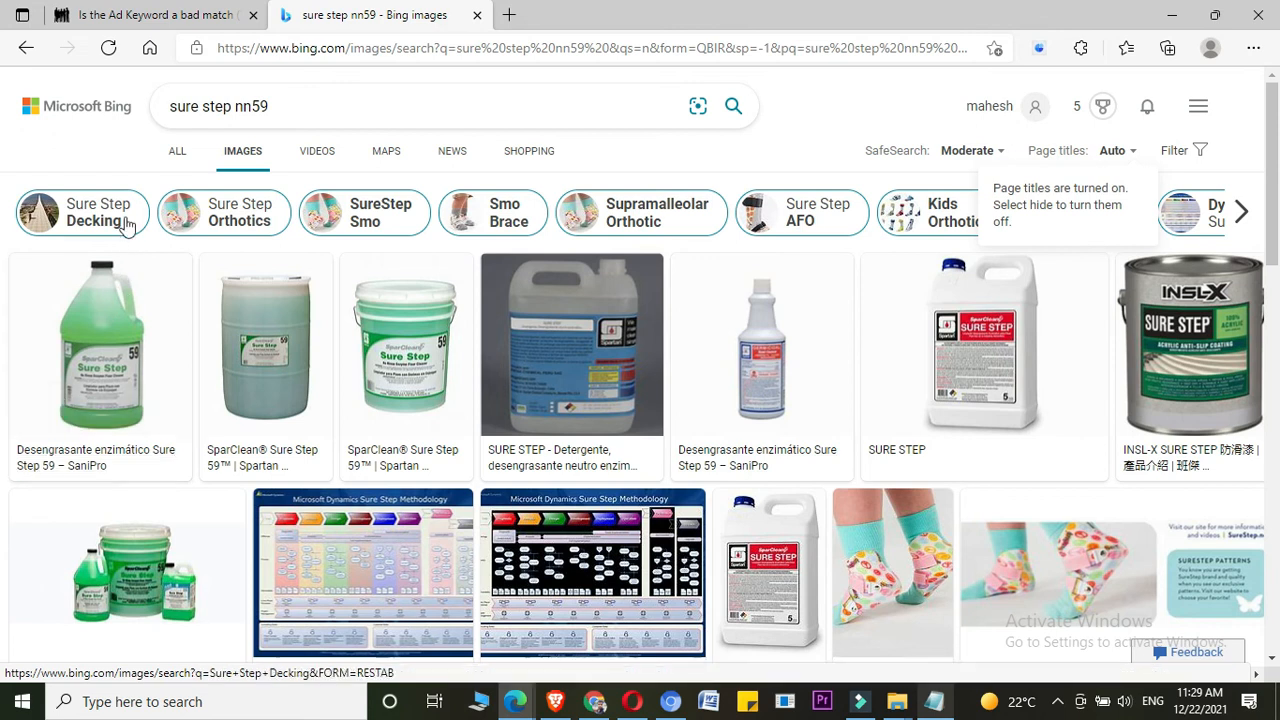
- Review all Bing web results for sure step nn59, then return to the UHRS tab
{"action": "left_click", "coordinate": [177, 151]}
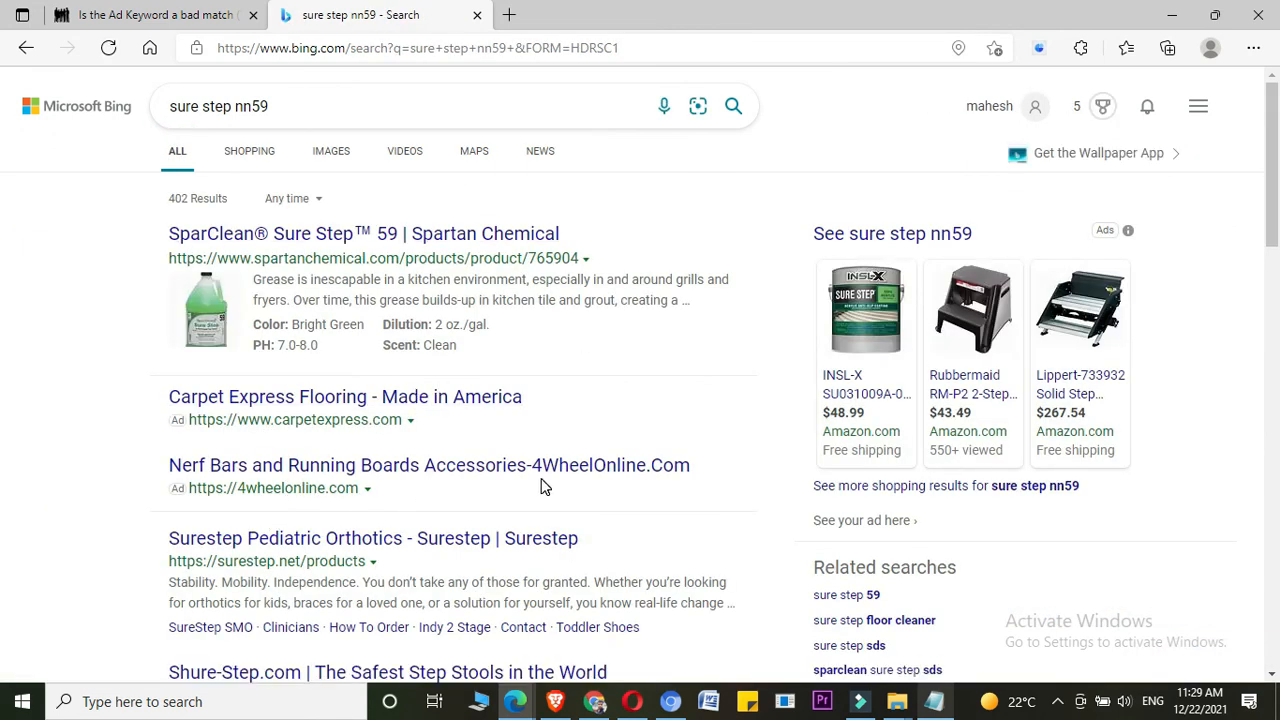
{"action": "mouse_move", "coordinate": [395, 557]}
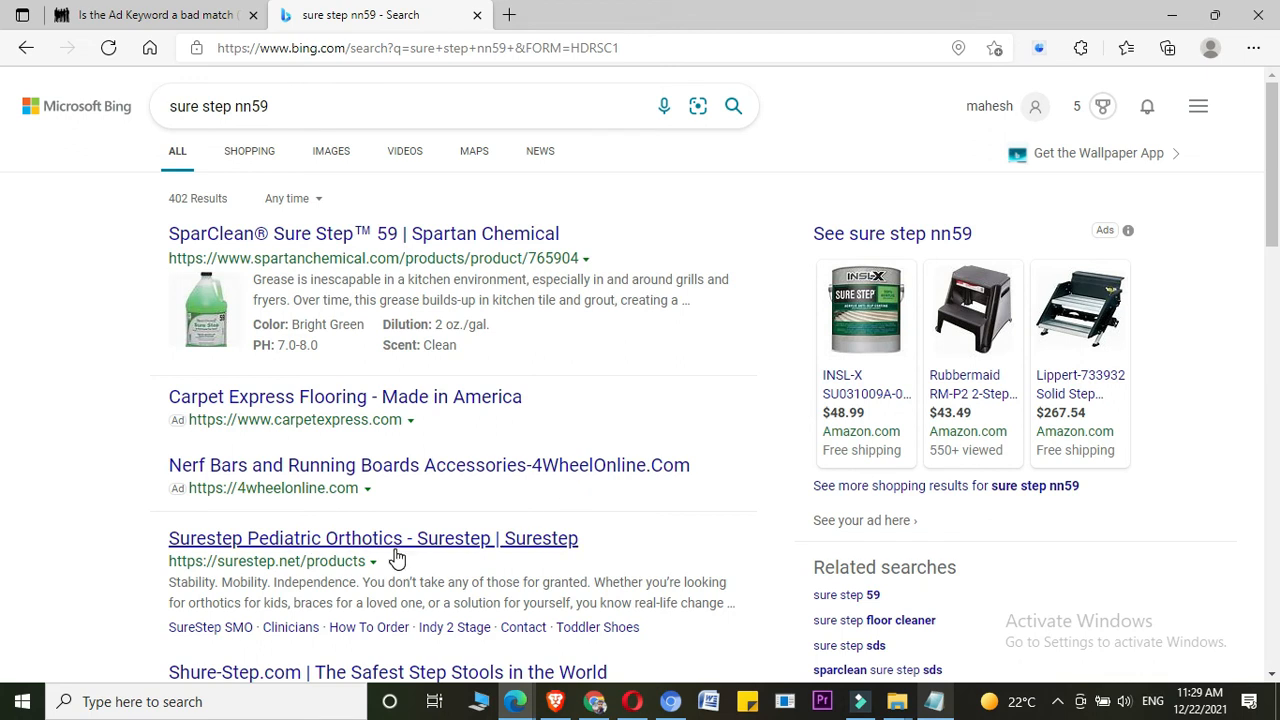
{"action": "scroll", "scroll_direction": "down", "scroll_amount": 3}
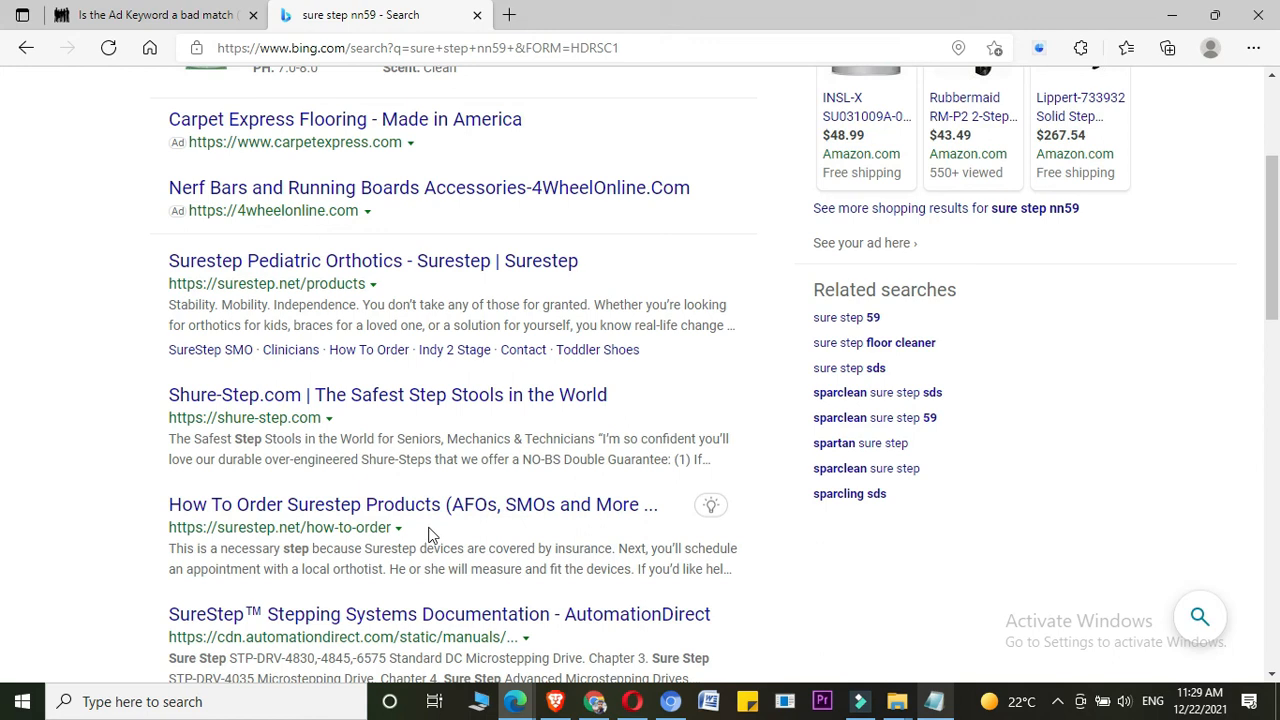
{"action": "scroll", "scroll_direction": "down", "scroll_amount": 3}
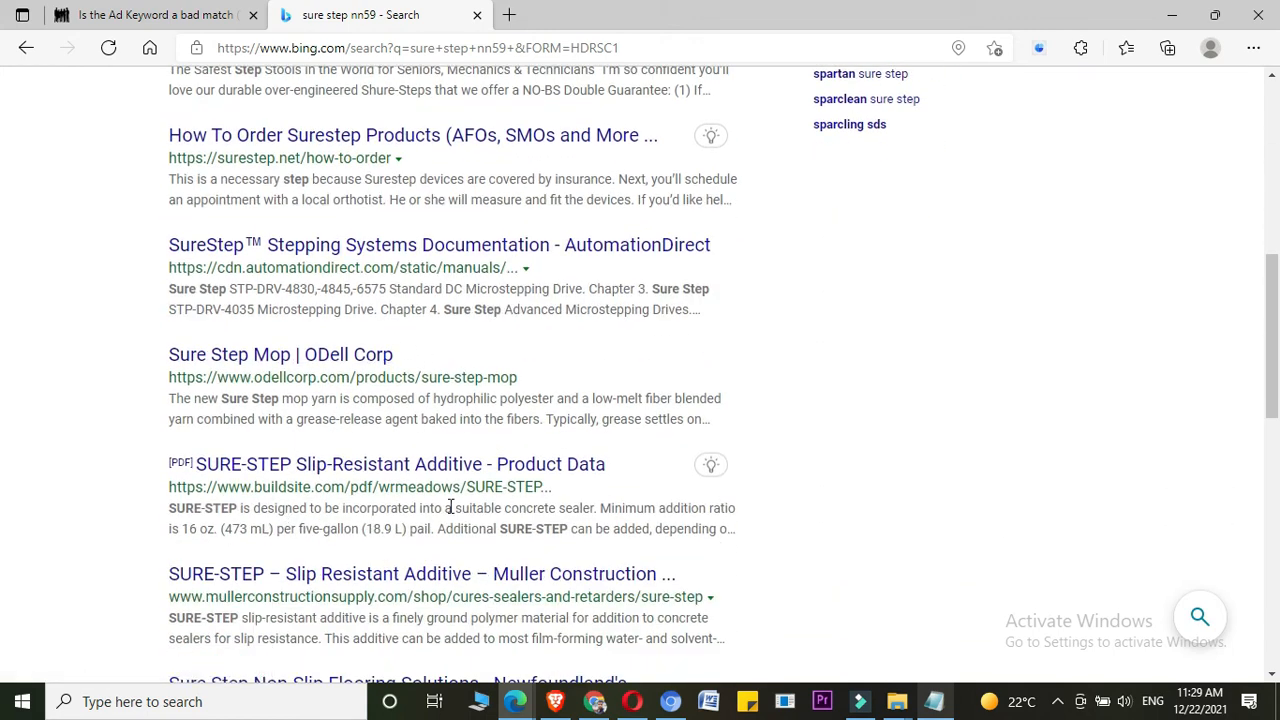
{"action": "mouse_move", "coordinate": [400, 464]}
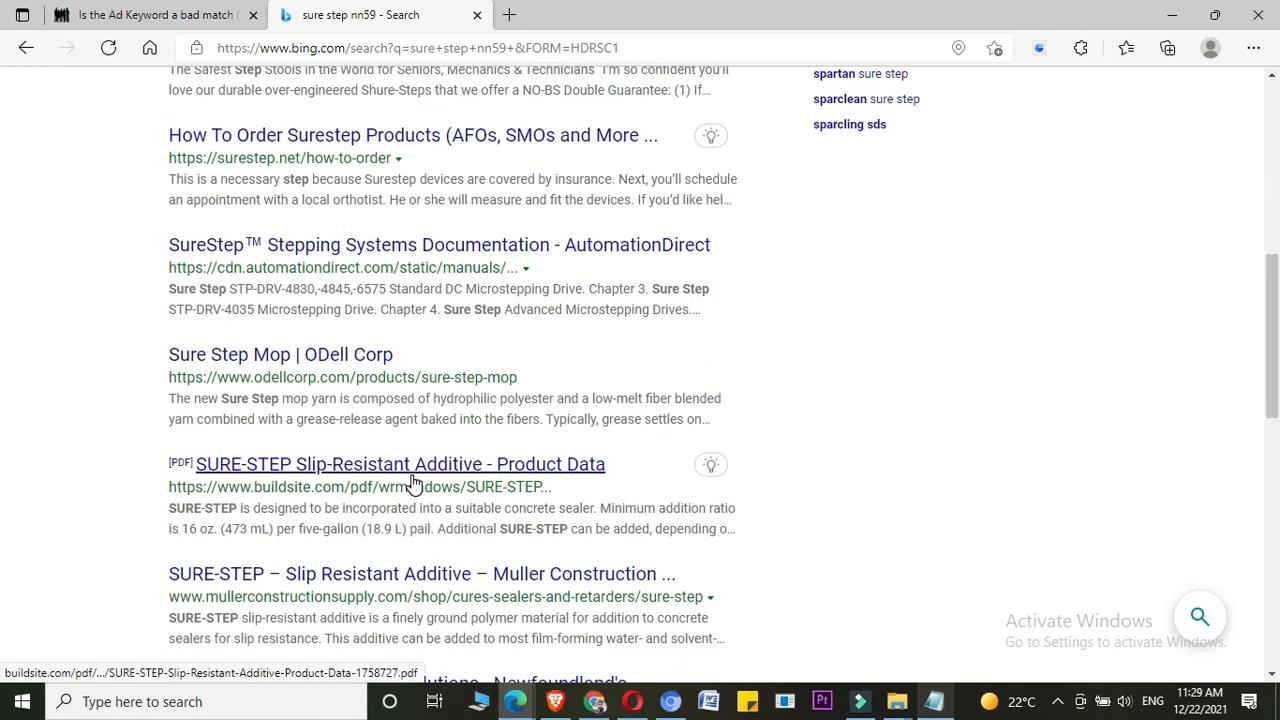
{"action": "scroll", "scroll_direction": "down", "scroll_amount": 3}
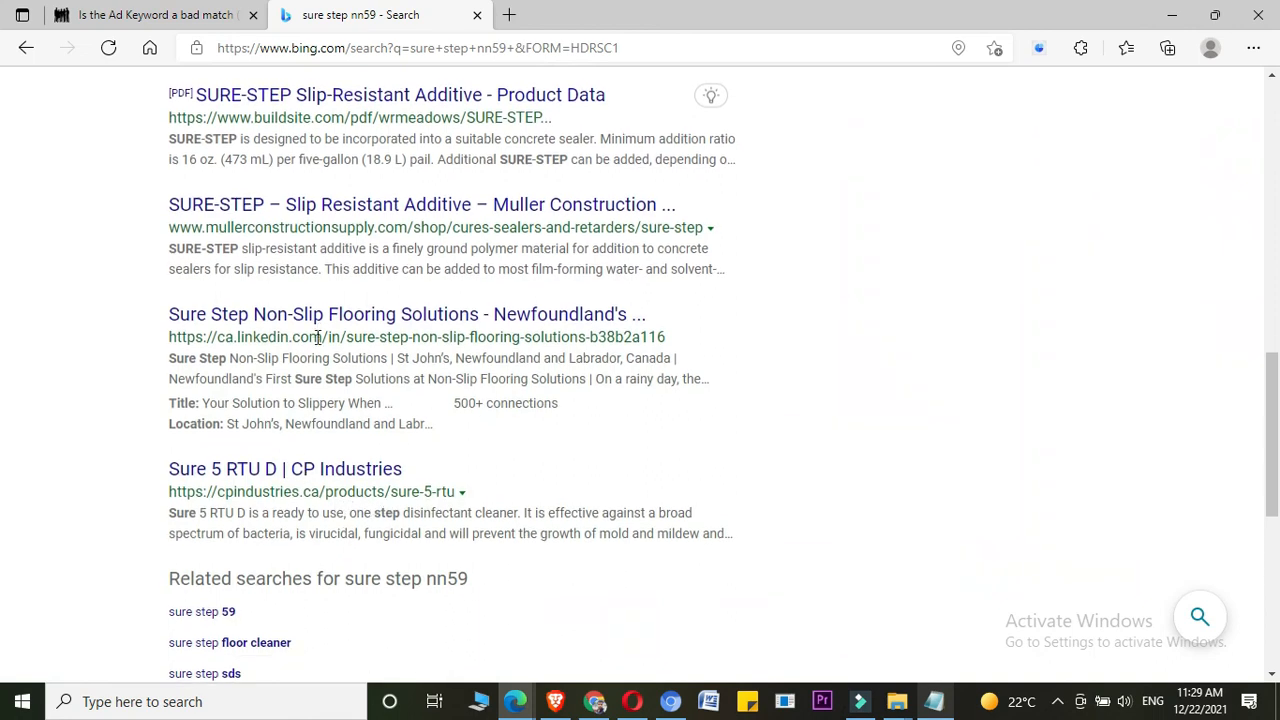
{"action": "left_click", "coordinate": [150, 14]}
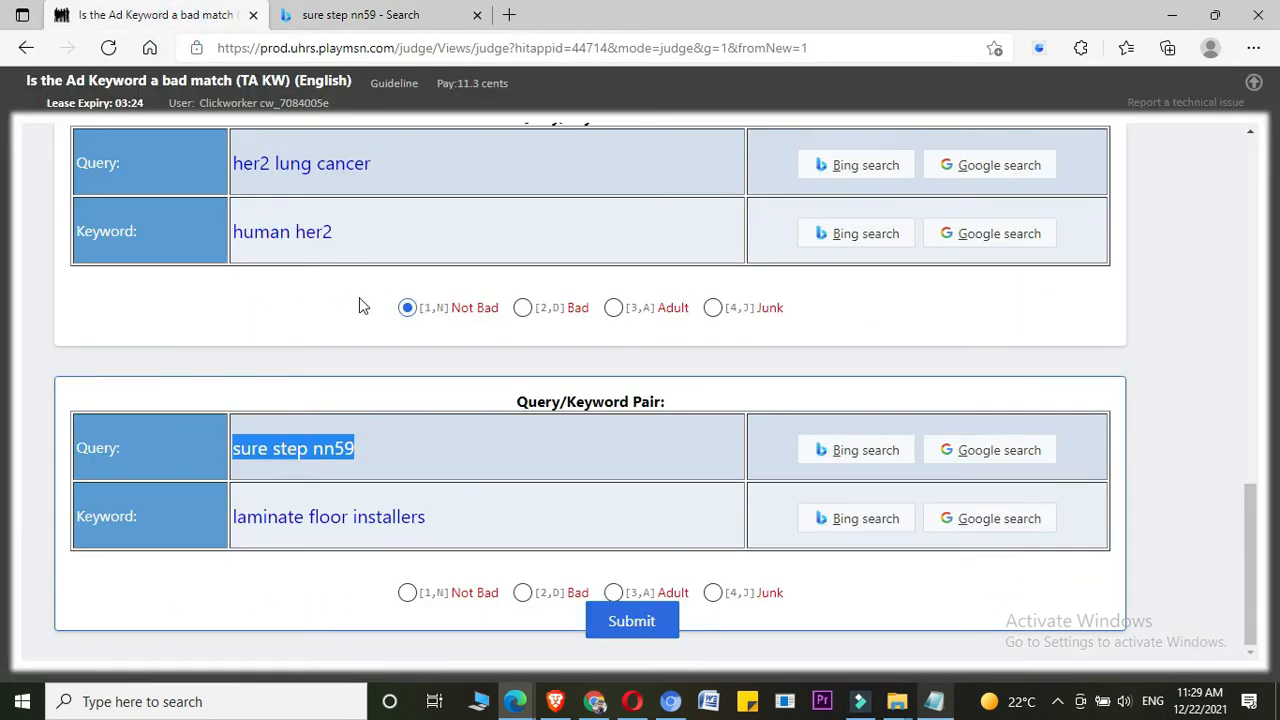
{"action": "mouse_move", "coordinate": [309, 589]}
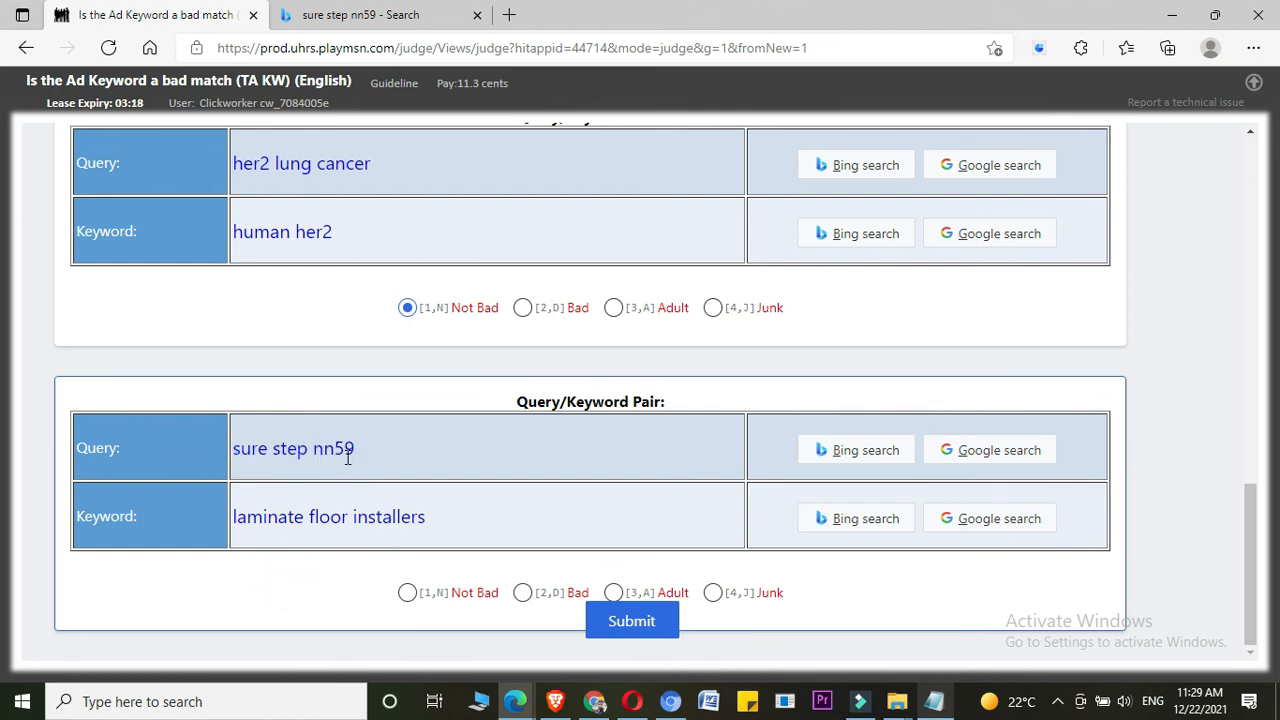
- Rate the 'sure step nn59' / 'laminate floor installers' pair [1,N] Not Bad and submit
{"action": "left_click", "coordinate": [407, 592]}
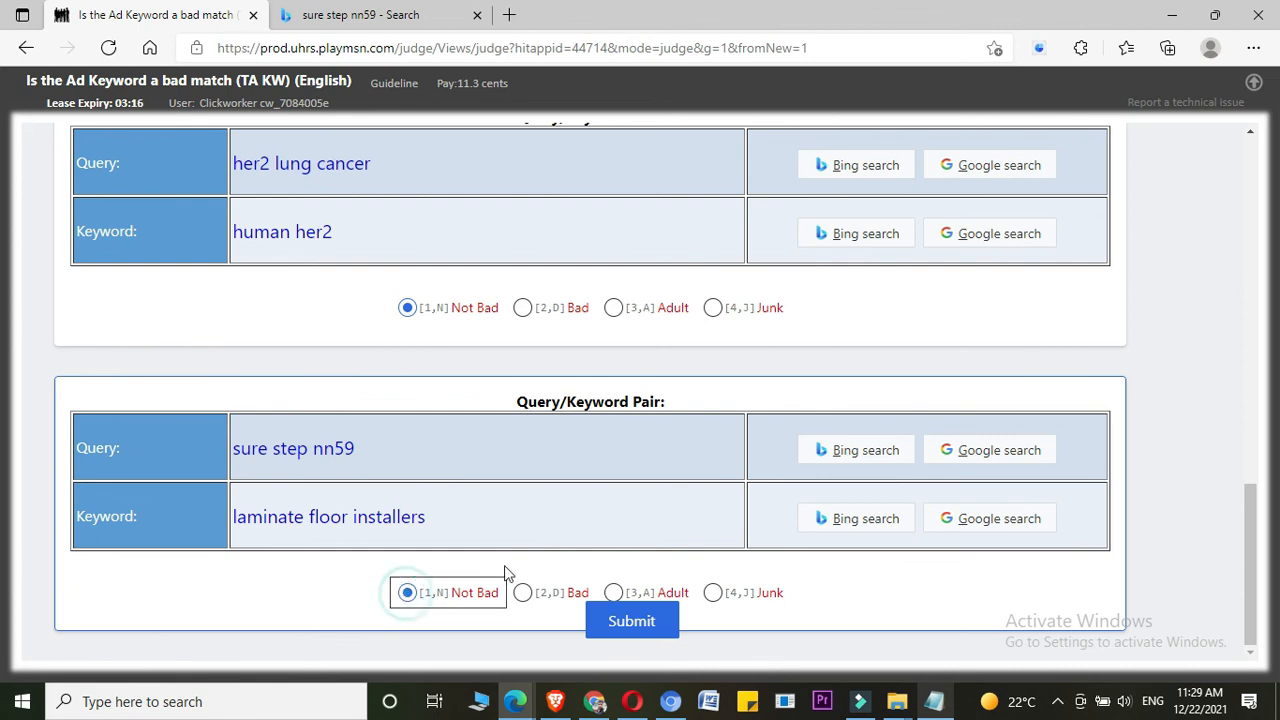
{"action": "mouse_move", "coordinate": [631, 621]}
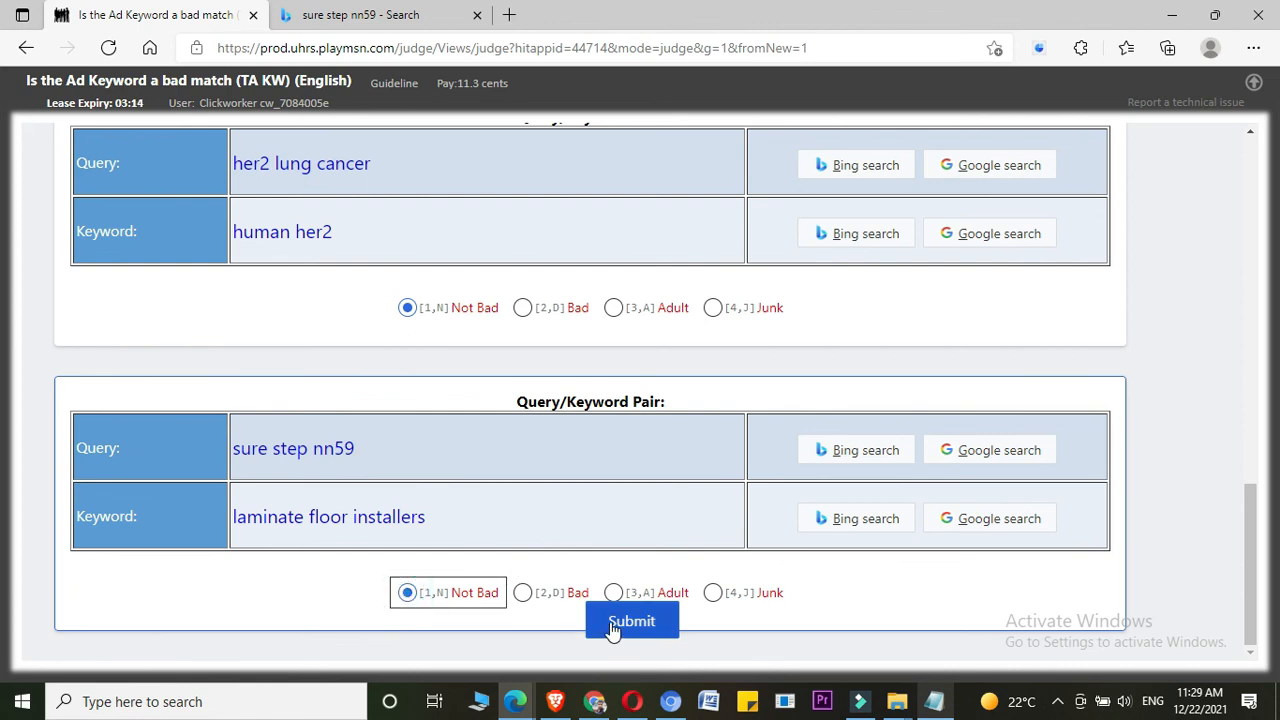
{"action": "left_click", "coordinate": [631, 621]}
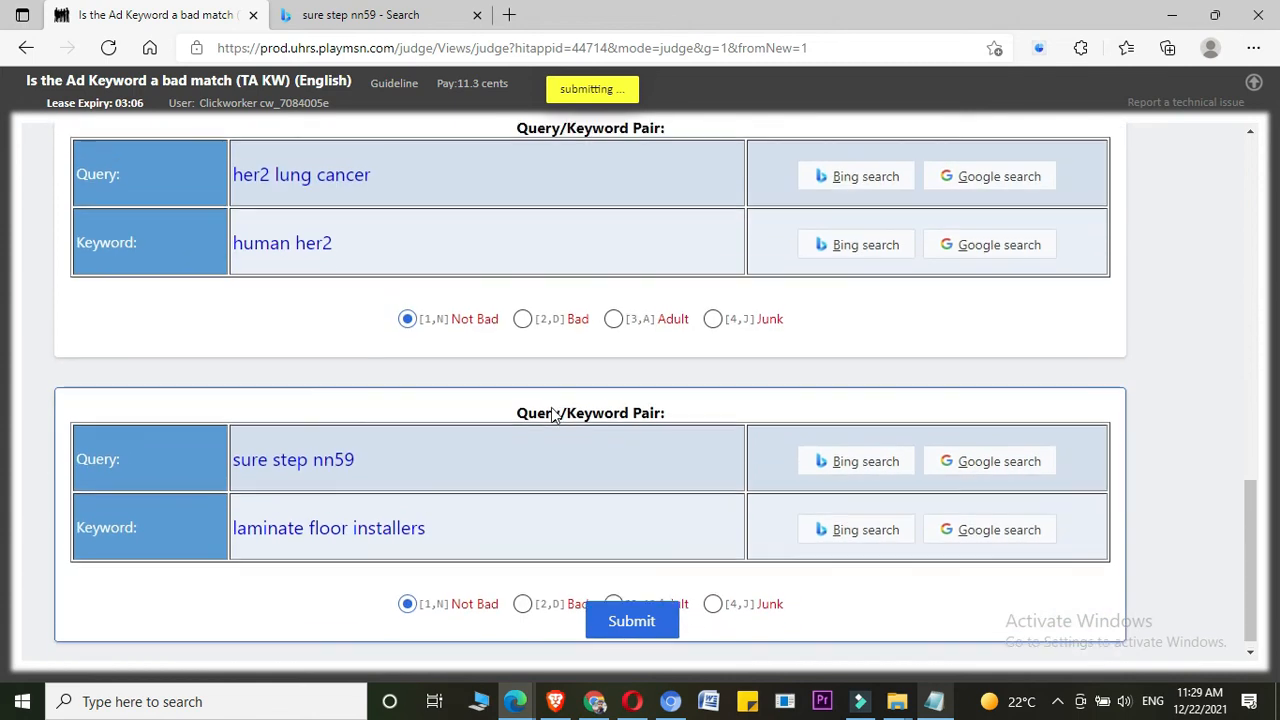
{"action": "left_click", "coordinate": [631, 620]}
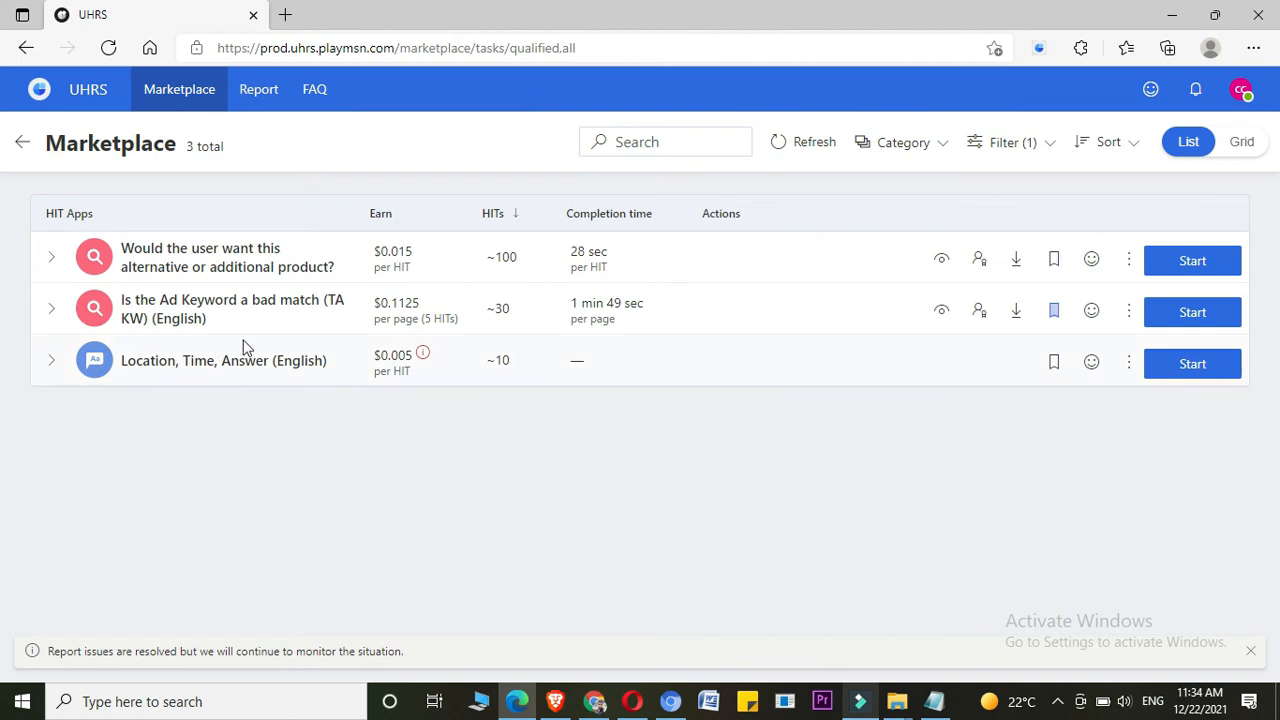
{"action": "mouse_move", "coordinate": [135, 318]}
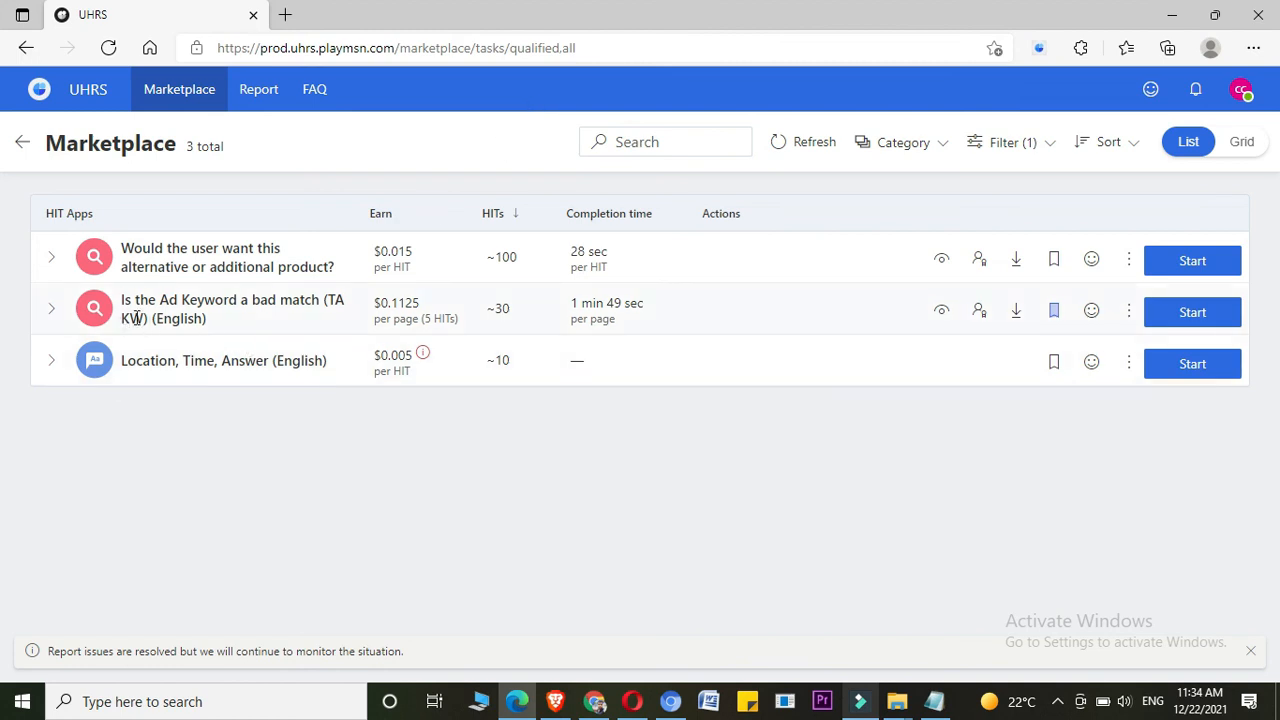
{"action": "mouse_move", "coordinate": [659, 528]}
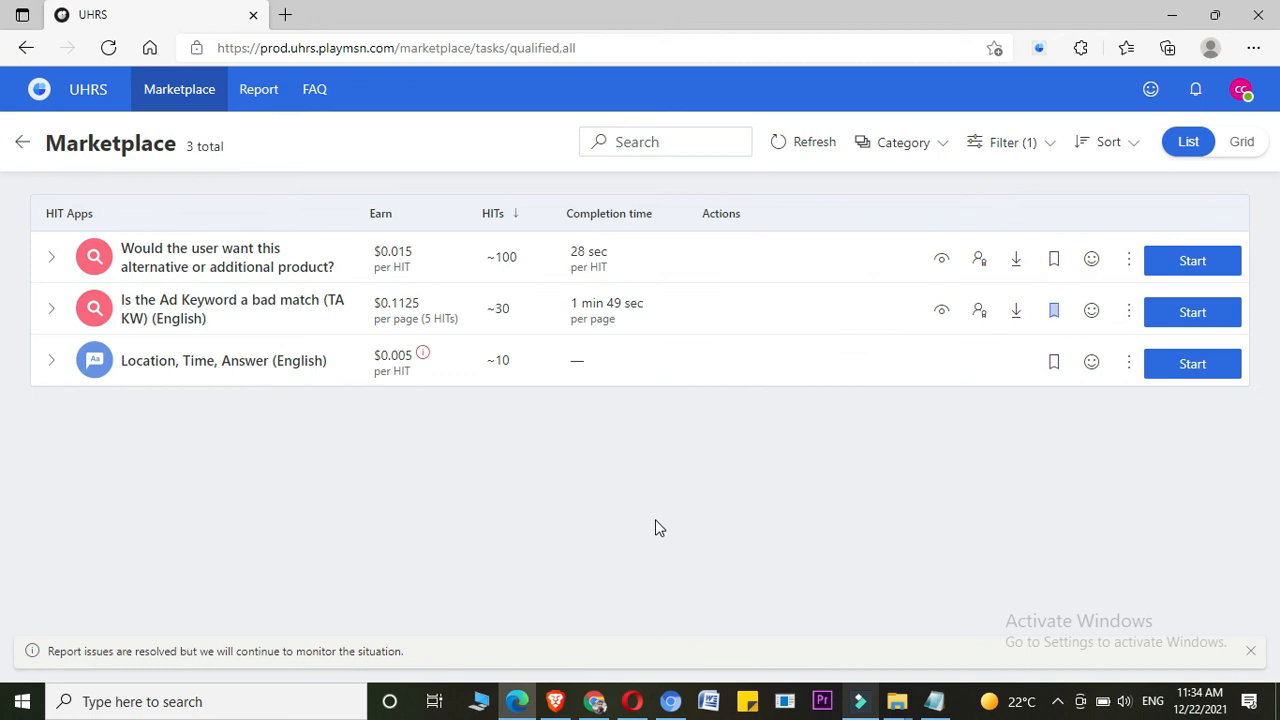
{"action": "mouse_move", "coordinate": [737, 490]}
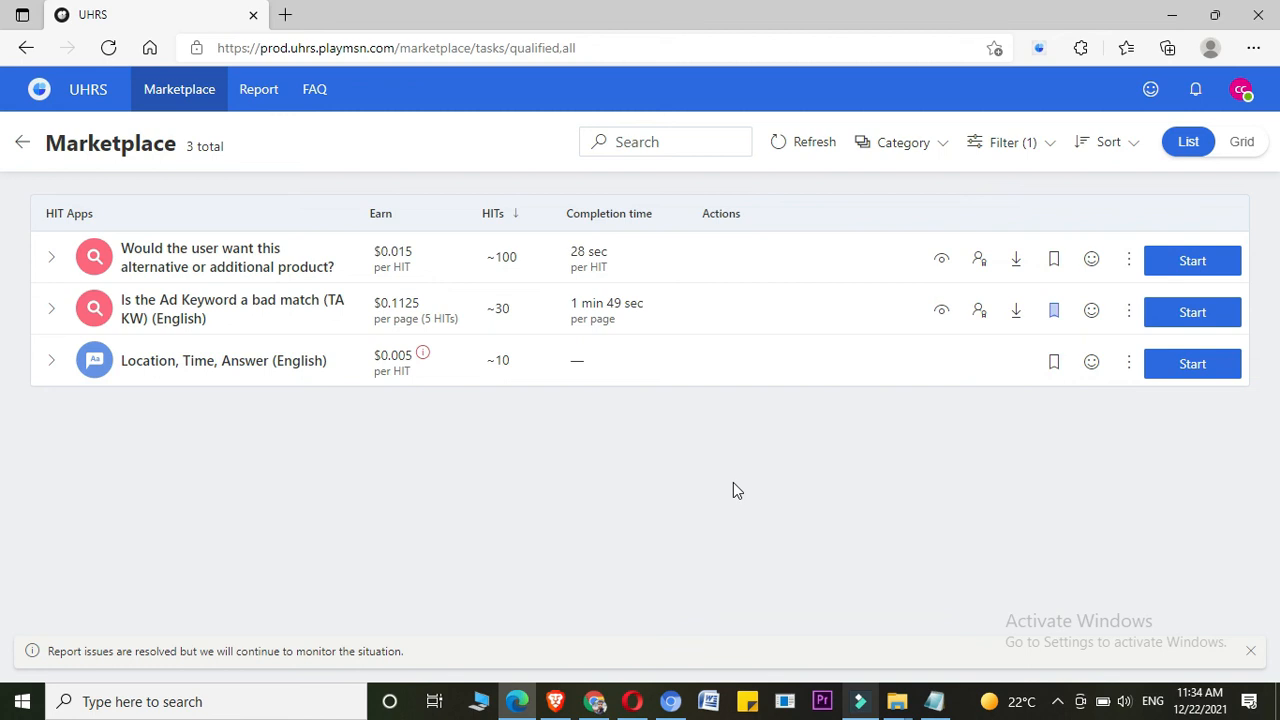
{"action": "mouse_move", "coordinate": [872, 610]}
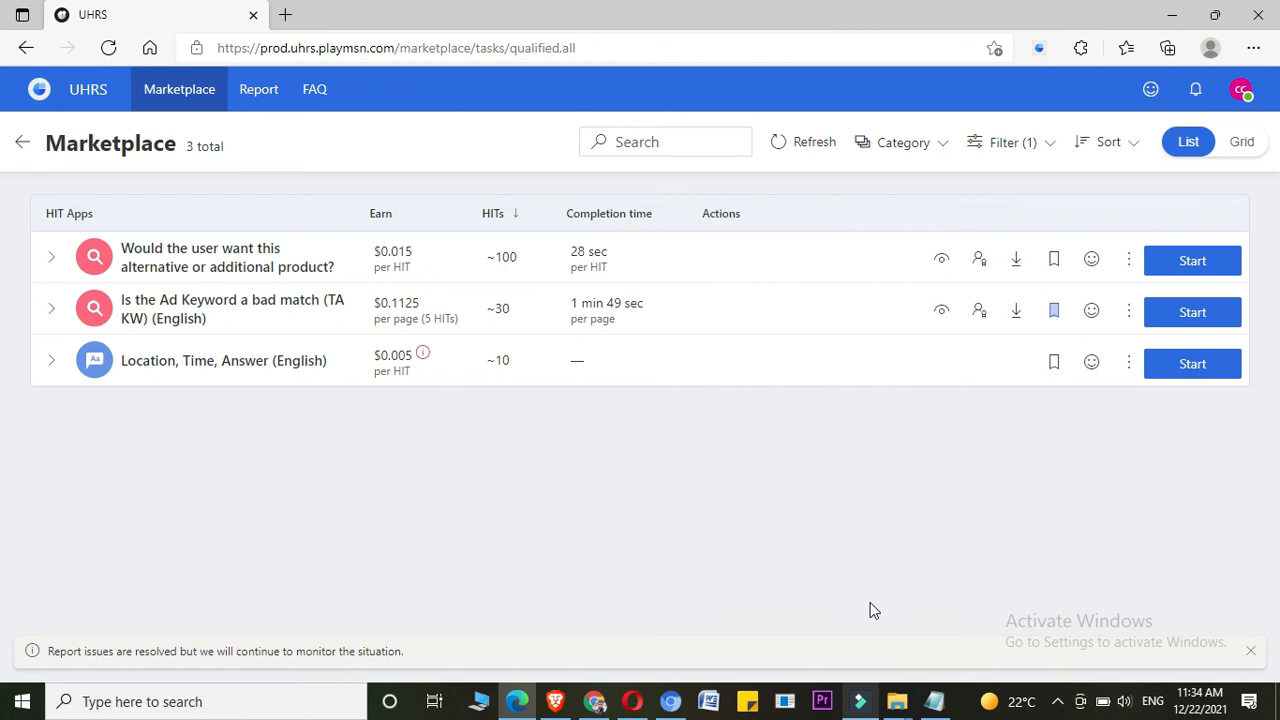
{"action": "mouse_move", "coordinate": [920, 655]}
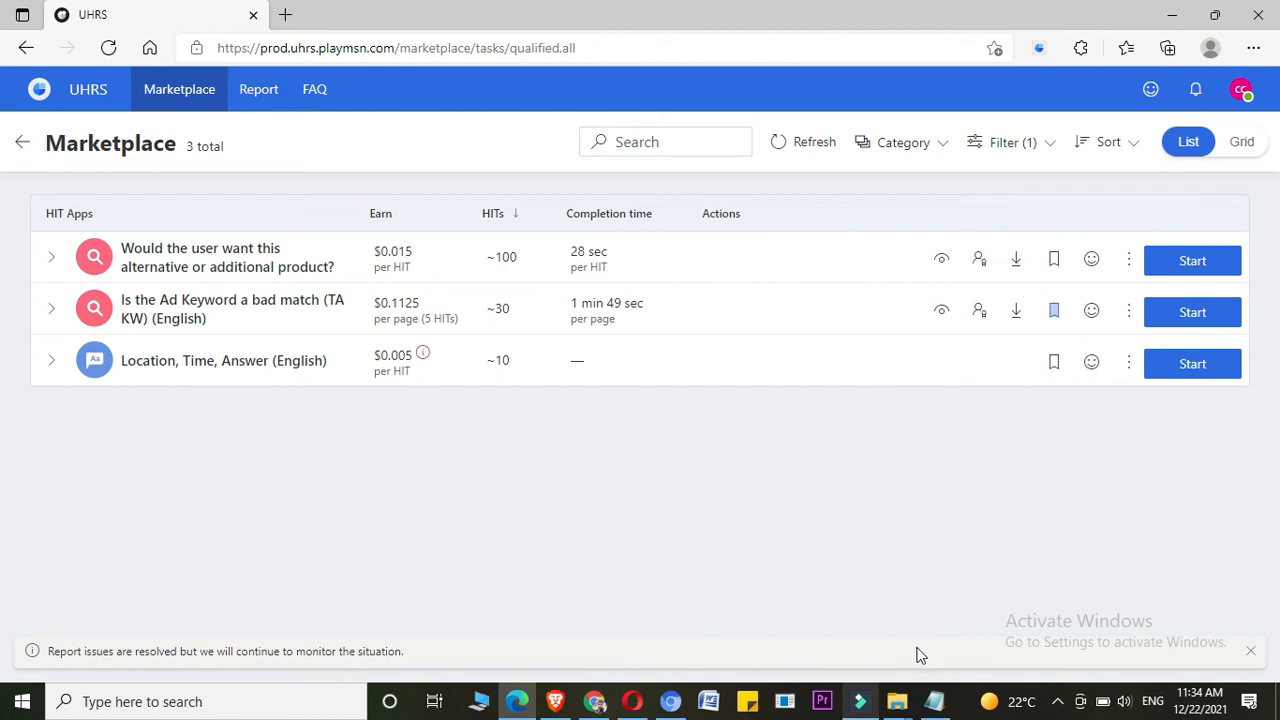